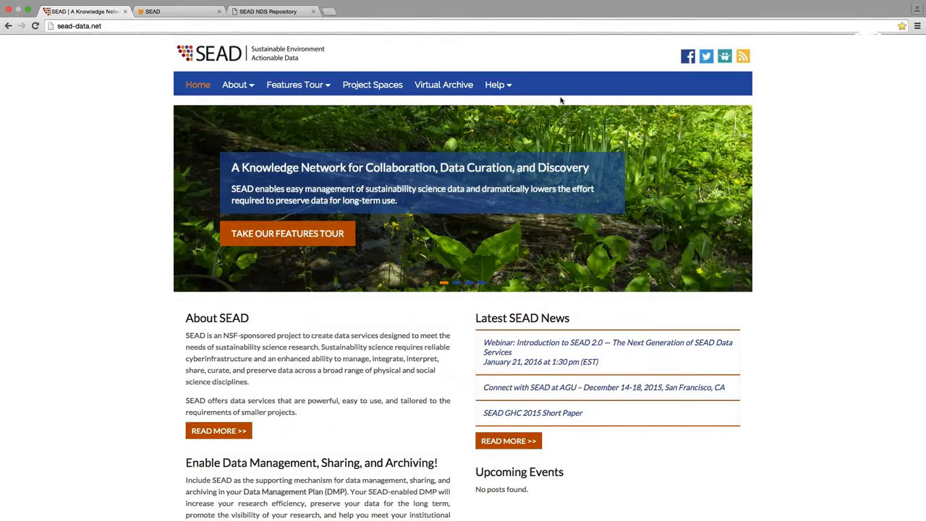
mouse_move(147, 142)
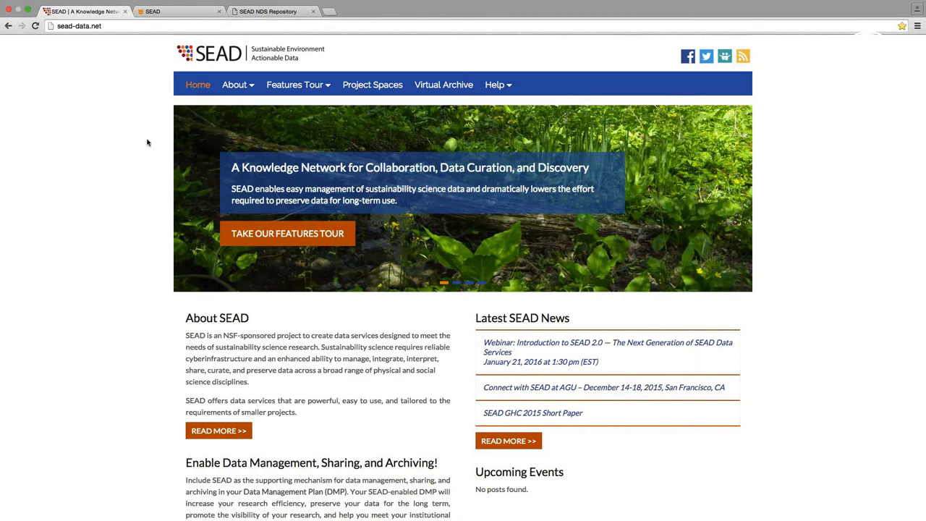
mouse_move(185, 137)
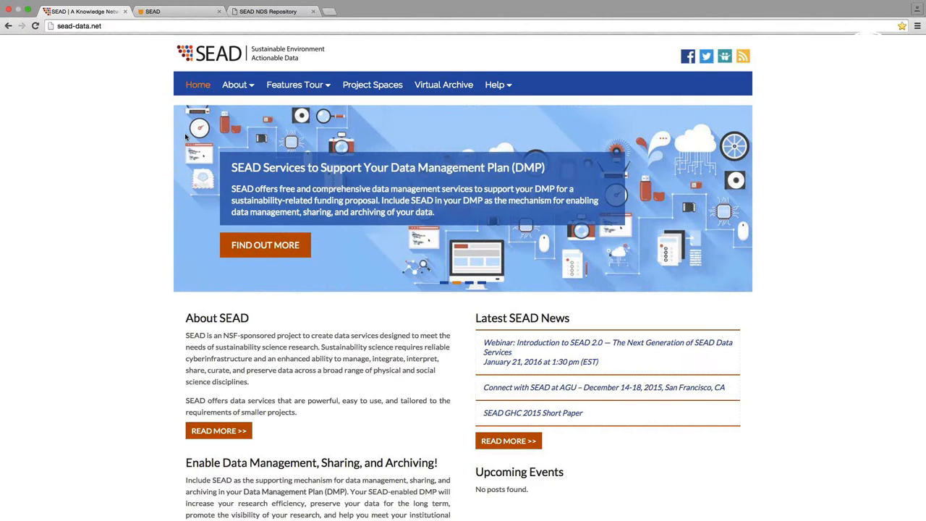
Step: Browse the Features Tour page, then the News & Events page
click(295, 85)
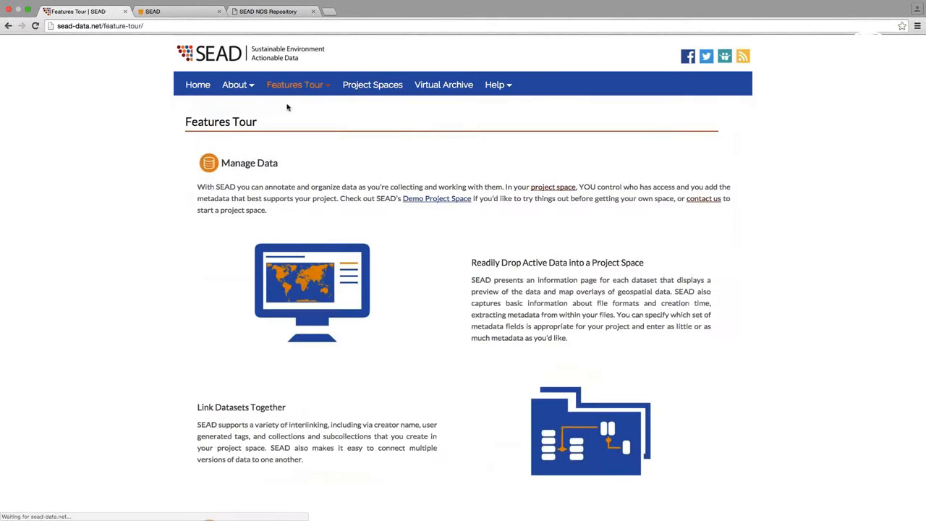
scroll(down, 3)
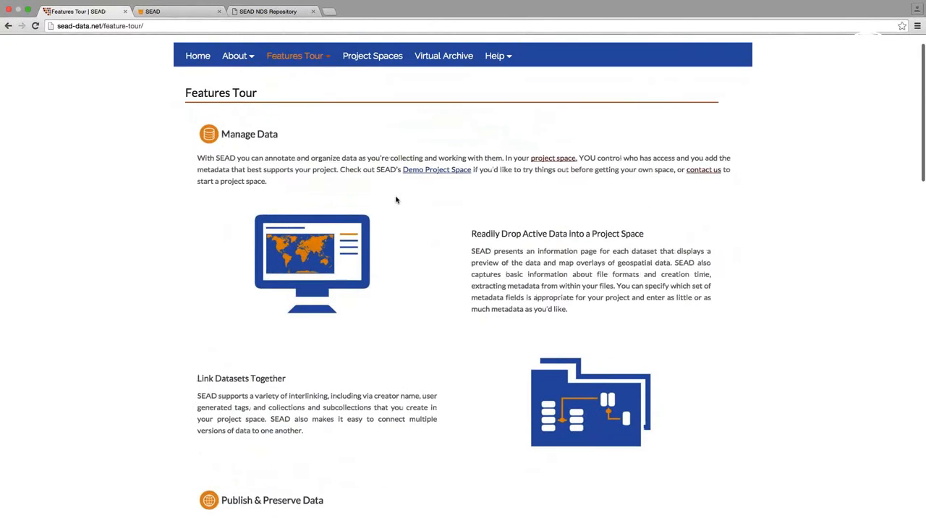
click(233, 56)
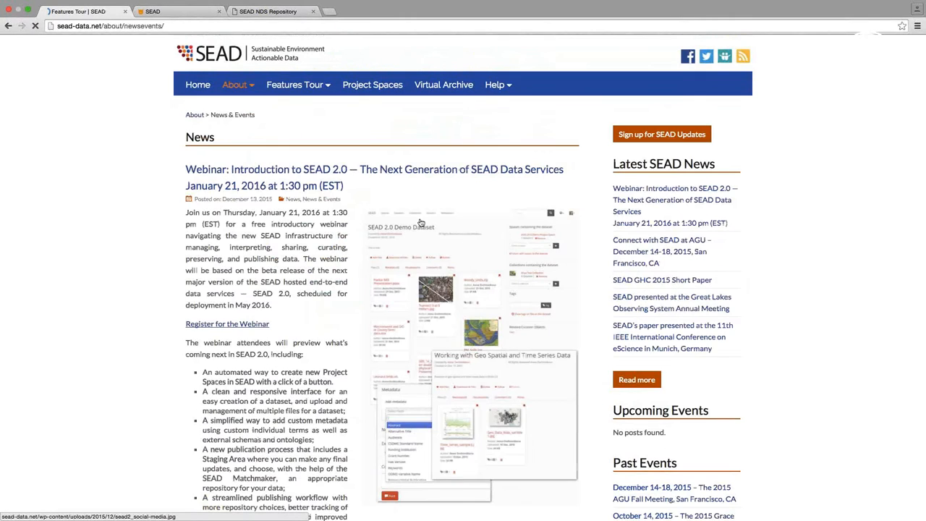
scroll(down, 3)
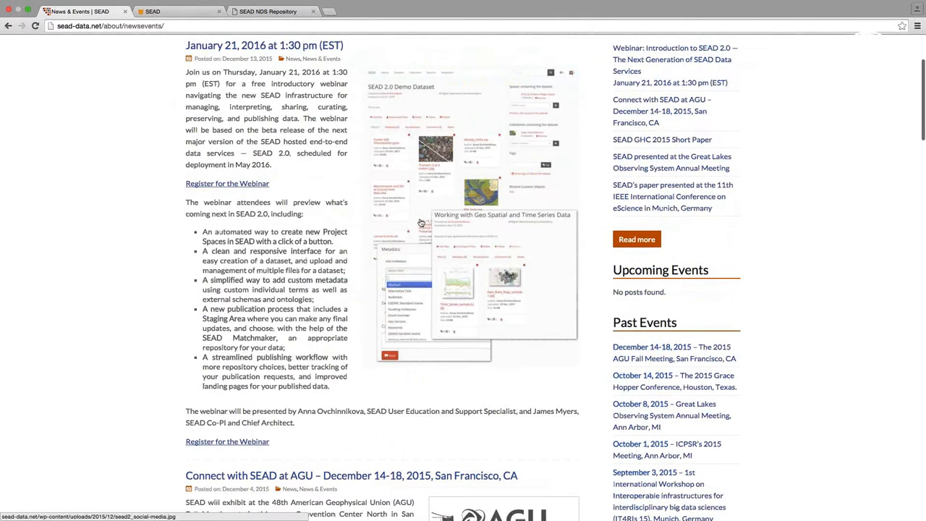
Step: Visit the Help page and finish on the About SEAD page
click(494, 85)
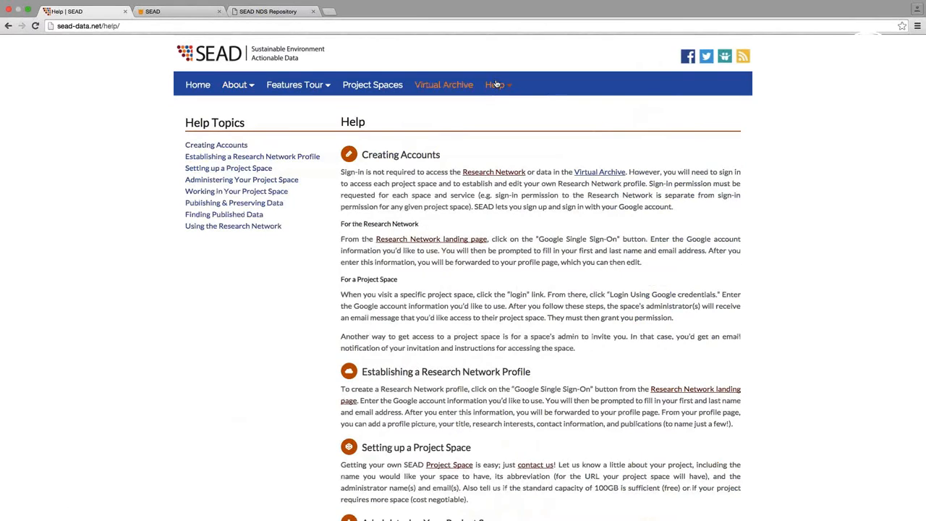
click(234, 85)
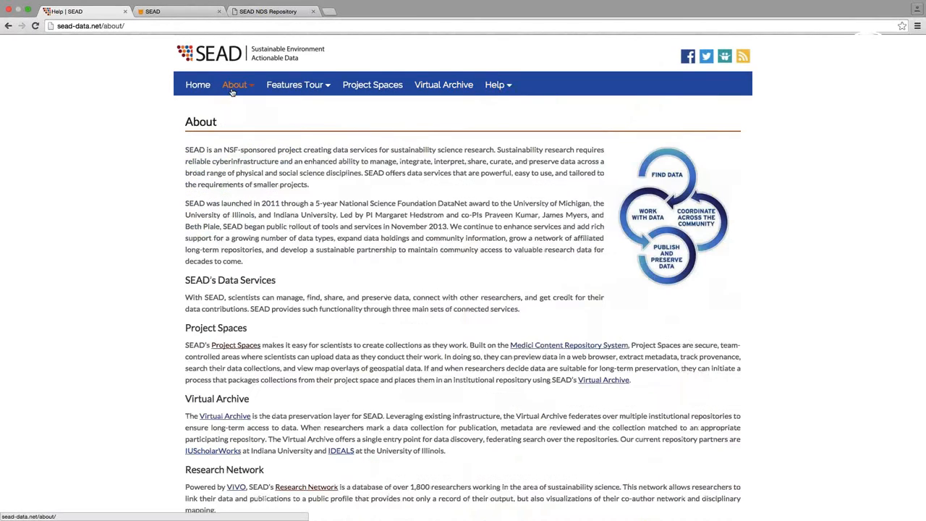
click(235, 85)
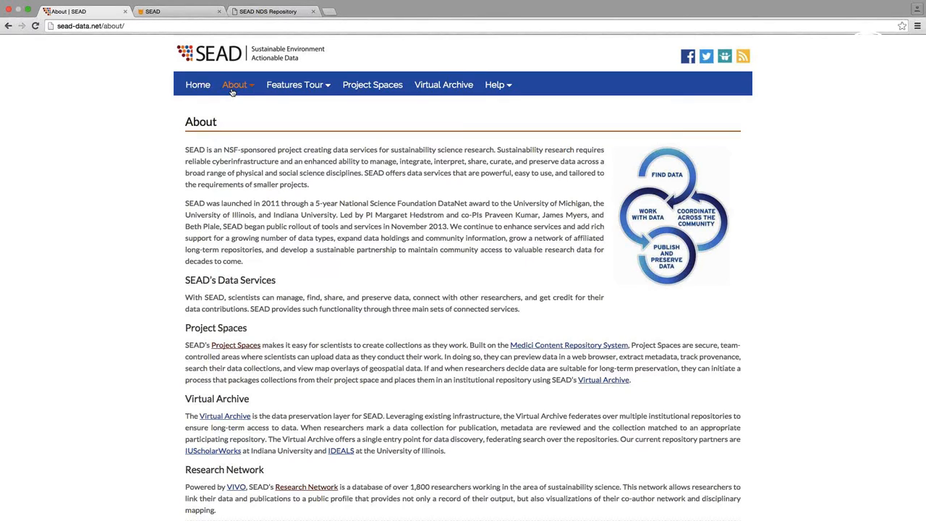
Step: Open the Project Team page from the About menu
click(235, 84)
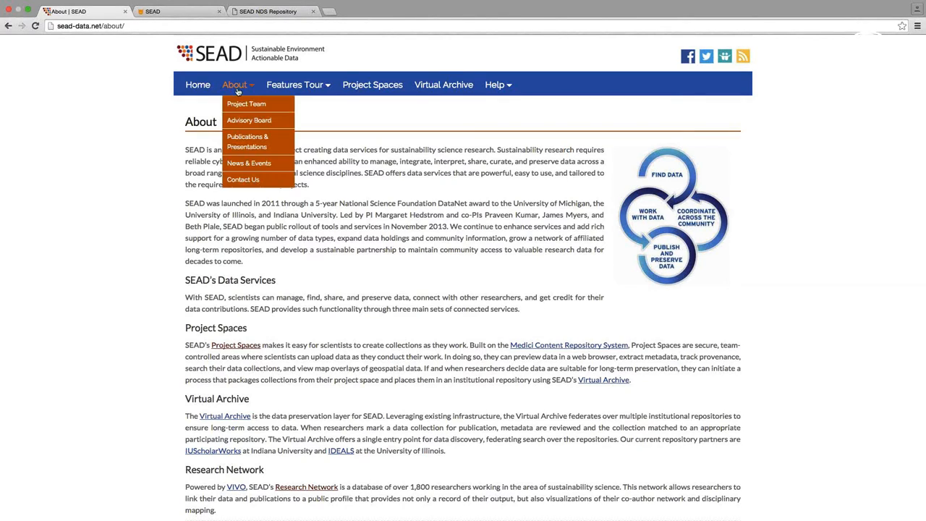
click(246, 103)
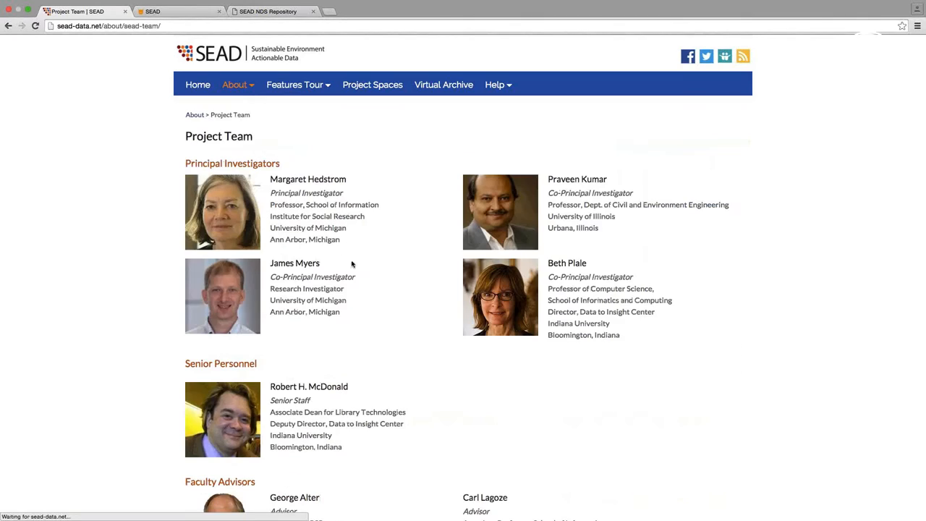
mouse_move(359, 253)
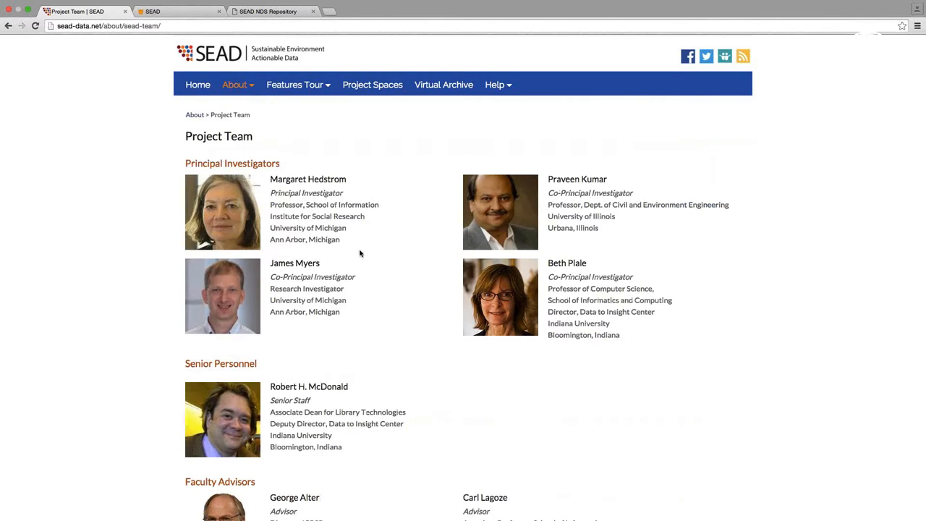
mouse_move(391, 294)
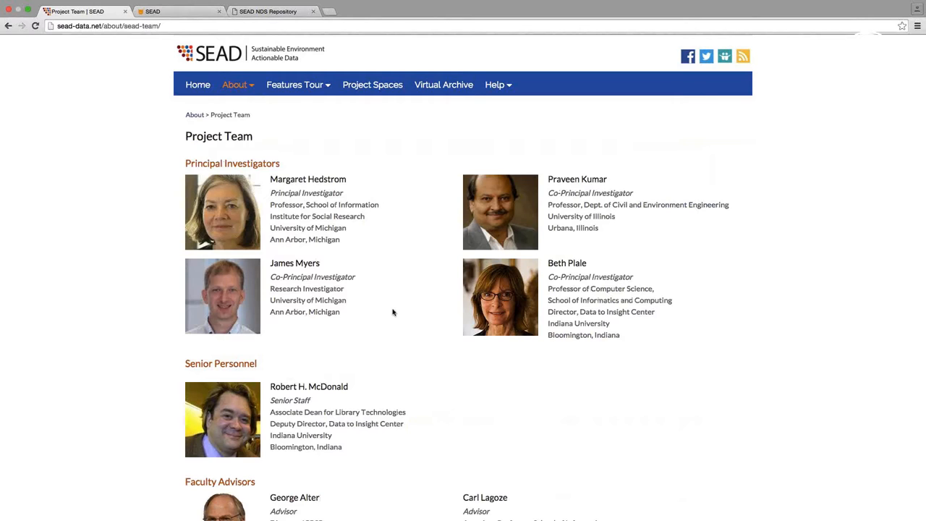
mouse_move(548, 217)
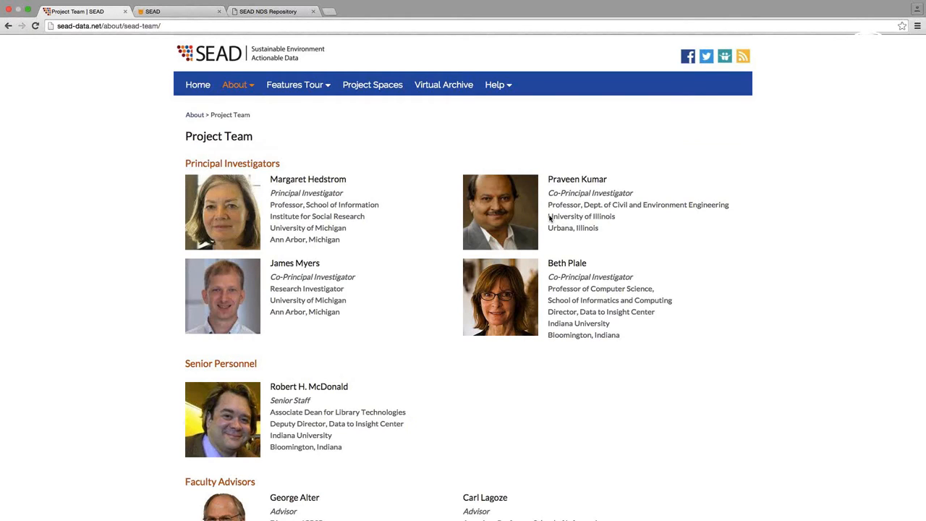
mouse_move(570, 241)
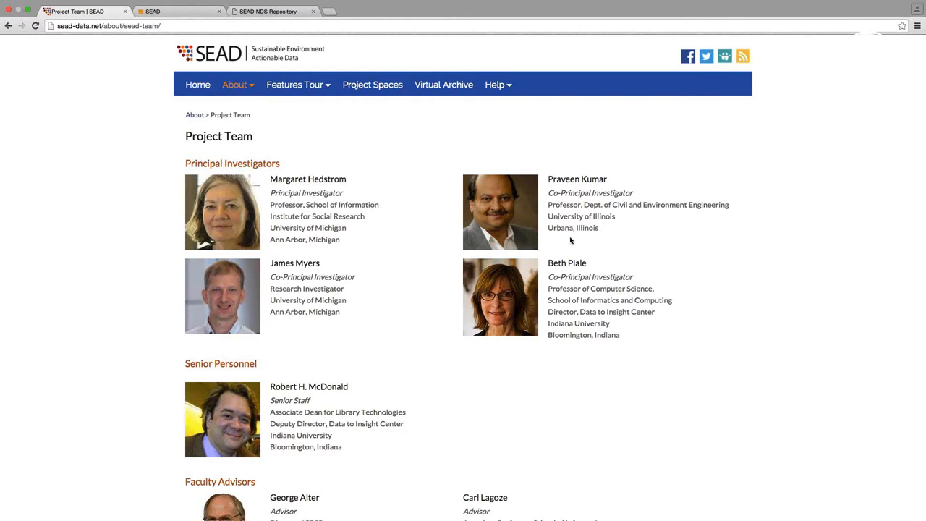
mouse_move(297, 314)
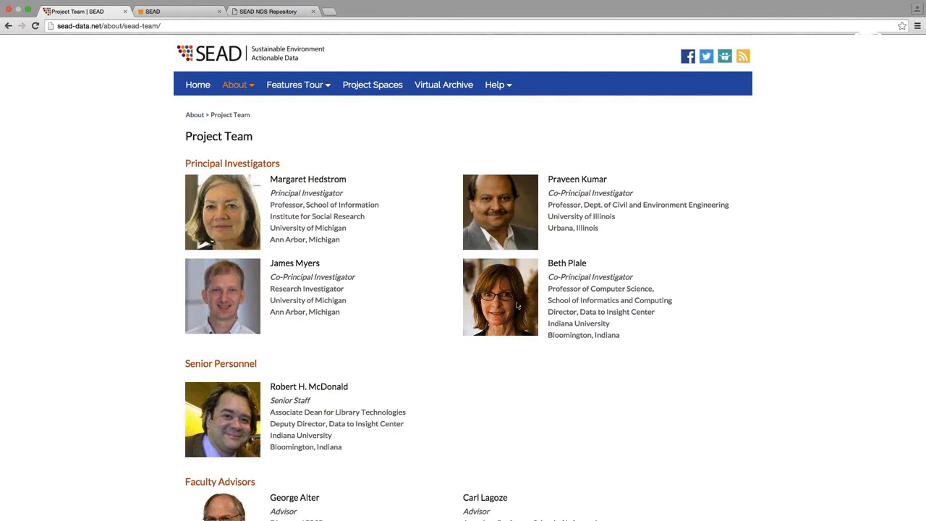
mouse_move(589, 313)
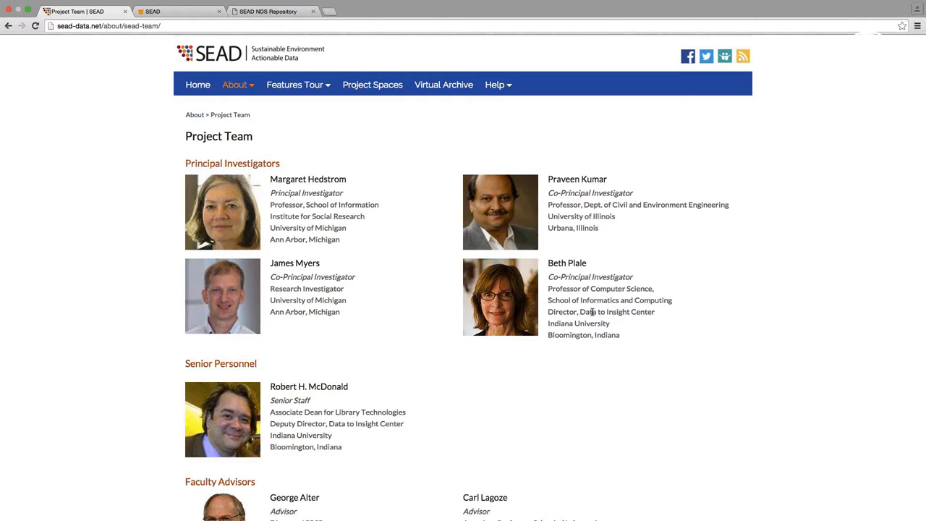
mouse_move(641, 345)
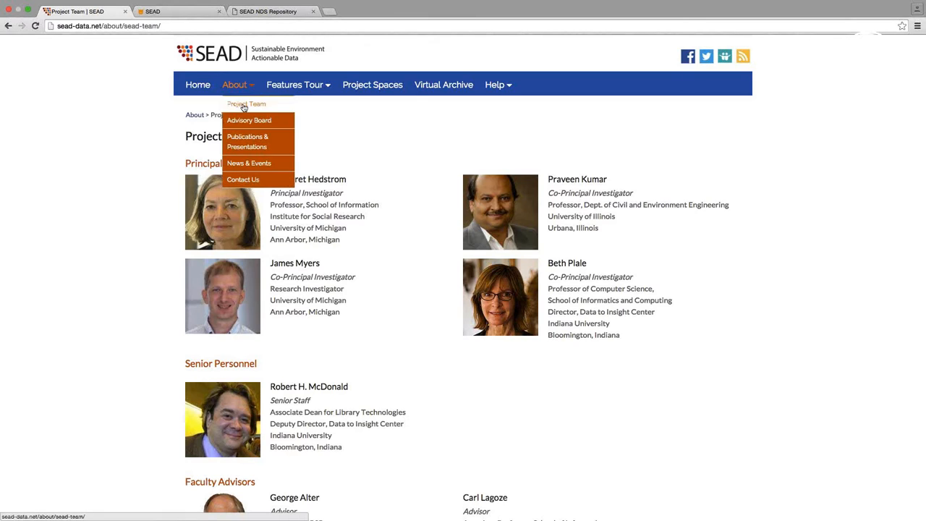
Step: View Publications & Presentations, then go to the Help page with its topic list
click(248, 141)
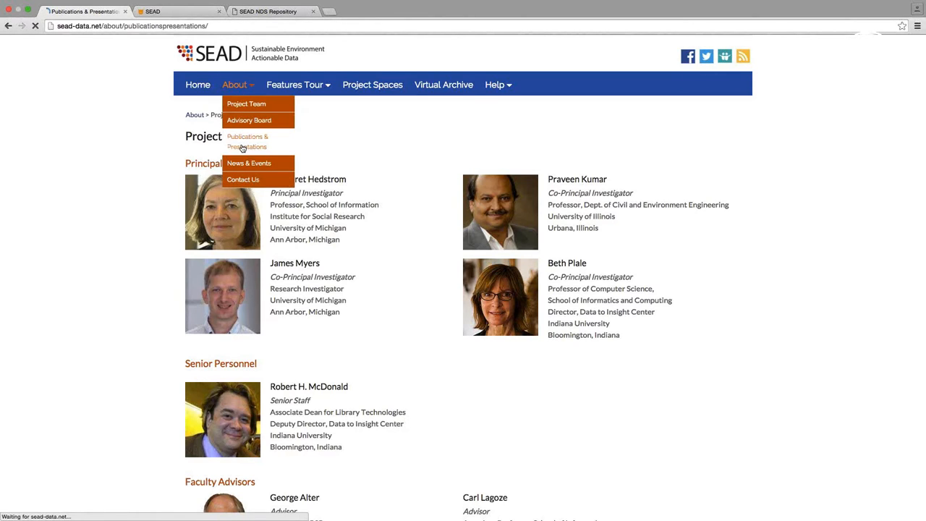
click(247, 141)
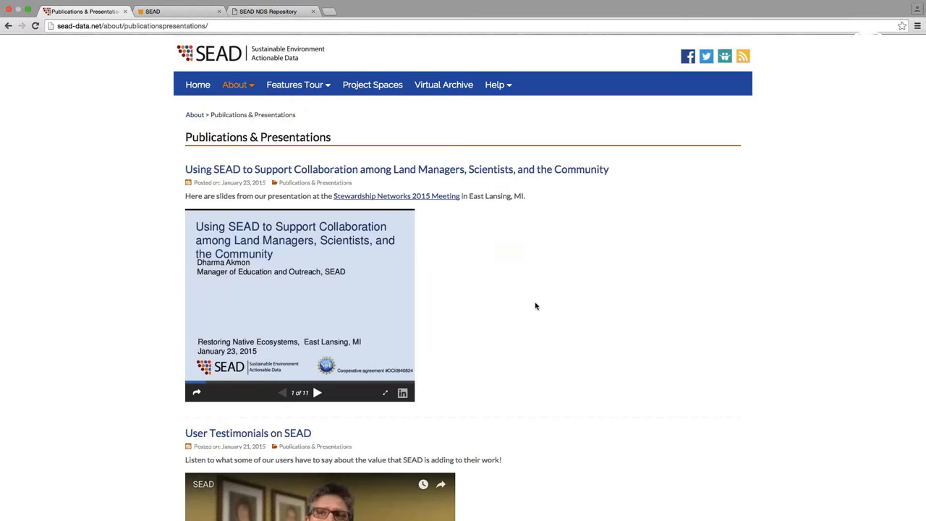
mouse_move(368, 323)
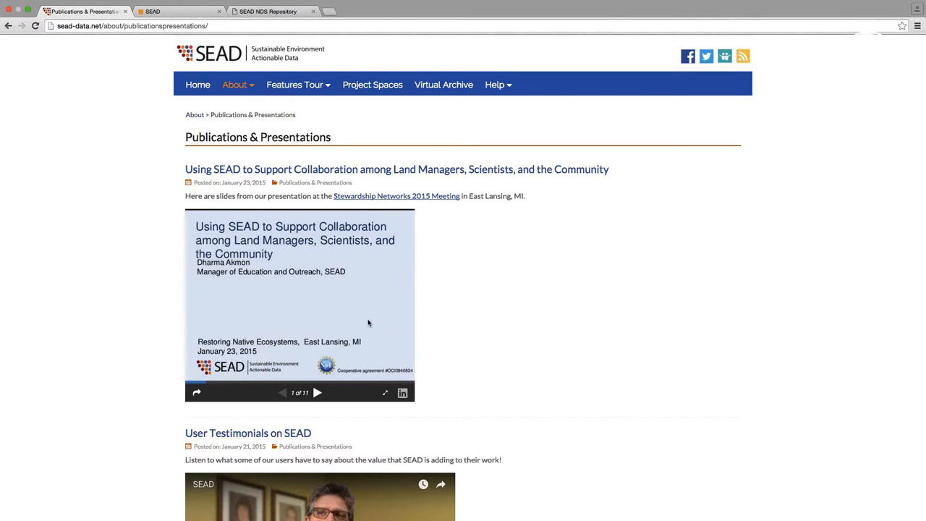
click(495, 84)
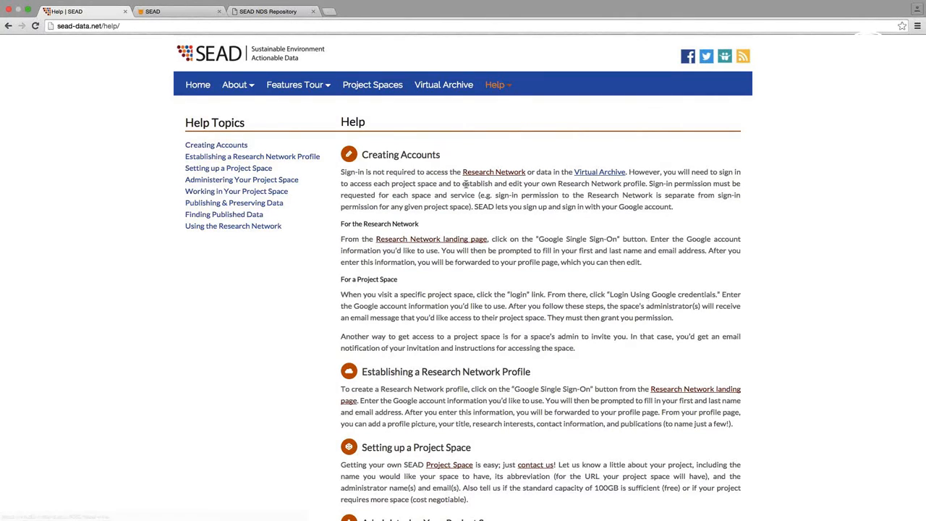
Step: Visit News & Events and the updates sign-up, then return to About SEAD
click(235, 85)
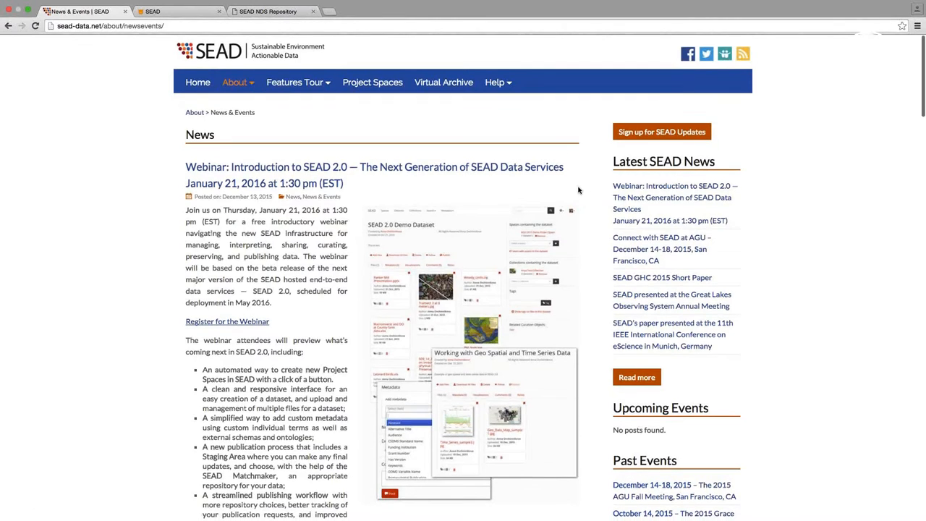
scroll(down, 3)
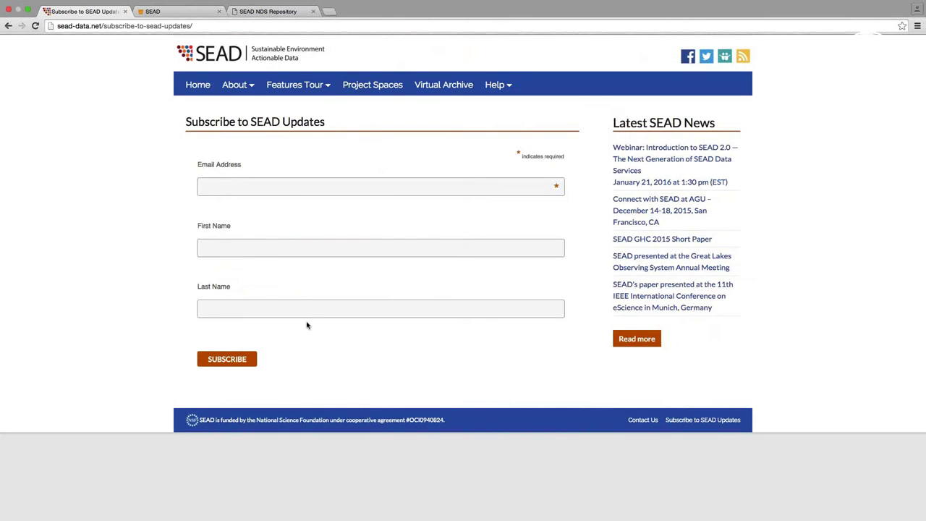
click(235, 84)
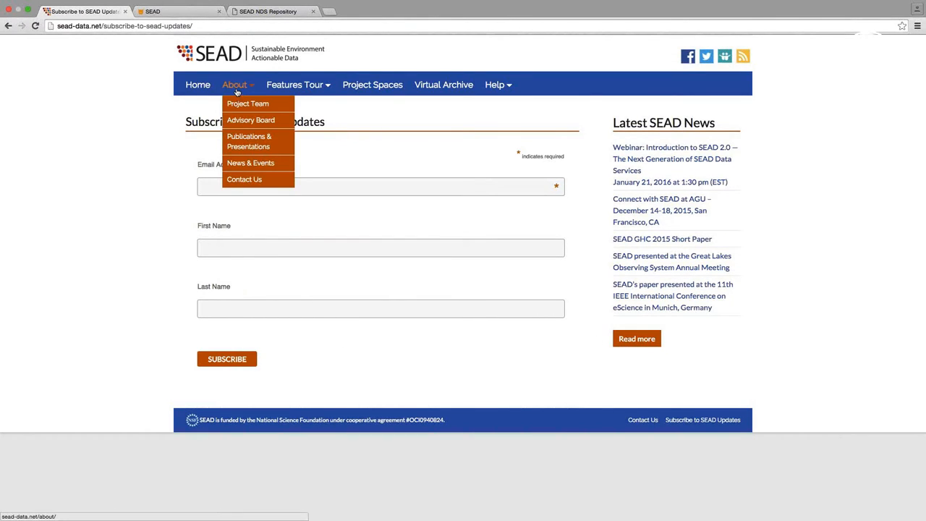
click(235, 85)
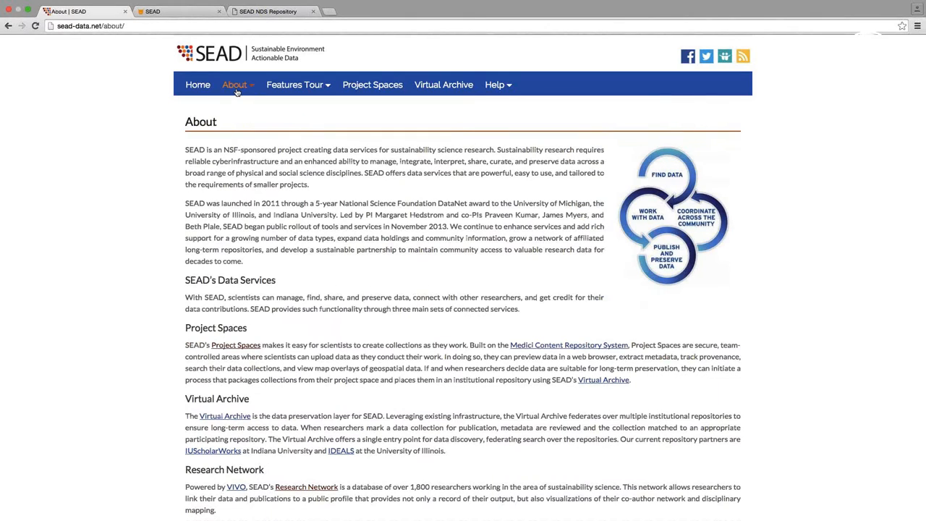
mouse_move(373, 85)
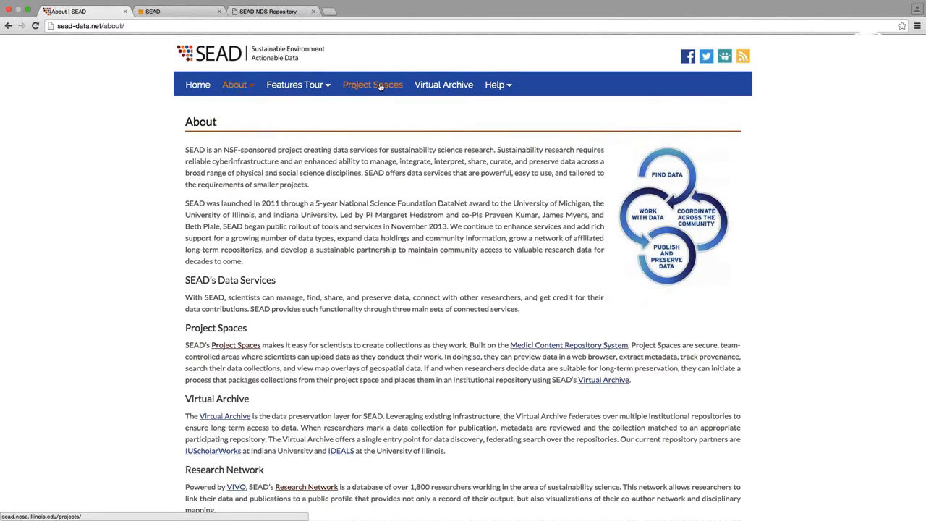
Step: Scroll through the Project Spaces grid to the Sediment Experimentalist Network space
click(372, 85)
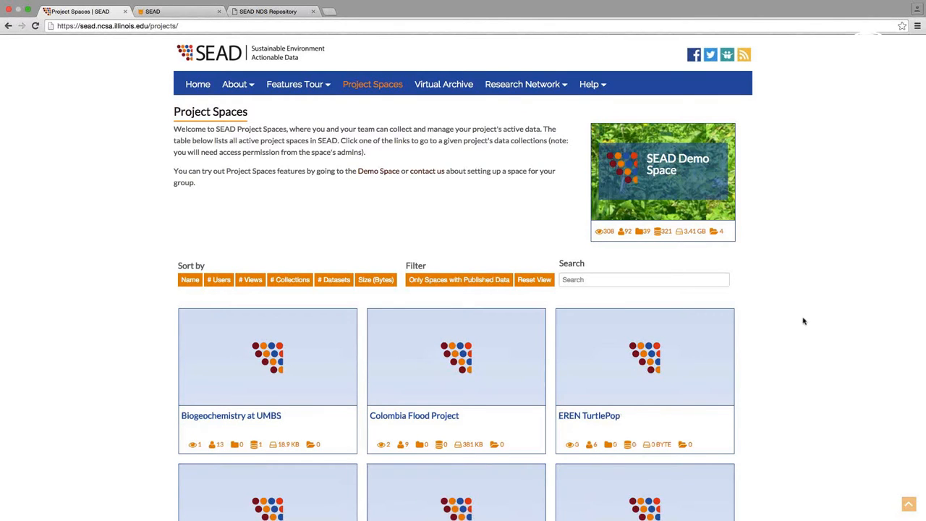
scroll(down, 3)
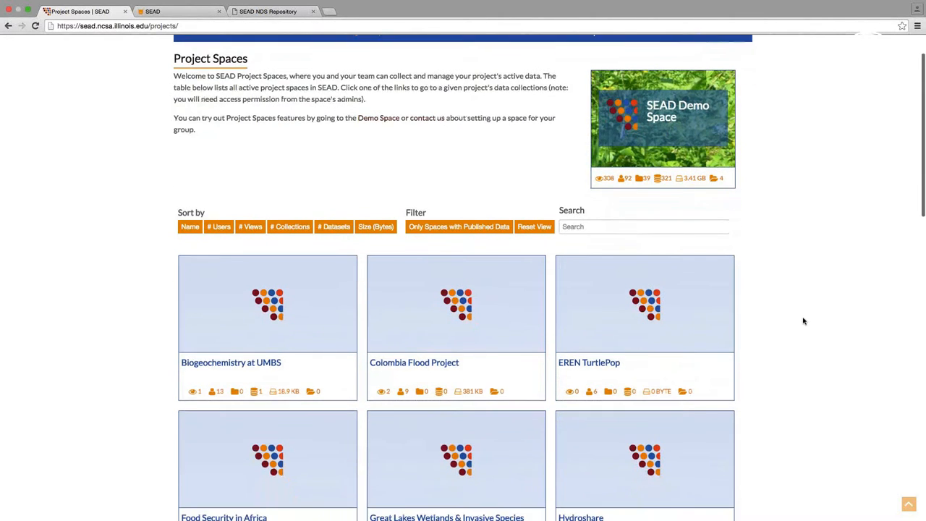
scroll(down, 3)
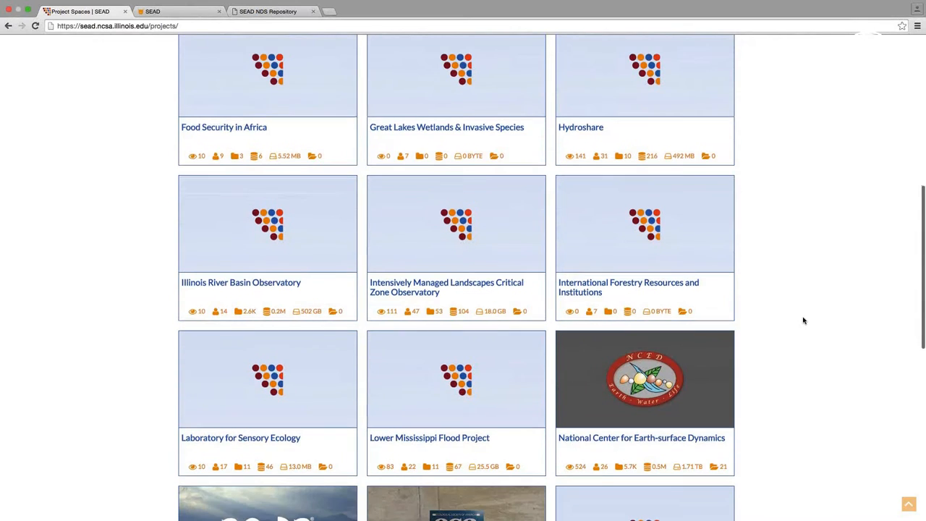
scroll(down, 3)
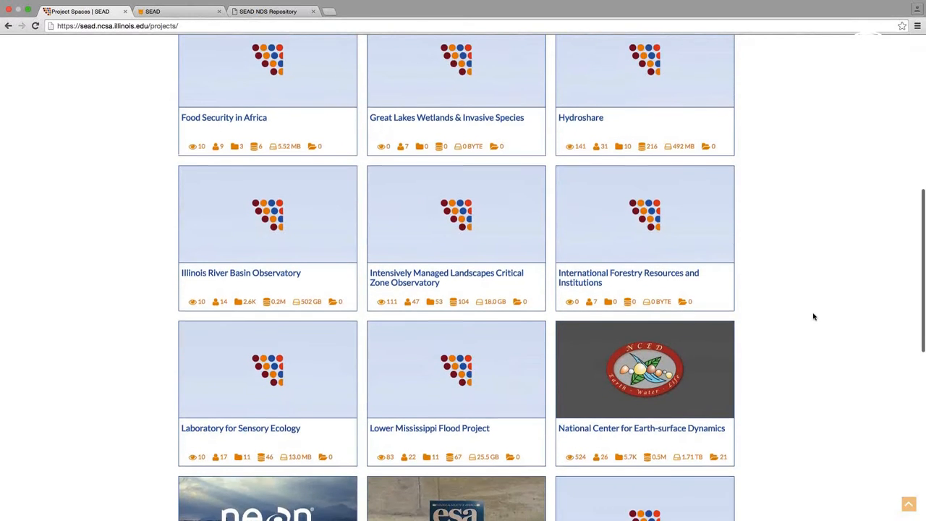
scroll(down, 3)
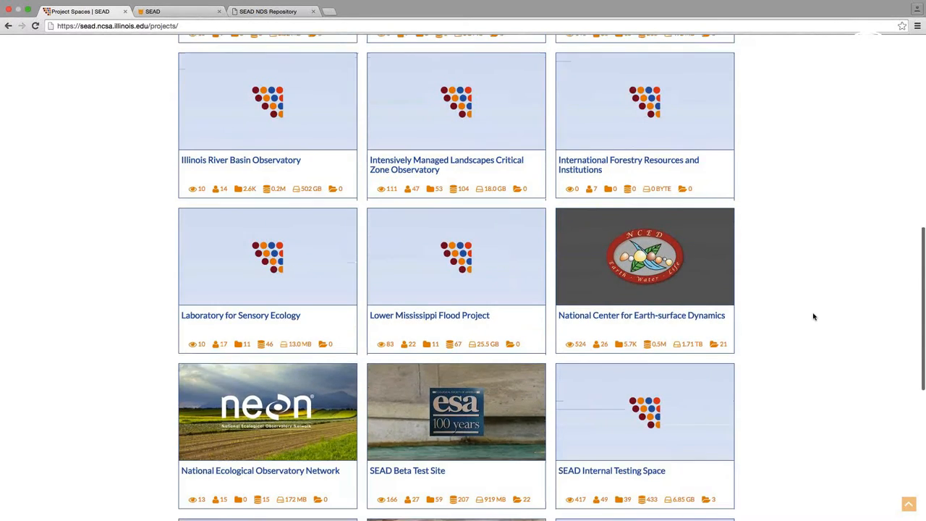
scroll(down, 3)
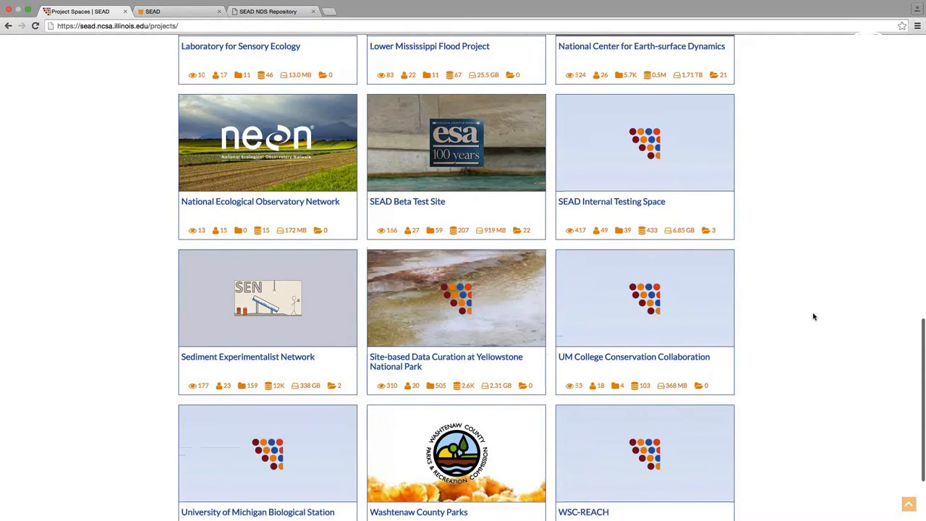
scroll(down, 3)
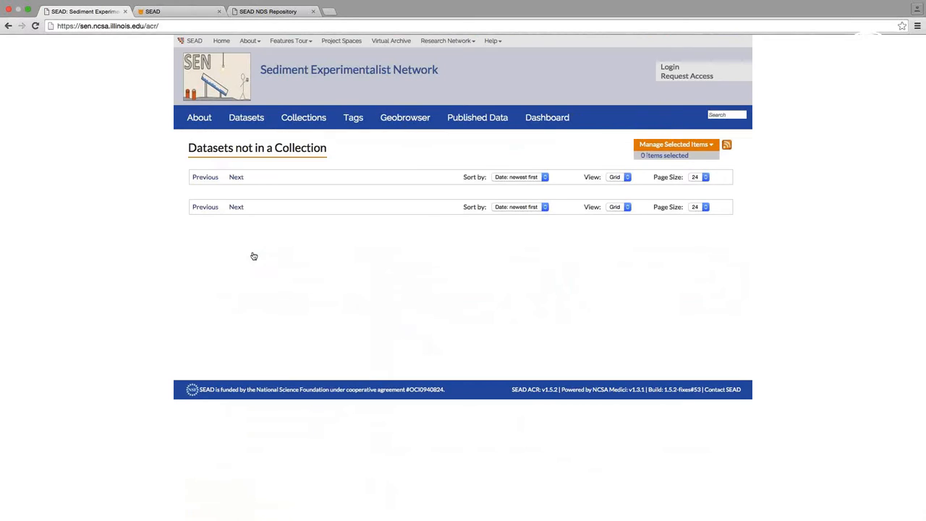
Step: Browse the network's Published Data collections such as DeltaVeg and Synthetic Bedrock Strength Measurements
click(477, 117)
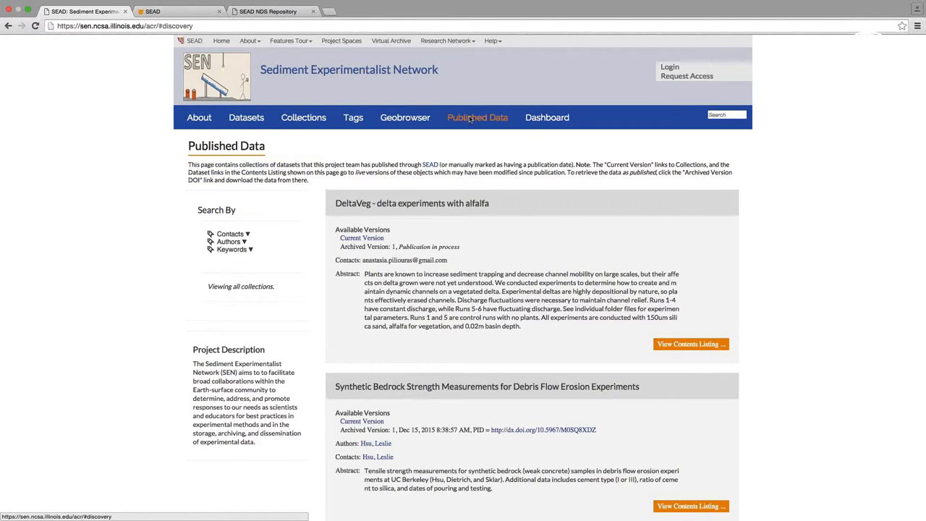
scroll(down, 3)
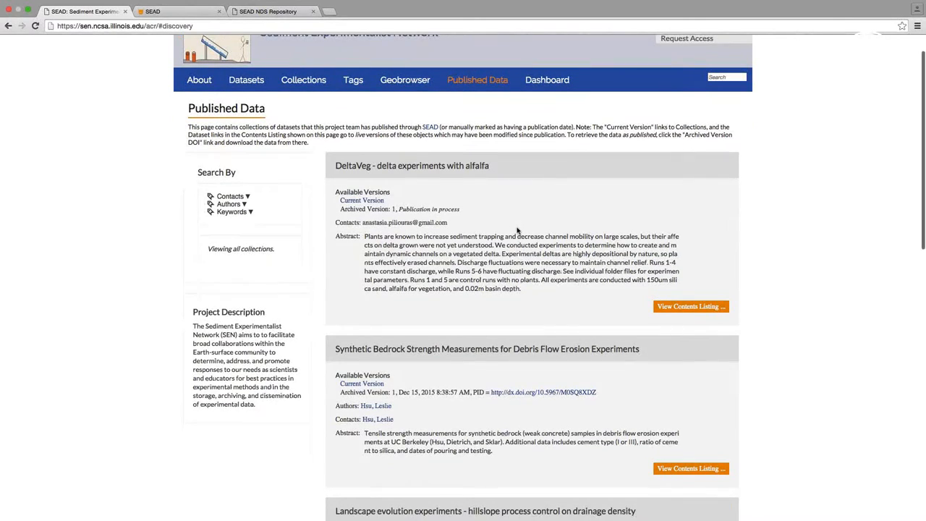
scroll(down, 3)
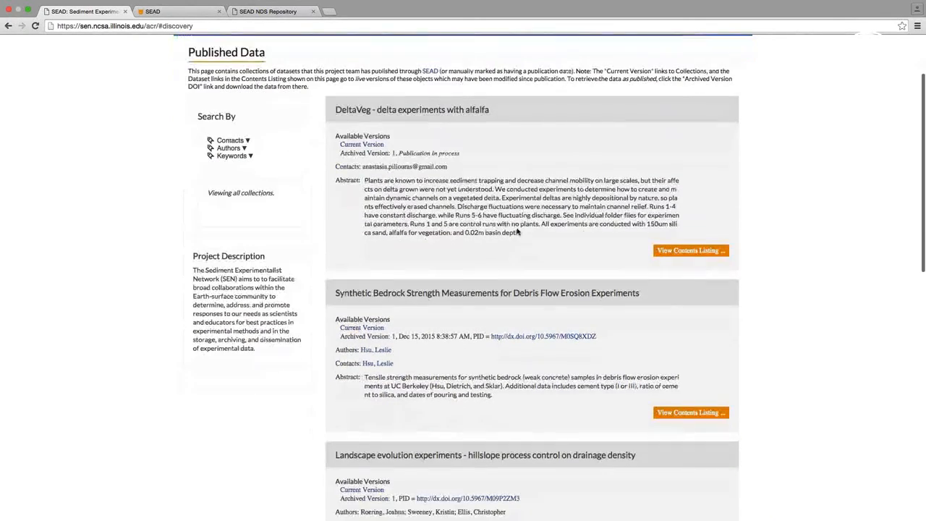
scroll(down, 3)
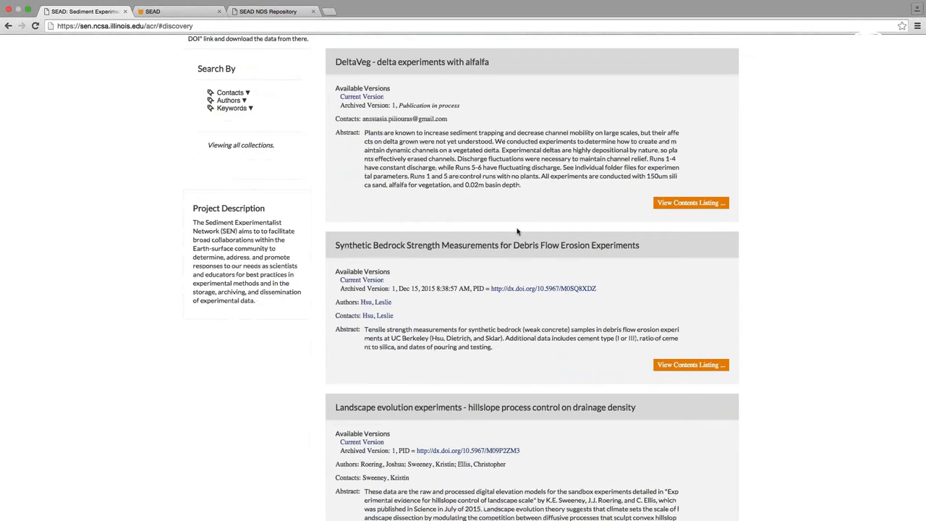
scroll(down, 3)
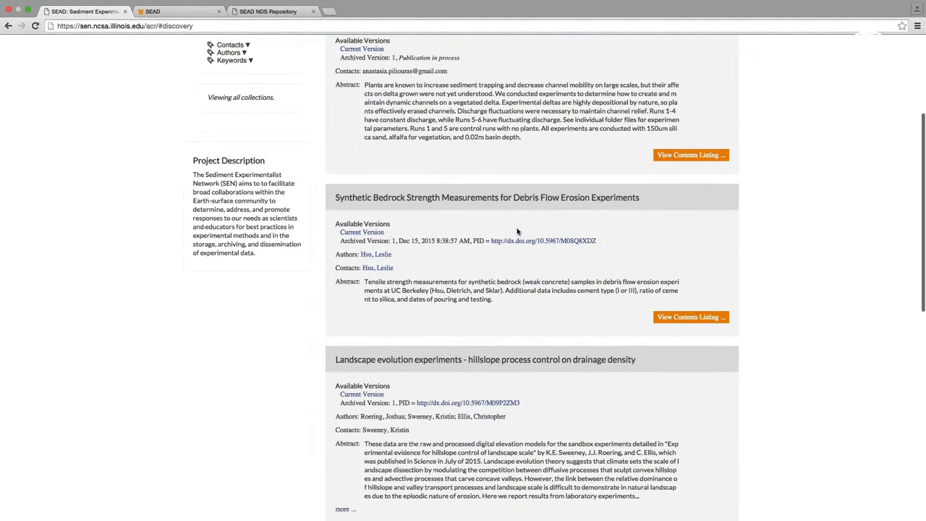
scroll(up, 3)
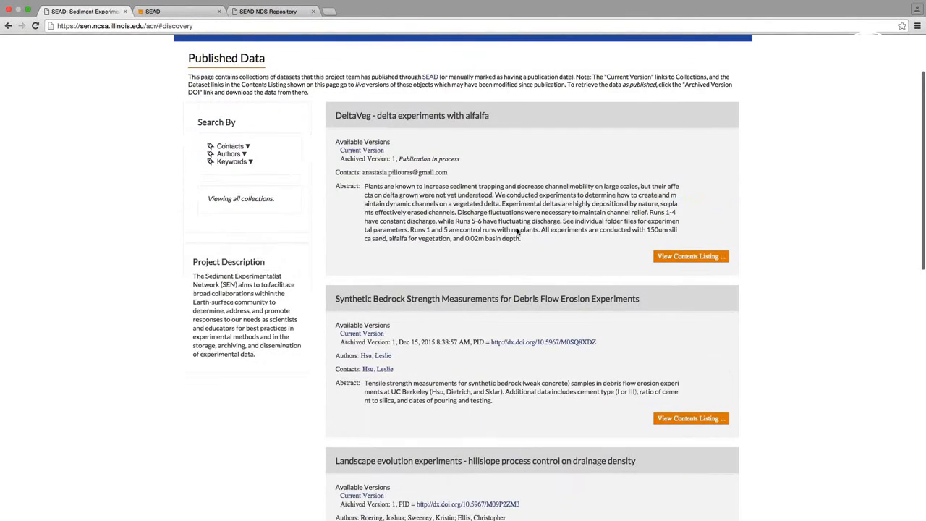
scroll(up, 3)
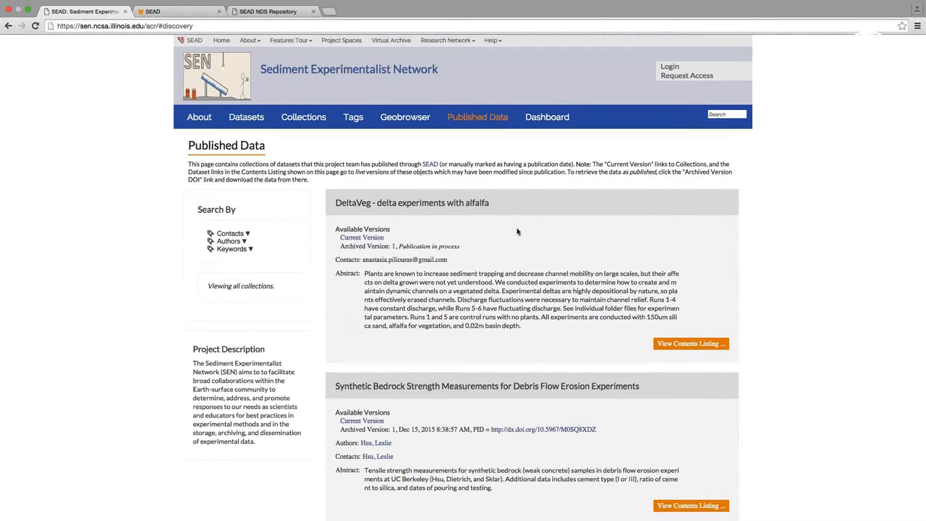
Step: Return to the Project Spaces listing and scroll through the full grid of spaces
click(340, 40)
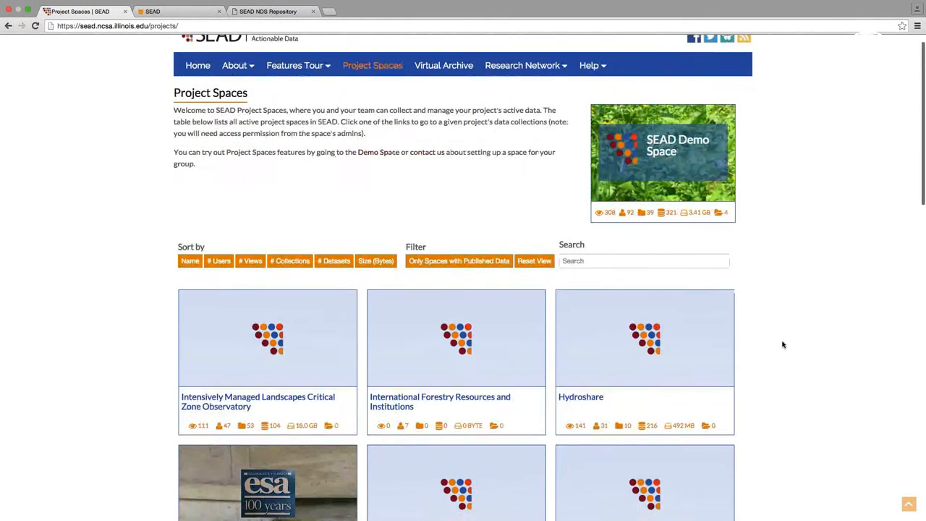
scroll(up, 3)
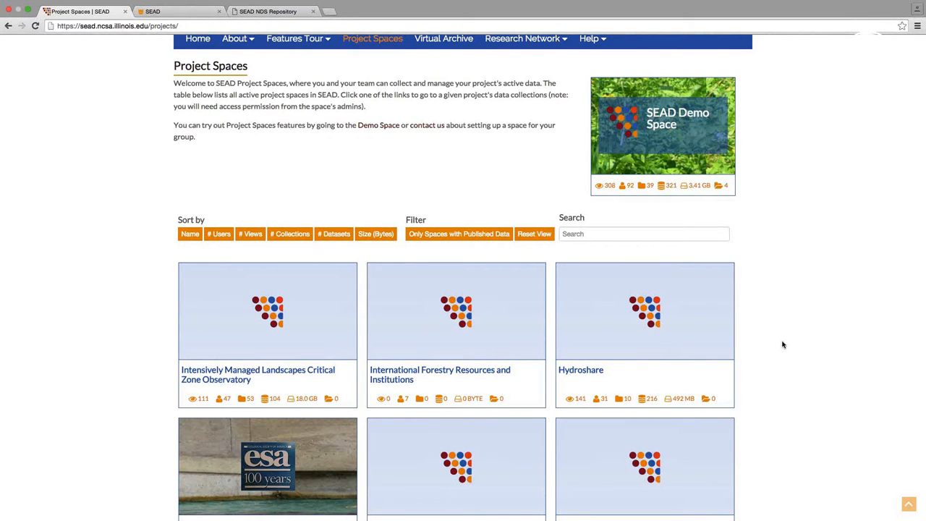
scroll(down, 3)
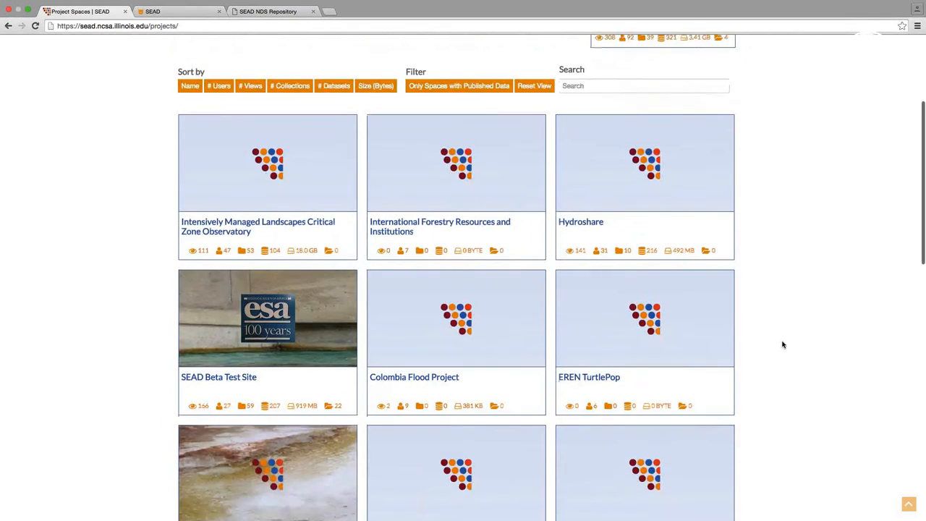
scroll(down, 3)
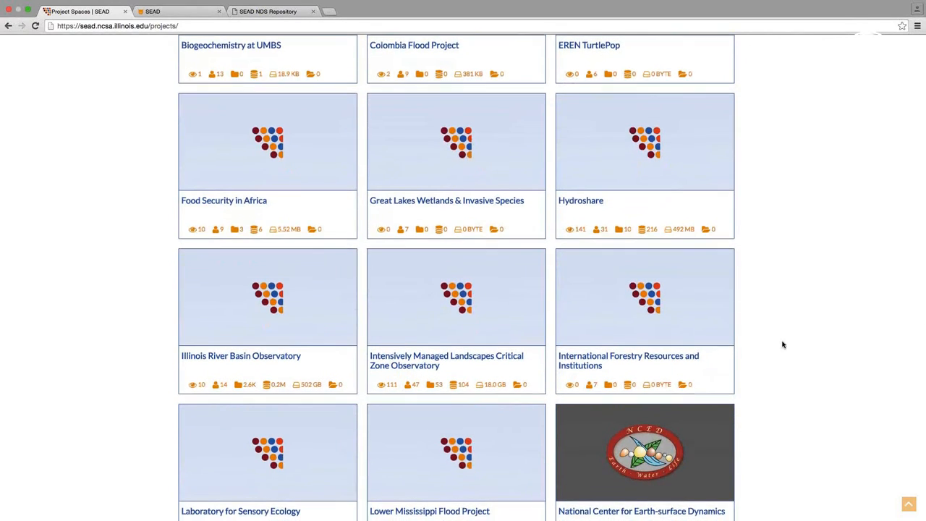
scroll(up, 3)
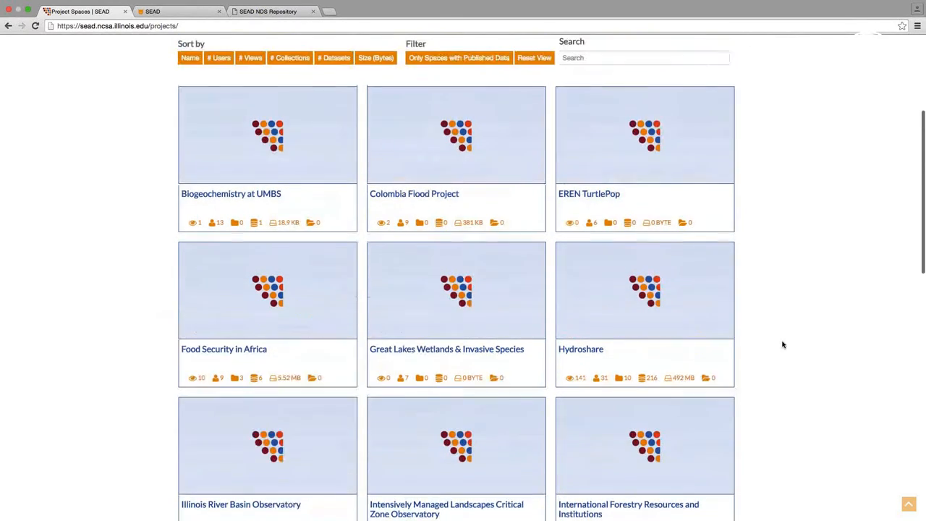
scroll(down, 3)
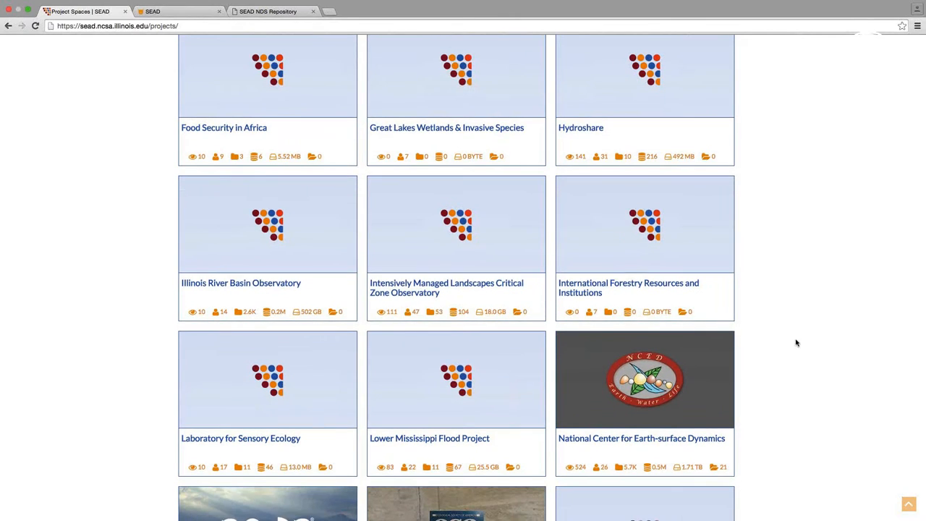
scroll(down, 3)
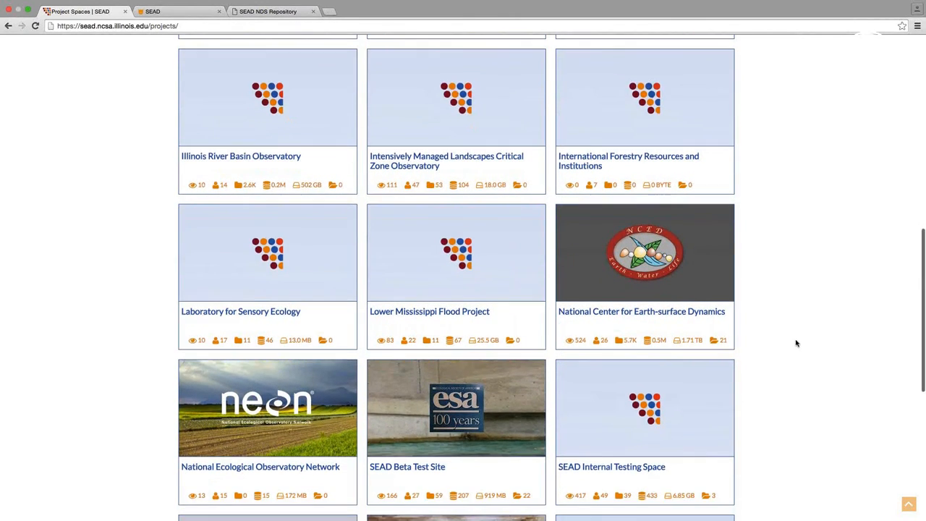
scroll(down, 3)
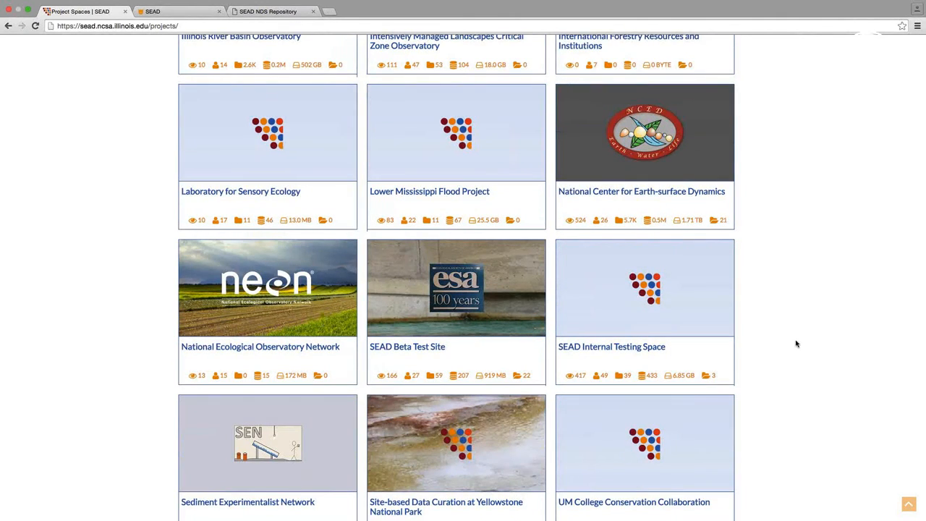
scroll(down, 3)
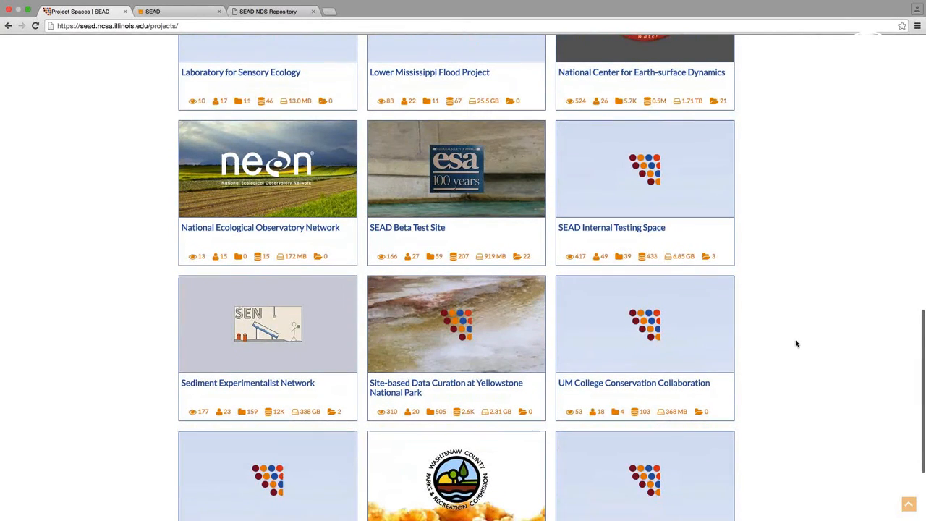
scroll(down, 3)
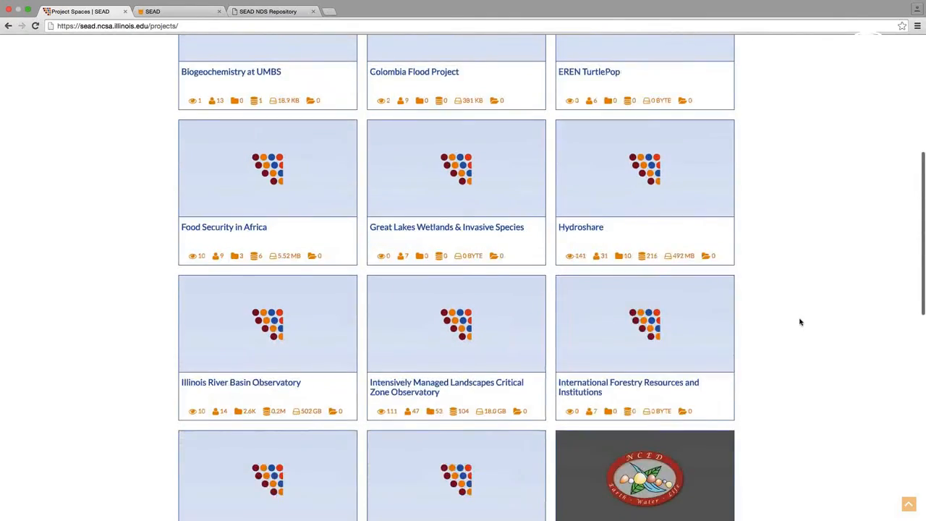
scroll(up, 3)
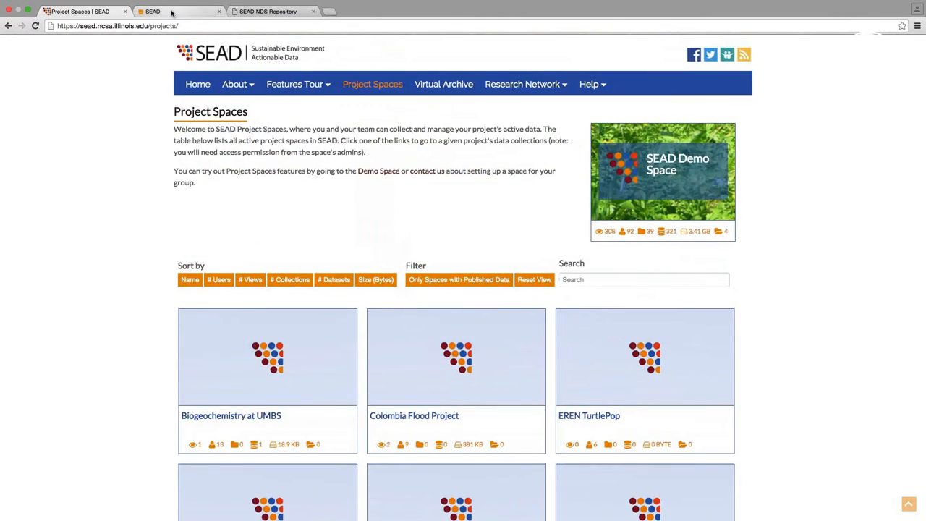
Step: Switch to the browser tab showing the SEAD 2.0 beta welcome page
click(179, 10)
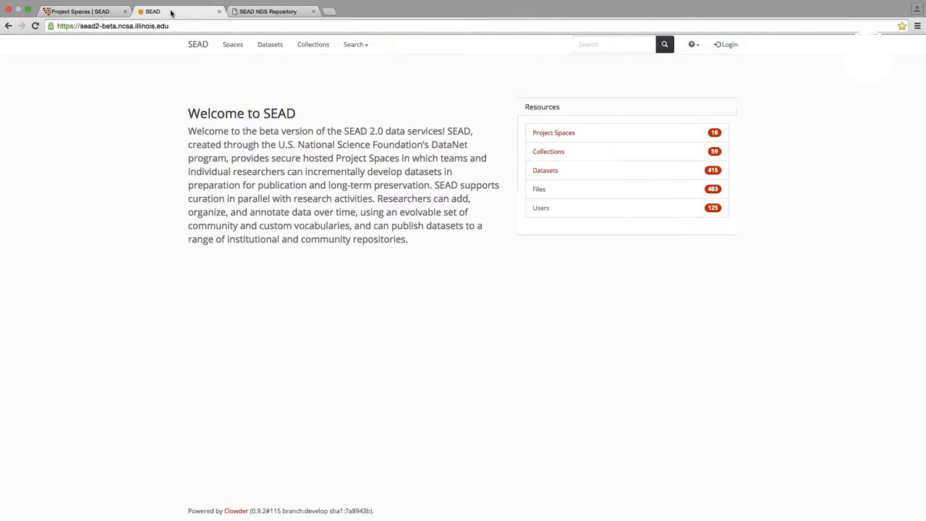
mouse_move(115, 133)
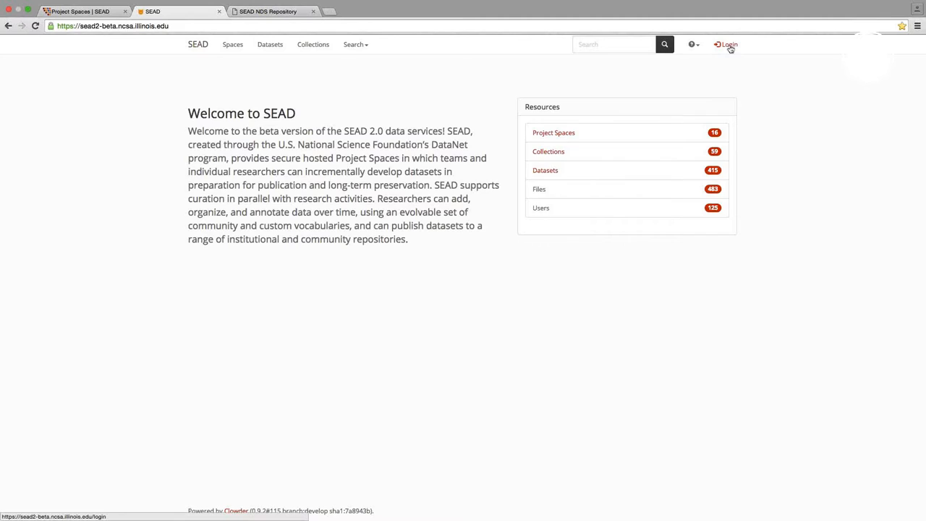
Step: Go to the SEAD 2.0 beta sign-in page
click(728, 44)
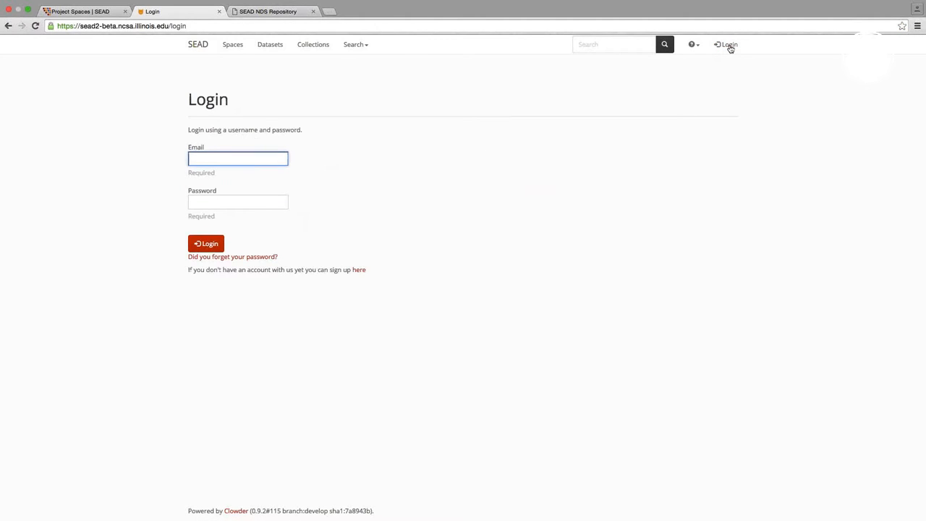
mouse_move(759, 189)
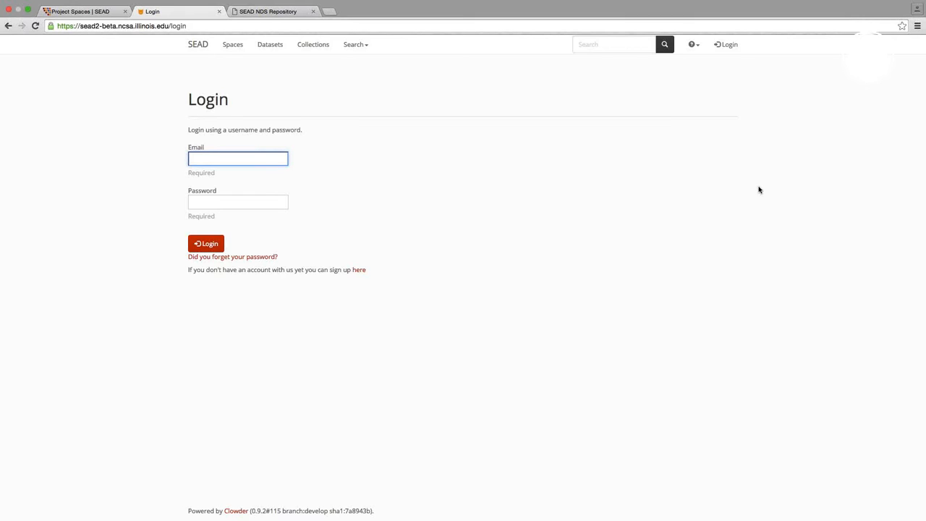
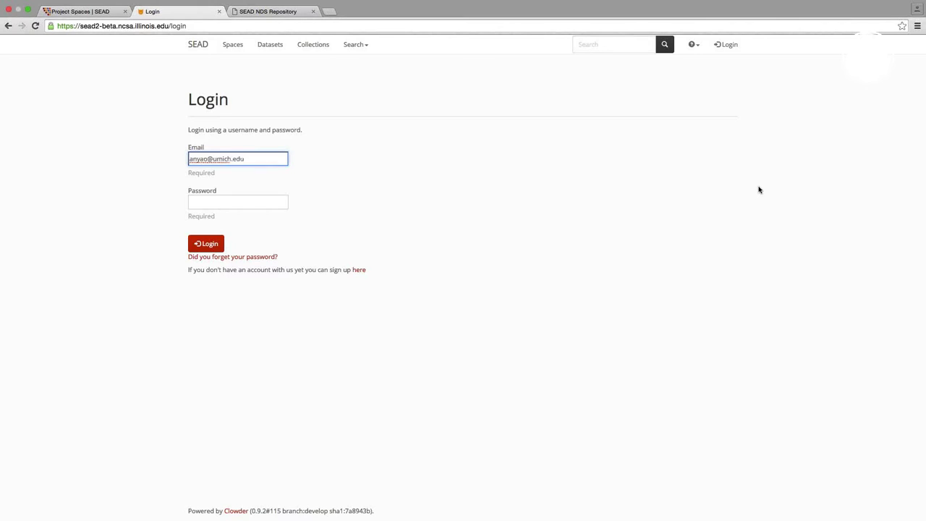
text(•••••)
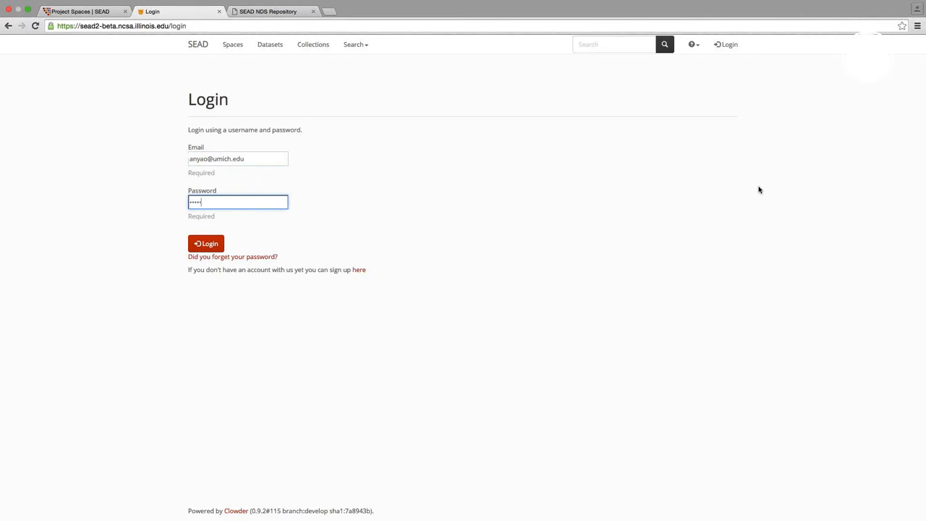
text(password)
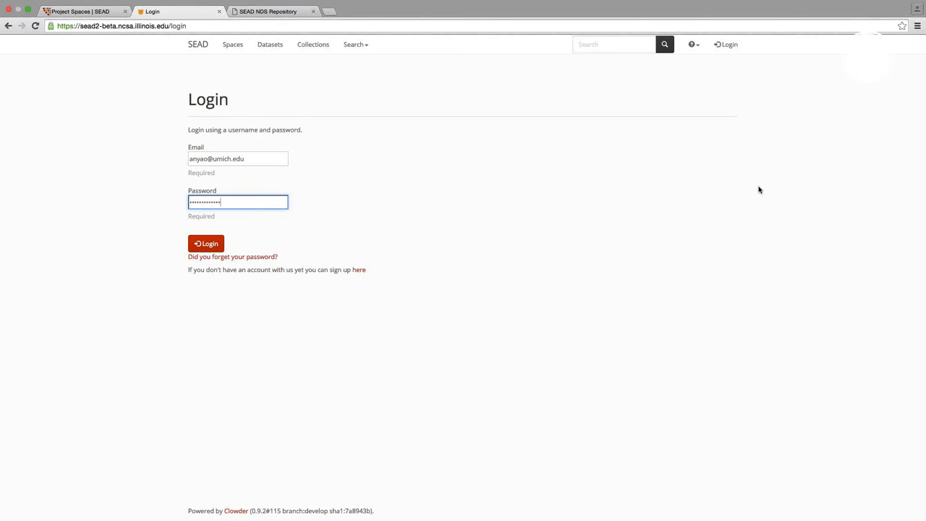
click(206, 243)
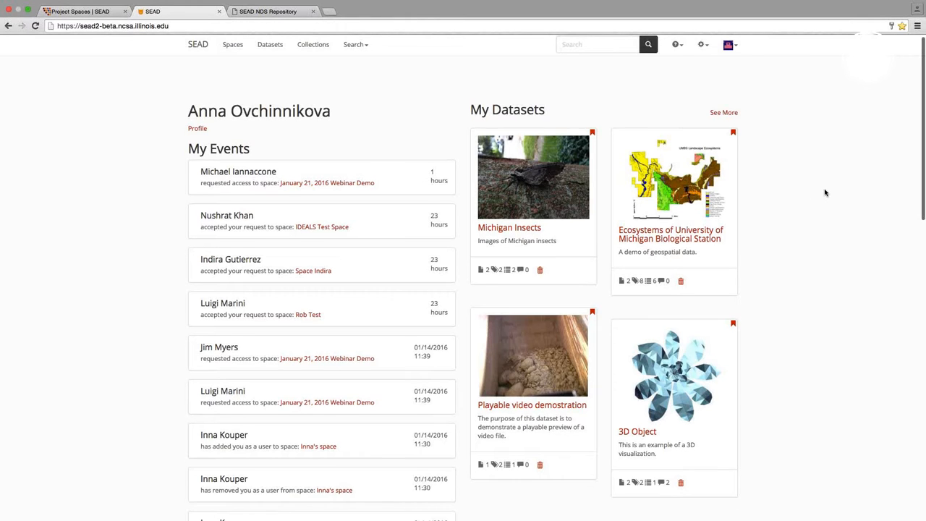
Step: Scroll through the personal dashboard of events, datasets, collections and spaces
scroll(down, 3)
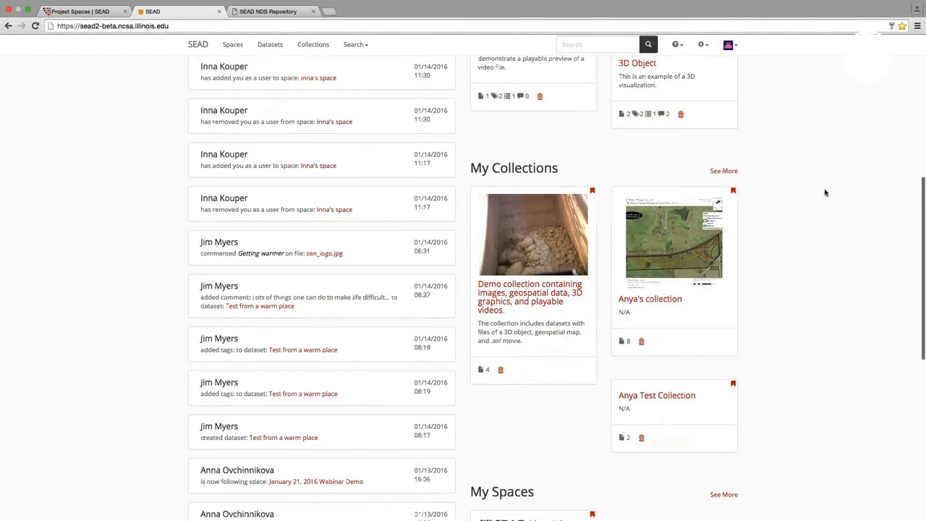
scroll(down, 3)
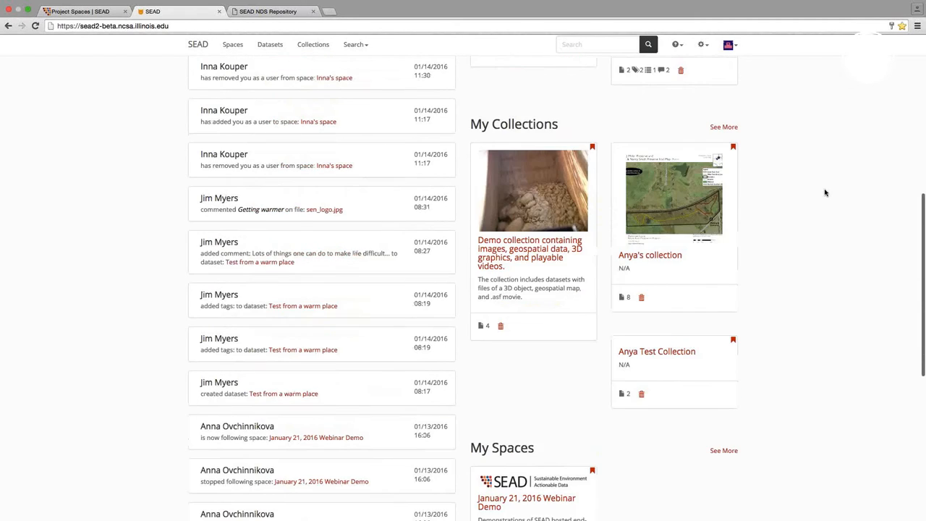
scroll(up, 3)
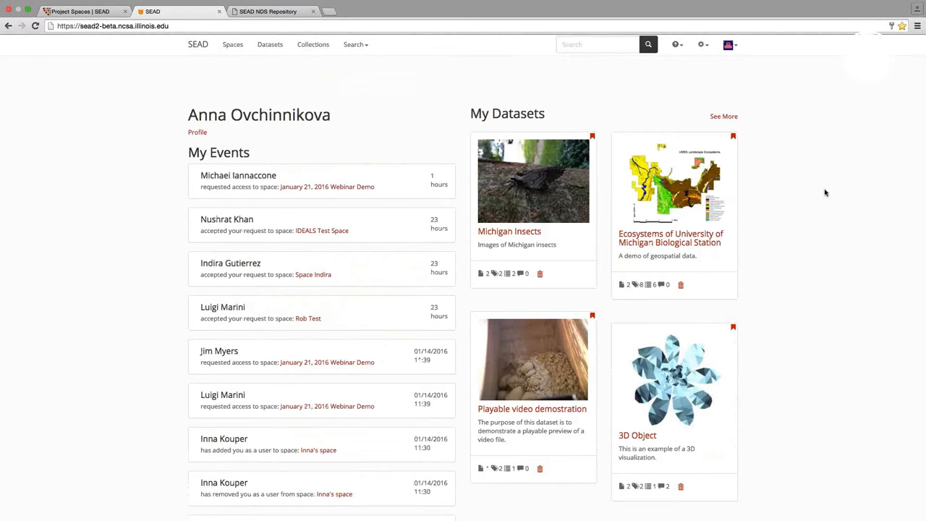
mouse_move(825, 219)
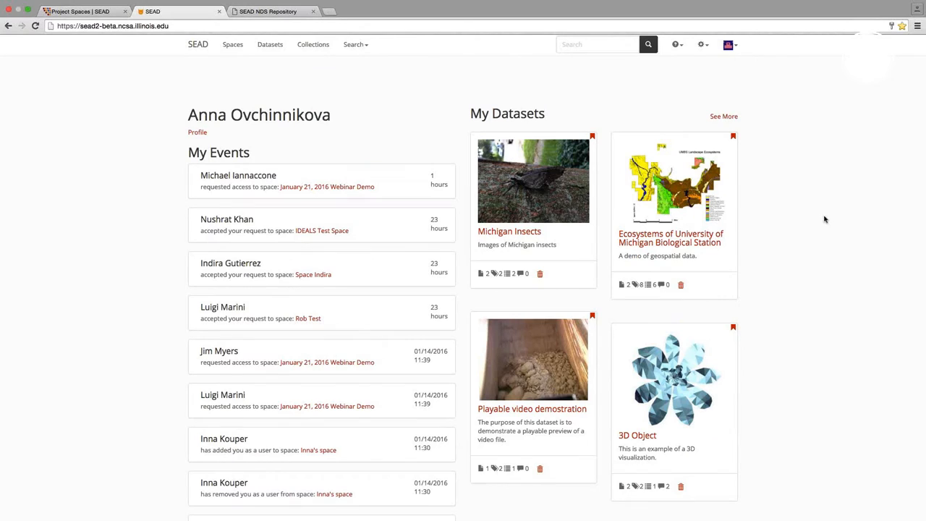
mouse_move(820, 222)
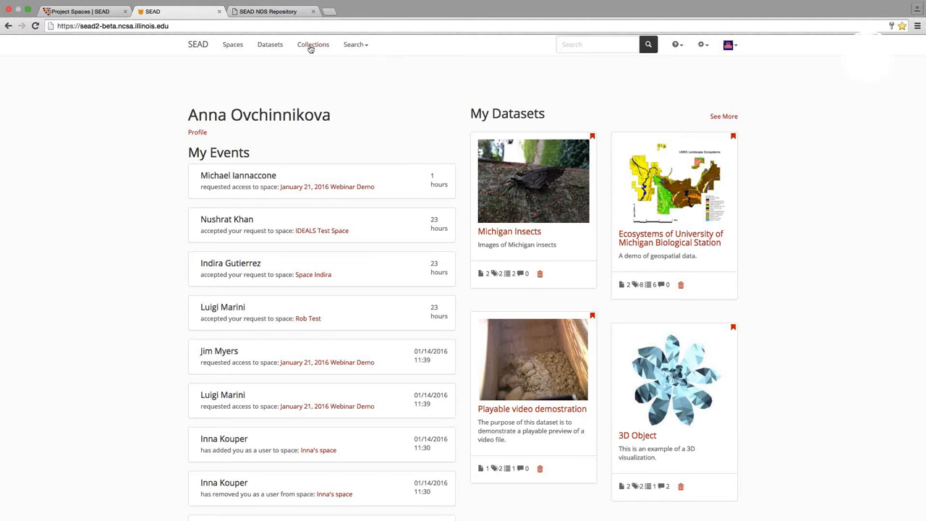
Step: Start a new space from the Spaces list and add a second External Links entry
click(232, 45)
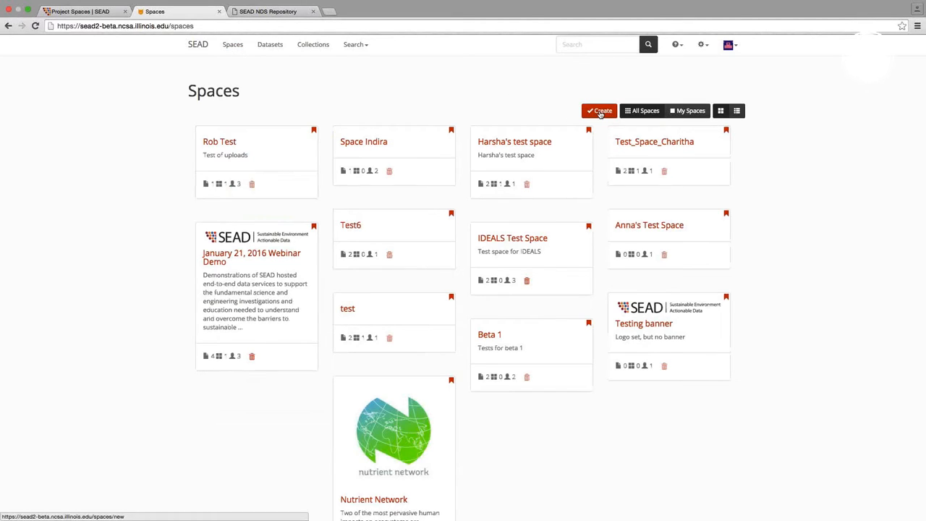
click(599, 111)
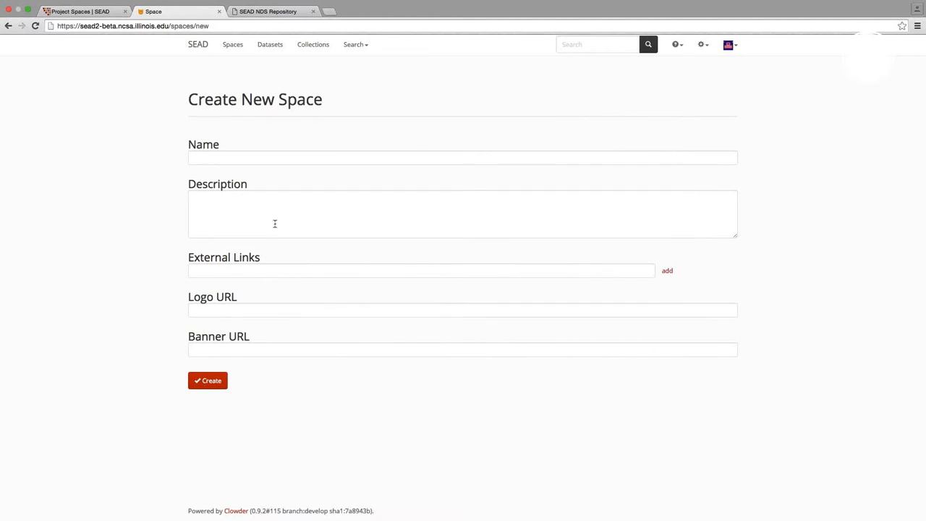
mouse_move(666, 273)
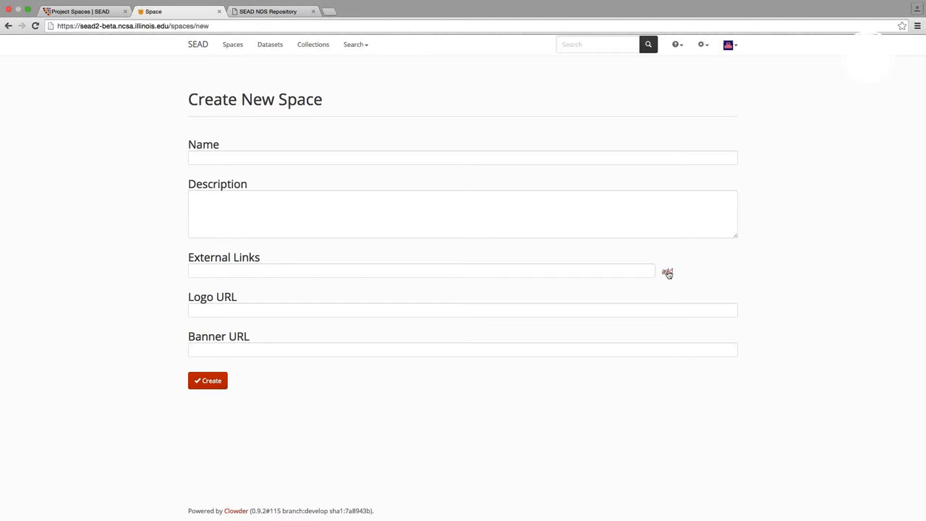
click(666, 272)
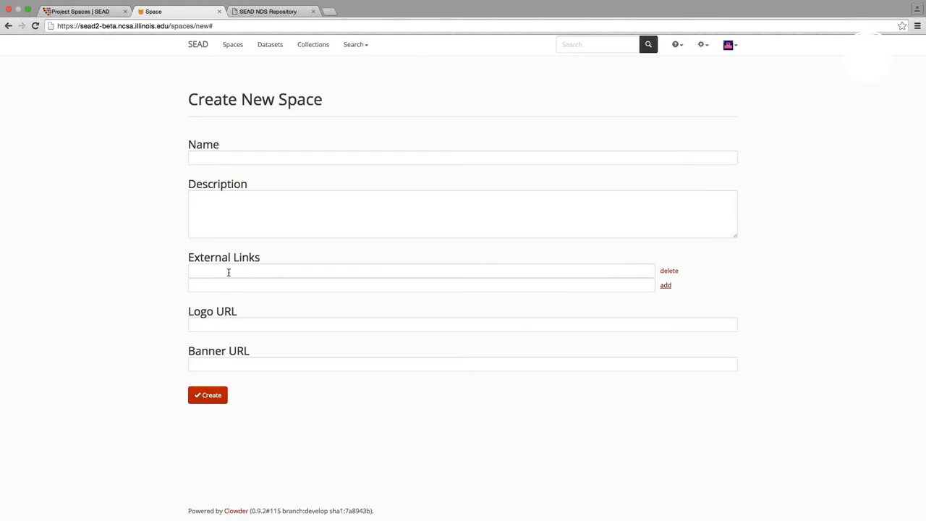
mouse_move(236, 291)
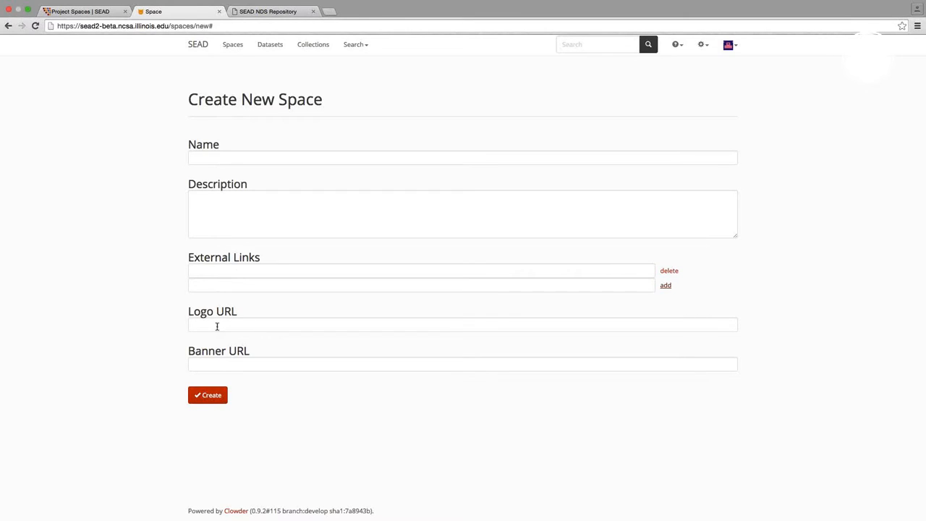
mouse_move(234, 377)
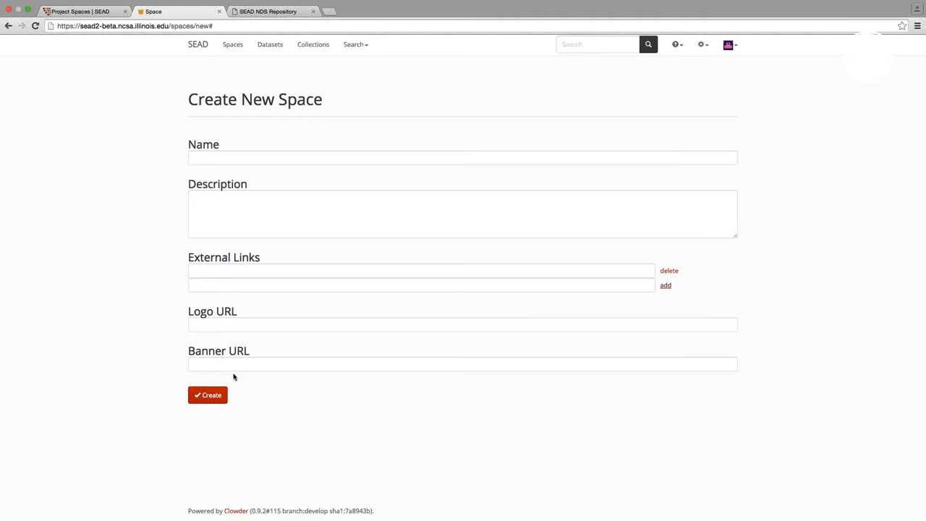
mouse_move(259, 68)
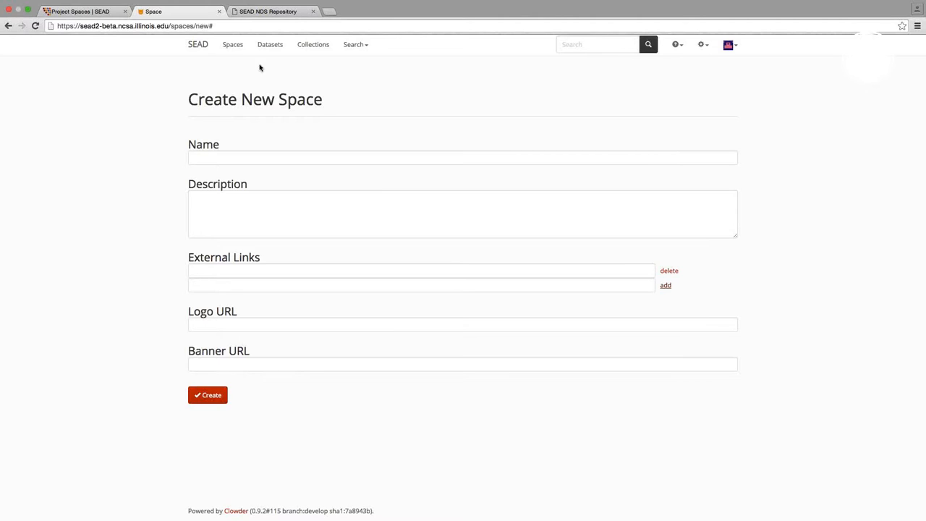
Step: Leave the new space form and go to the January 21, 2016 Webinar Demo space
click(233, 44)
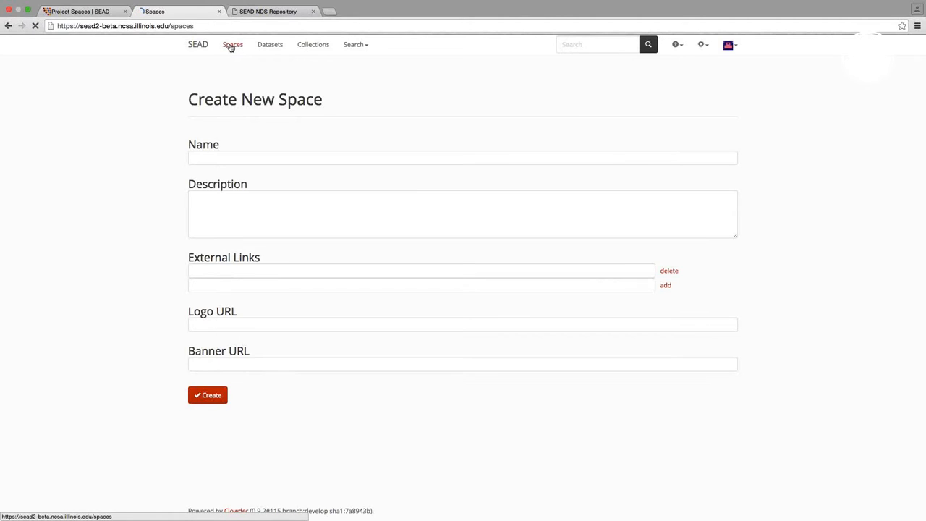
click(232, 44)
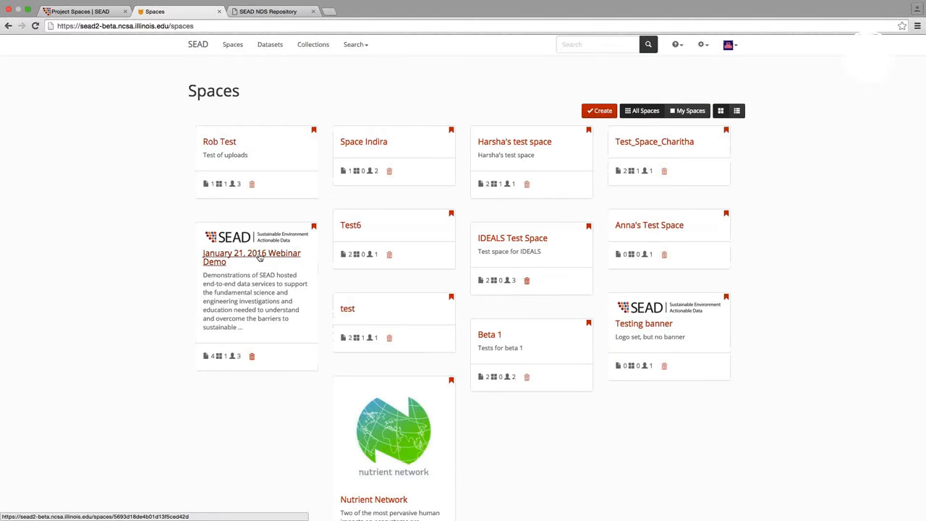
click(251, 256)
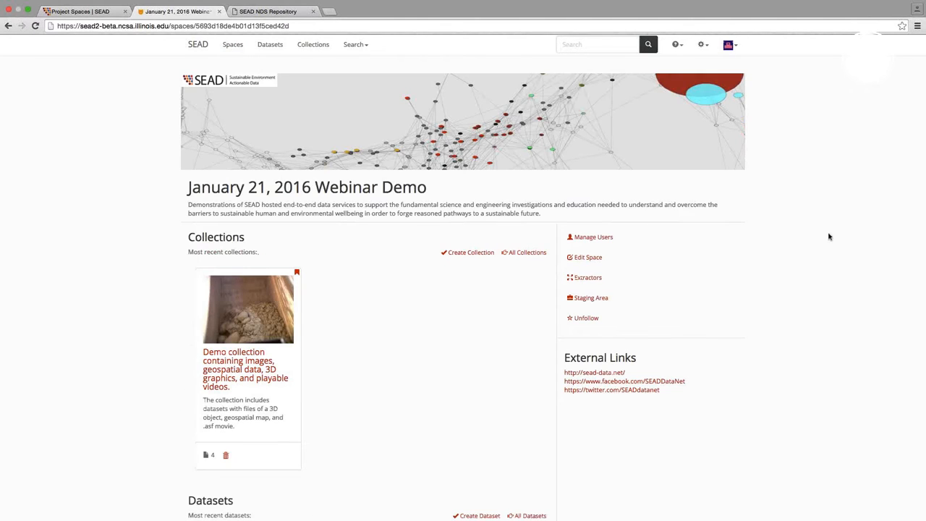
mouse_move(836, 318)
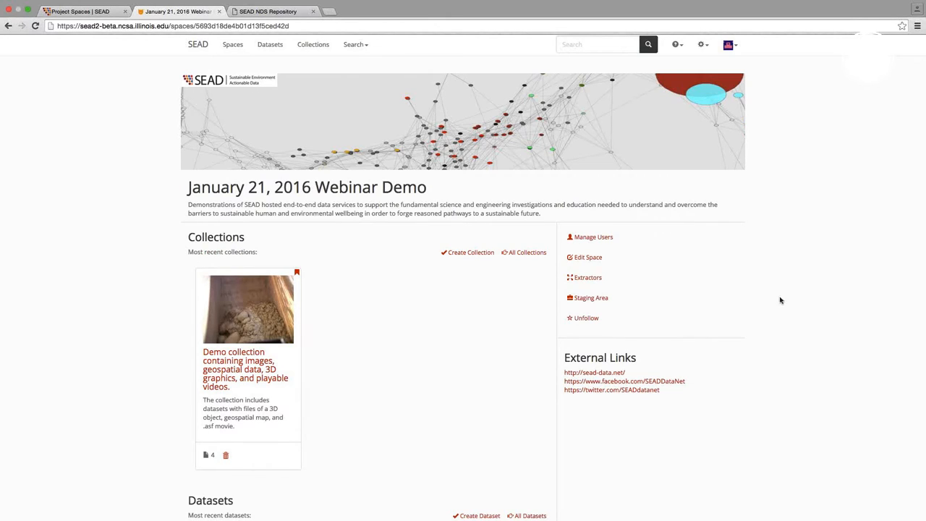
mouse_move(212, 126)
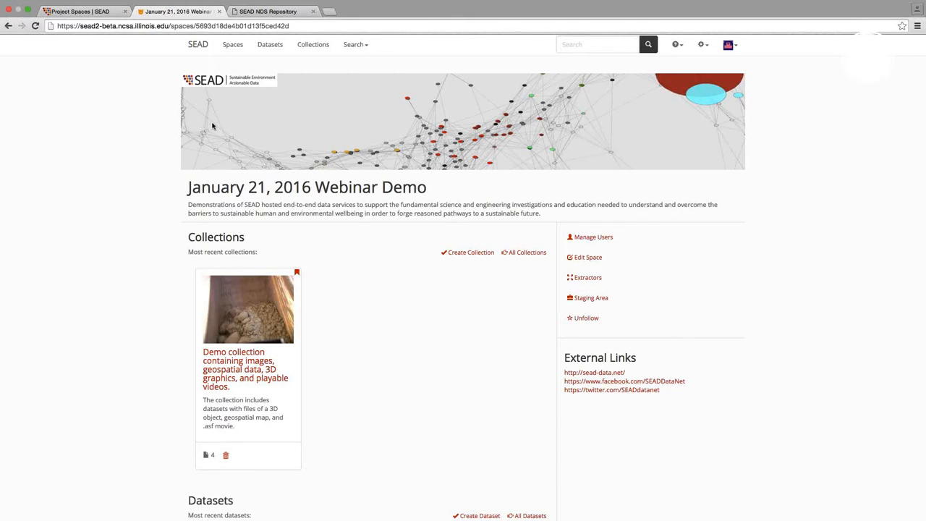
mouse_move(710, 253)
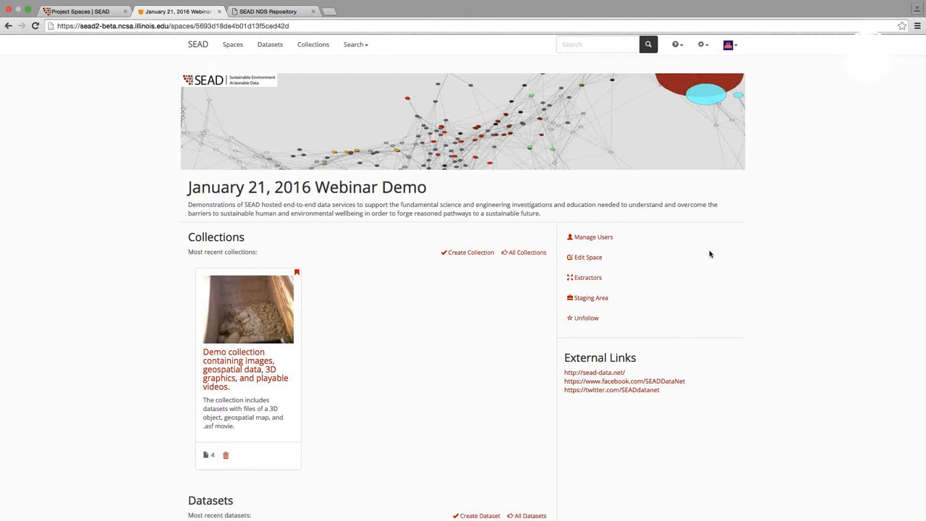
mouse_move(827, 274)
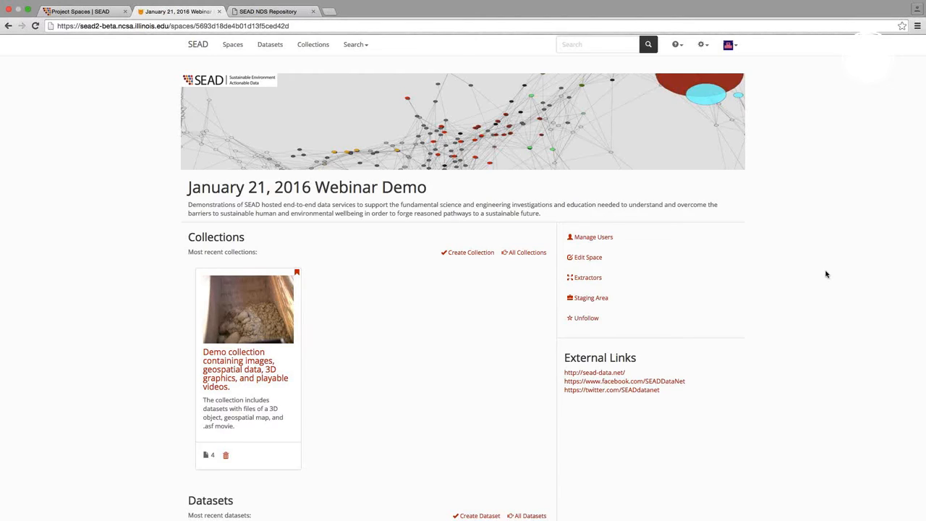
mouse_move(837, 190)
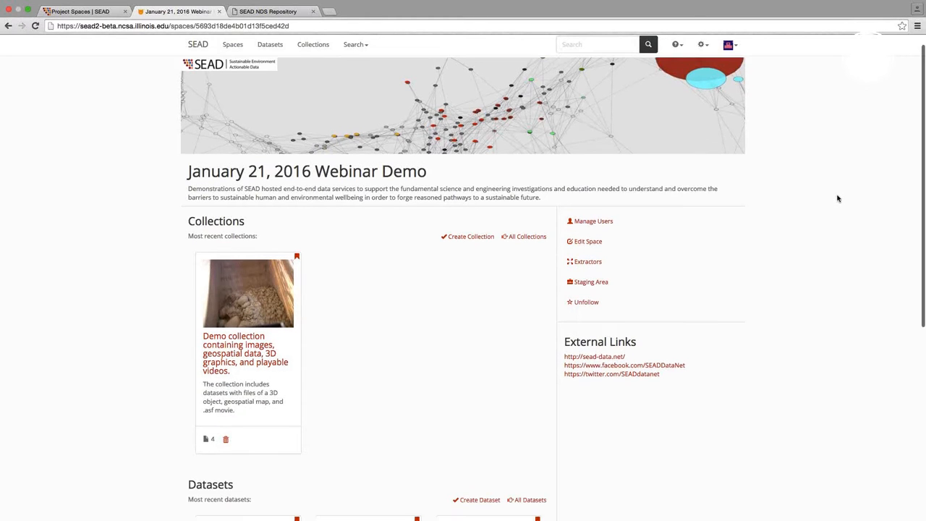
Step: Scroll the Webinar Demo space down to its Datasets section with the four dataset cards
scroll(down, 3)
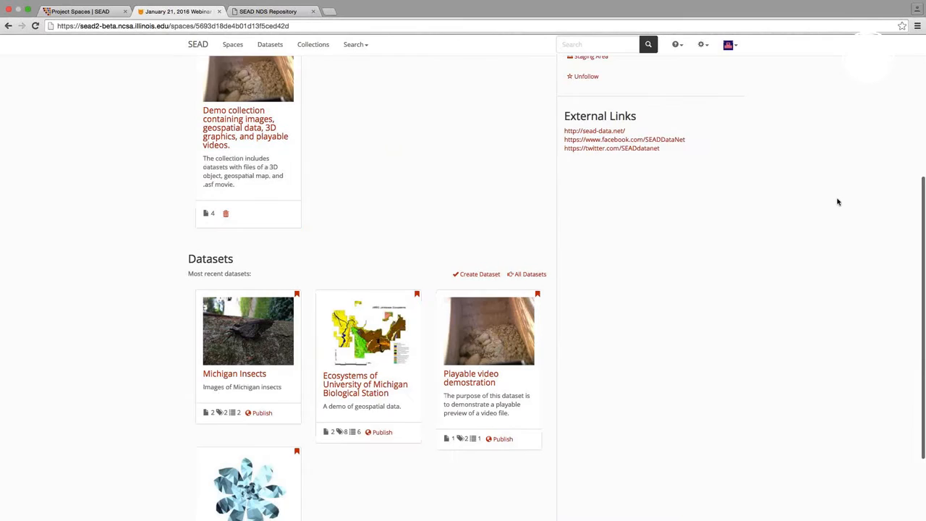
scroll(down, 3)
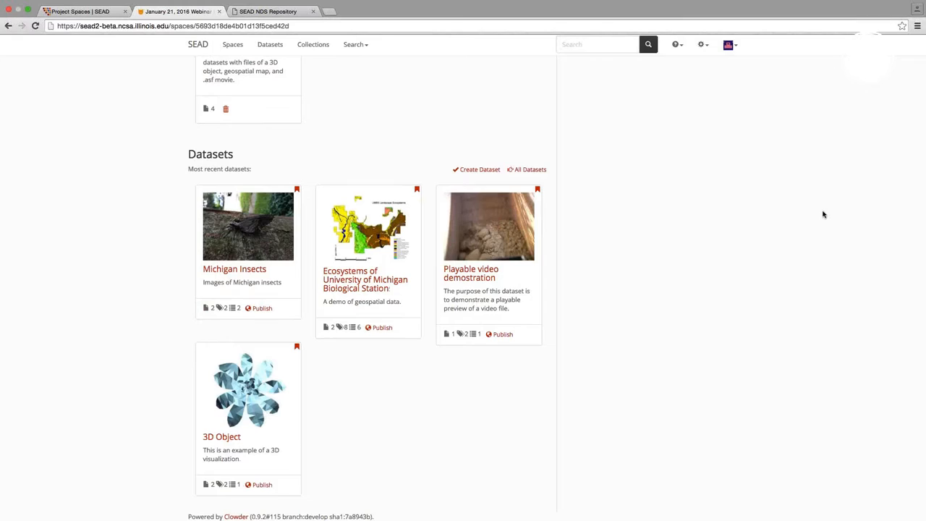
mouse_move(826, 225)
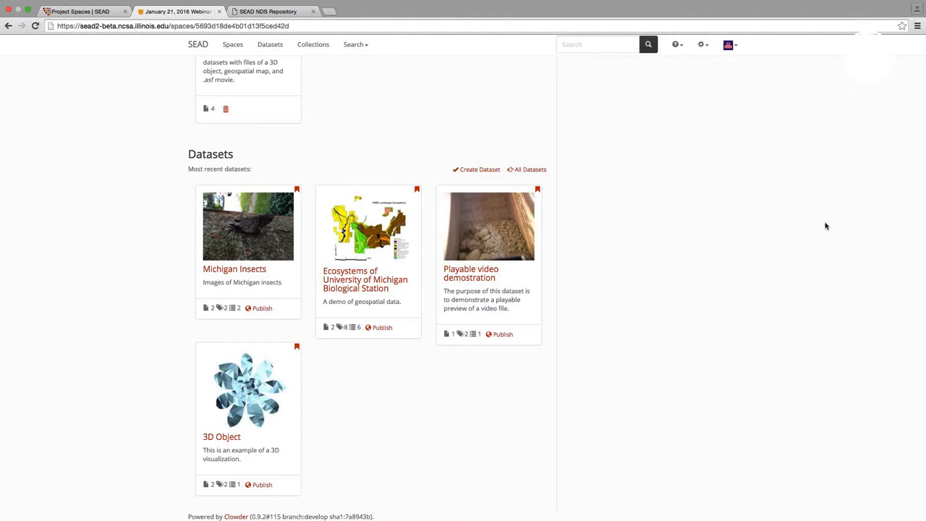
mouse_move(234, 273)
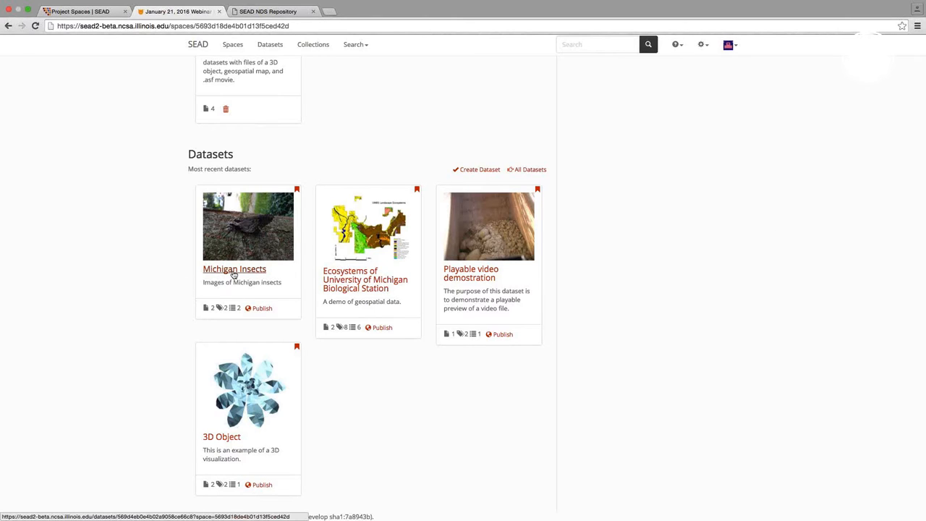
Step: Preview moth.JPG in Michigan Insects, zoom the geospatial map, and reach the Ecosystems of UMBS dataset
click(234, 268)
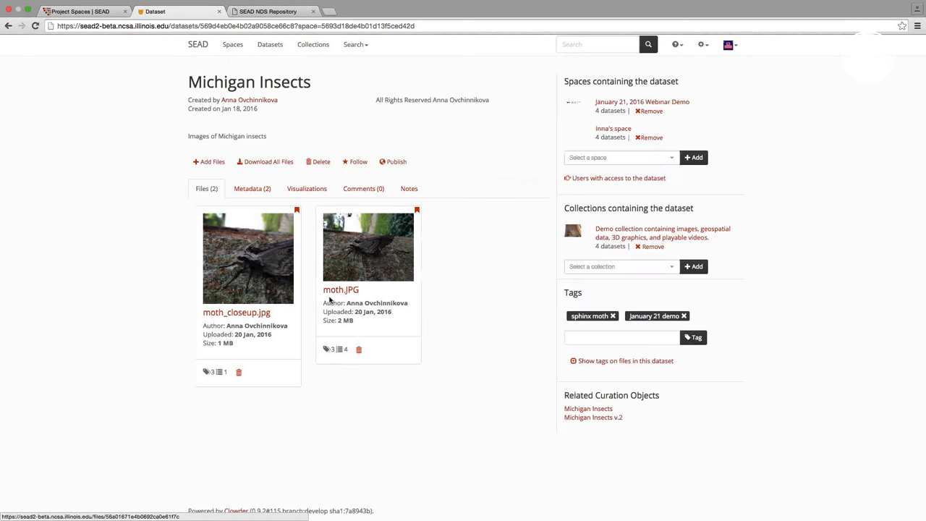
mouse_move(329, 413)
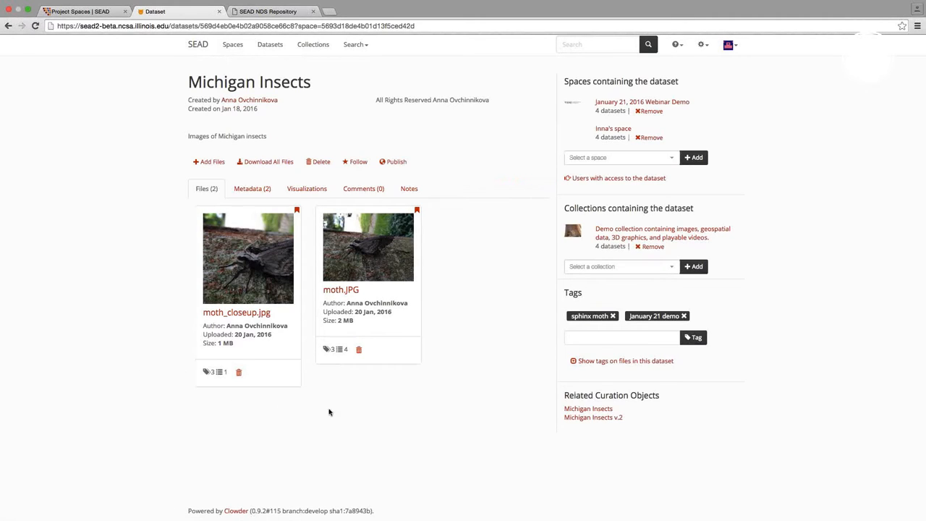
mouse_move(346, 385)
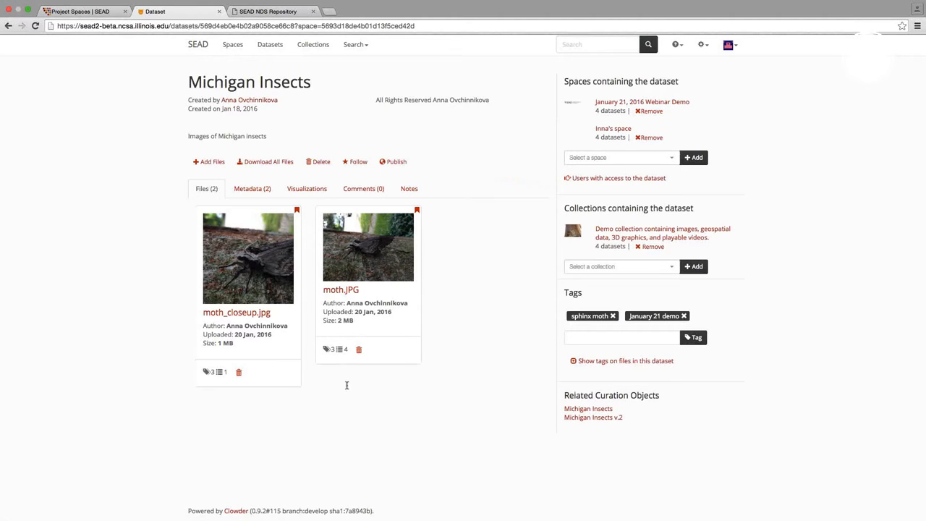
click(340, 290)
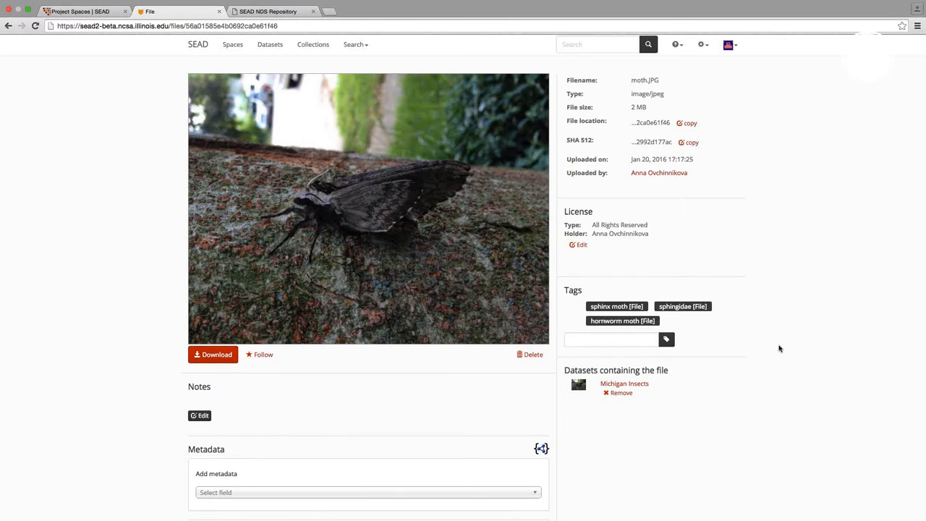
mouse_move(637, 395)
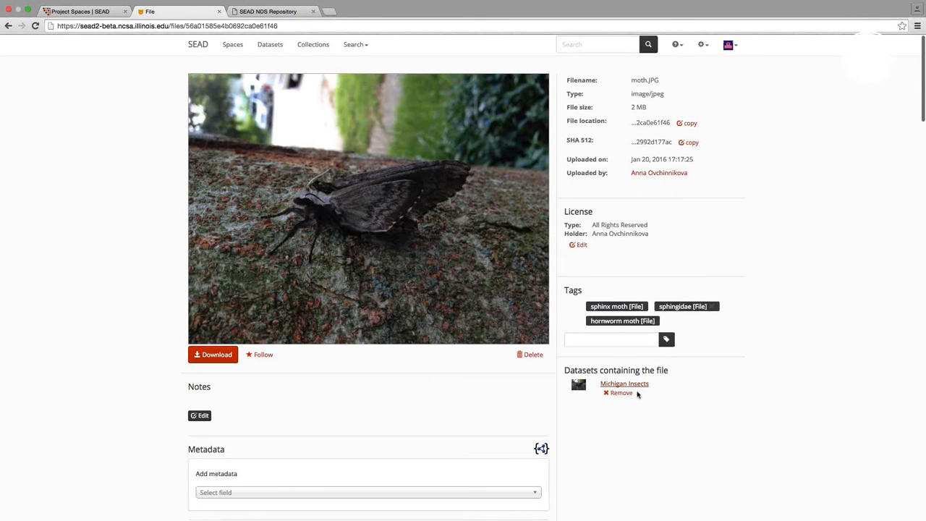
click(623, 383)
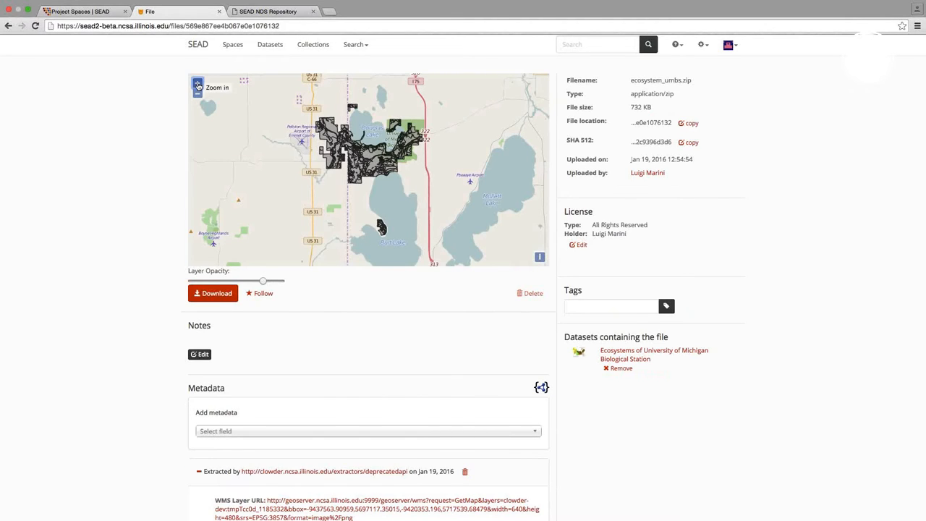
click(197, 85)
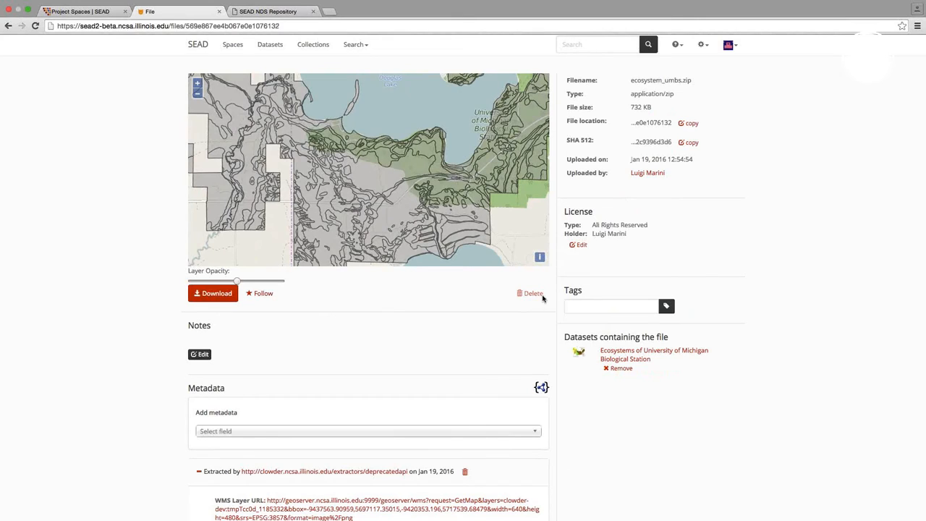
click(653, 354)
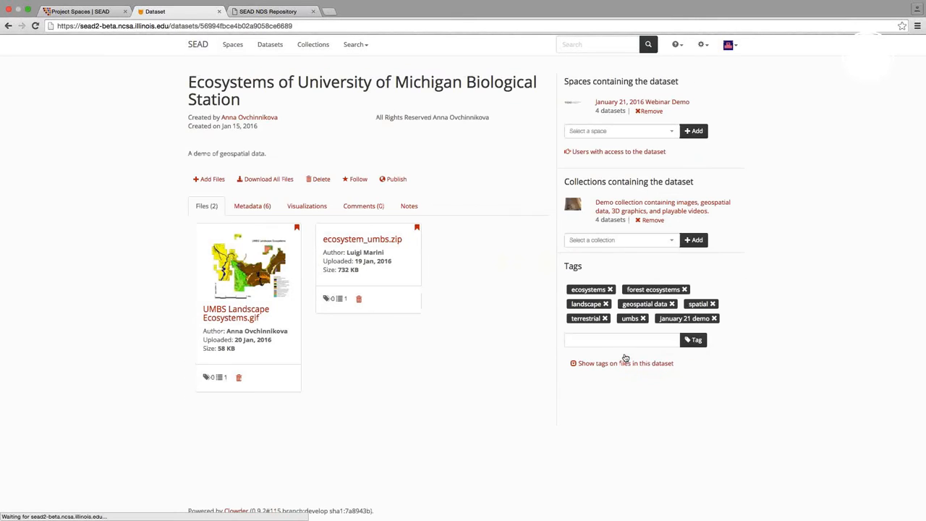
Step: Play the movie_example.asf preview from the demo collection and return to the Playable video demonstration dataset
click(656, 206)
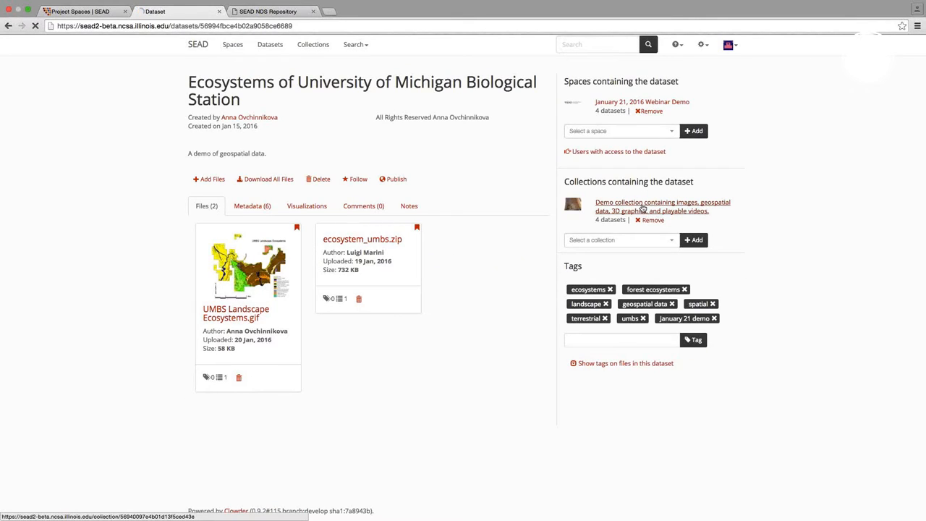
click(662, 207)
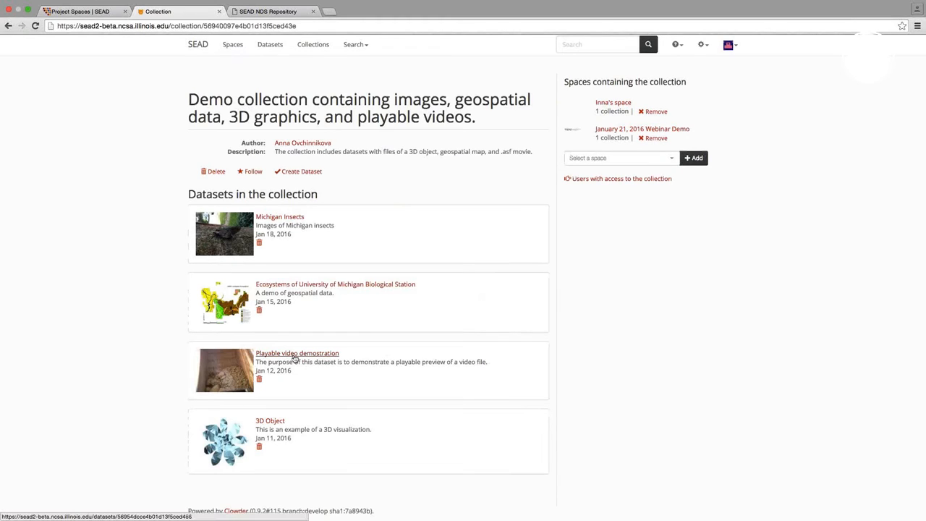
click(296, 354)
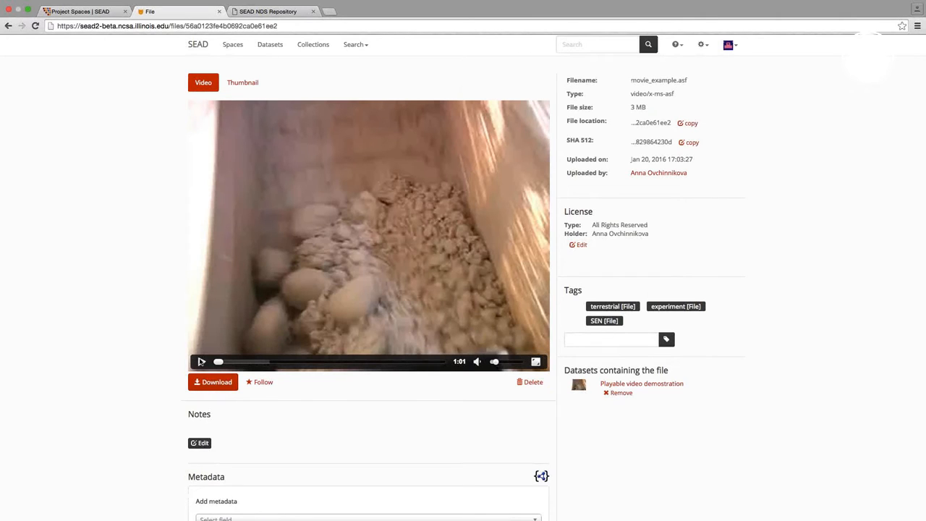
click(201, 362)
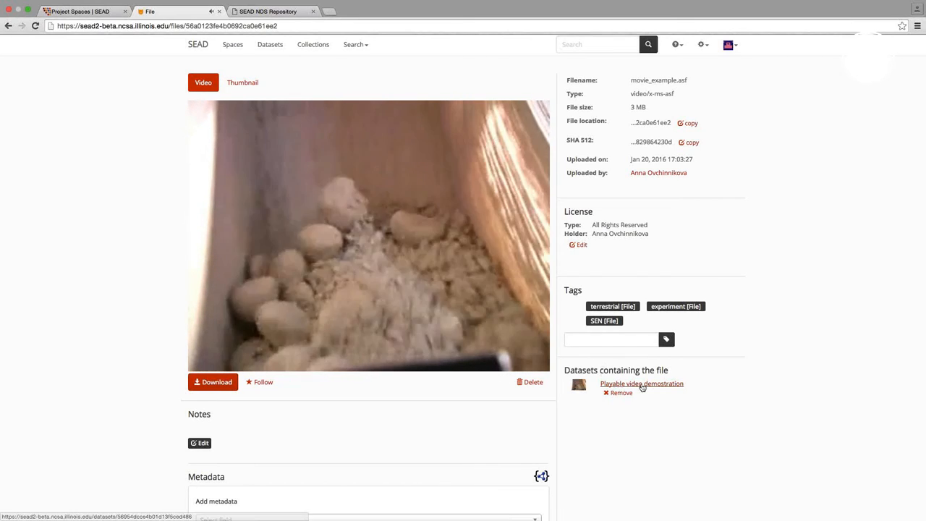
click(642, 384)
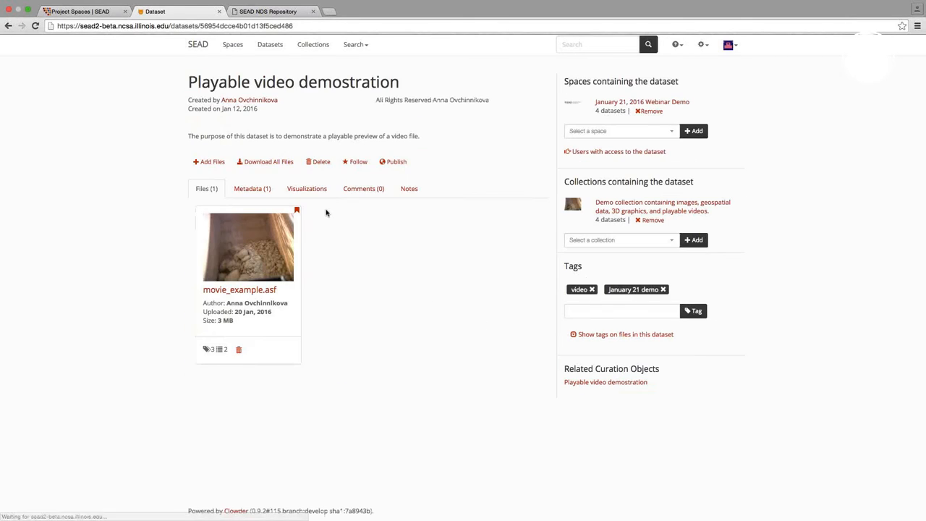
Step: Rotate the magnolia-3D.obj model preview and return to the 3D Object dataset
click(662, 206)
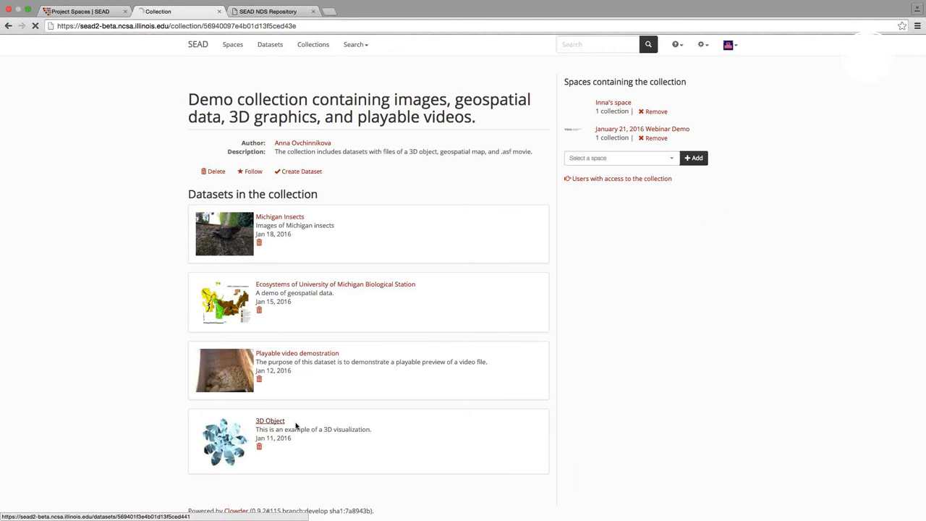
click(270, 420)
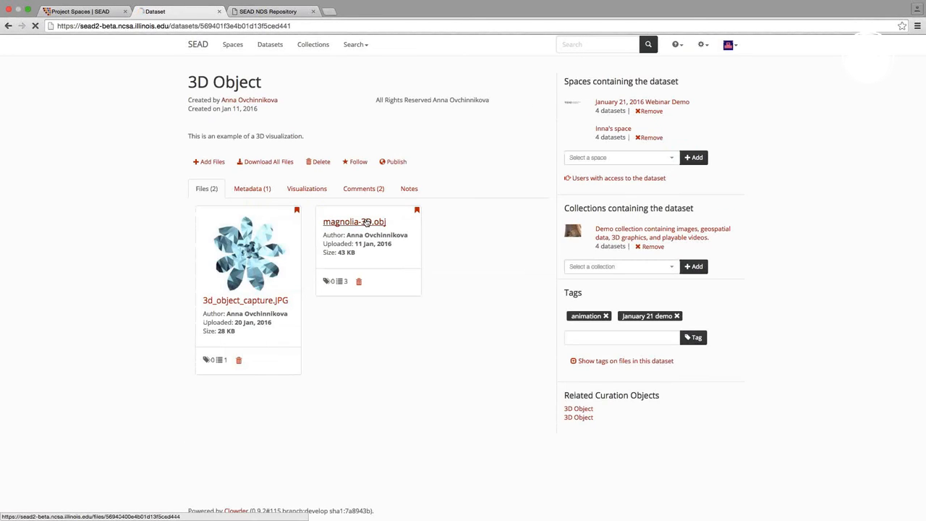
click(354, 221)
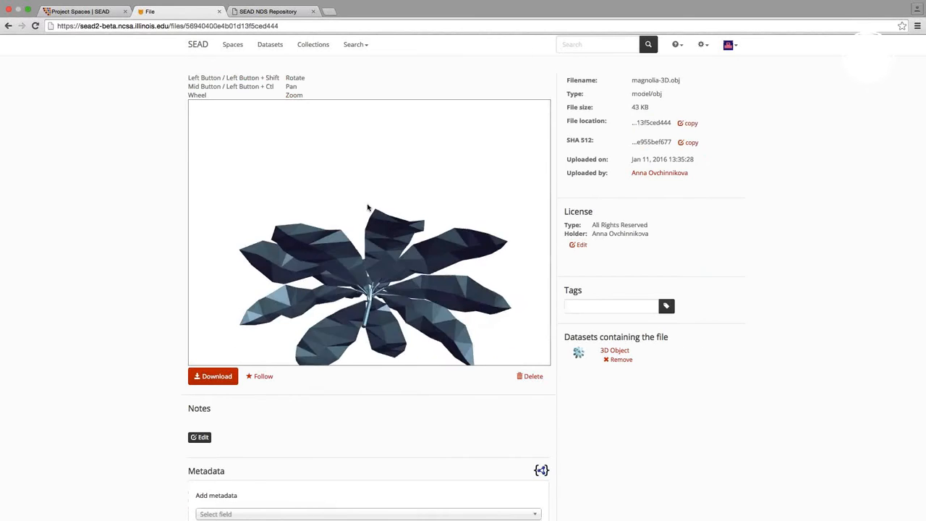
drag(367, 207, 456, 274)
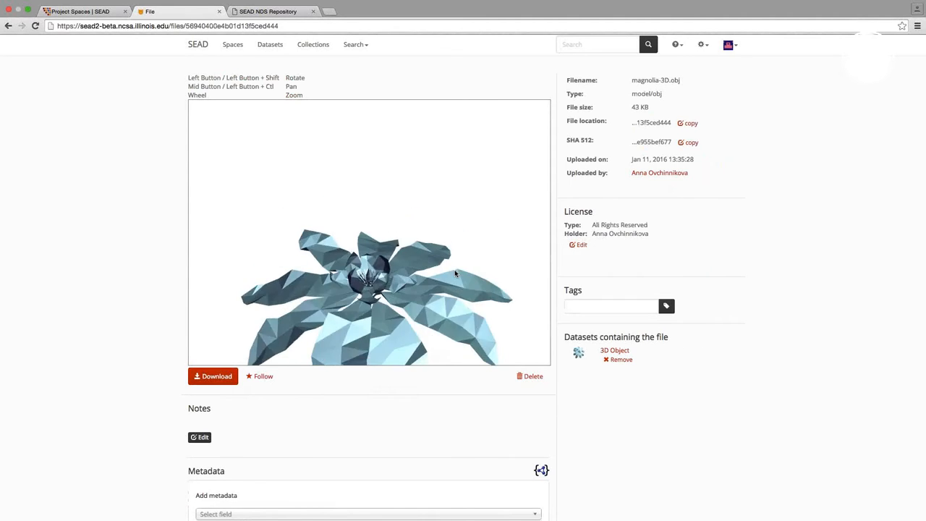
click(614, 350)
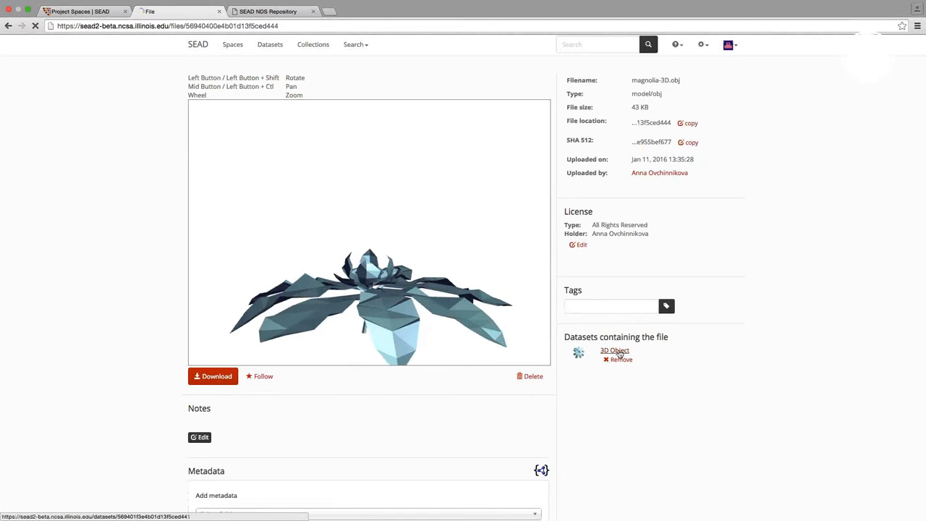
click(614, 350)
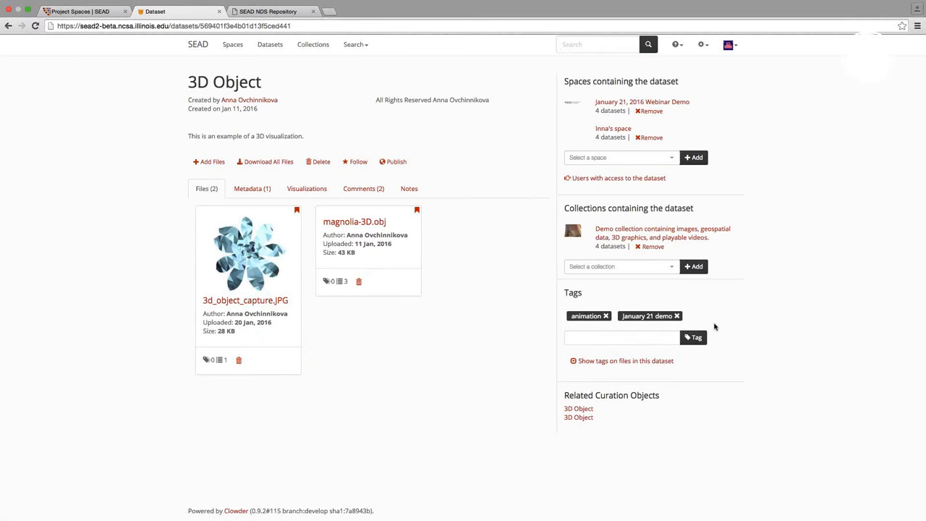
mouse_move(662, 233)
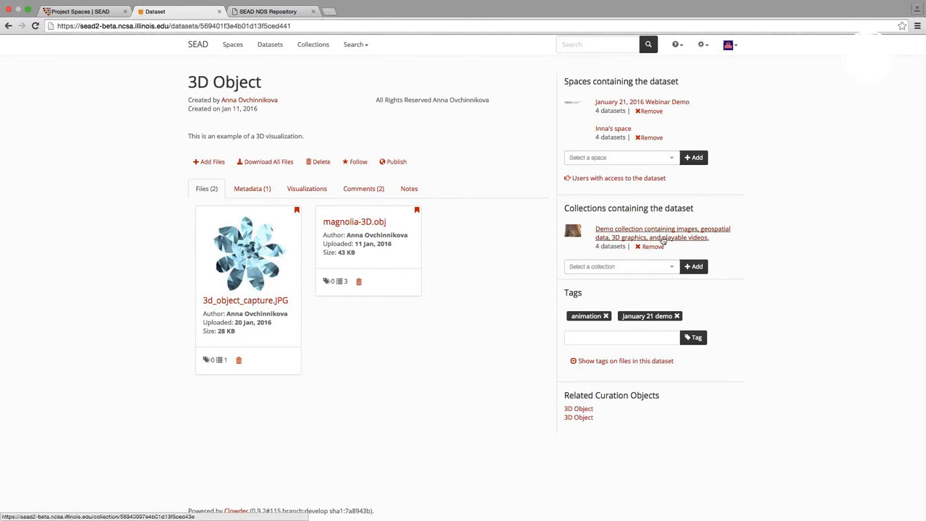
Step: Remove Inna's space from the demo collection, then re-add it via the Select a space dropdown
click(662, 233)
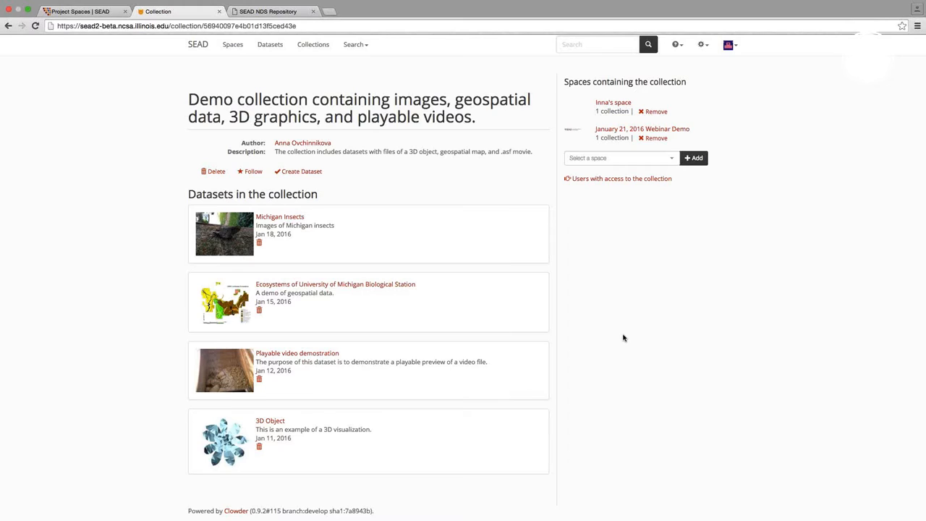
mouse_move(702, 291)
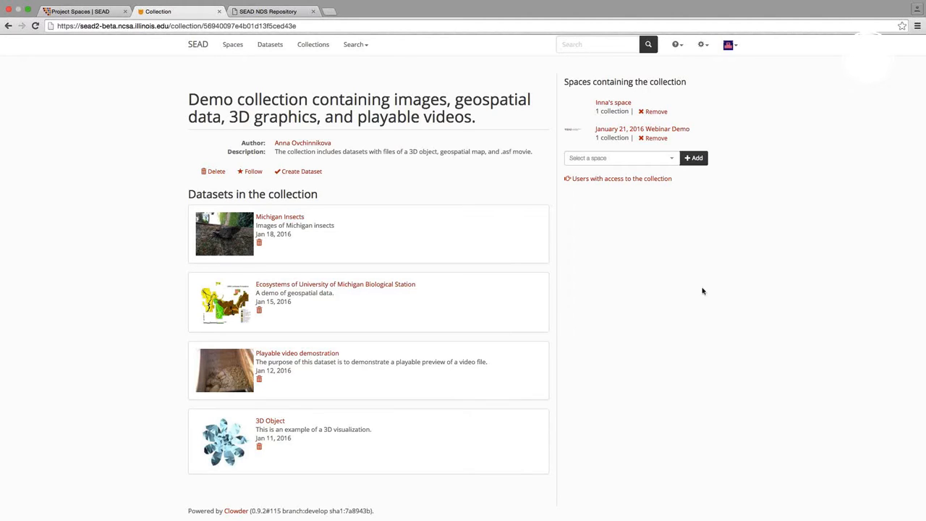
click(652, 111)
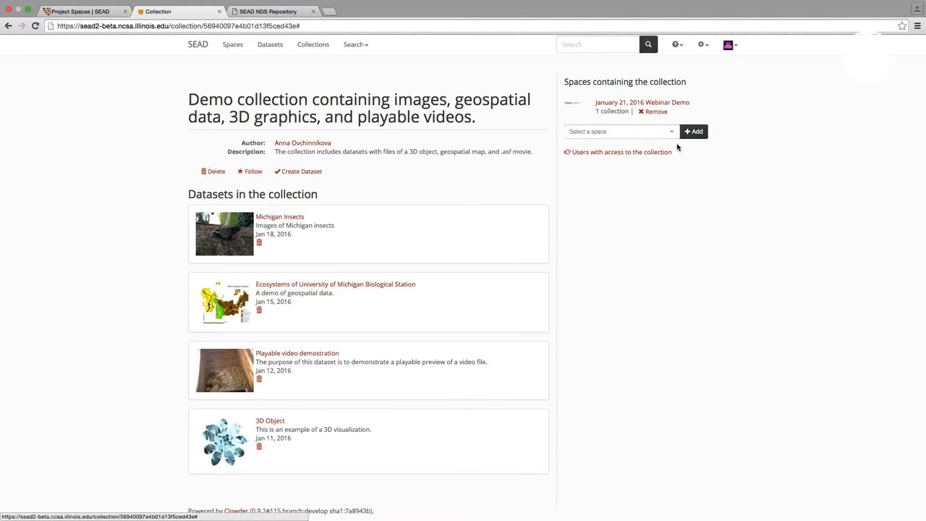
click(618, 131)
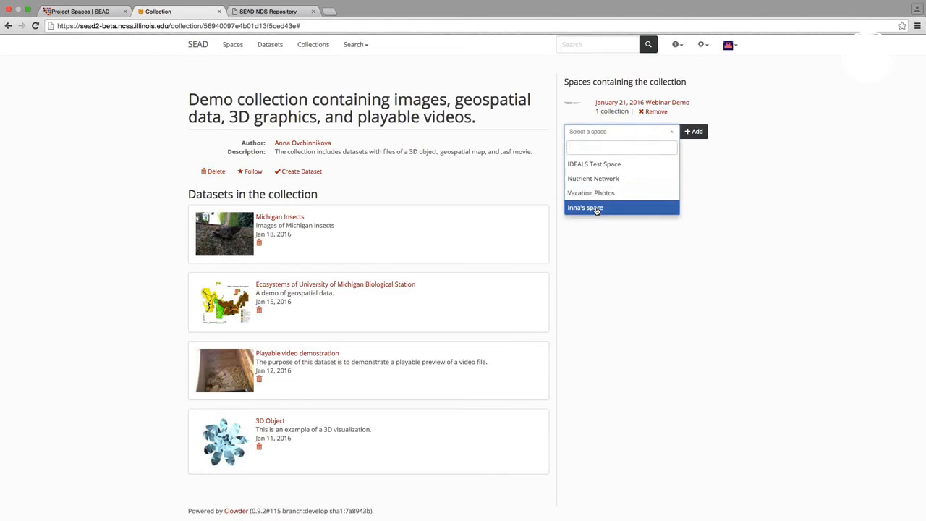
click(585, 208)
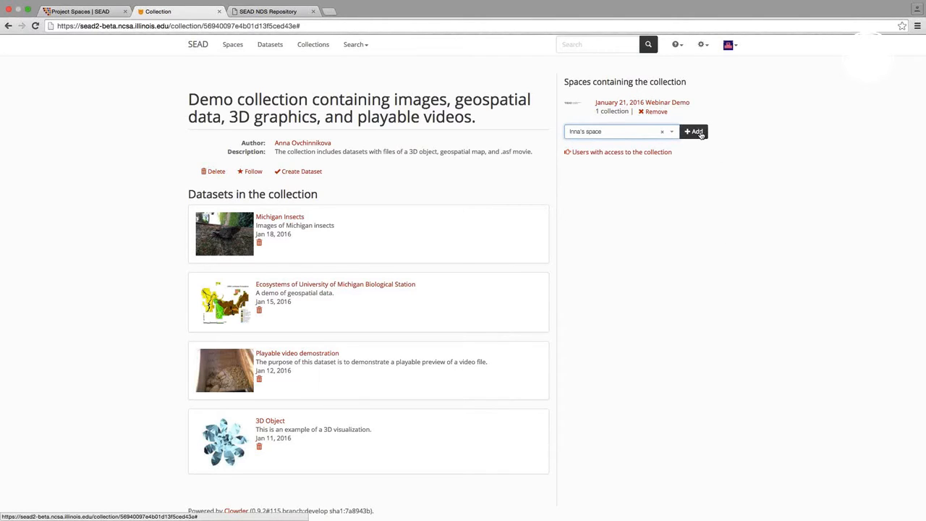
click(694, 131)
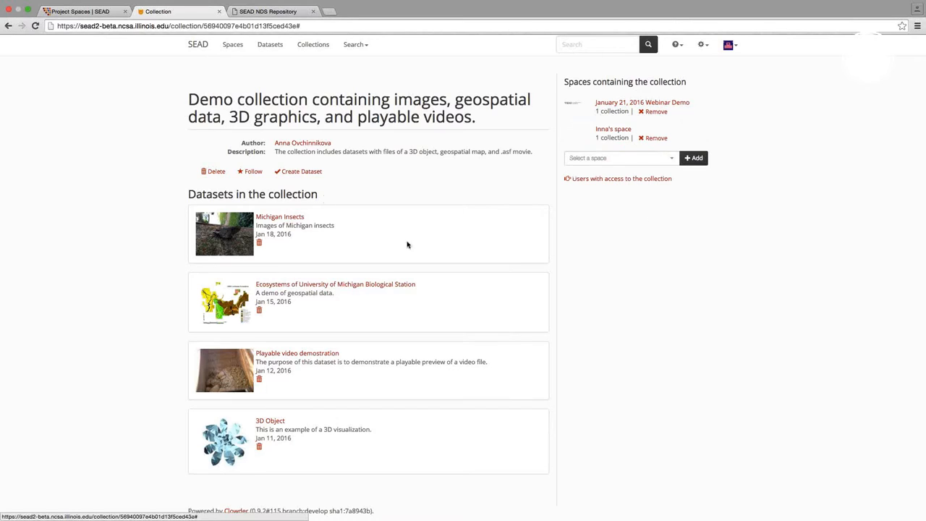
click(280, 217)
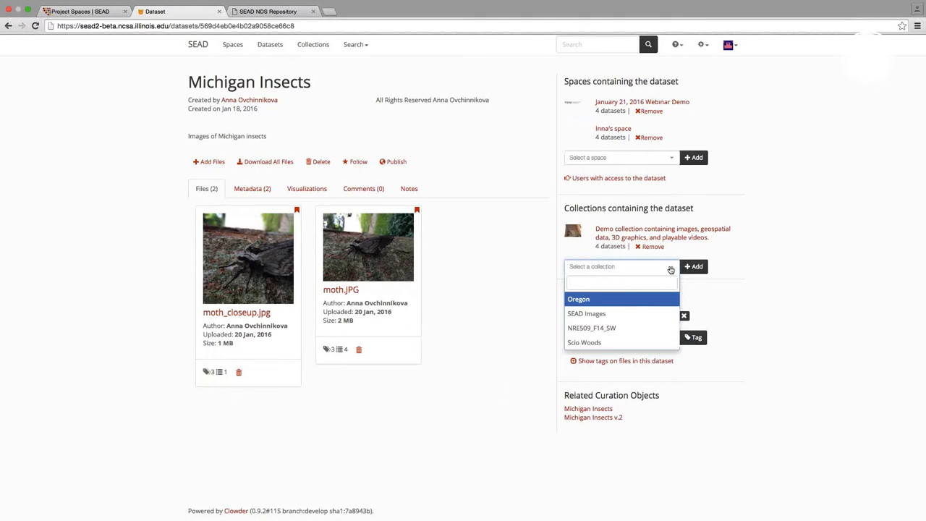
click(587, 313)
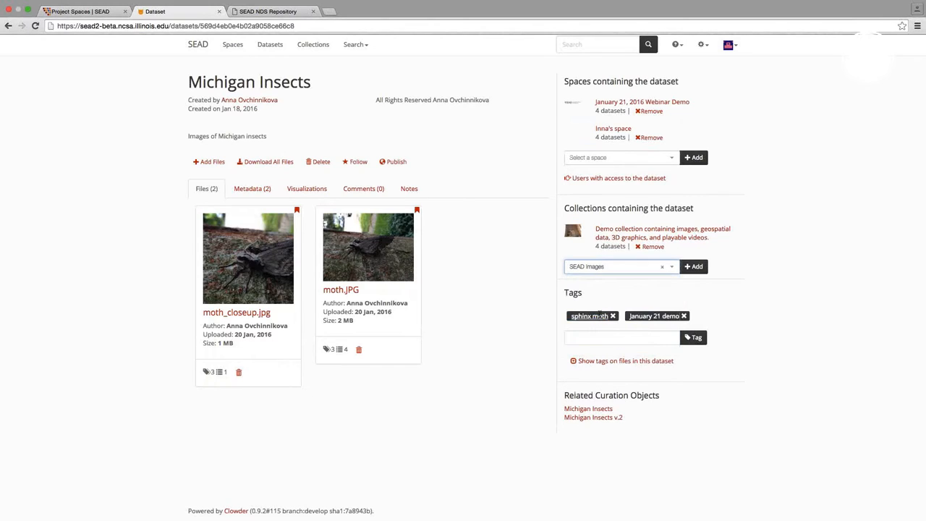
click(693, 267)
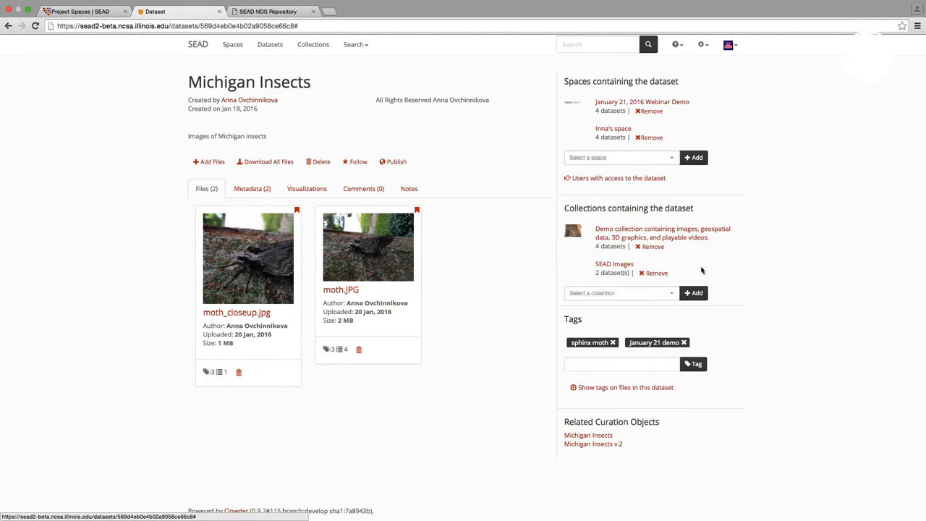
click(656, 273)
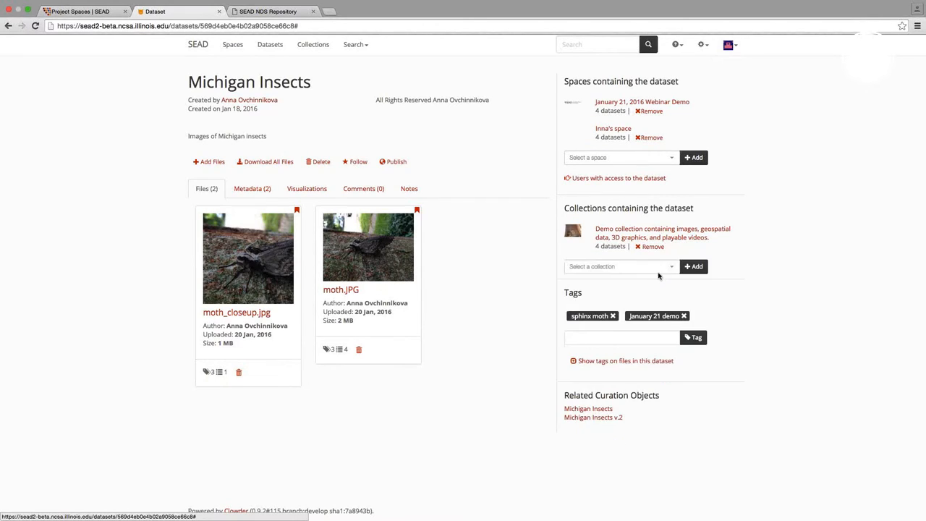
mouse_move(823, 302)
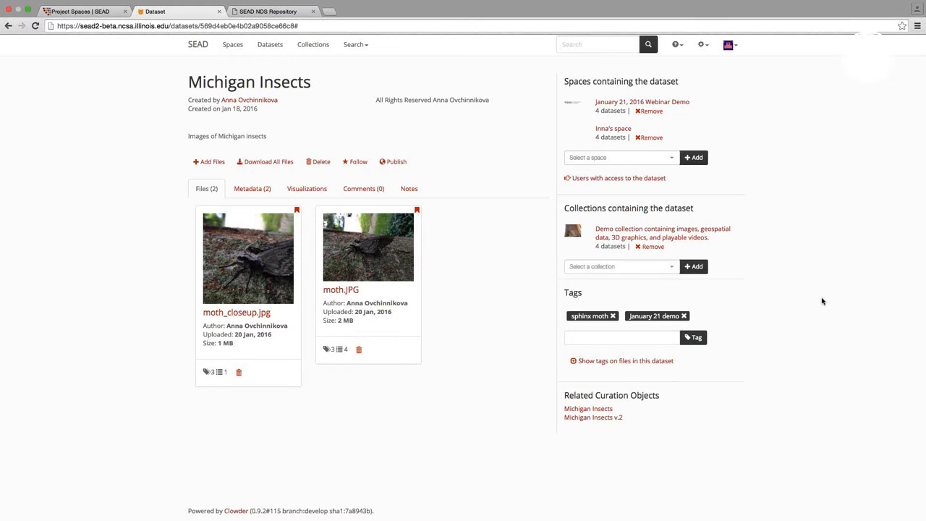
mouse_move(776, 351)
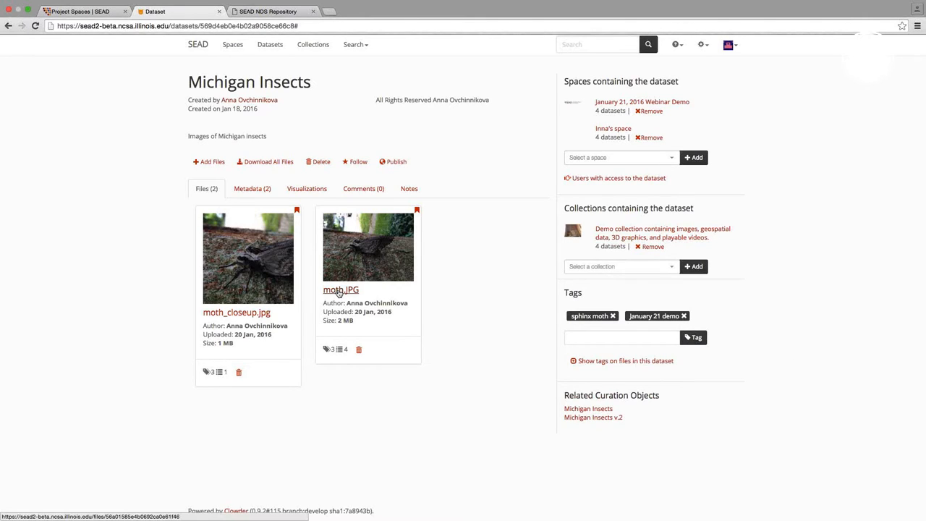
Step: View the moth.JPG file page and scroll down to its tags and Add metadata fields
click(340, 289)
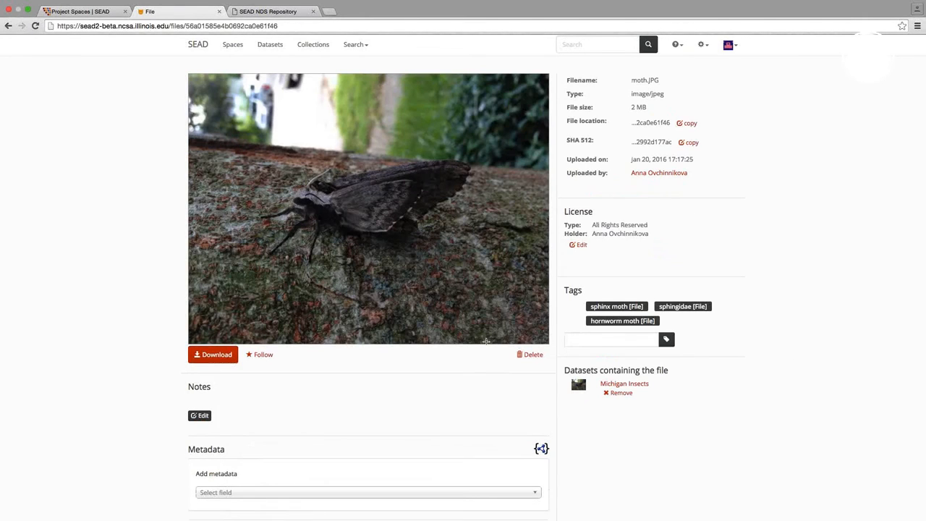
mouse_move(403, 391)
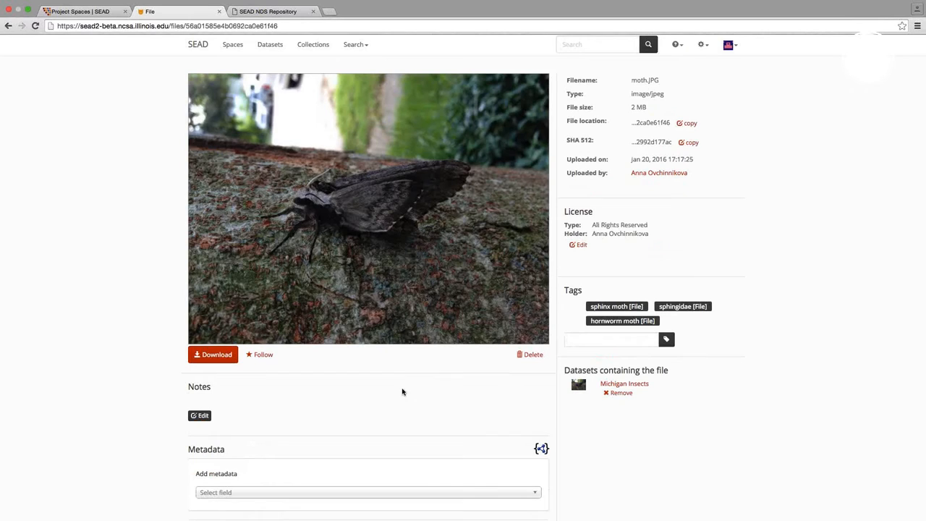
mouse_move(404, 403)
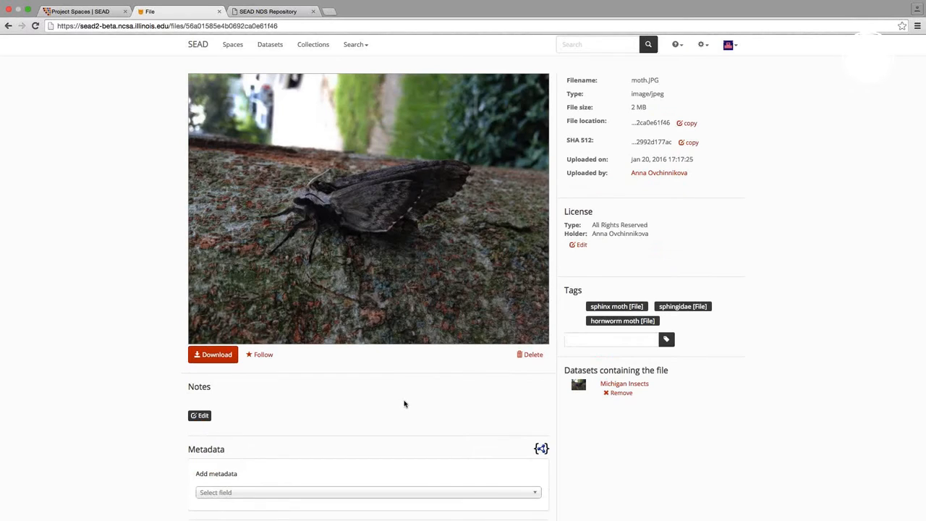
mouse_move(778, 413)
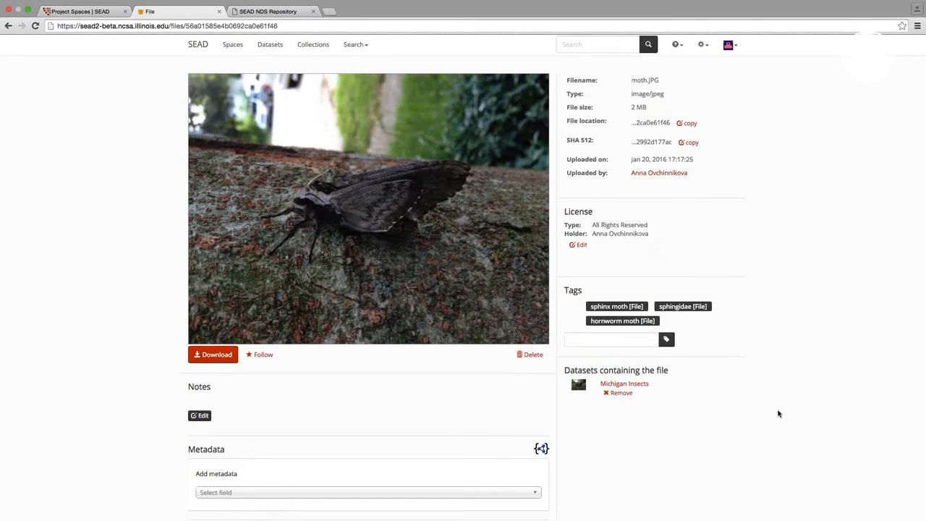
scroll(down, 3)
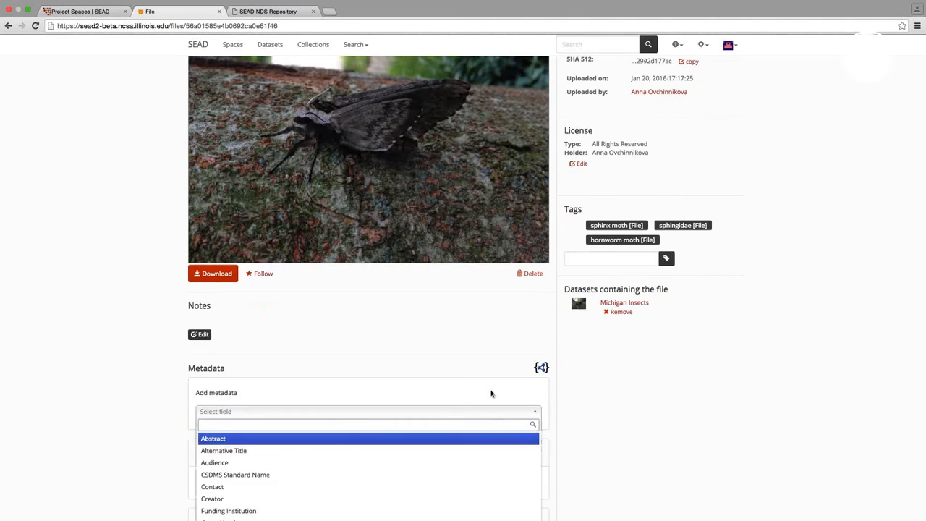
scroll(down, 3)
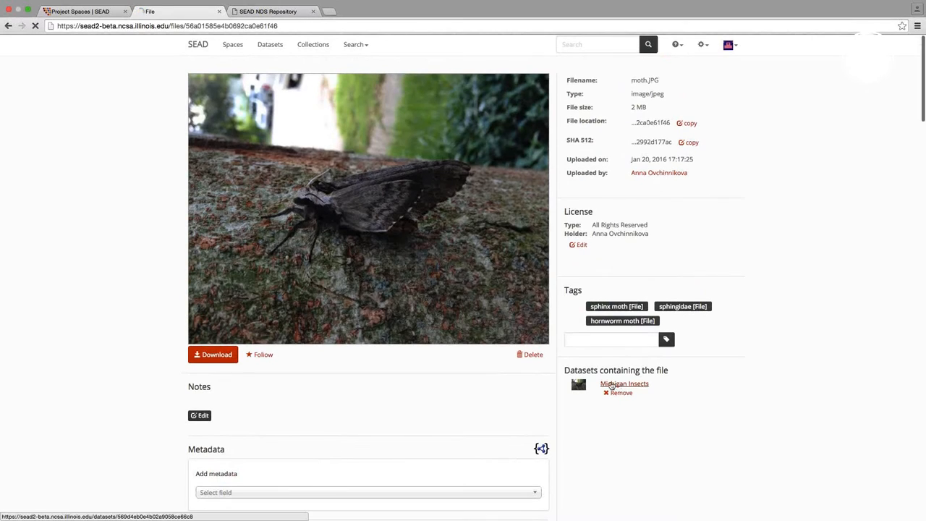
Step: Review the Michigan Insects dataset's Metadata tab and tag box, then return to its Files list
click(623, 383)
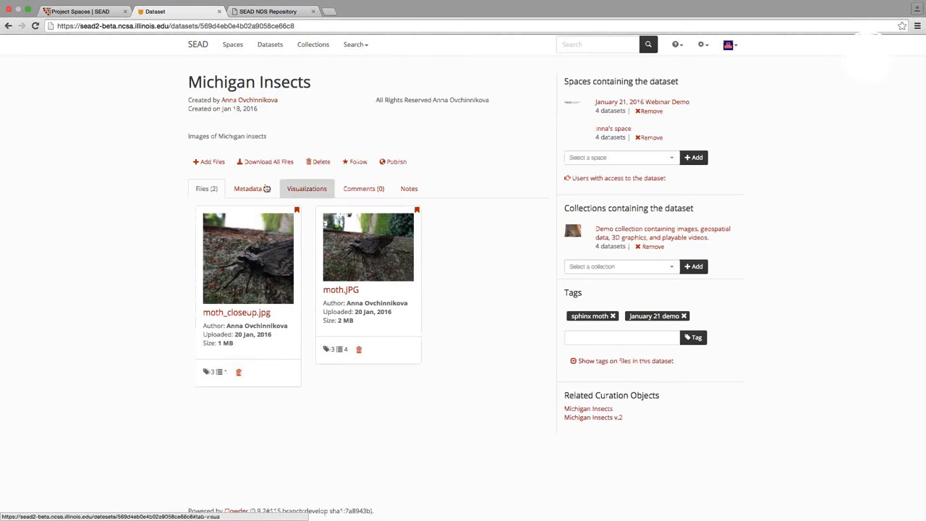
click(247, 188)
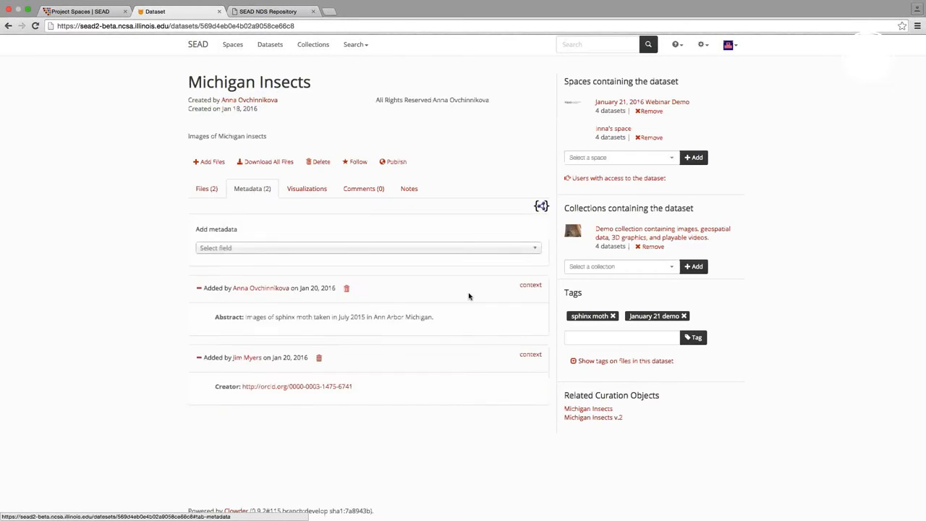
click(620, 336)
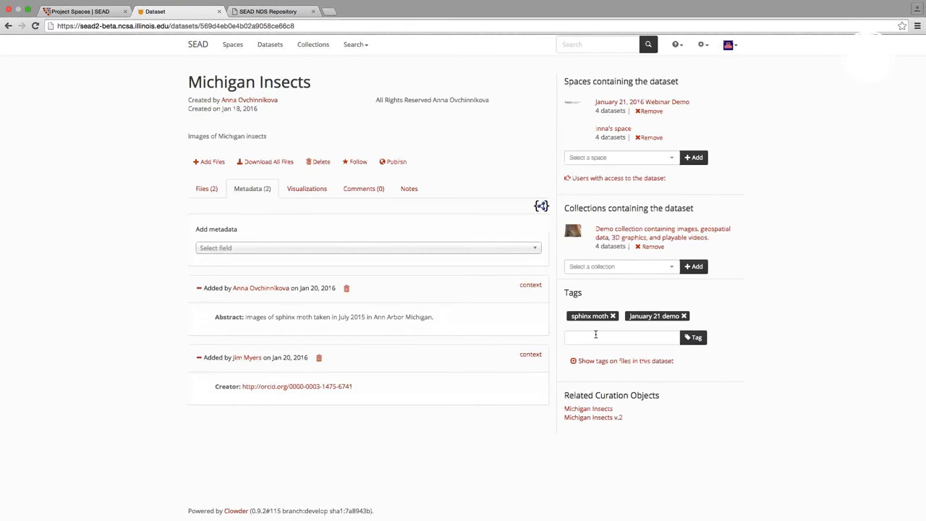
click(620, 336)
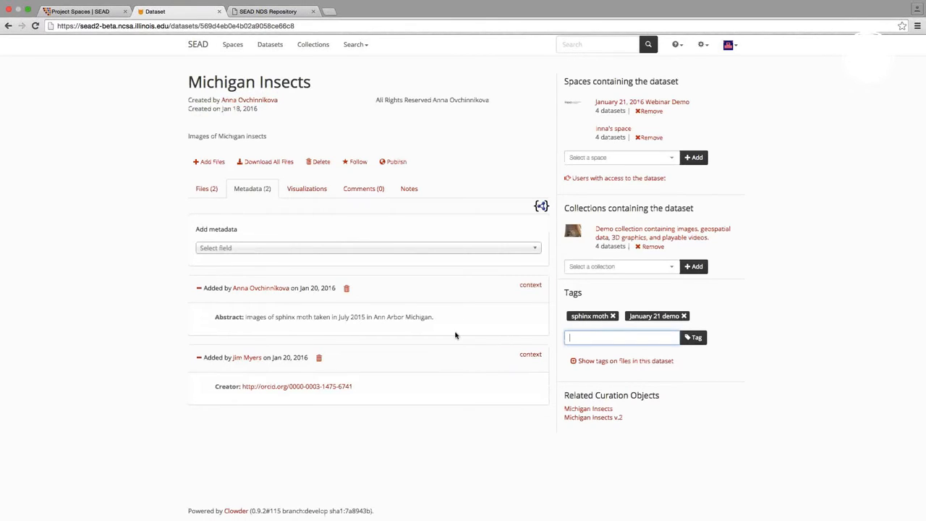
click(206, 189)
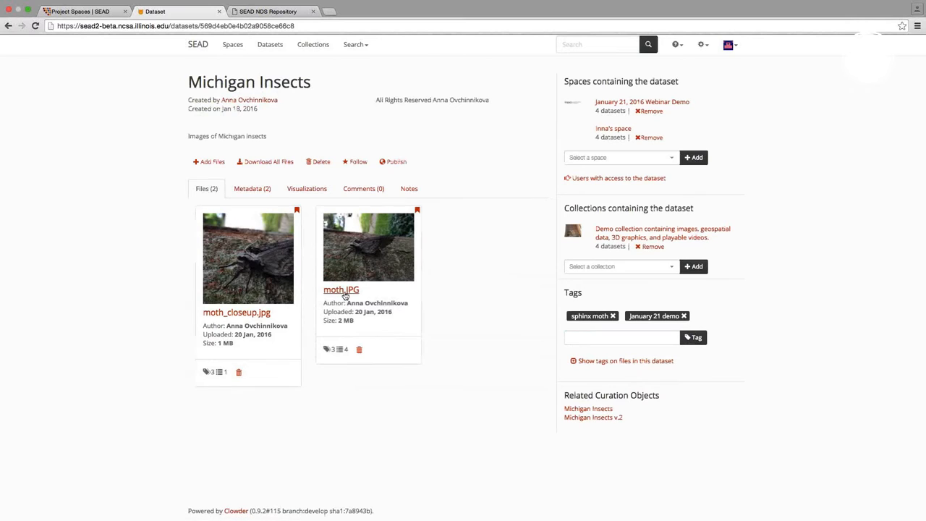
Step: Review moth.JPG's abstract, creator, geocode and extracted image metadata, including the Select field list
click(341, 290)
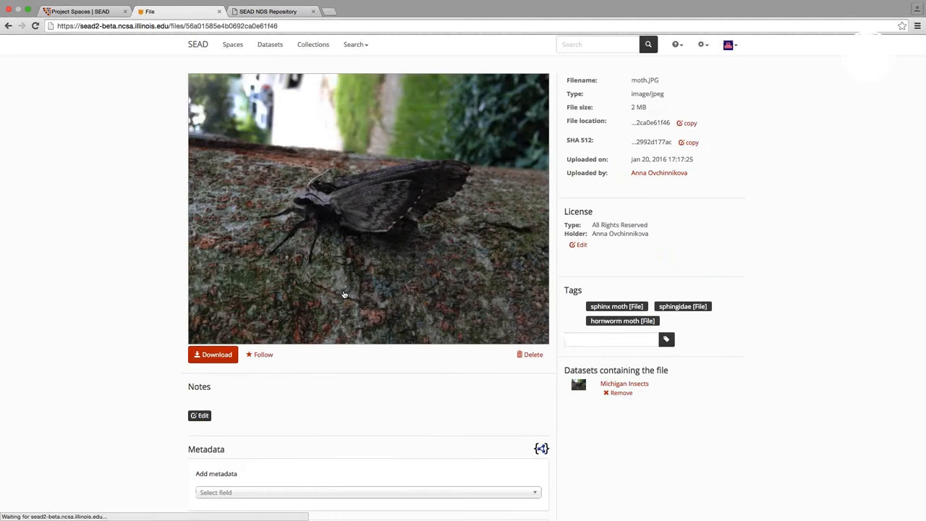
scroll(down, 3)
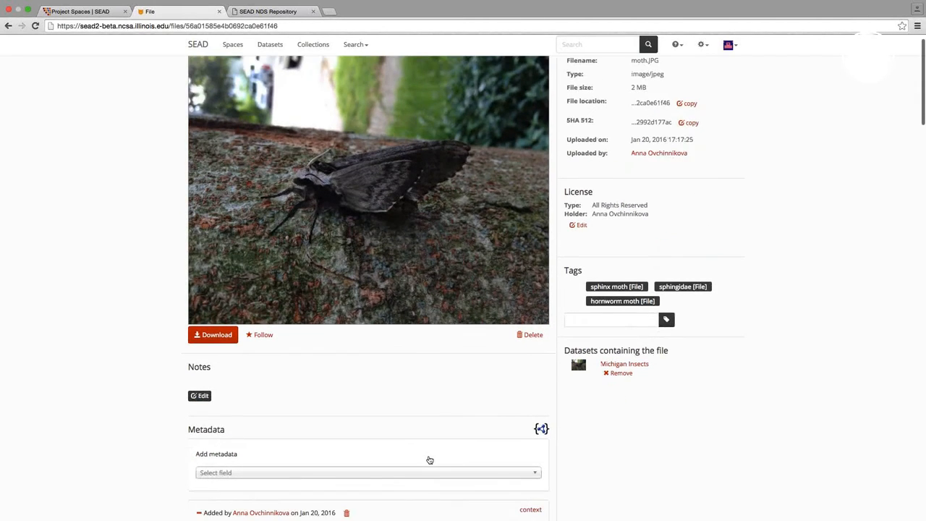
click(368, 472)
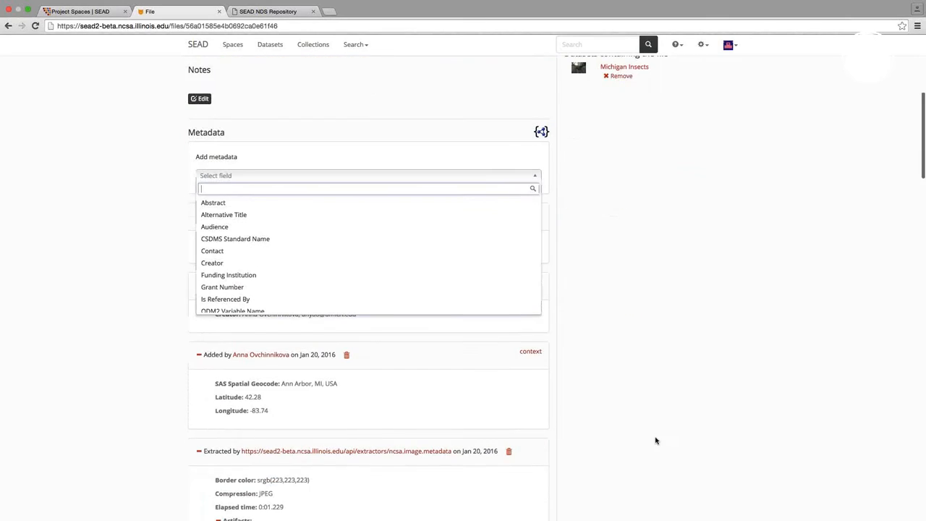
scroll(down, 3)
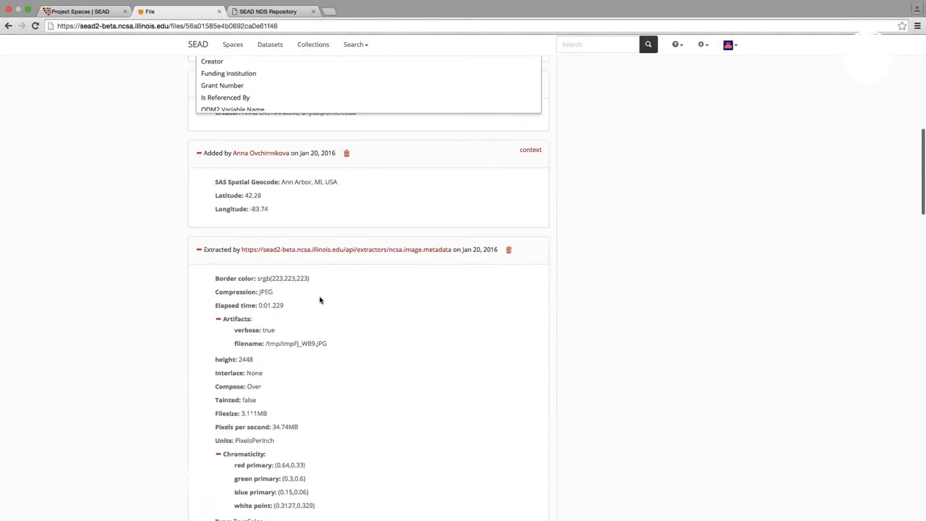
scroll(down, 3)
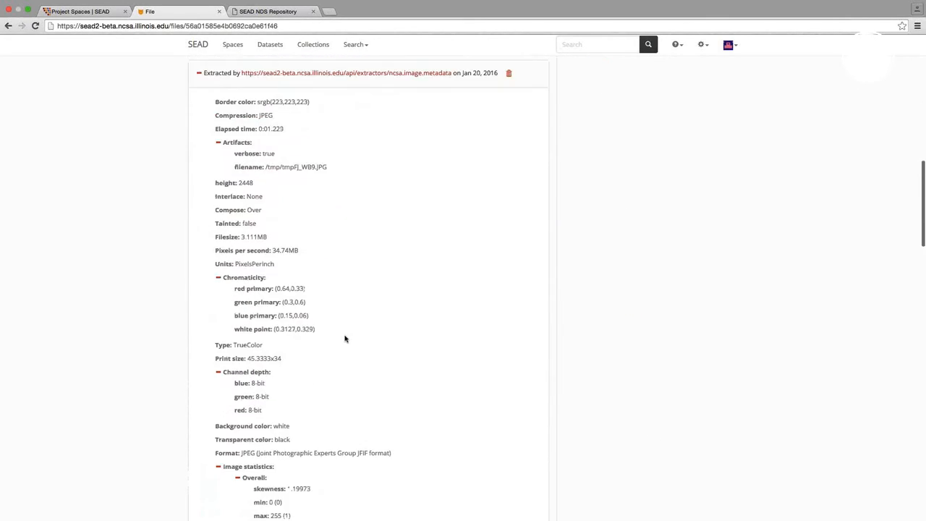
scroll(down, 3)
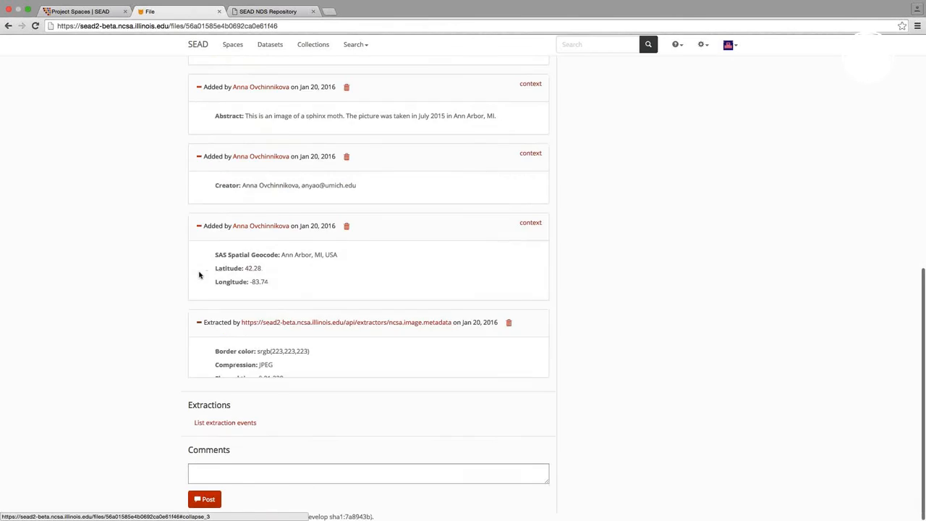
scroll(up, 3)
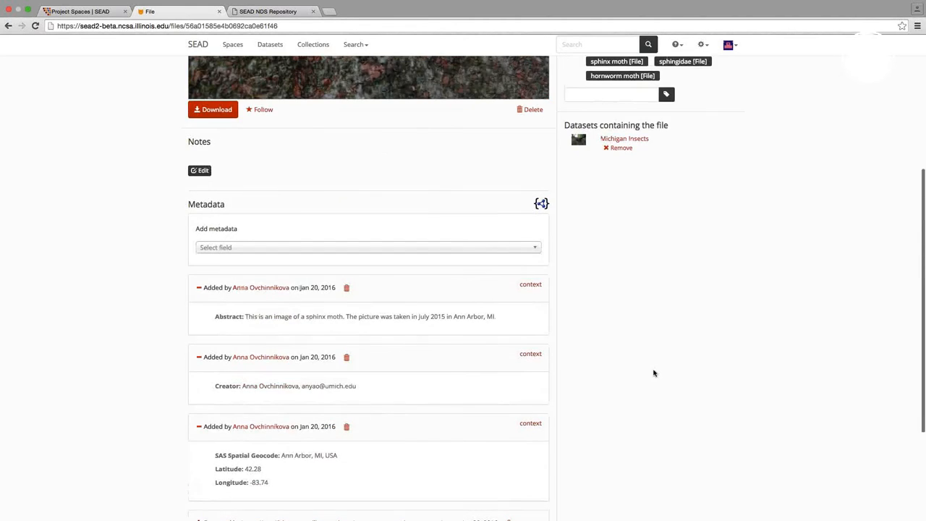
scroll(up, 3)
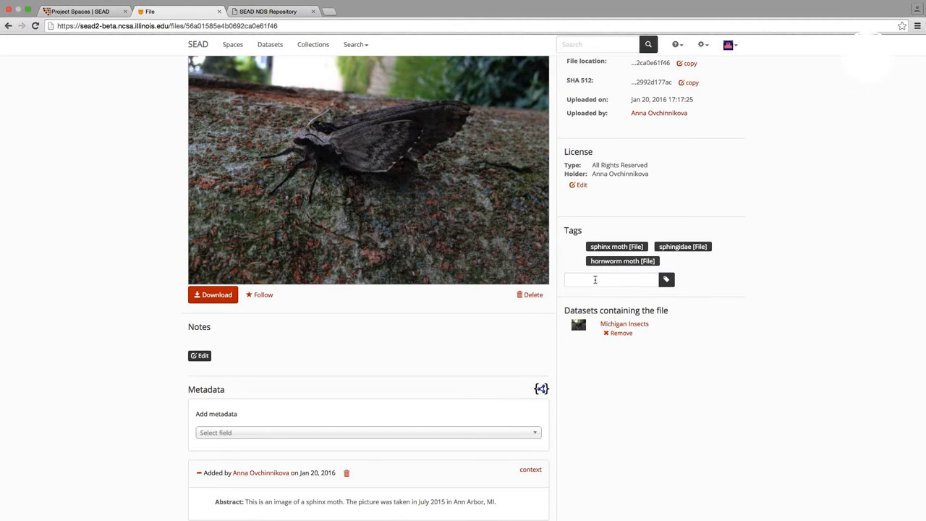
Step: View the sphingidae tag's items, return to moth.JPG, then open the Michigan Insects dataset
click(682, 246)
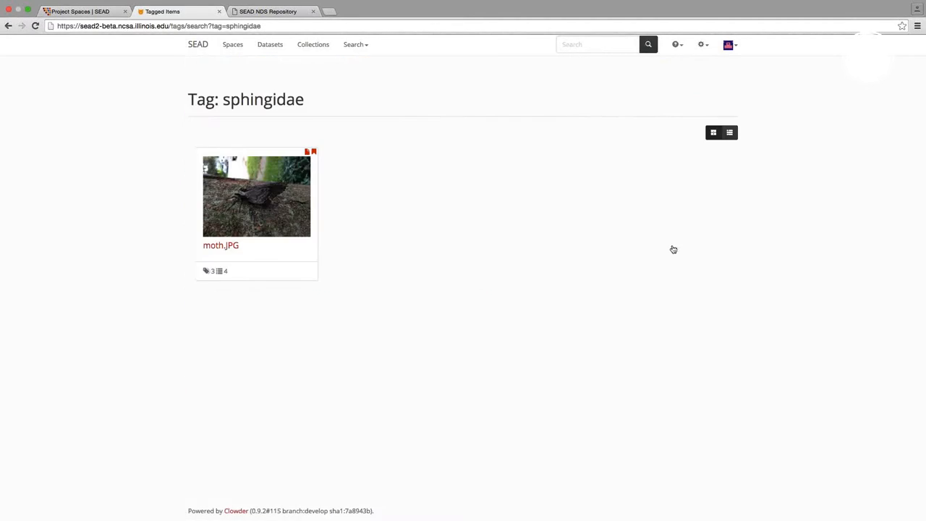
click(256, 196)
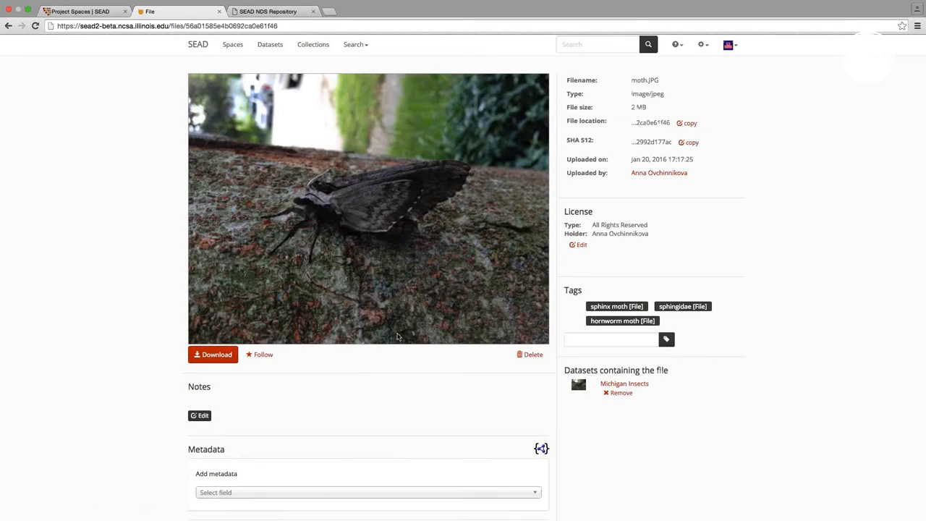
mouse_move(162, 119)
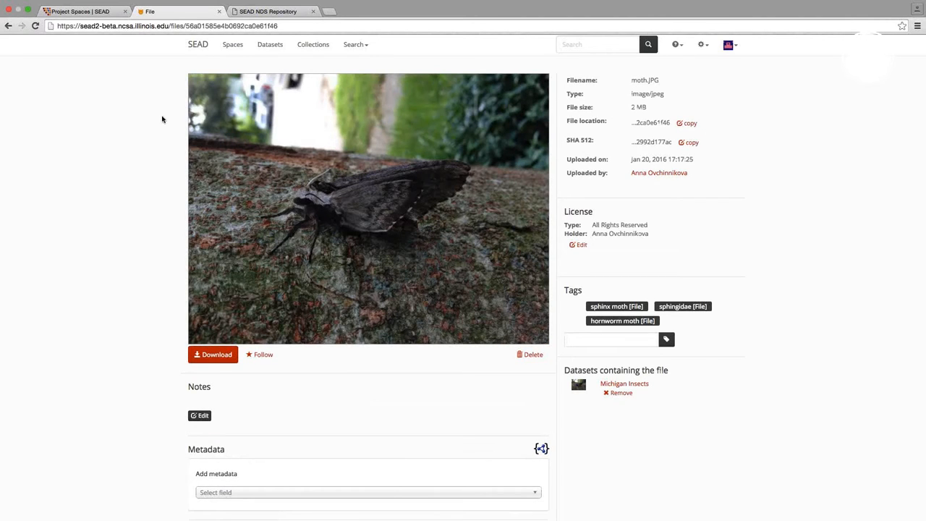
click(624, 383)
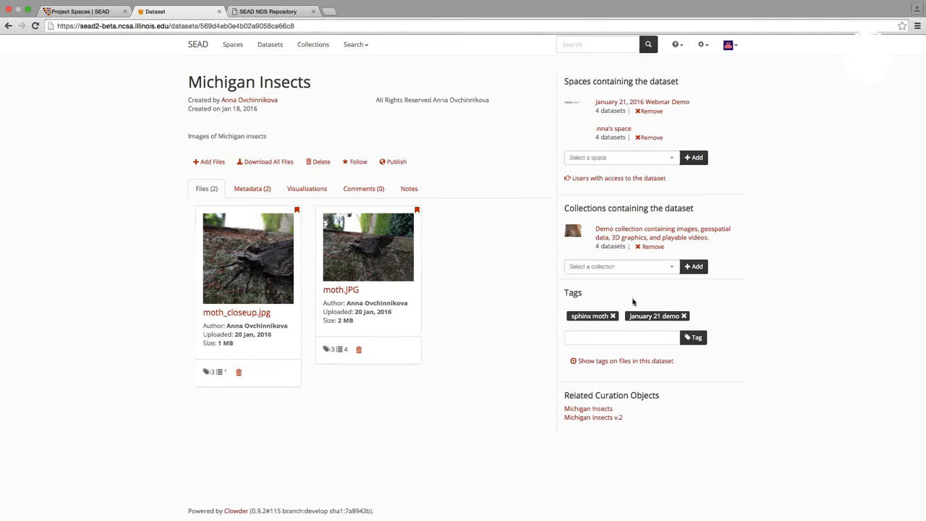
Step: Show all items tagged January 21 demo from the dataset's Tags panel
click(653, 315)
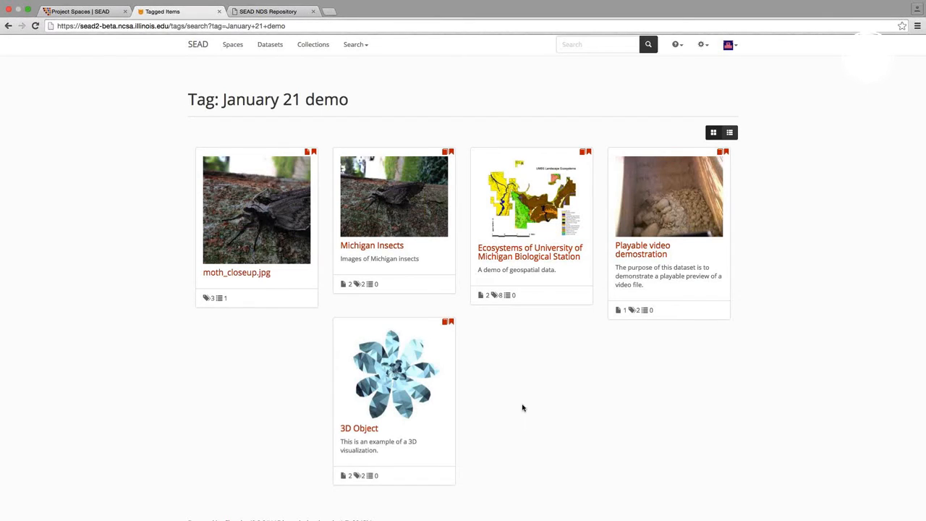
mouse_move(257, 173)
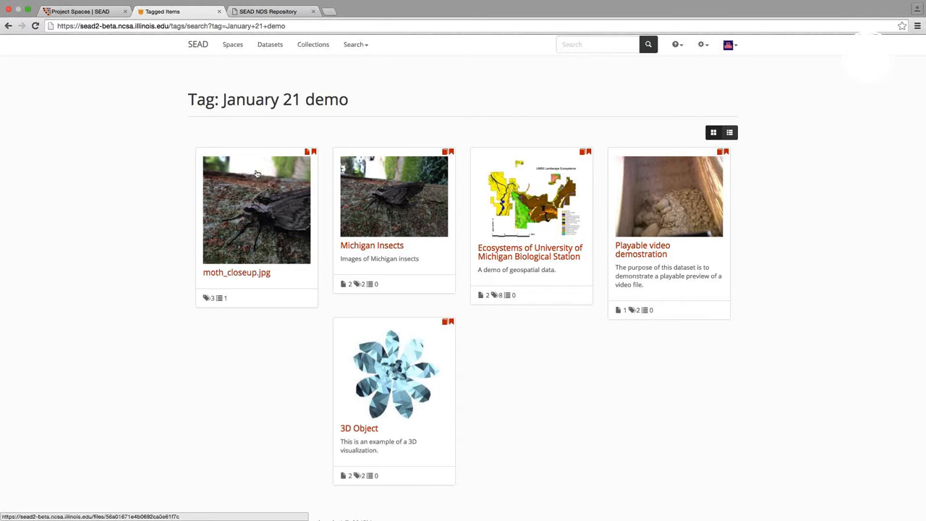
mouse_move(617, 413)
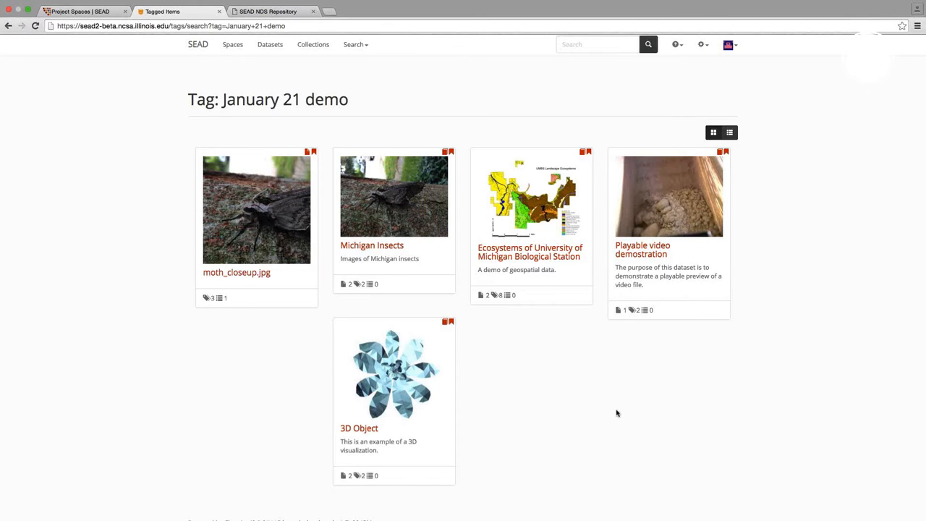
mouse_move(257, 257)
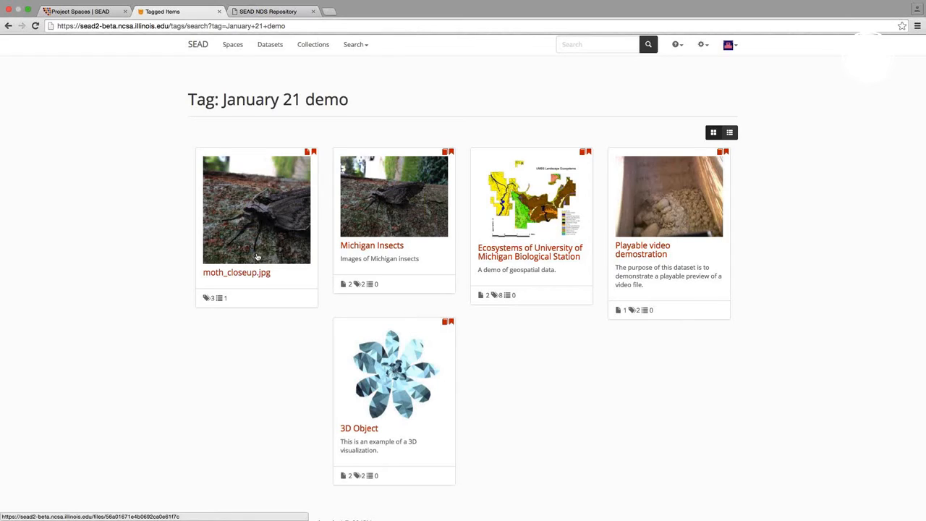
mouse_move(246, 242)
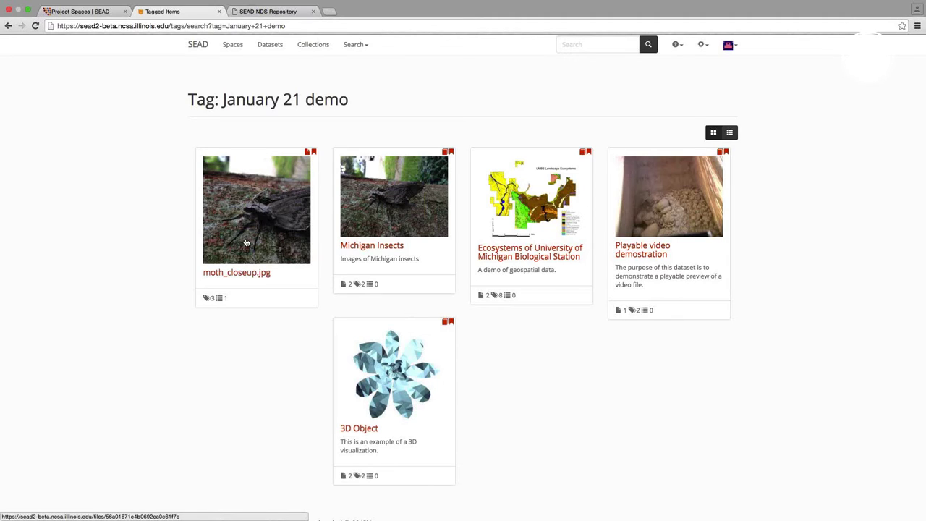
mouse_move(4, 144)
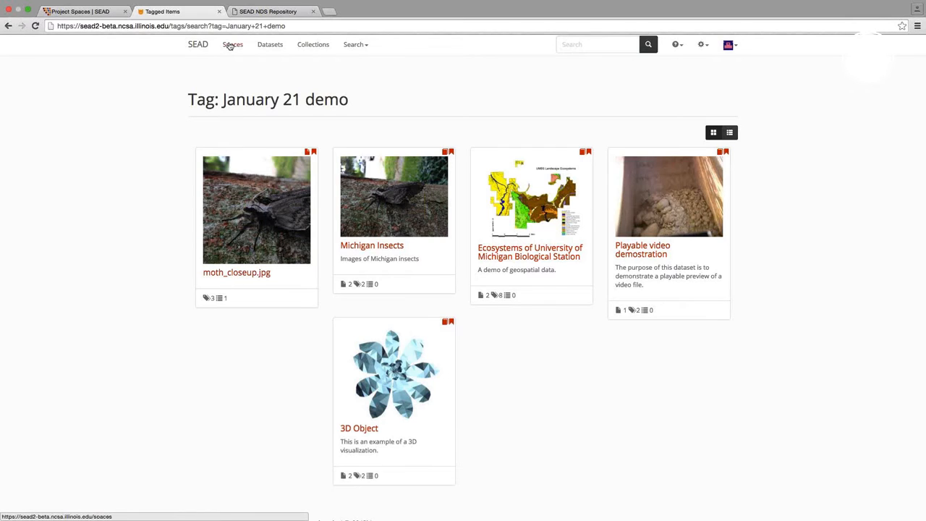
Step: Navigate Spaces > January 21, 2016 Webinar Demo > demo collection > Michigan Insects and show its Notes
click(232, 44)
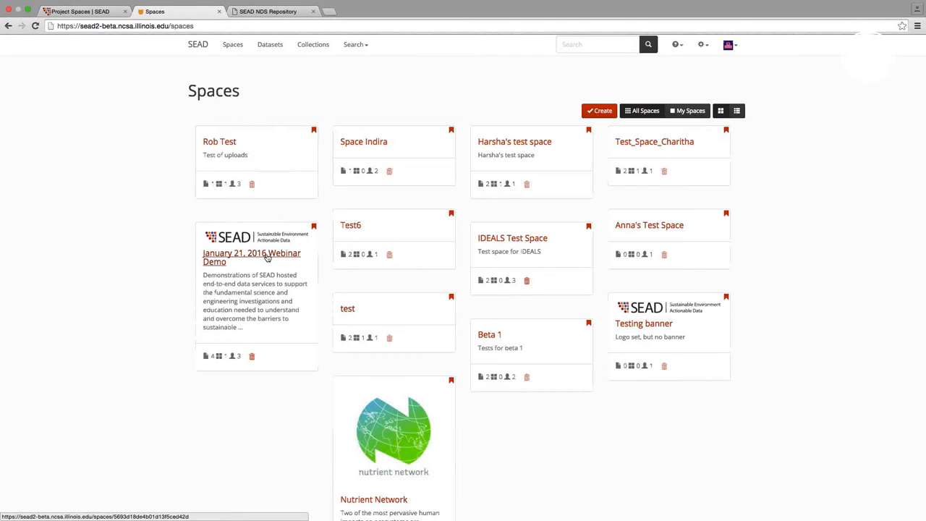
click(251, 257)
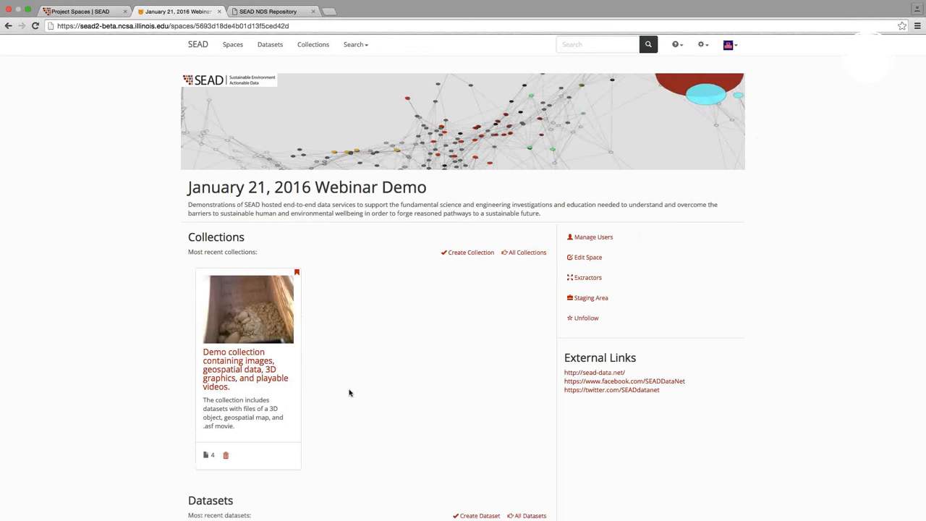
click(244, 369)
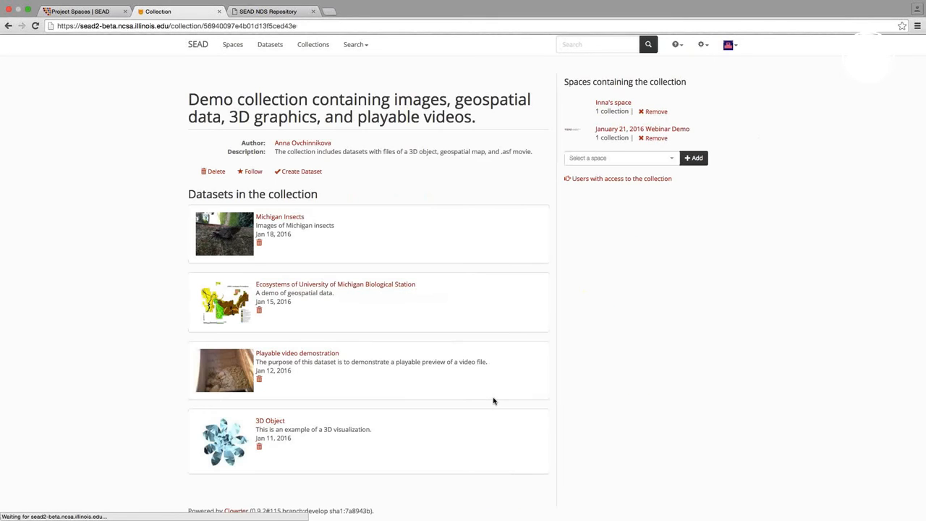
click(280, 216)
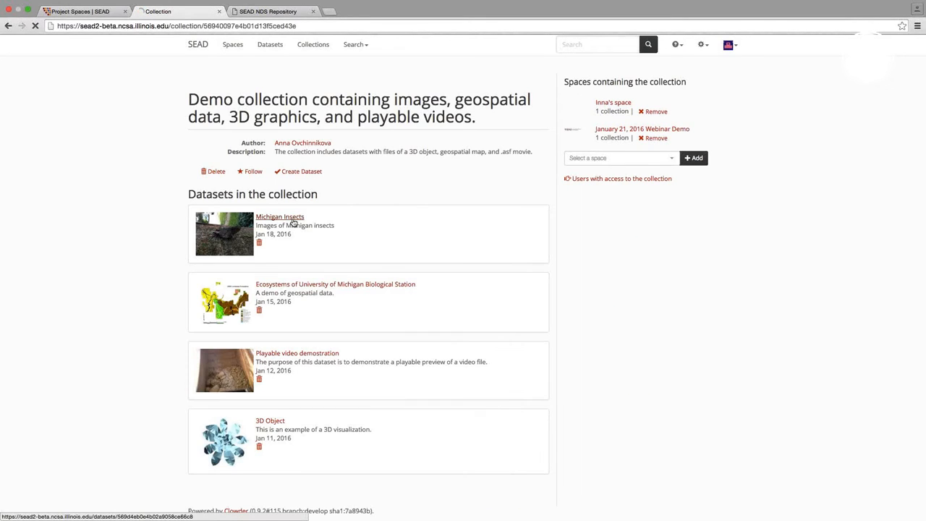
click(279, 216)
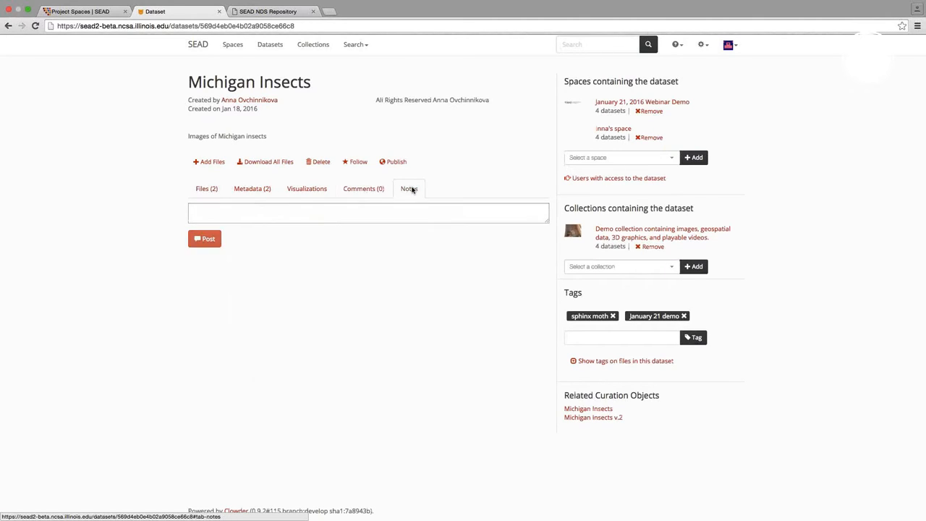
Step: Open moth.JPG from the Files list, review its metadata and collapse the extracted image metadata block
click(409, 188)
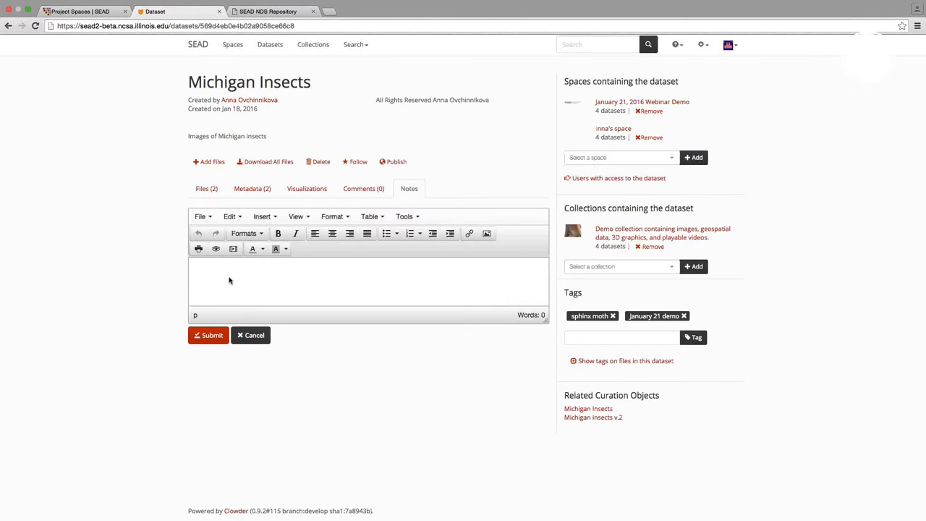
mouse_move(369, 311)
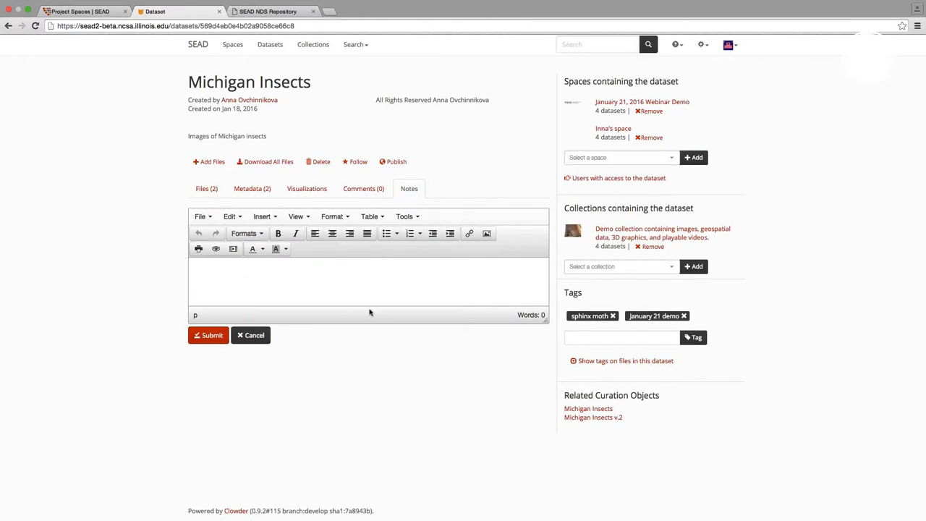
click(206, 189)
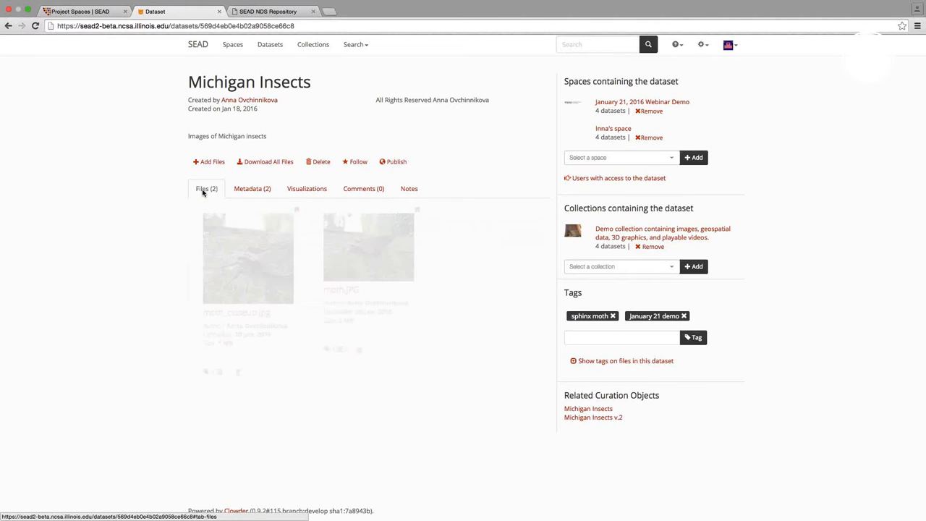
click(368, 246)
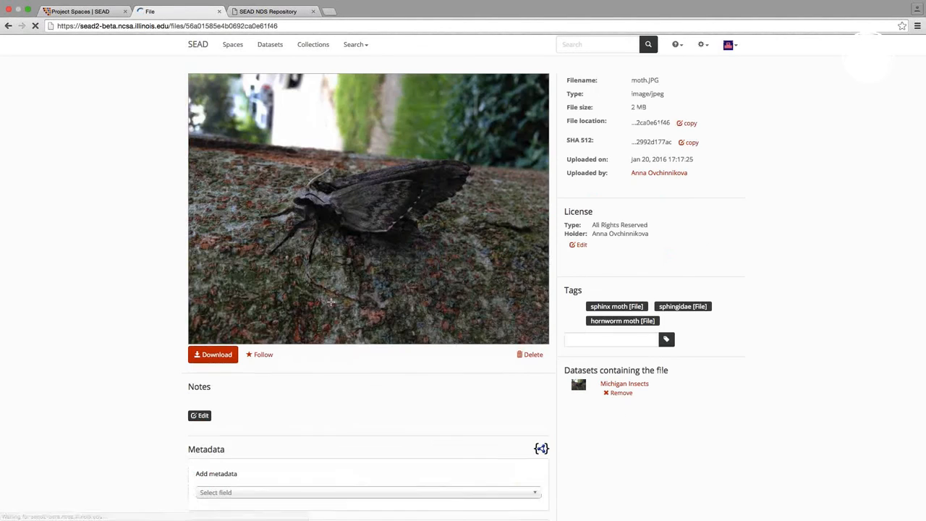
scroll(down, 3)
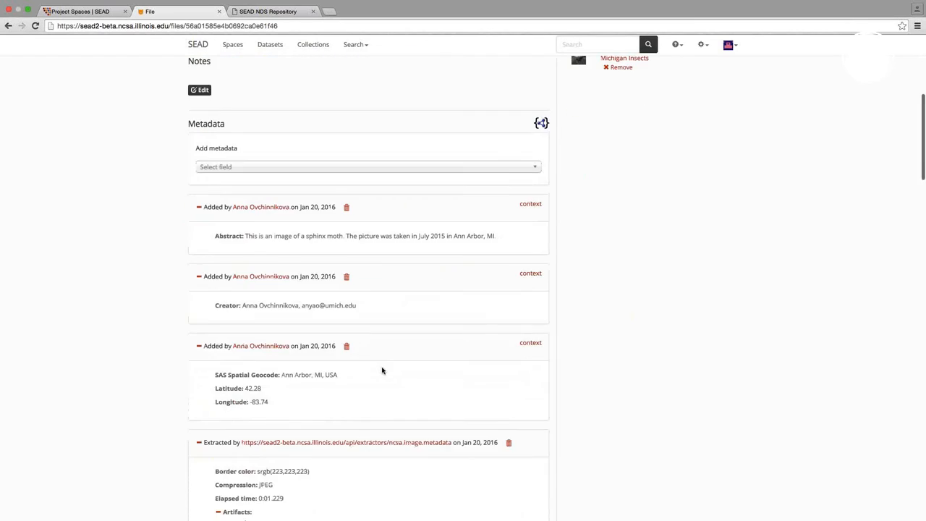
scroll(down, 3)
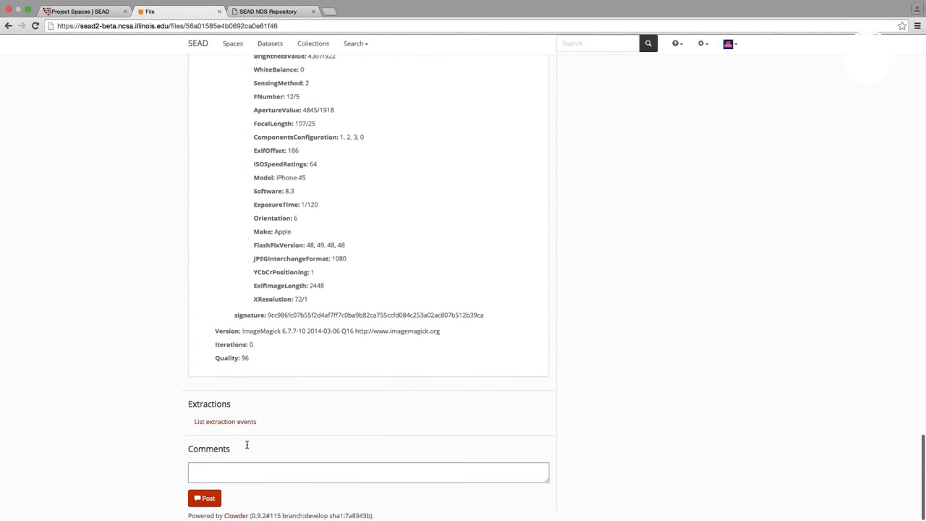
click(367, 473)
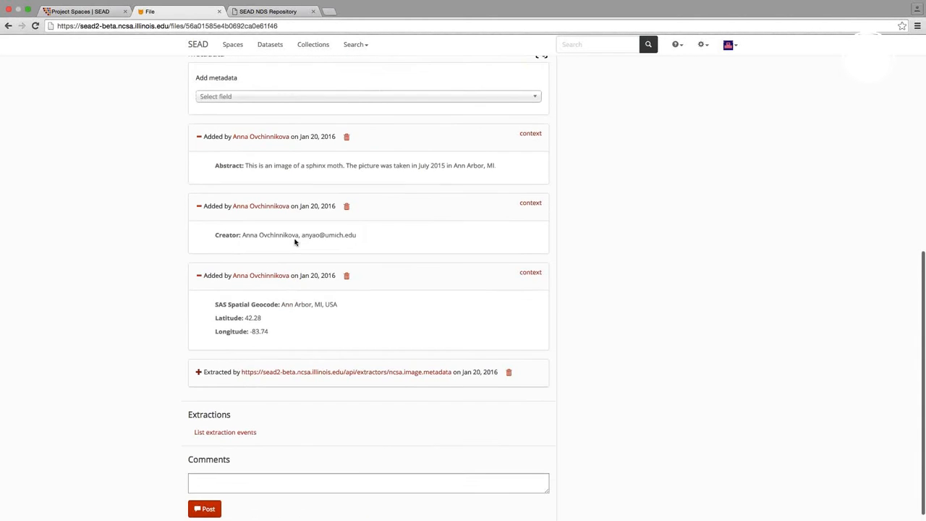
scroll(up, 3)
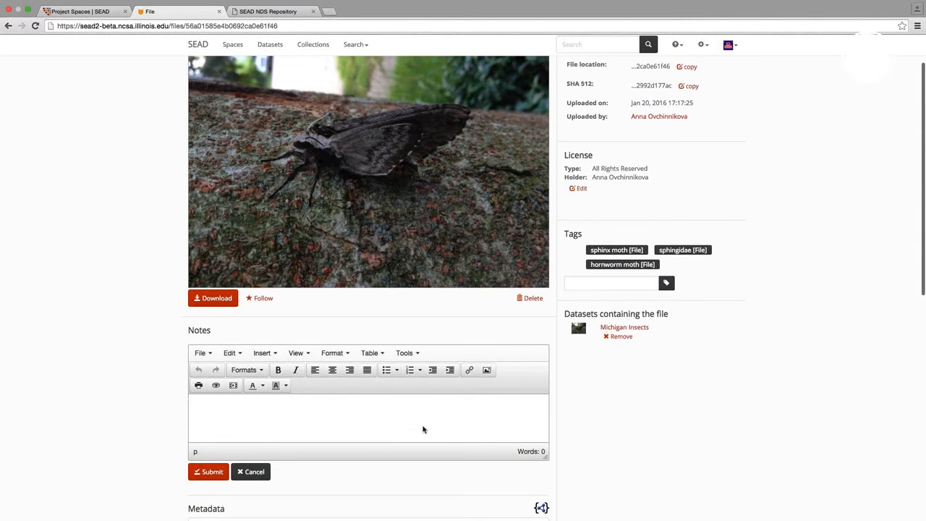
scroll(up, 3)
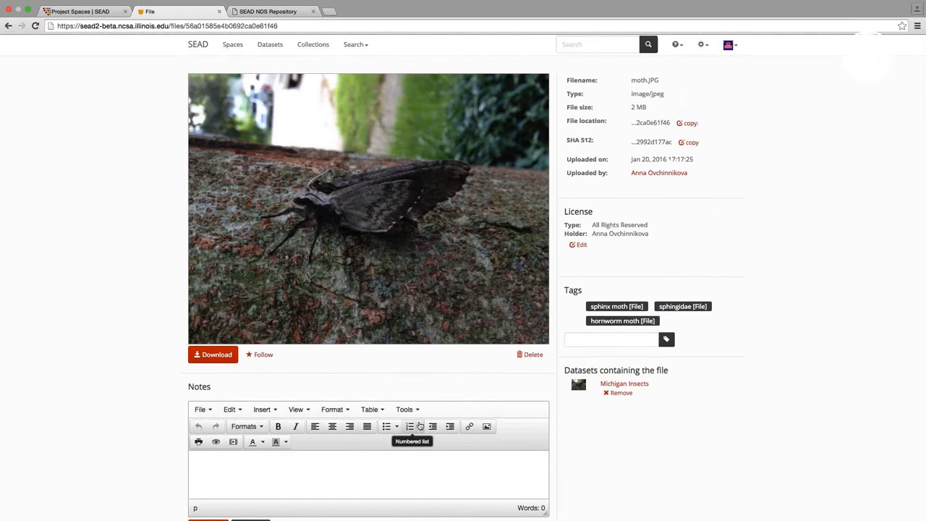
mouse_move(777, 334)
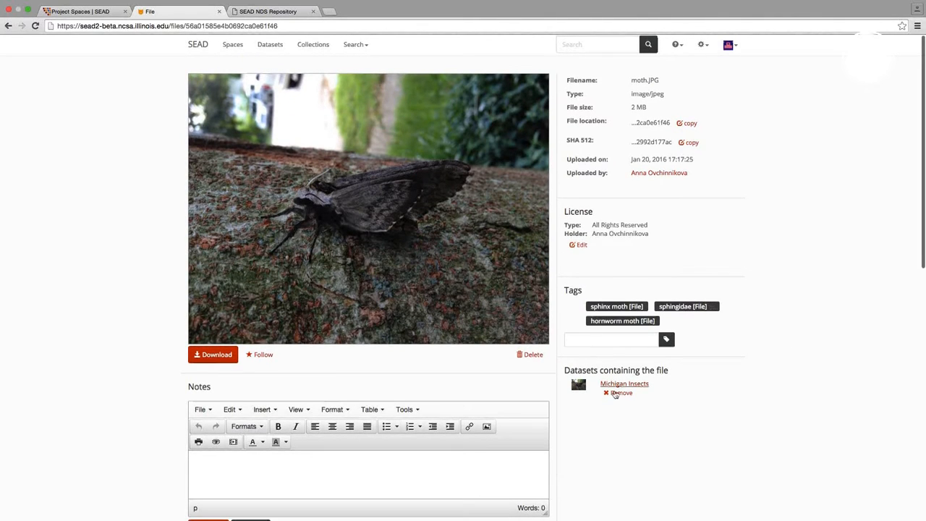
Step: Return to the Michigan Insects dataset via the 'Datasets containing the file' link
click(623, 383)
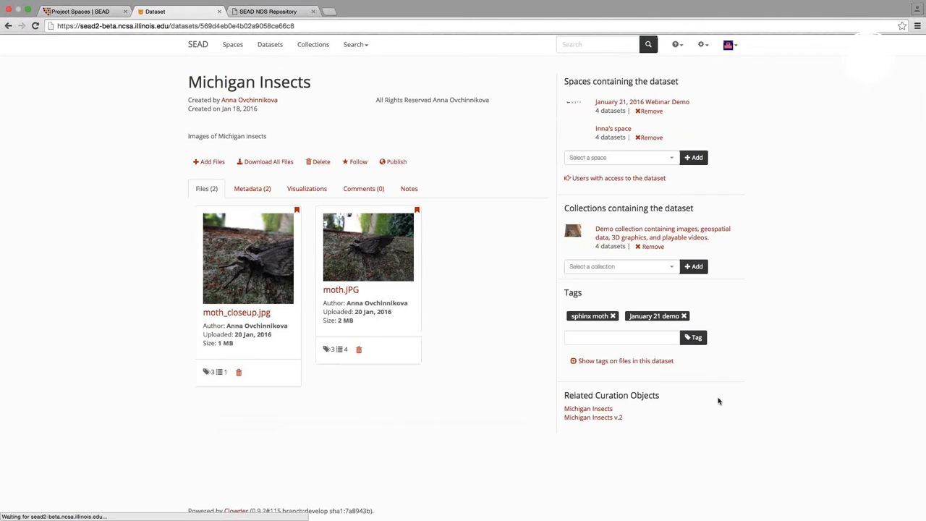
mouse_move(762, 383)
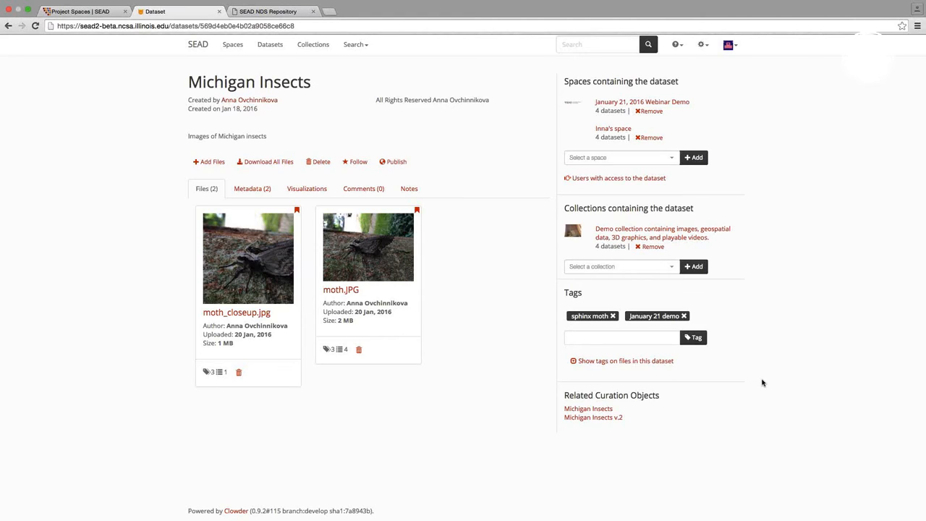
mouse_move(733, 381)
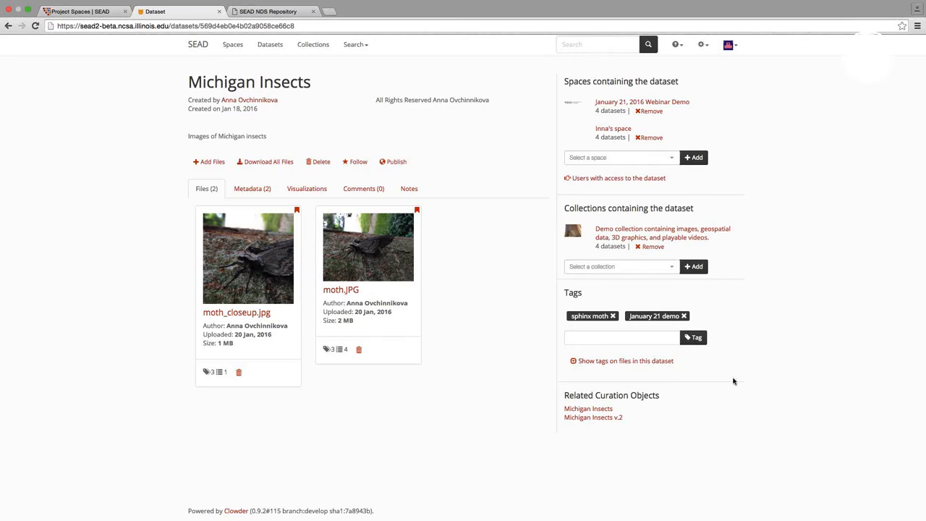
mouse_move(467, 306)
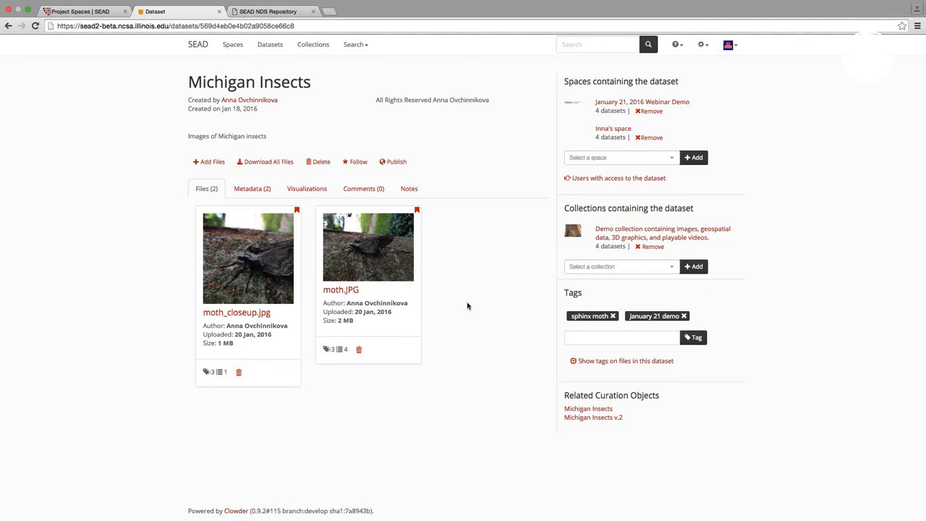
mouse_move(396, 162)
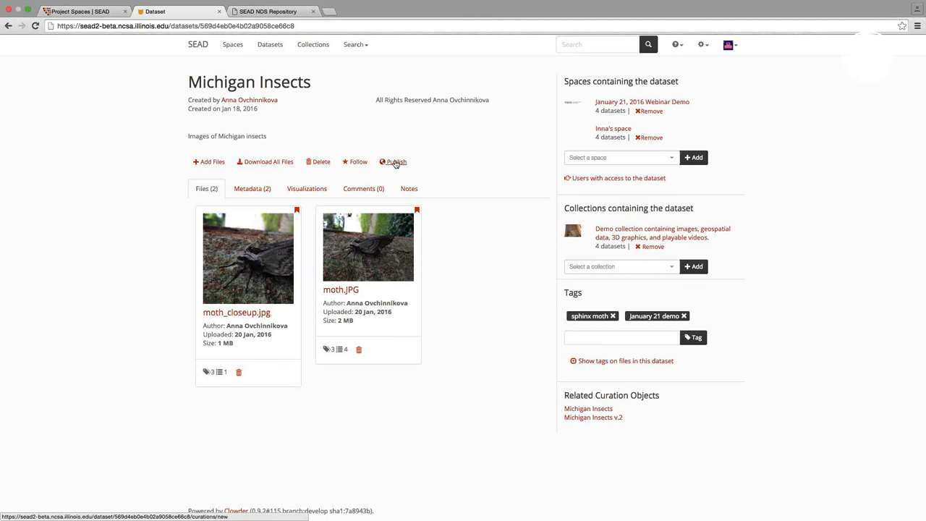
Step: Publish the dataset as a curation object named 'Michigan Insects v.3' and create it
click(396, 162)
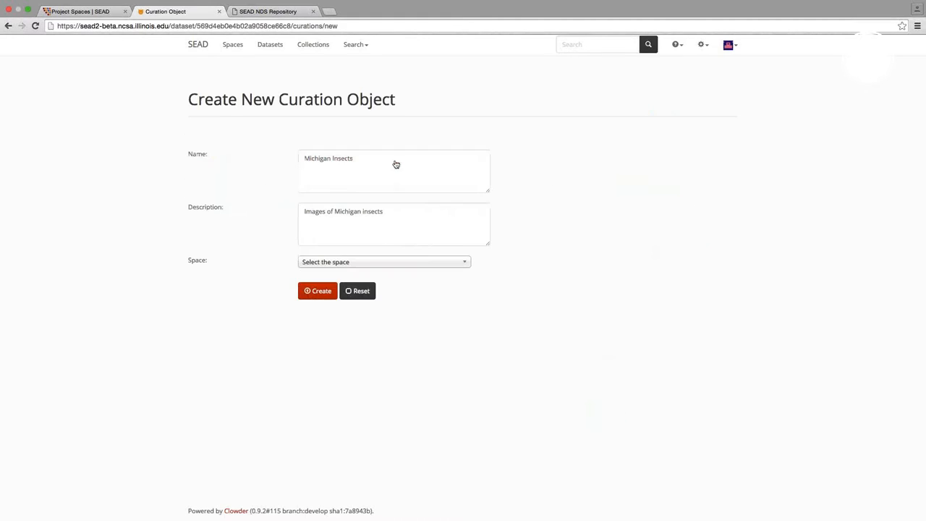
mouse_move(219, 107)
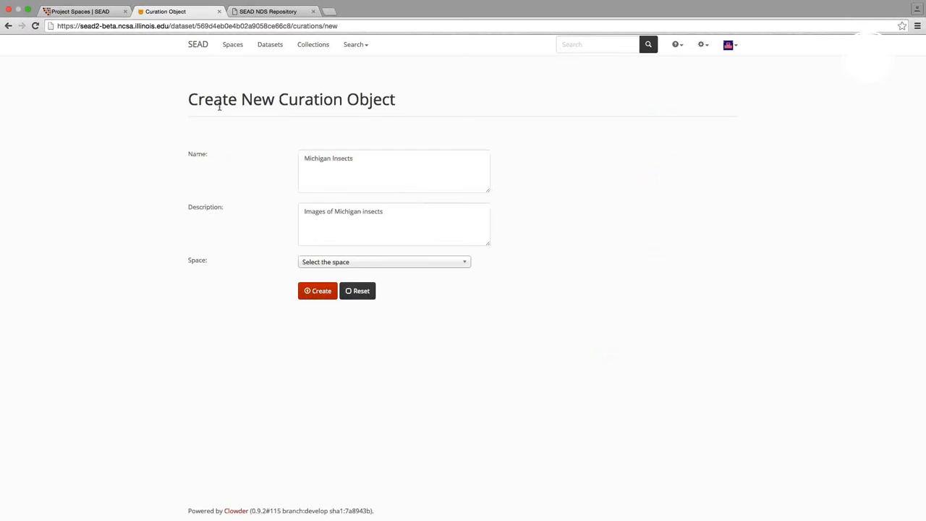
mouse_move(280, 118)
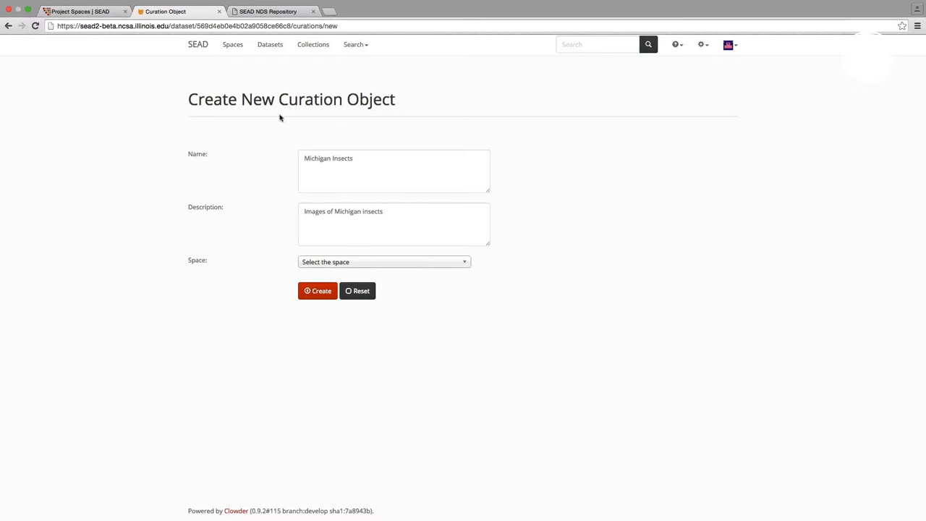
mouse_move(289, 125)
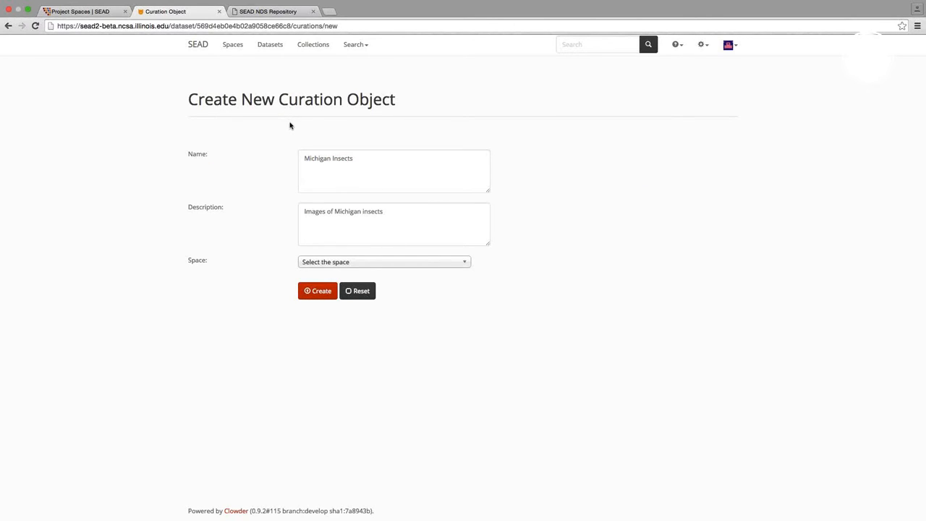
mouse_move(302, 114)
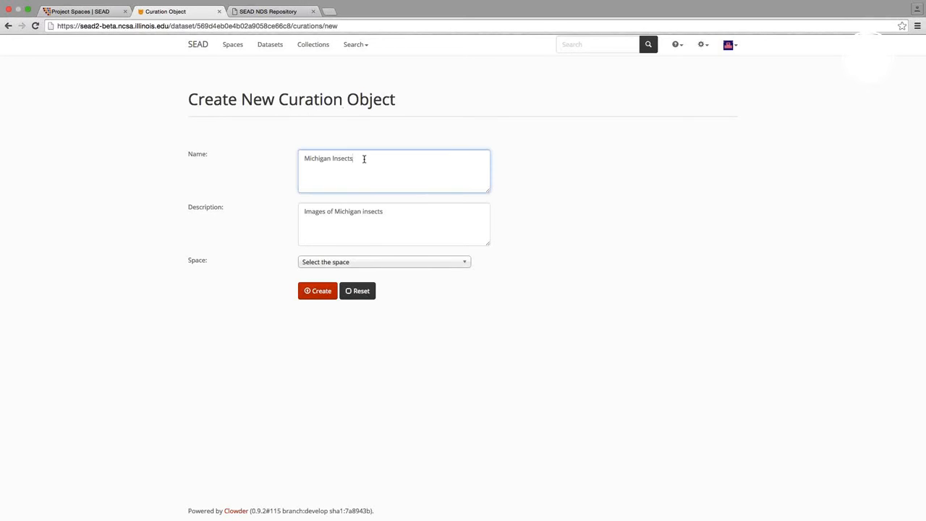
text(v.)
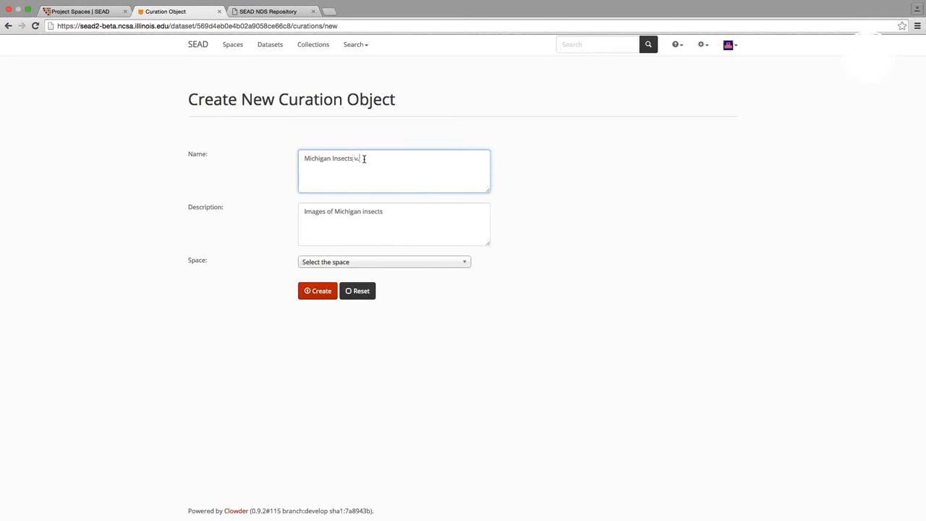
text(3)
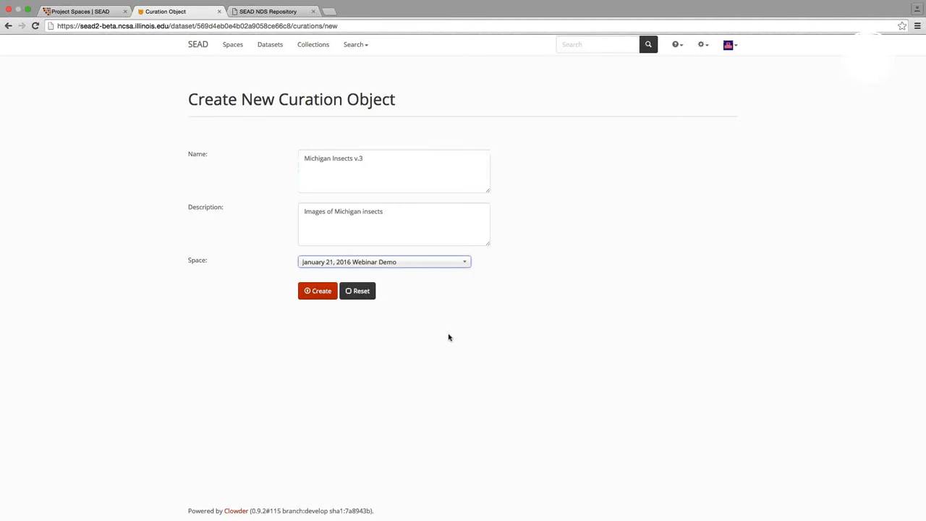
click(317, 290)
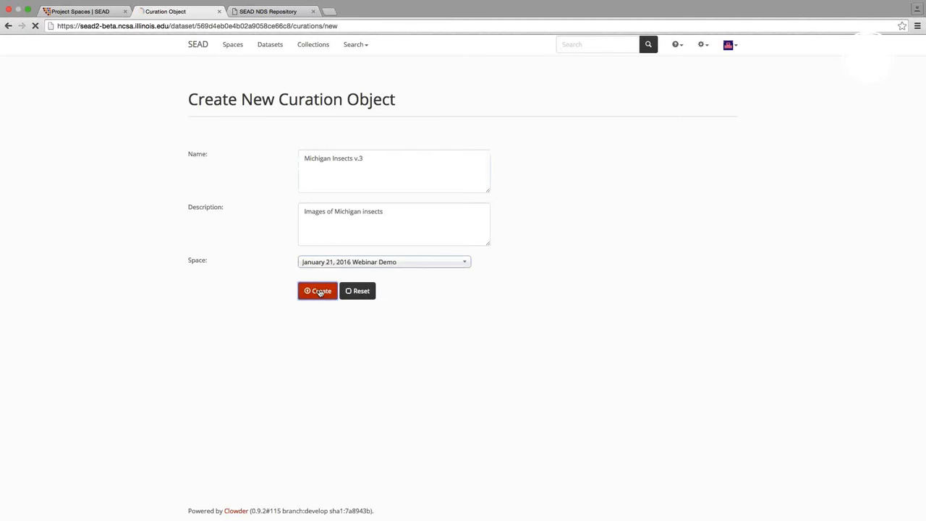
Step: Load the Edit Metadata staging page for the new Michigan Insects v.3 curation object
click(317, 290)
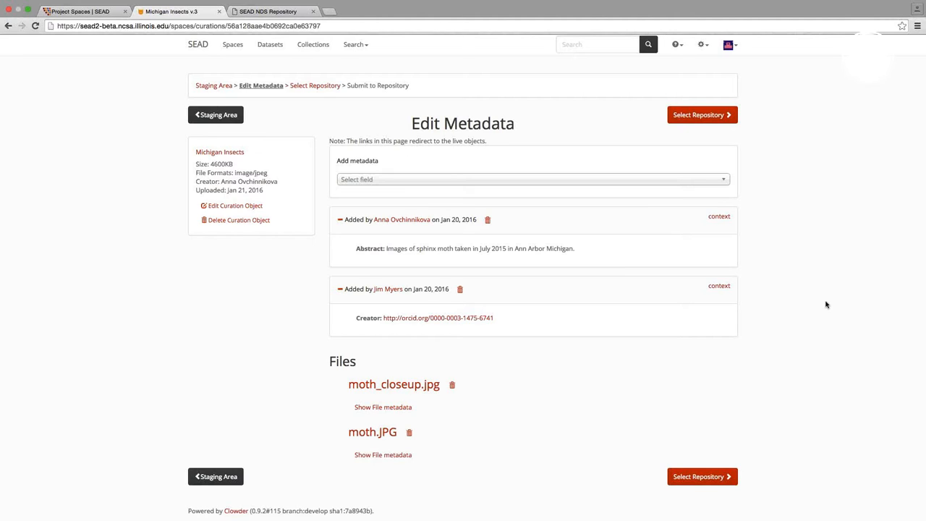
mouse_move(550, 387)
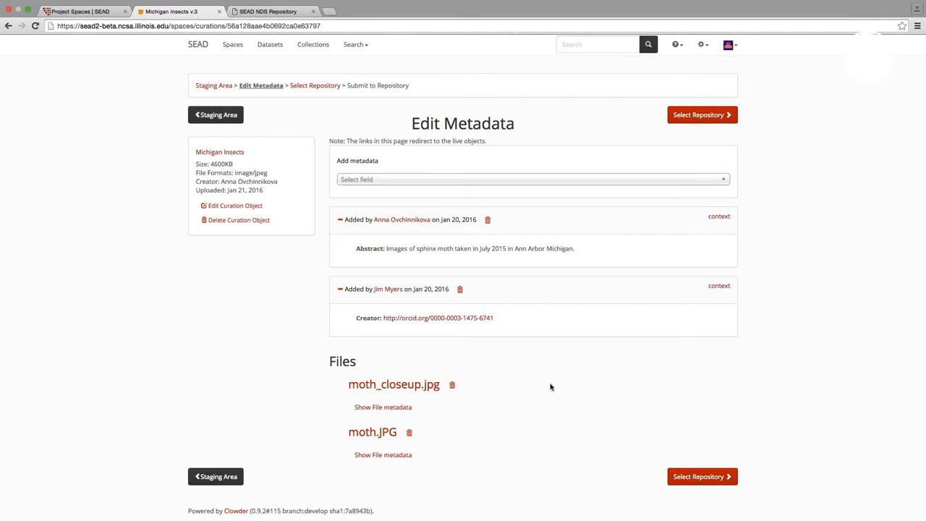
mouse_move(437, 423)
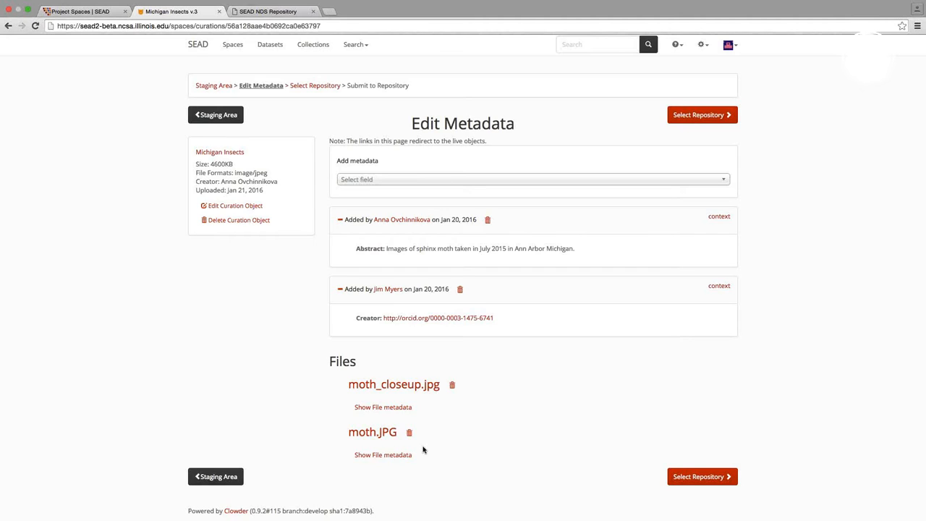
mouse_move(467, 387)
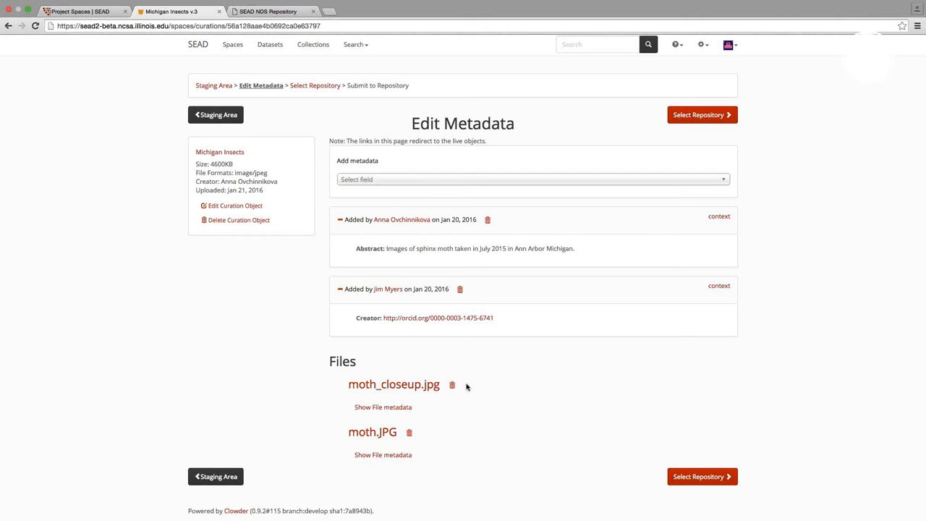
click(219, 152)
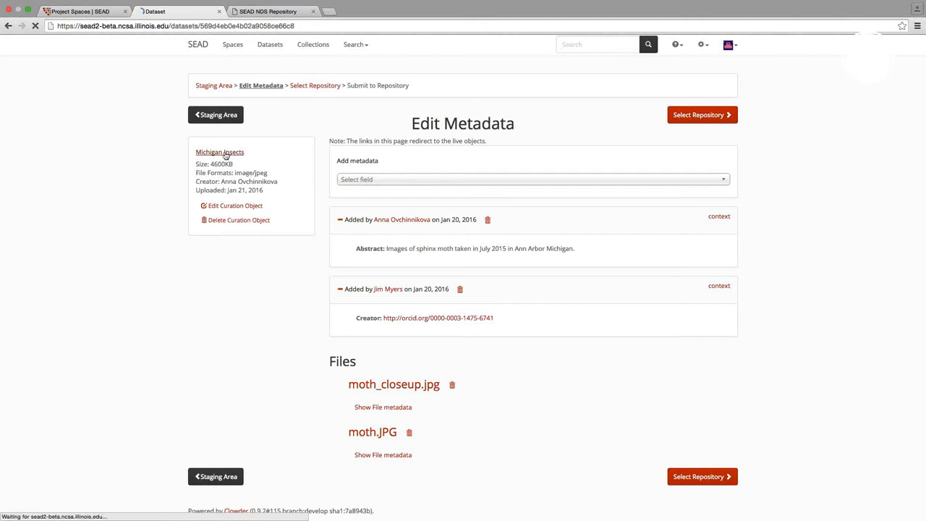
click(219, 152)
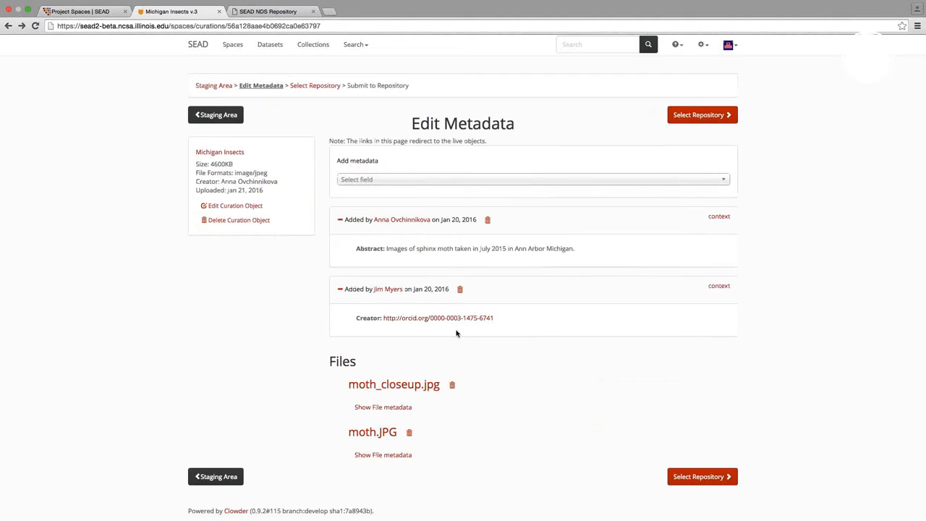
mouse_move(220, 152)
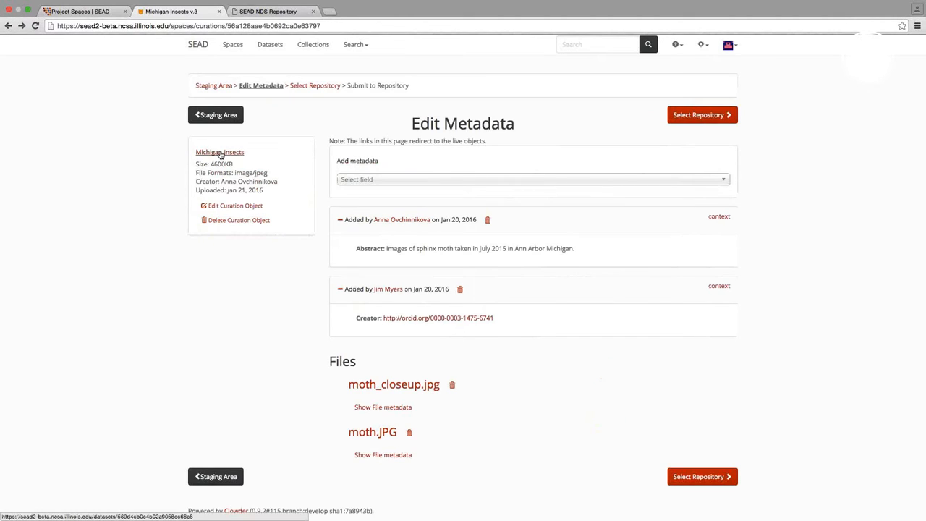
click(219, 152)
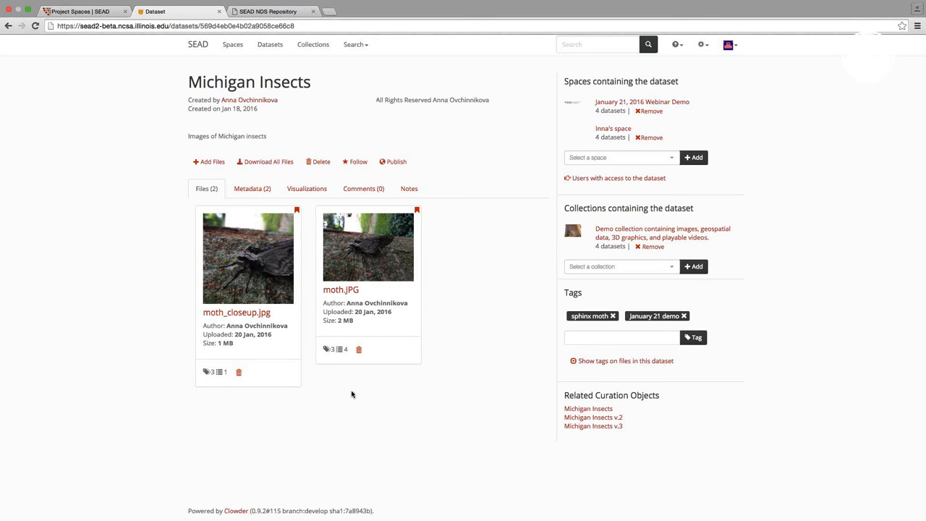
mouse_move(465, 377)
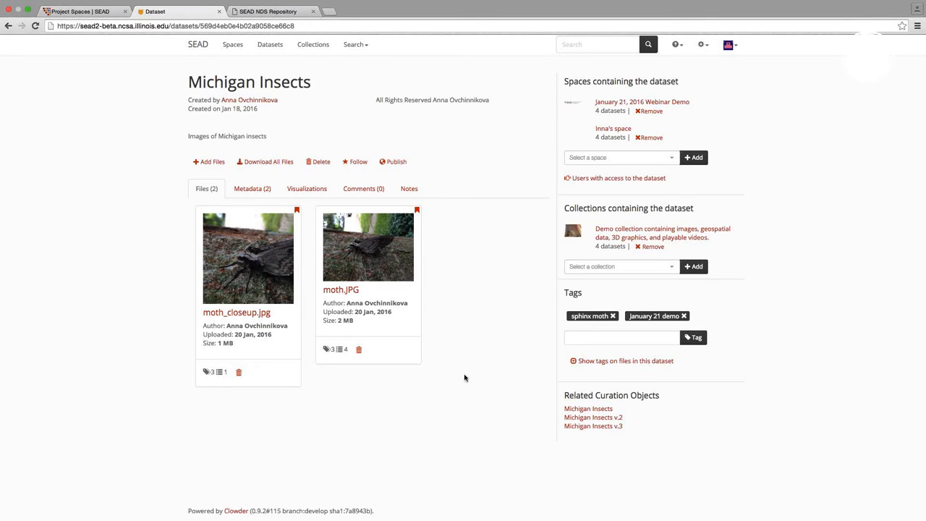
mouse_move(495, 363)
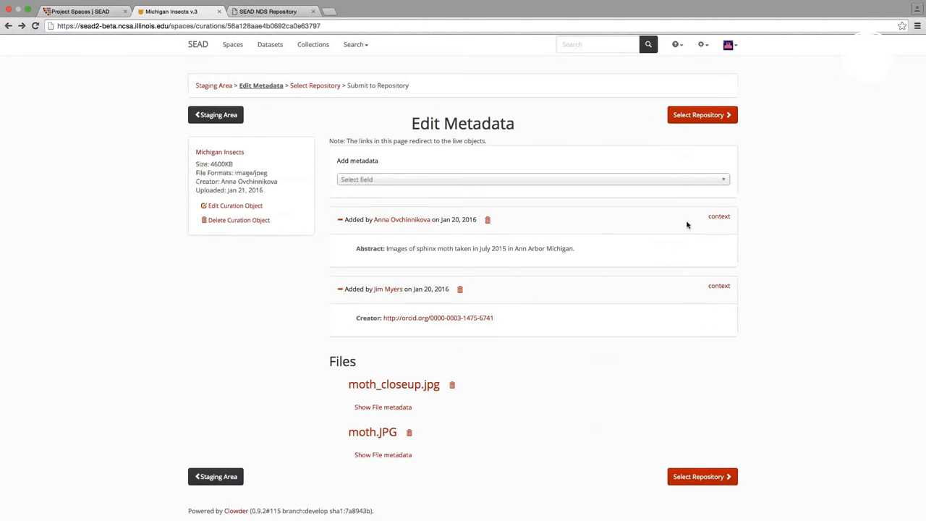
Step: Add an Alternative Title 'This dataset was used in an online on Jan 21, 2016.' and submit it
click(533, 179)
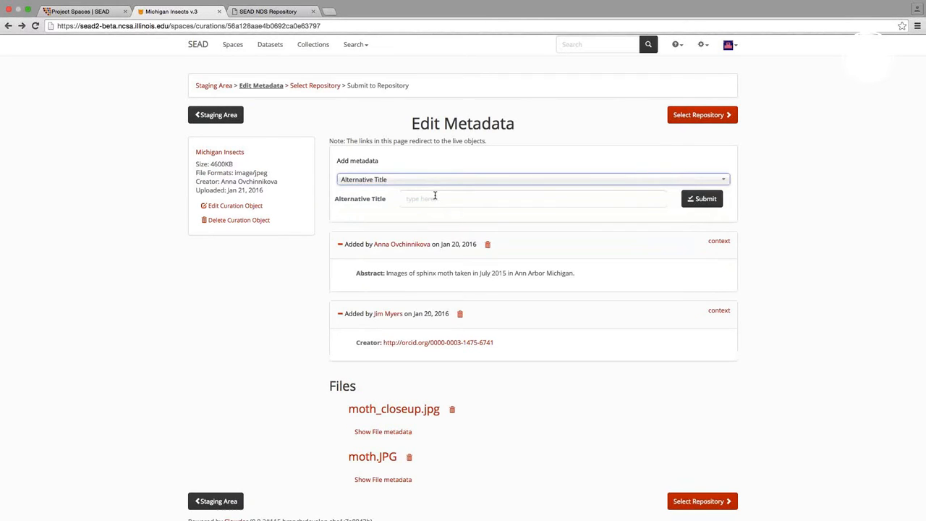
text(T)
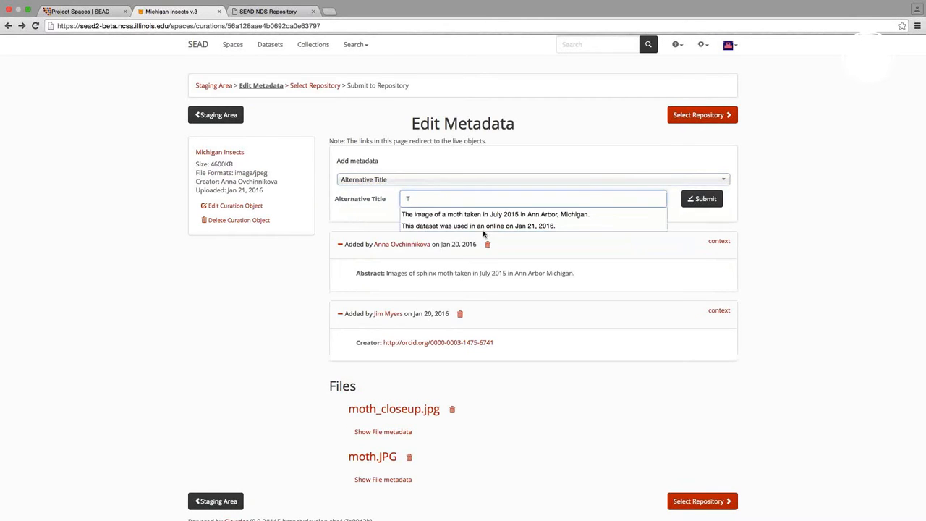
click(478, 226)
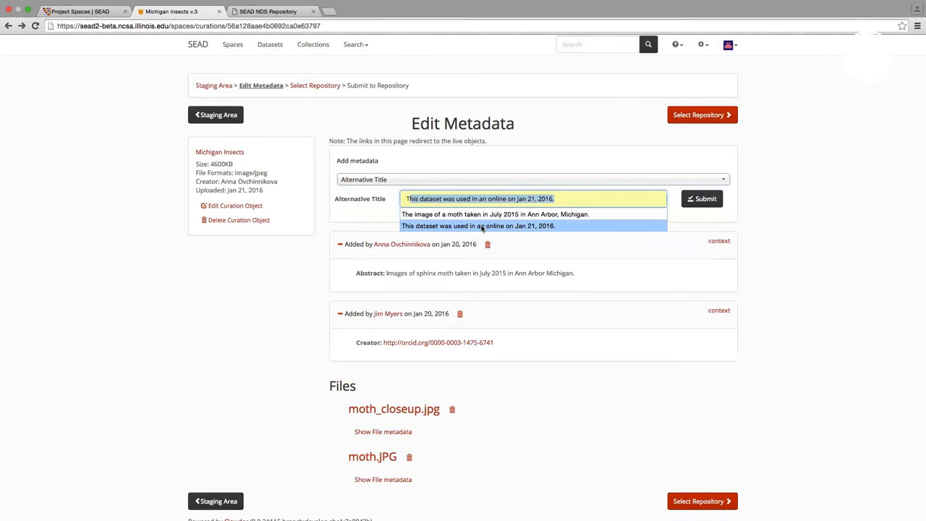
click(478, 225)
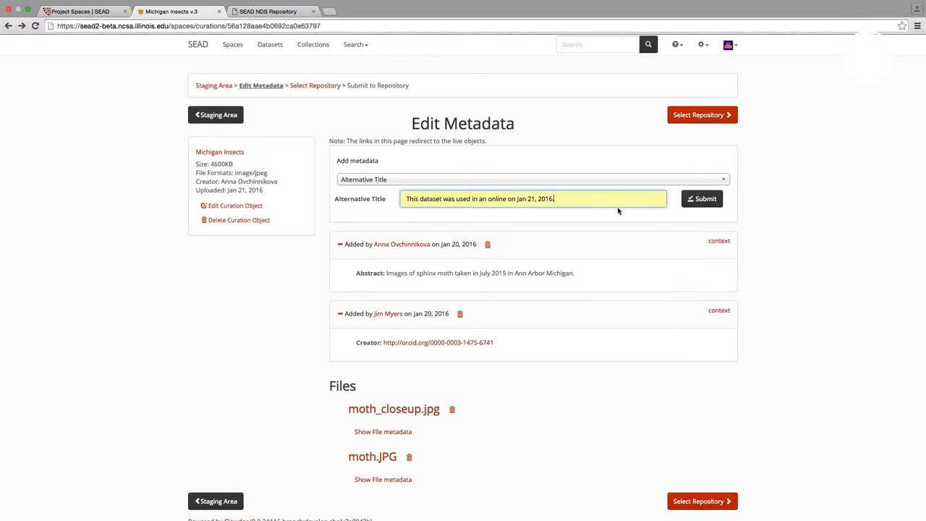
click(701, 198)
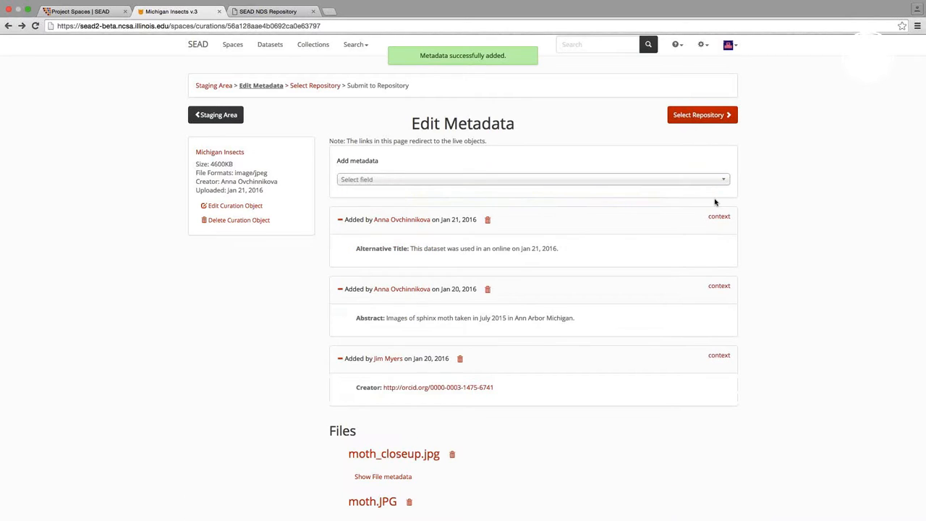
mouse_move(490, 254)
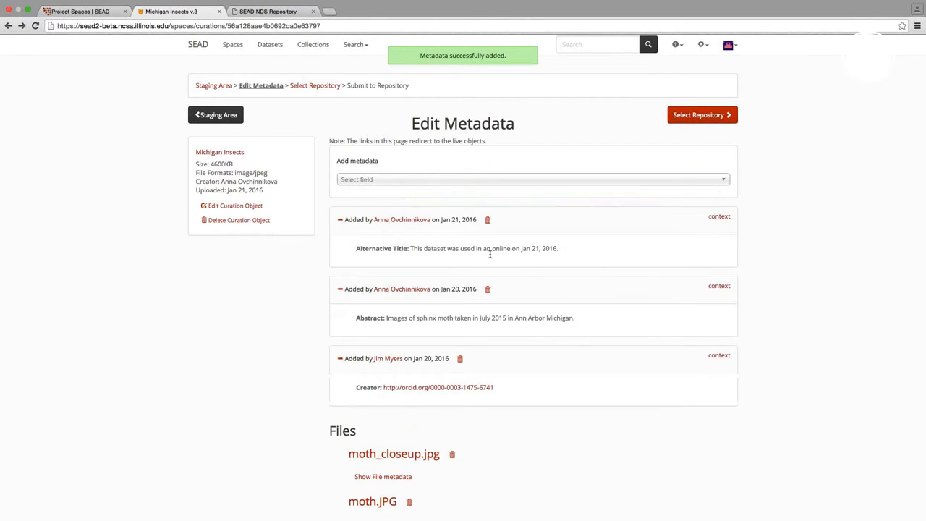
mouse_move(506, 259)
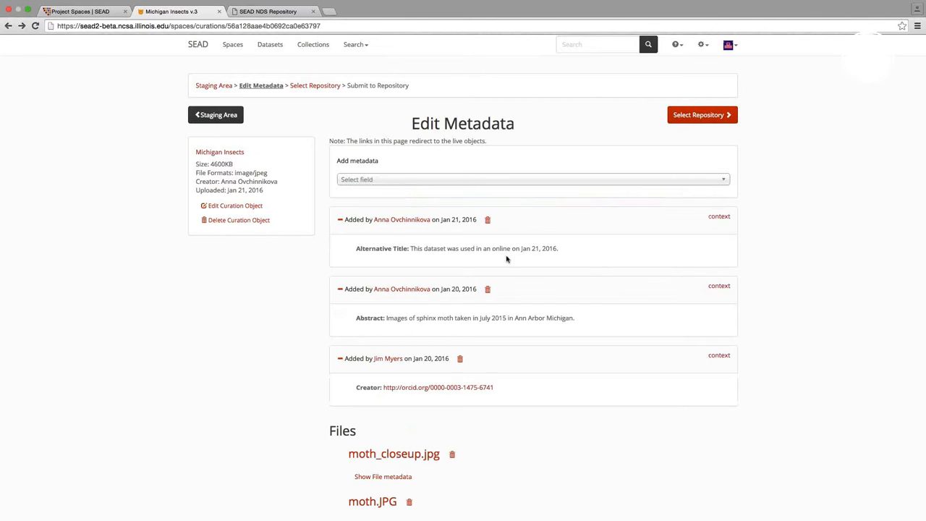
mouse_move(517, 259)
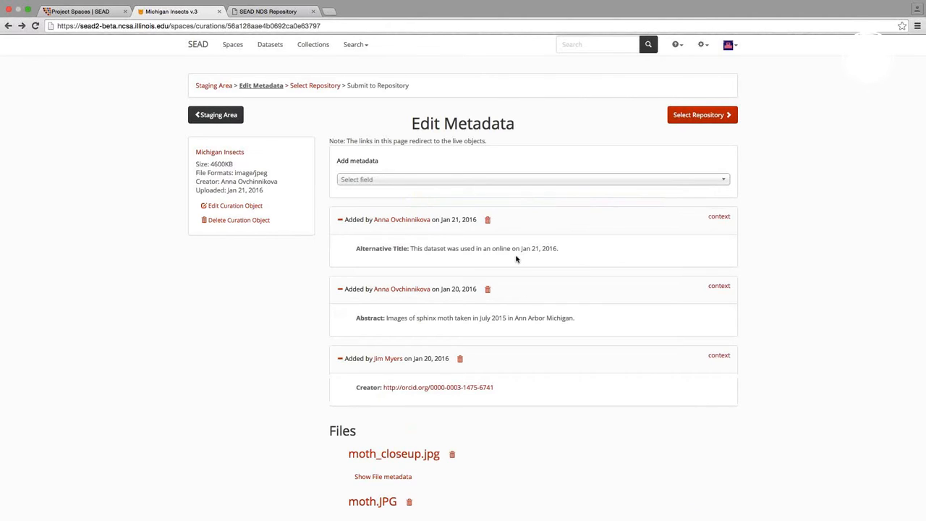
mouse_move(526, 268)
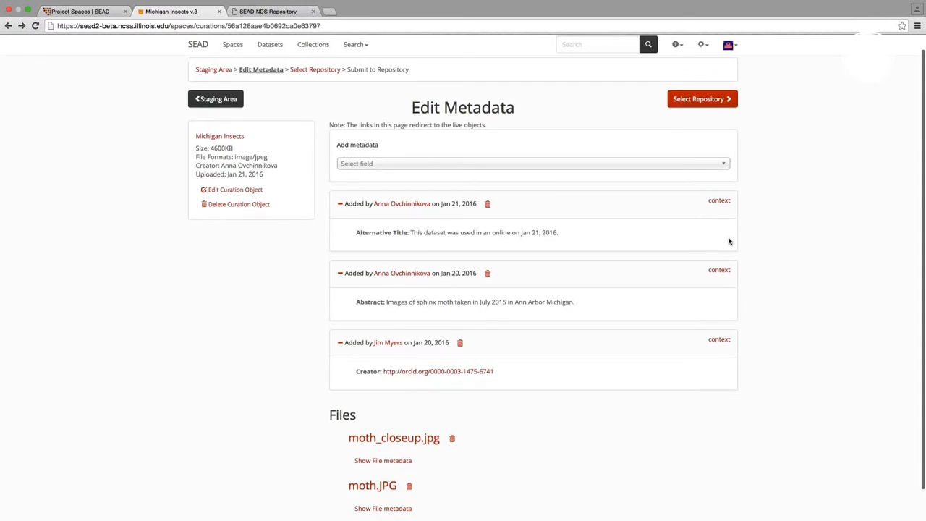
scroll(down, 3)
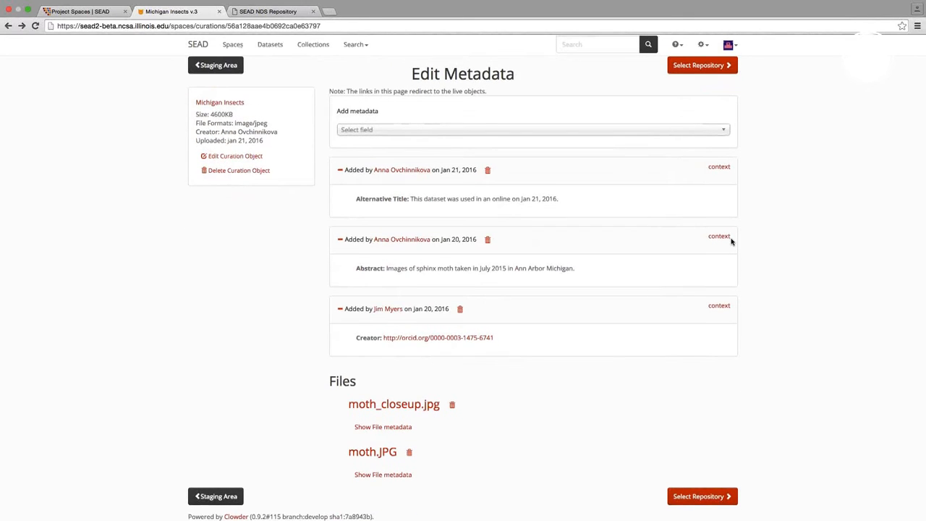
scroll(up, 3)
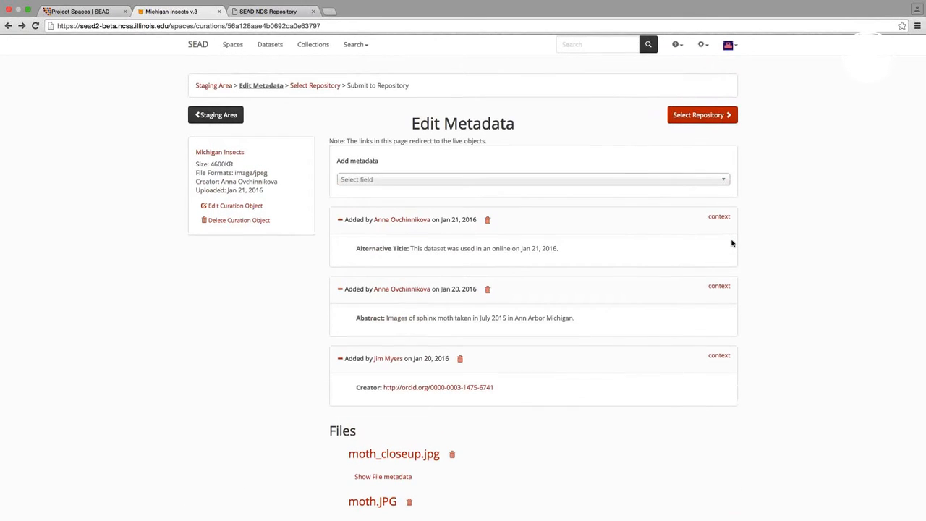
mouse_move(798, 277)
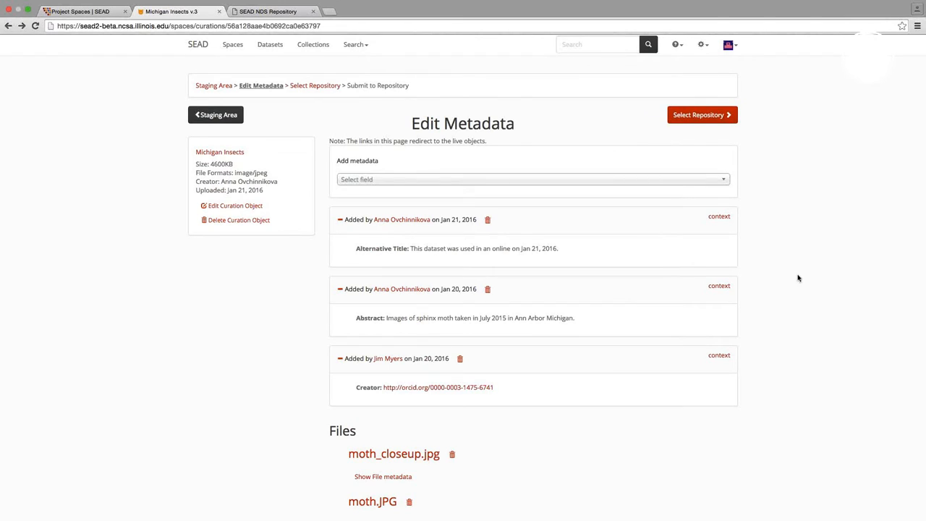
mouse_move(315, 86)
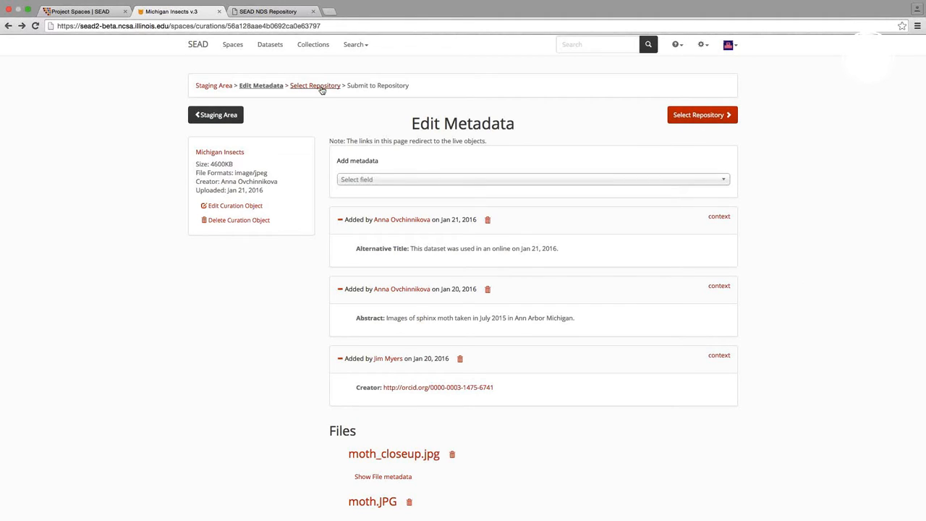
mouse_move(186, 90)
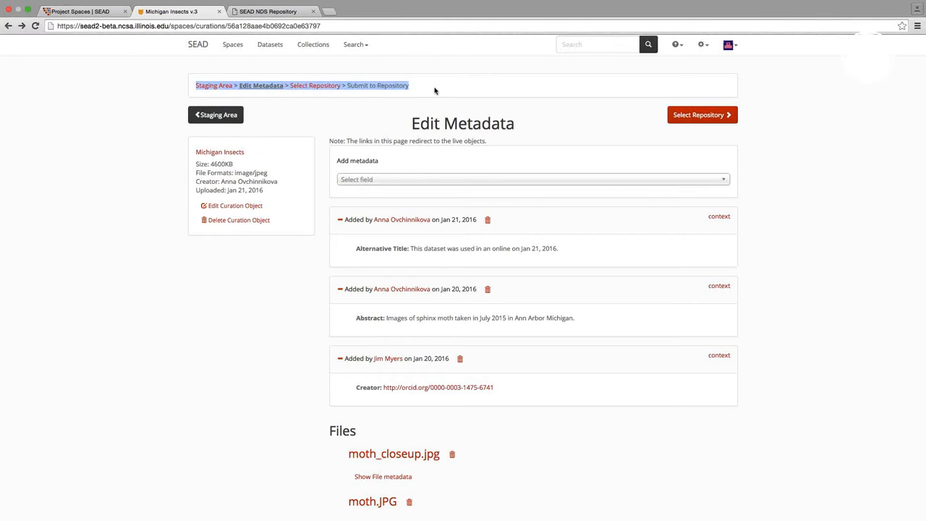
mouse_move(378, 86)
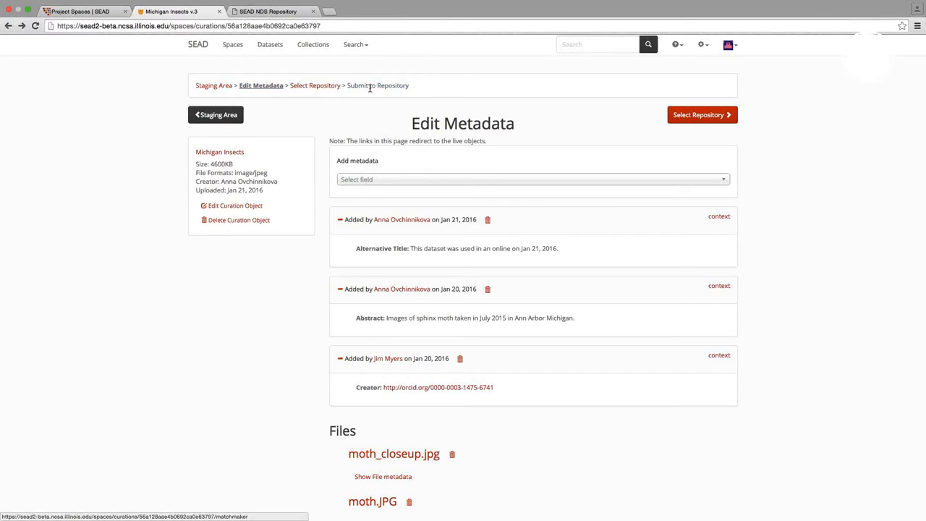
mouse_move(333, 123)
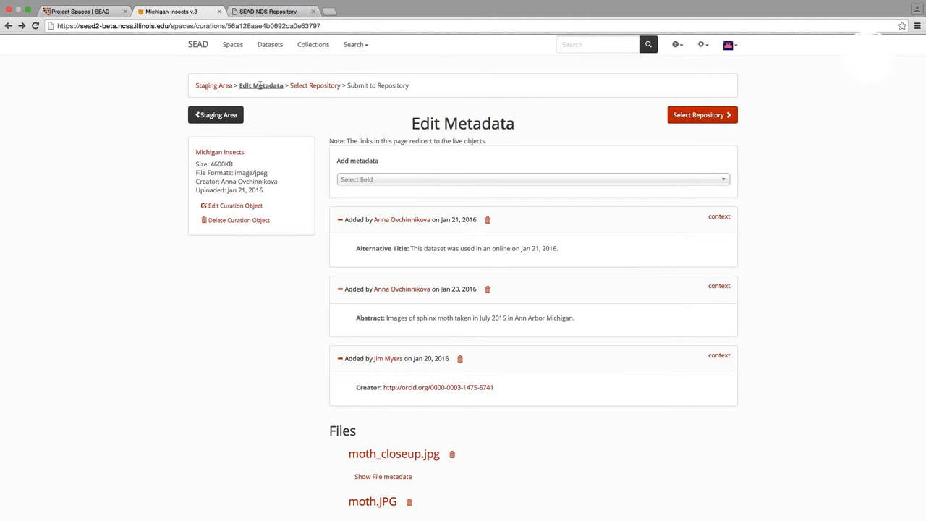
mouse_move(315, 86)
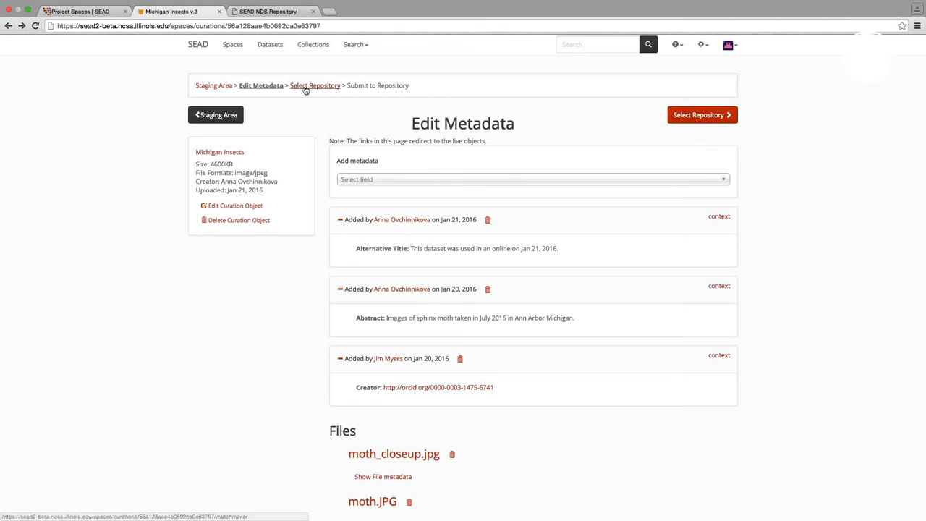
mouse_move(315, 87)
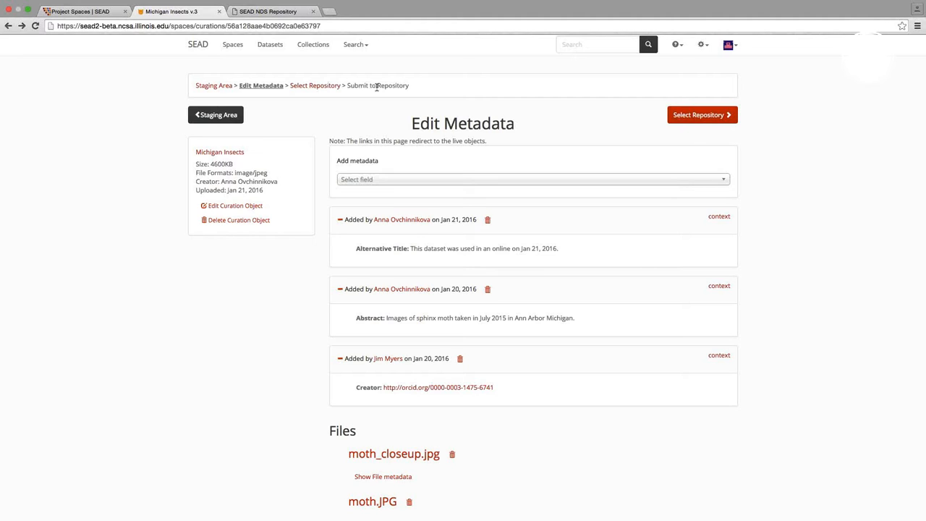
mouse_move(667, 103)
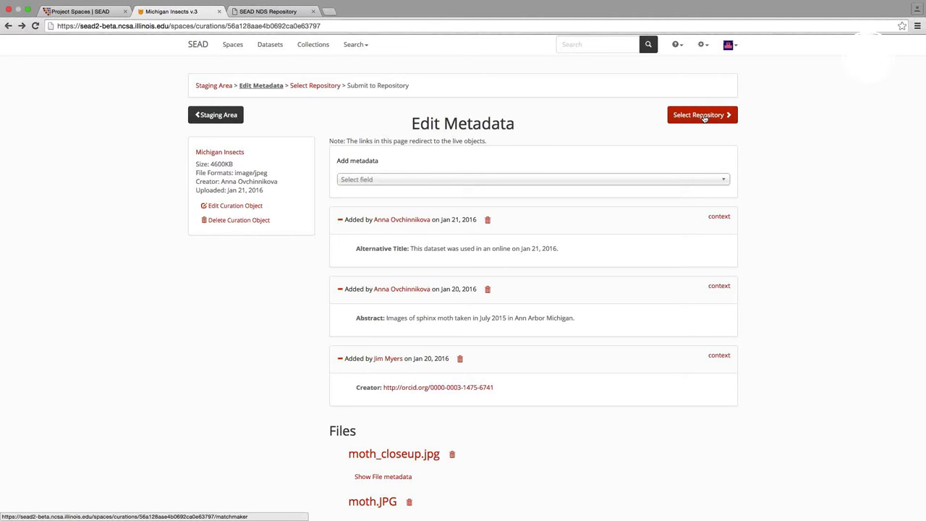
Step: Go to Select Repository and scroll through the candidate repositories' requirement checks
click(701, 114)
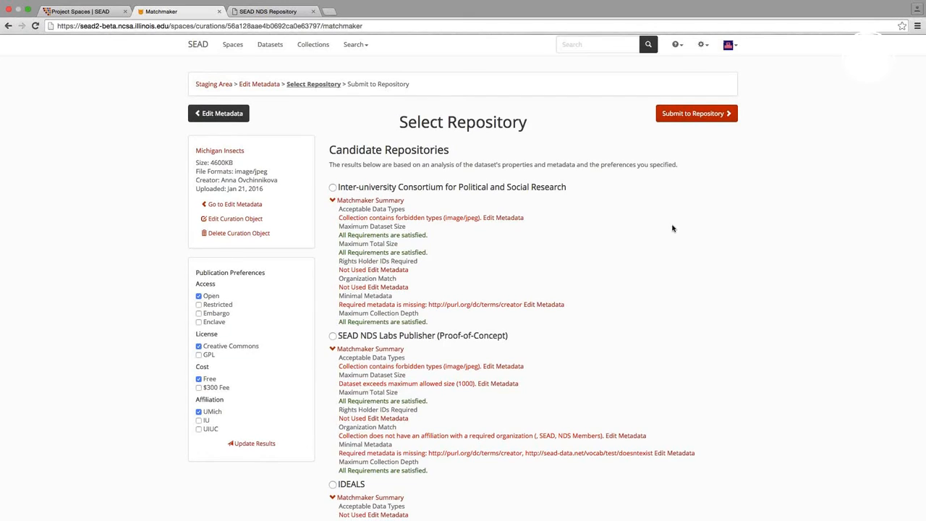
scroll(down, 3)
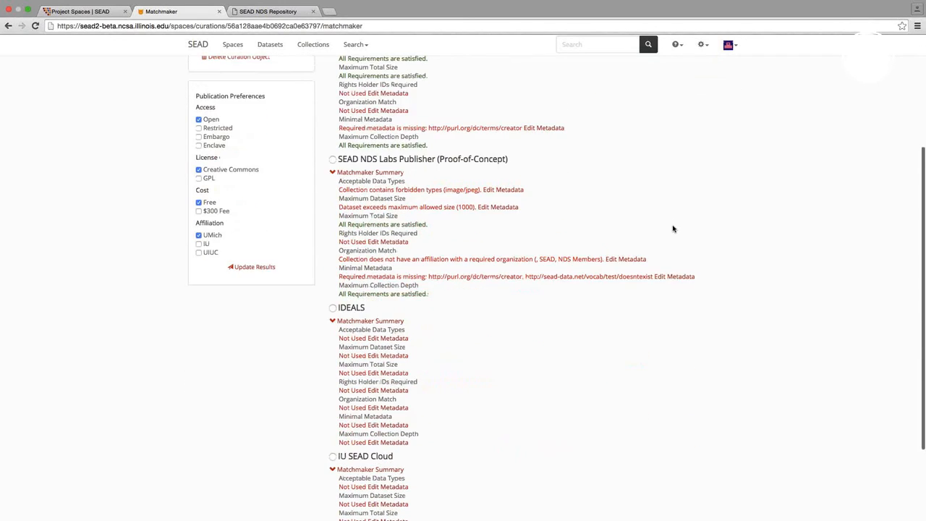
scroll(up, 3)
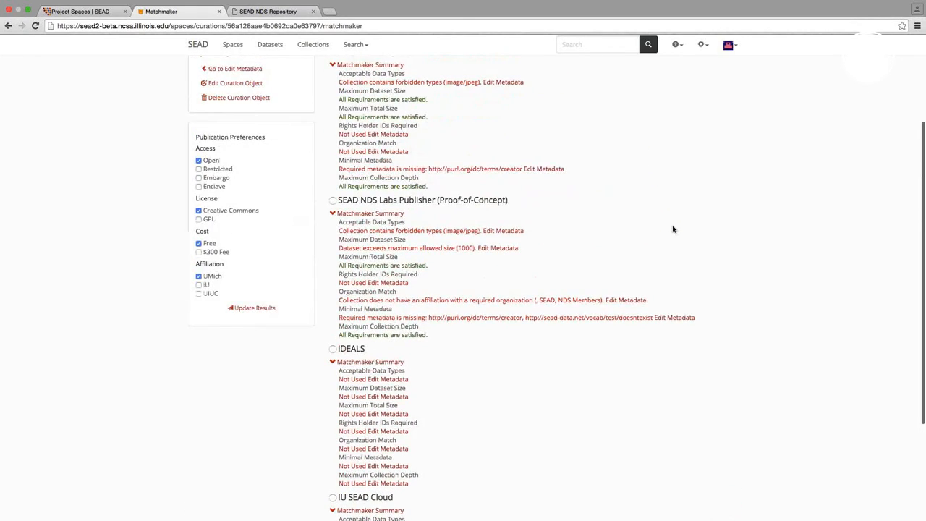
scroll(up, 3)
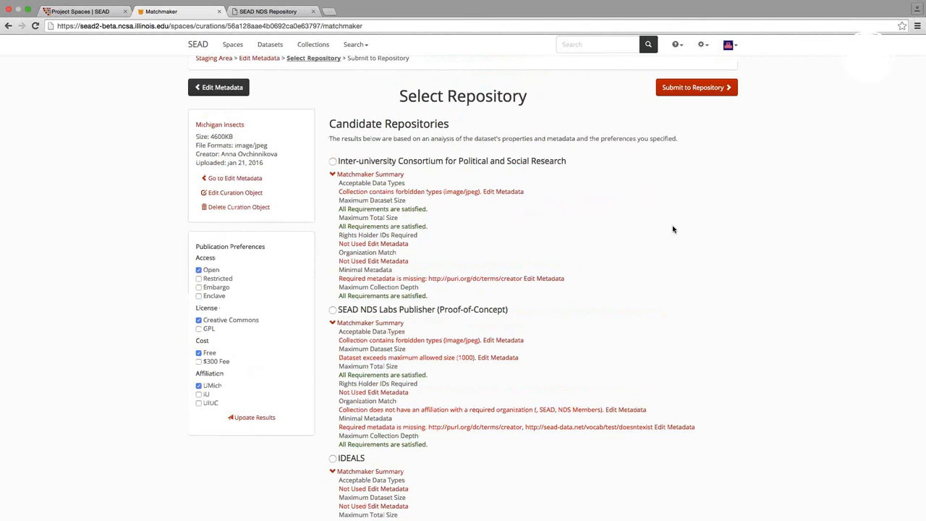
scroll(up, 3)
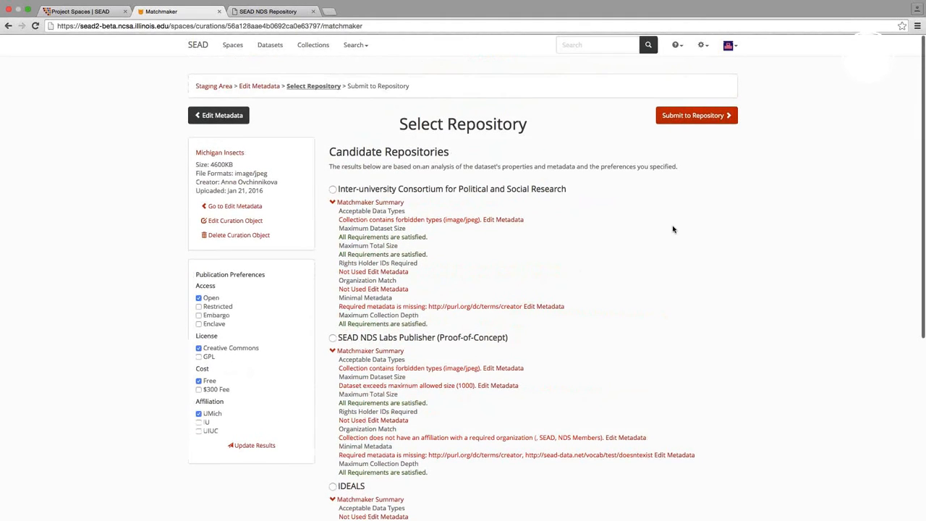
scroll(down, 3)
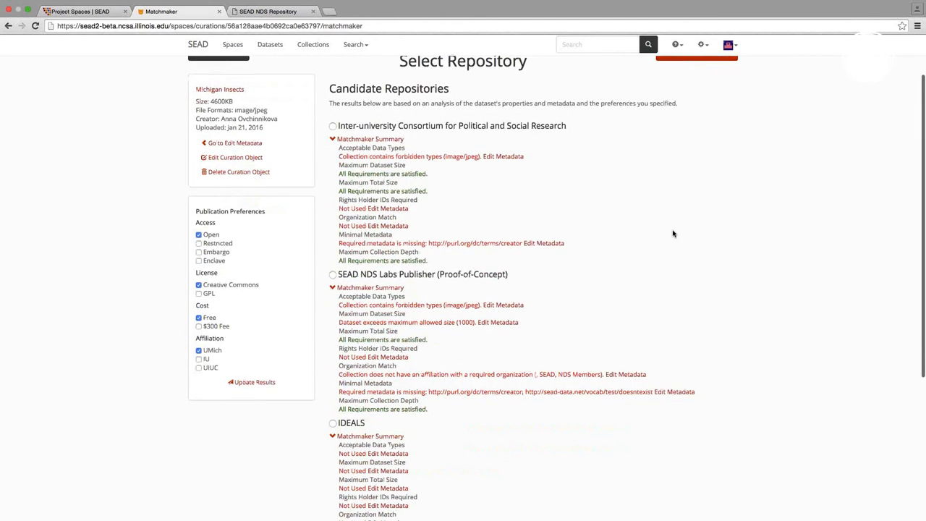
scroll(down, 3)
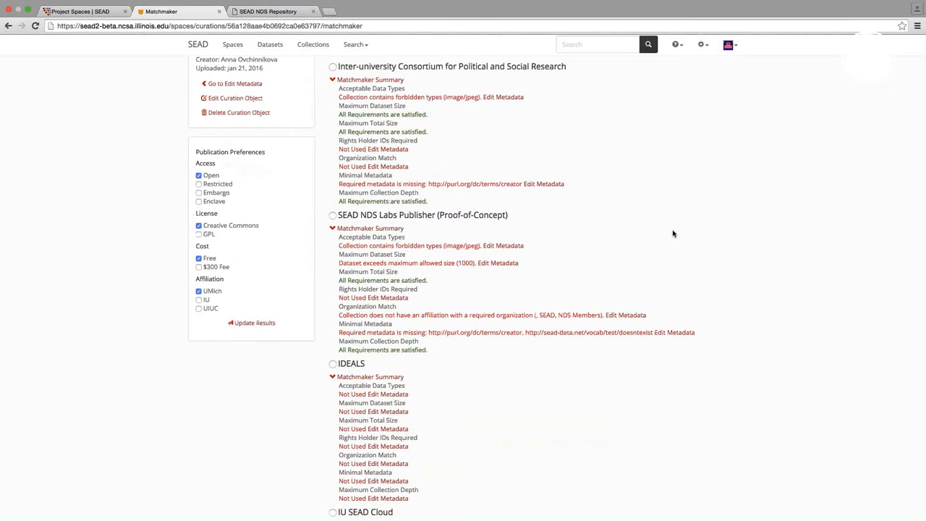
scroll(up, 3)
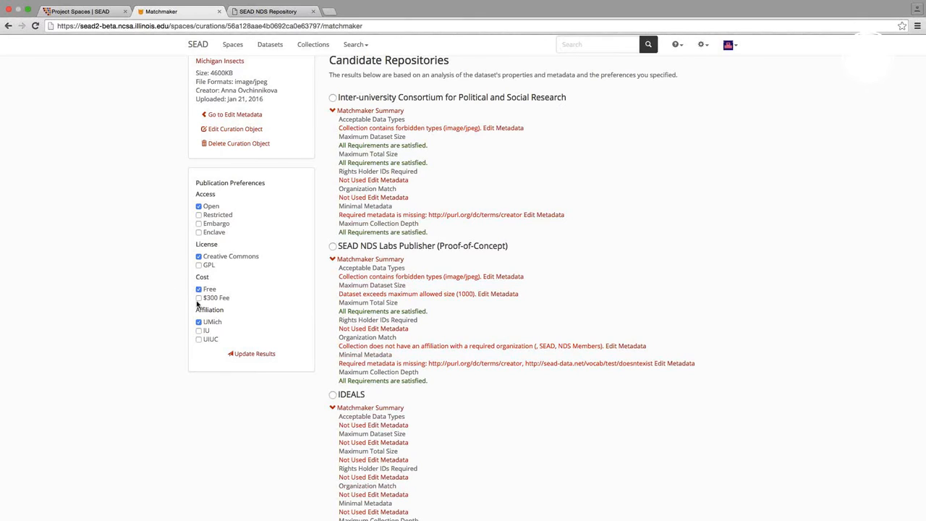
Step: Set preferences to $300 Fee and IU affiliation (not UMich) and update the repository matches
click(199, 297)
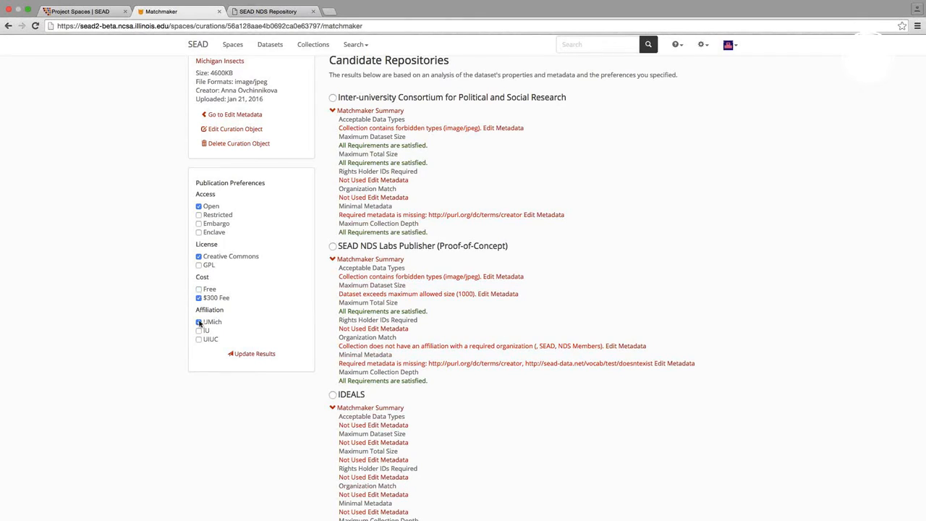
click(199, 331)
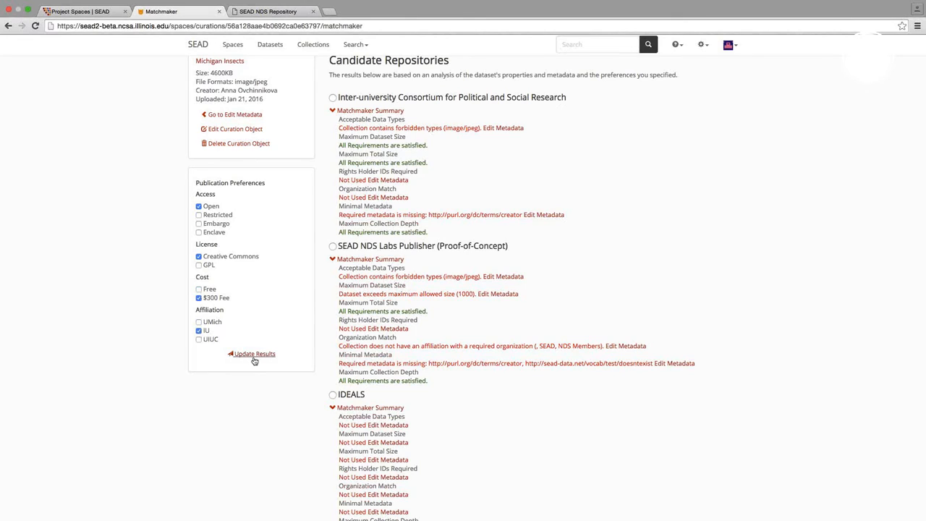
click(252, 354)
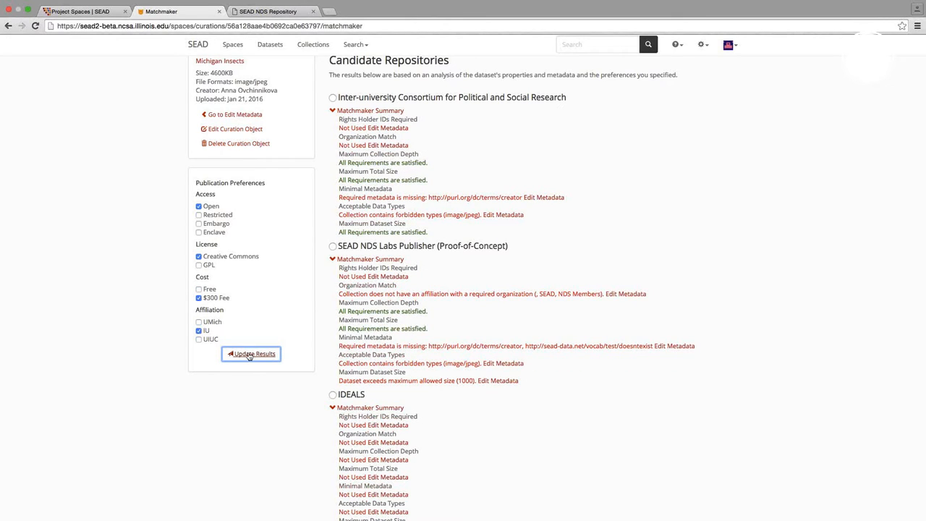
click(251, 354)
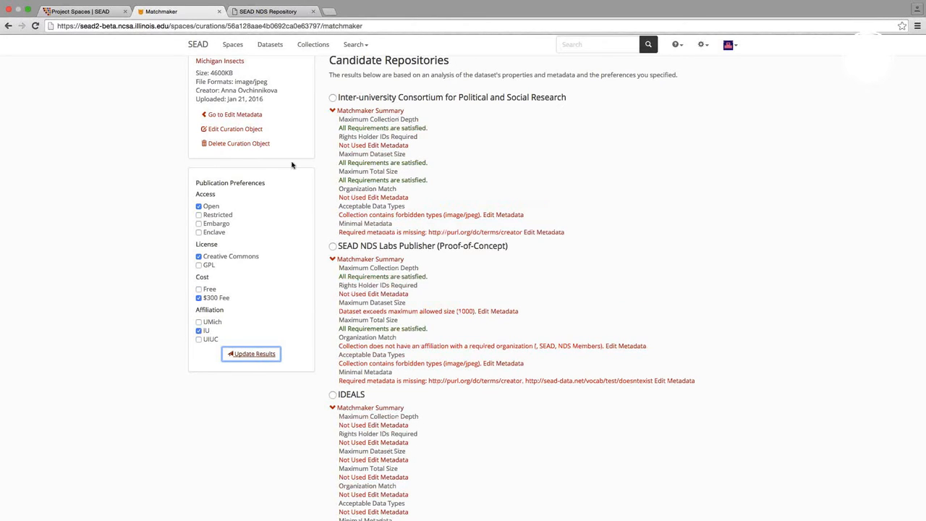
scroll(up, 3)
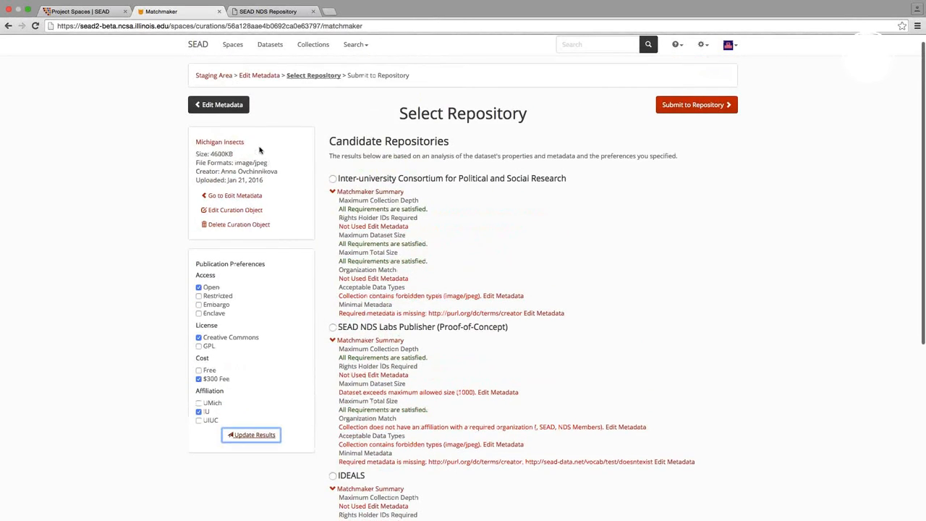
click(218, 105)
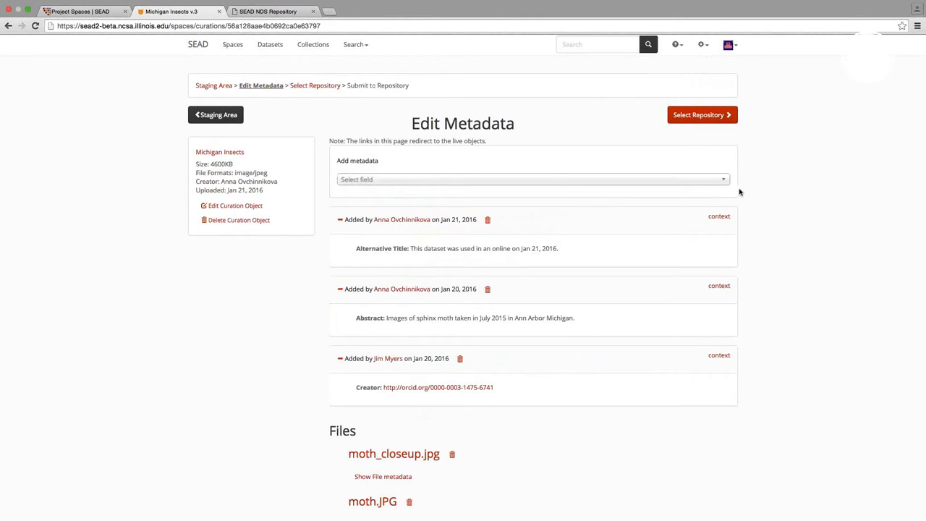
scroll(up, 3)
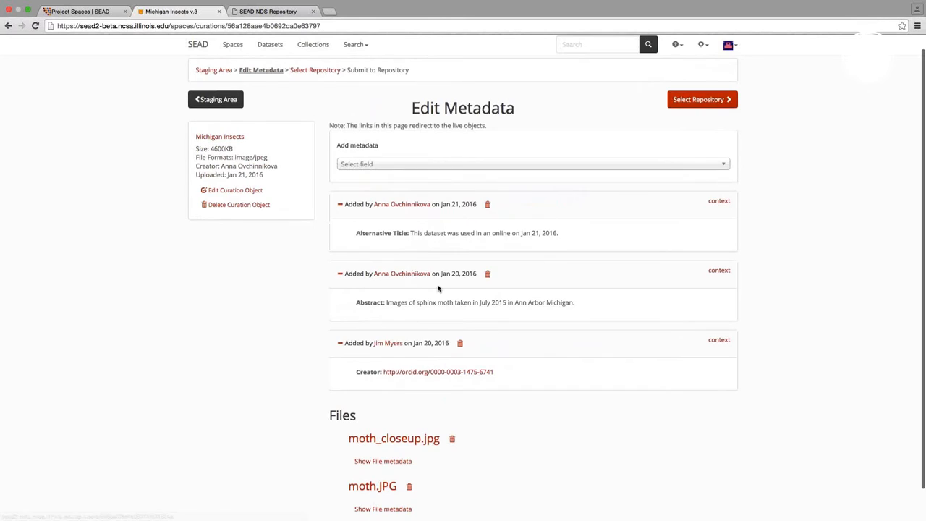
click(534, 164)
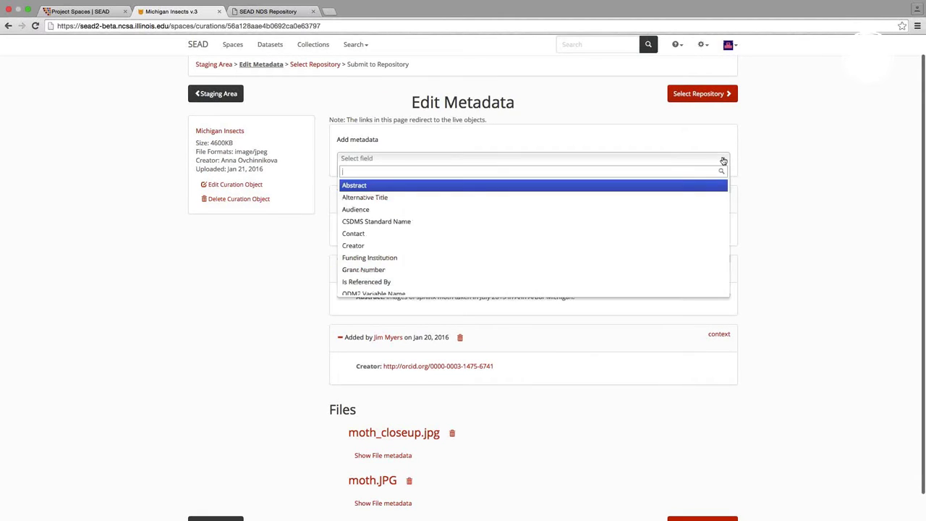
click(353, 233)
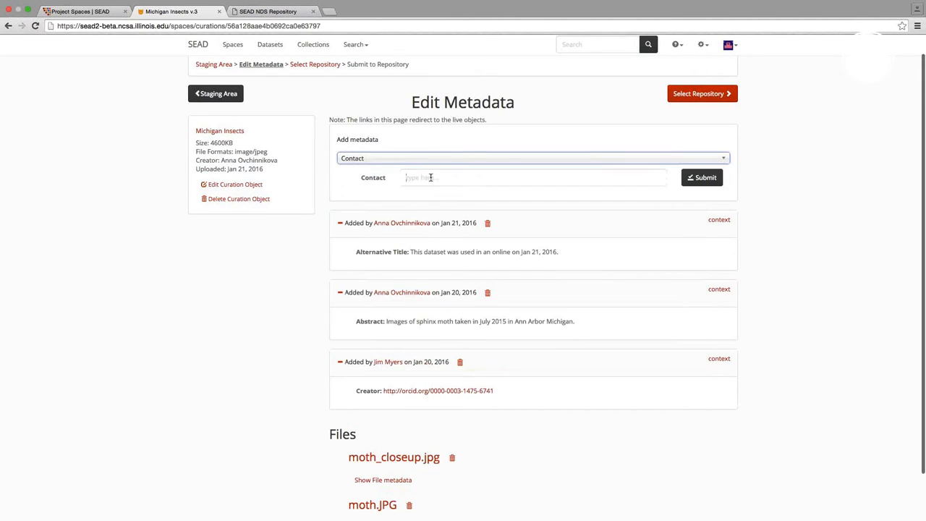
text(Ann)
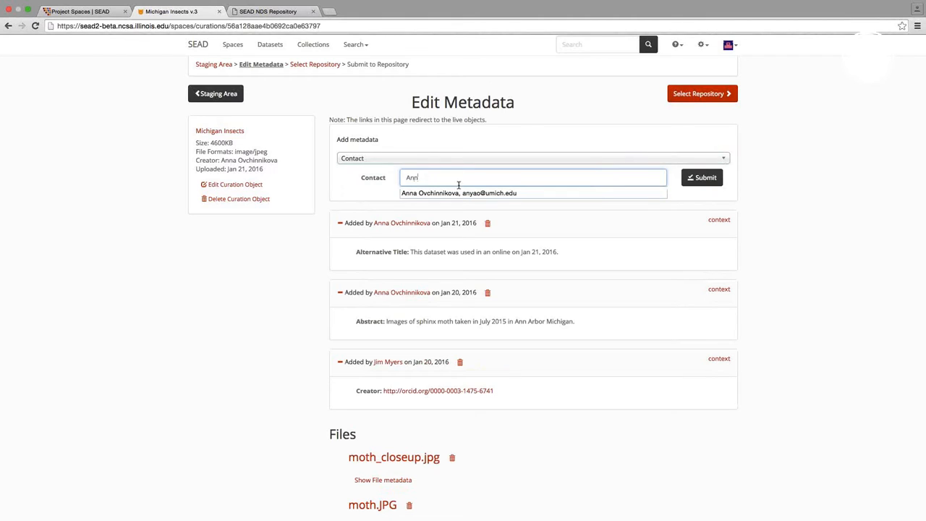
click(701, 177)
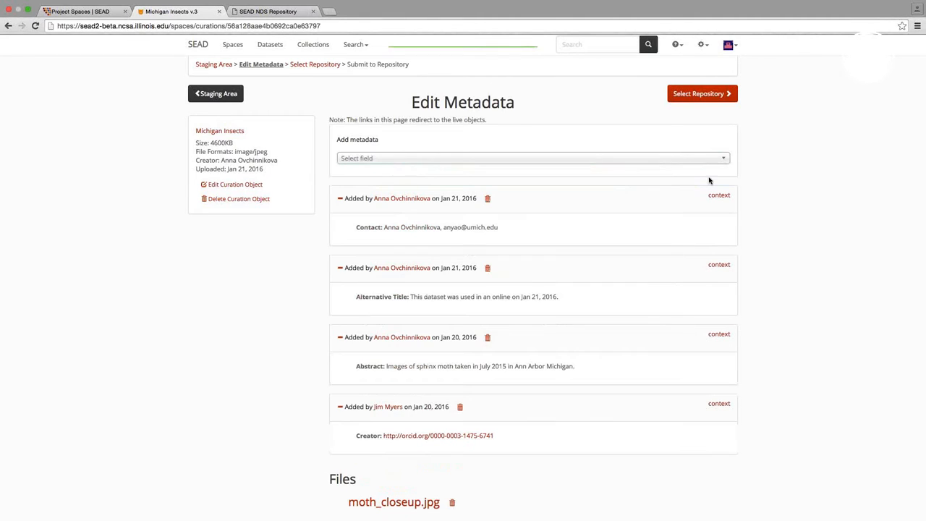
click(701, 93)
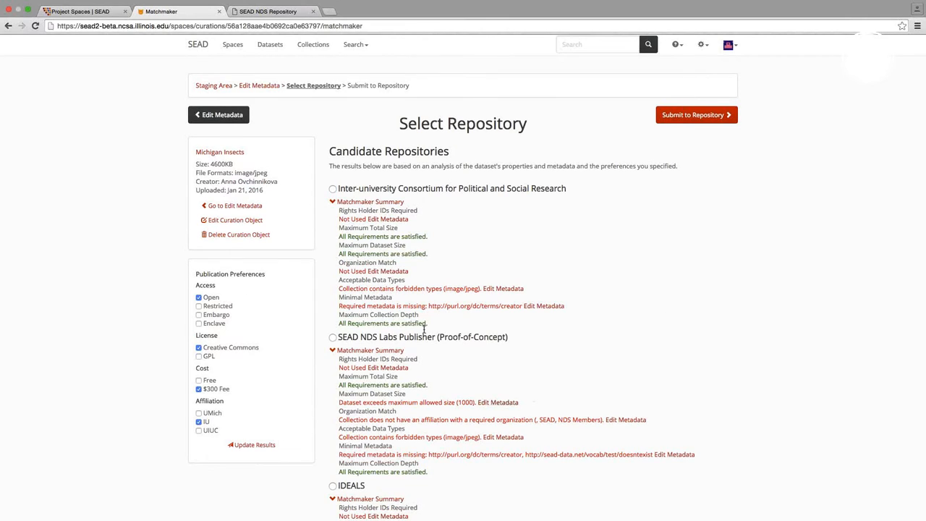
mouse_move(505, 241)
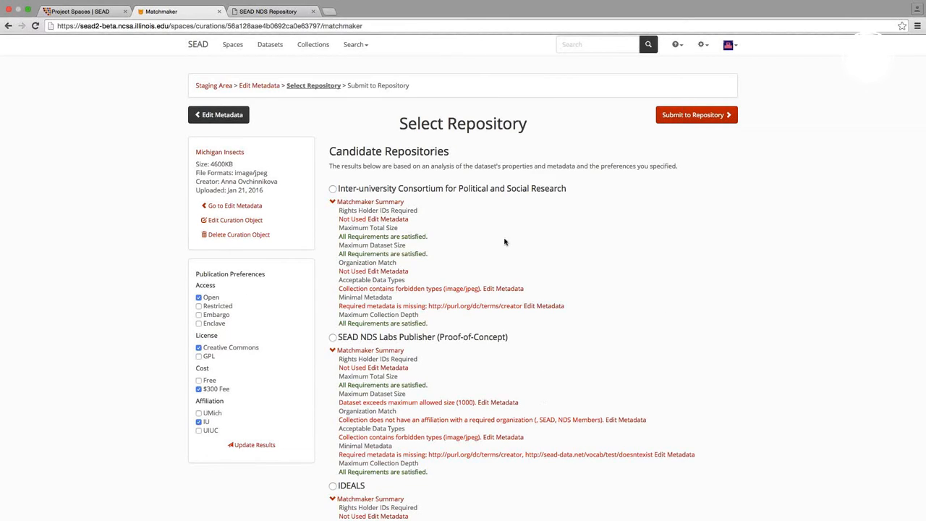
mouse_move(512, 329)
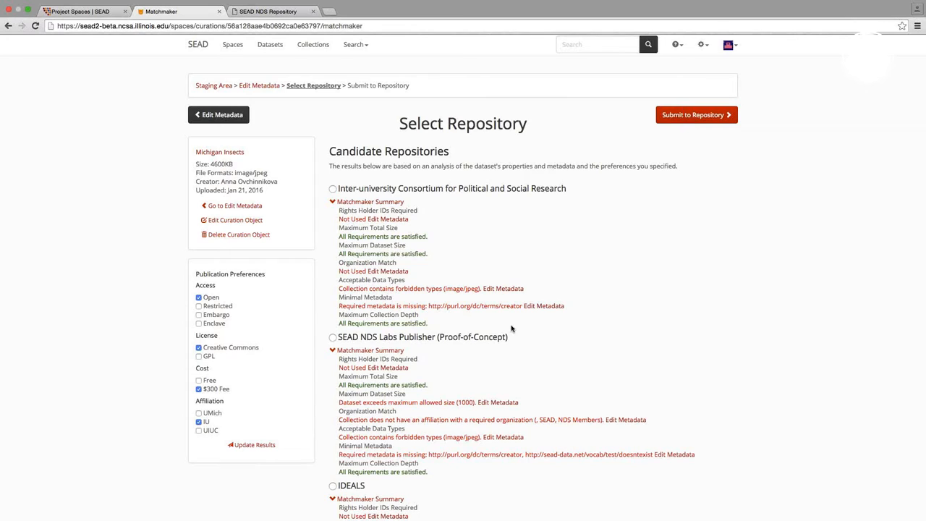
scroll(up, 3)
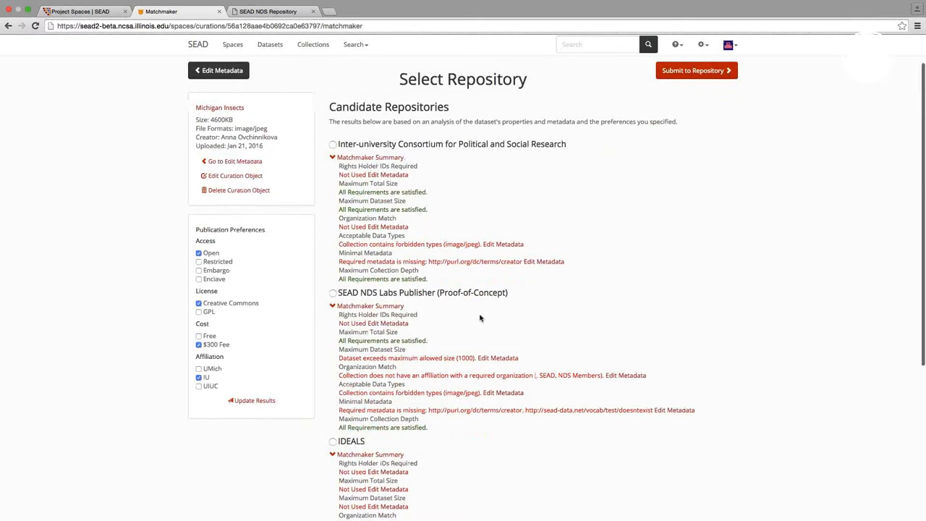
scroll(down, 3)
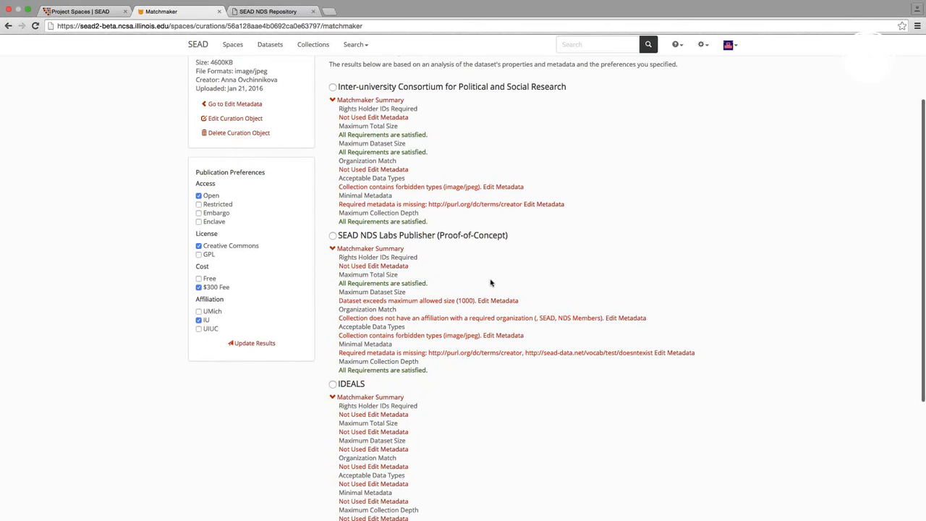
scroll(up, 3)
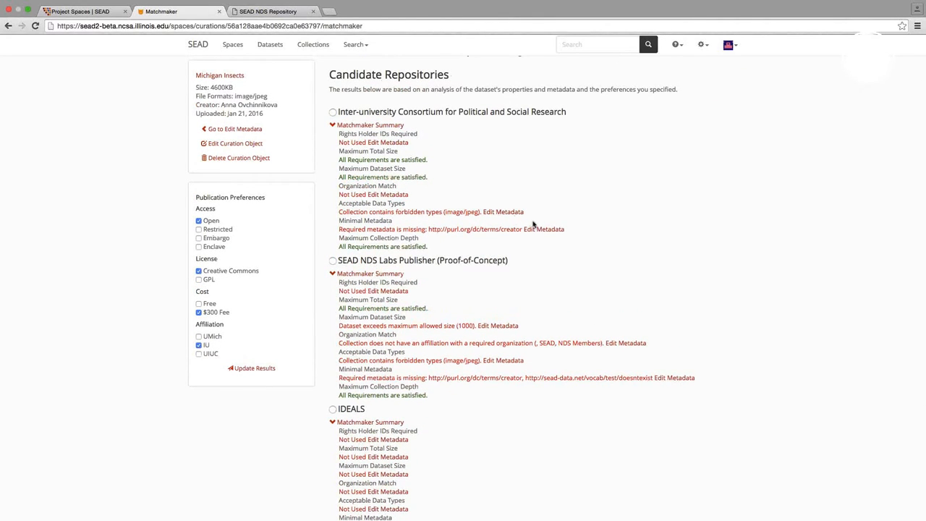
scroll(down, 3)
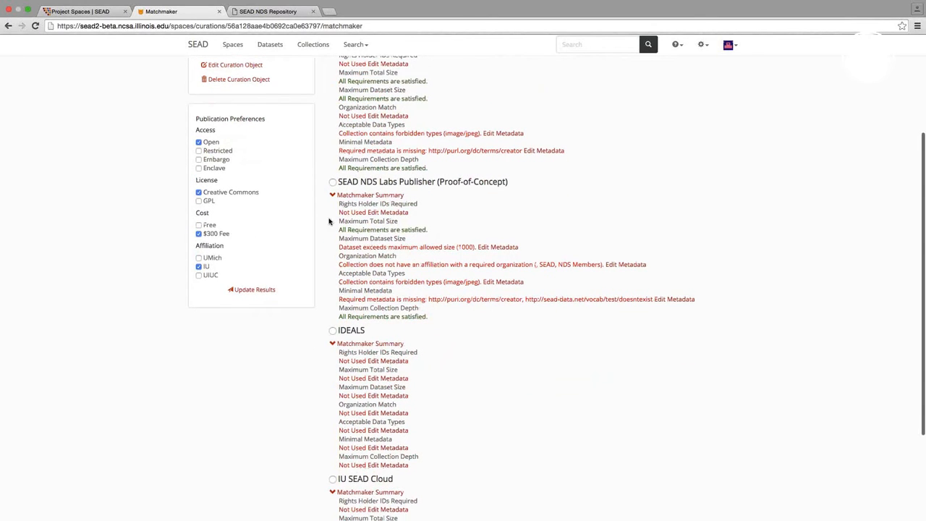
mouse_move(373, 244)
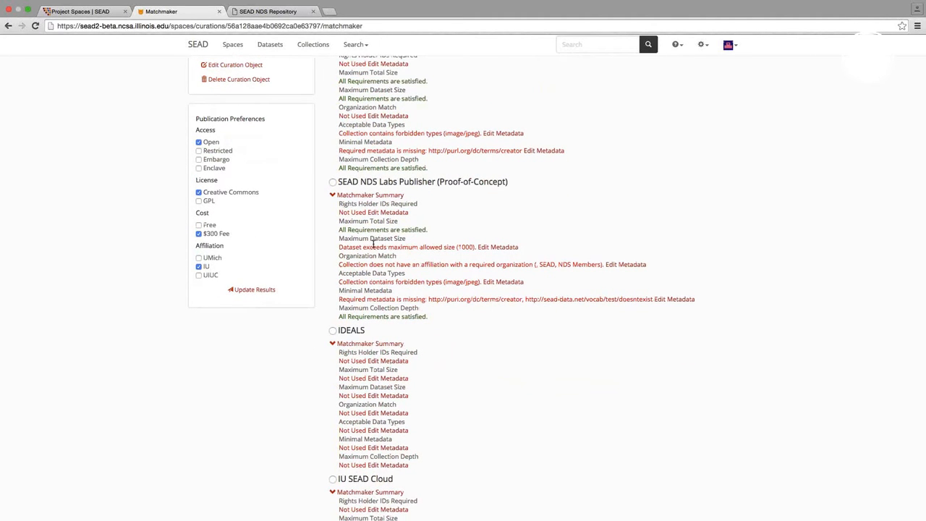
scroll(down, 3)
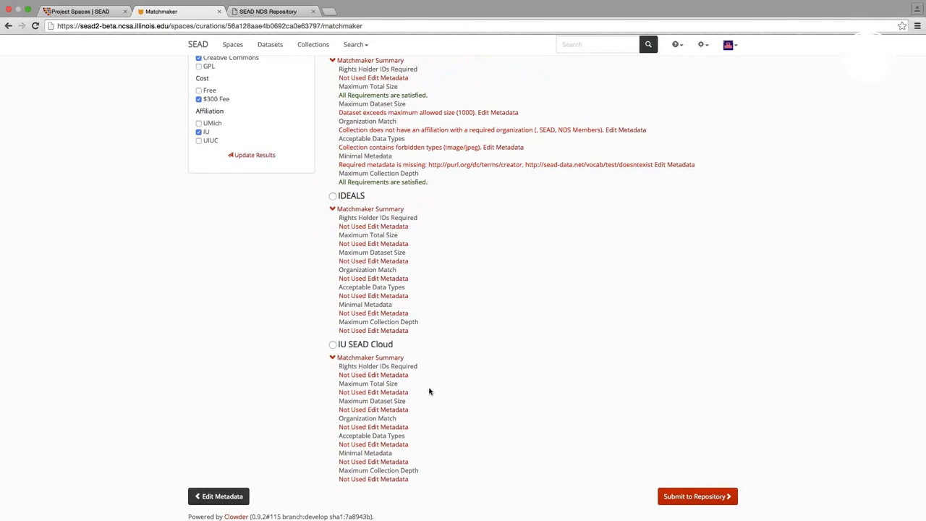
mouse_move(458, 388)
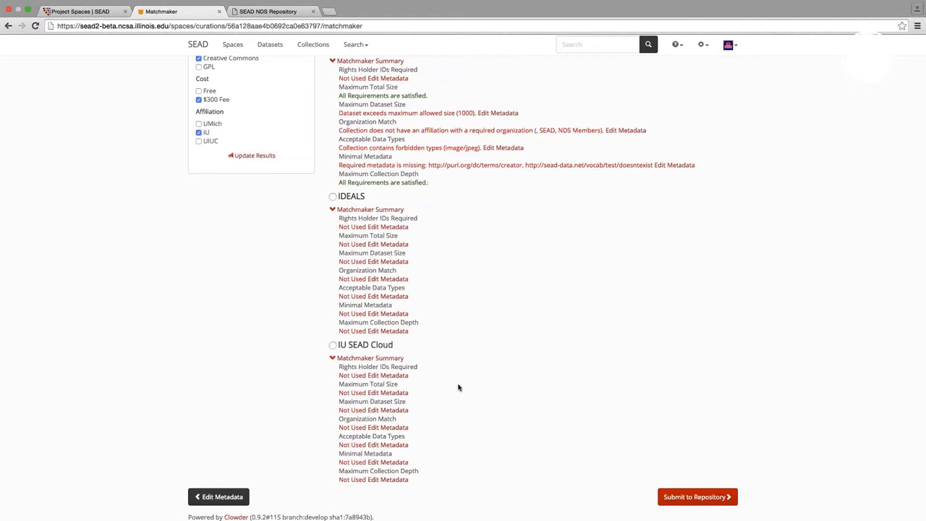
scroll(up, 3)
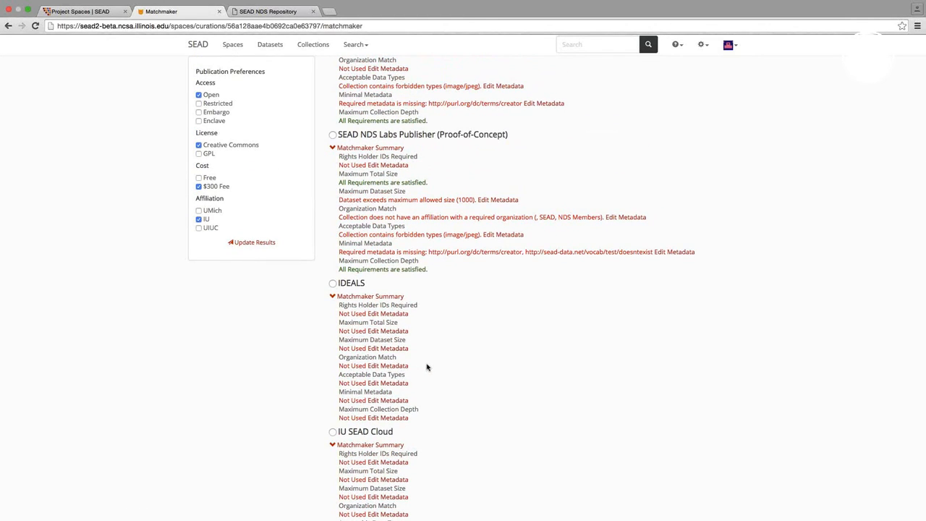
mouse_move(322, 168)
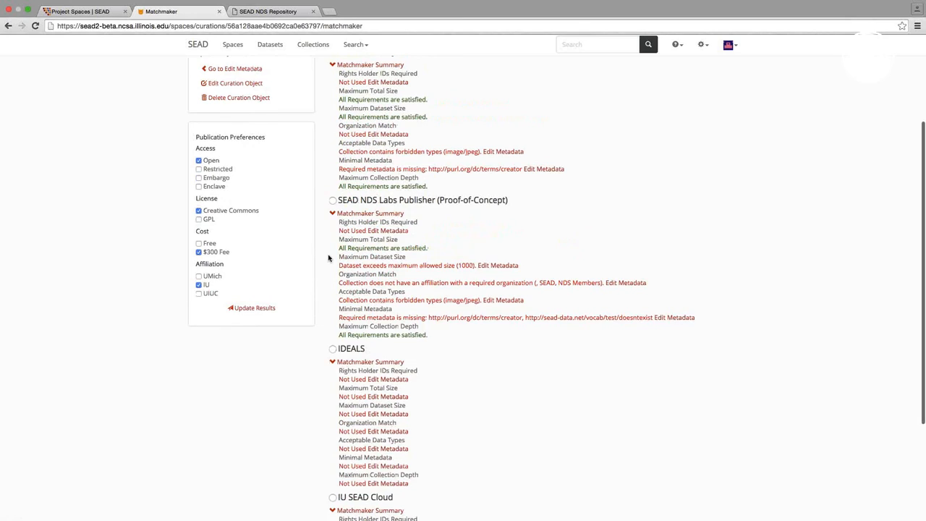
Step: Choose SEAD NDS Labs Publisher (Proof-of-Concept) as the target repository for Michigan Insects
scroll(up, 3)
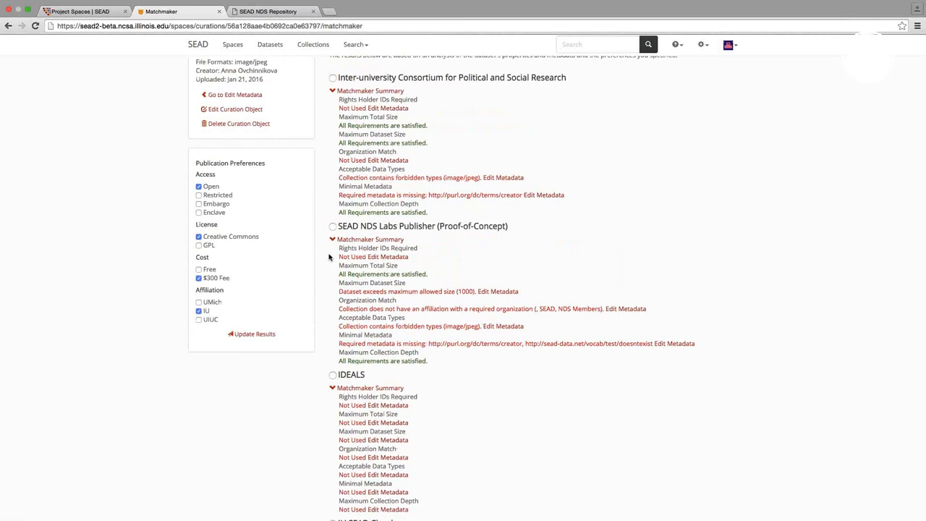
click(333, 225)
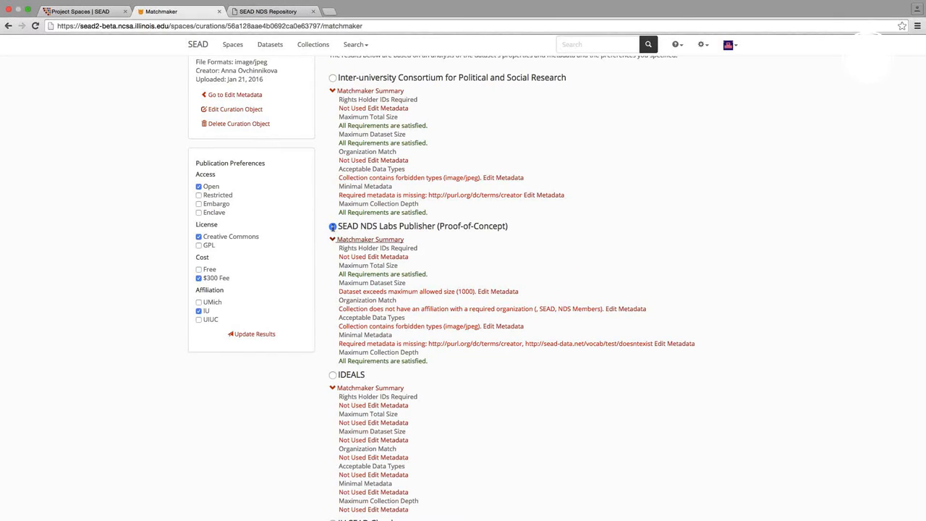
click(333, 225)
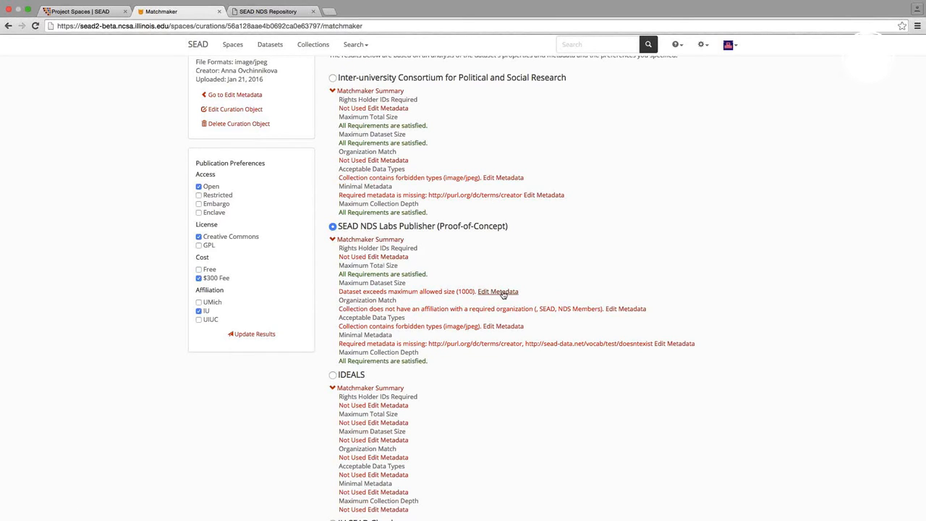
scroll(up, 3)
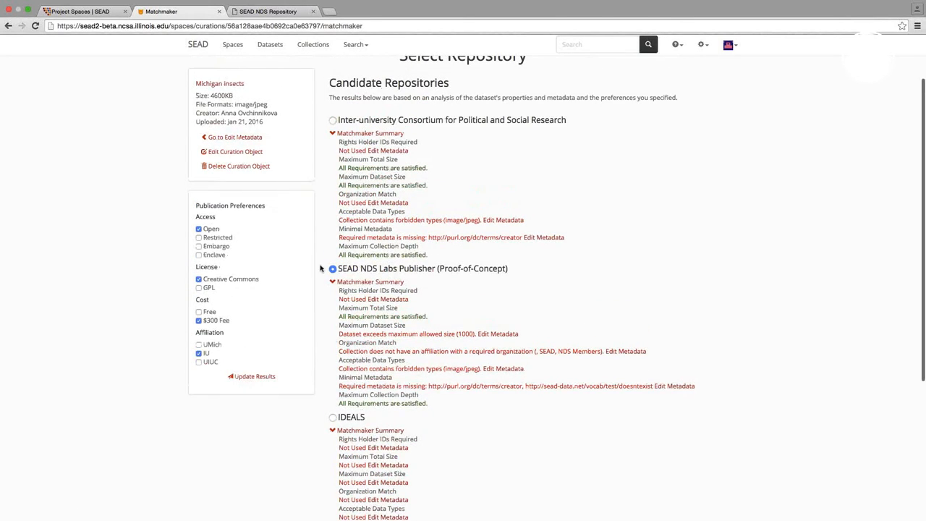
click(333, 269)
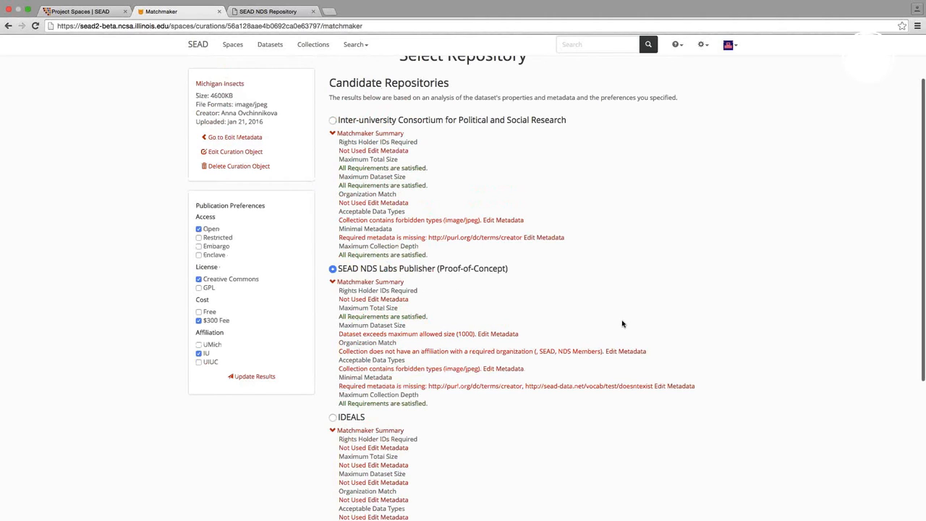
scroll(up, 3)
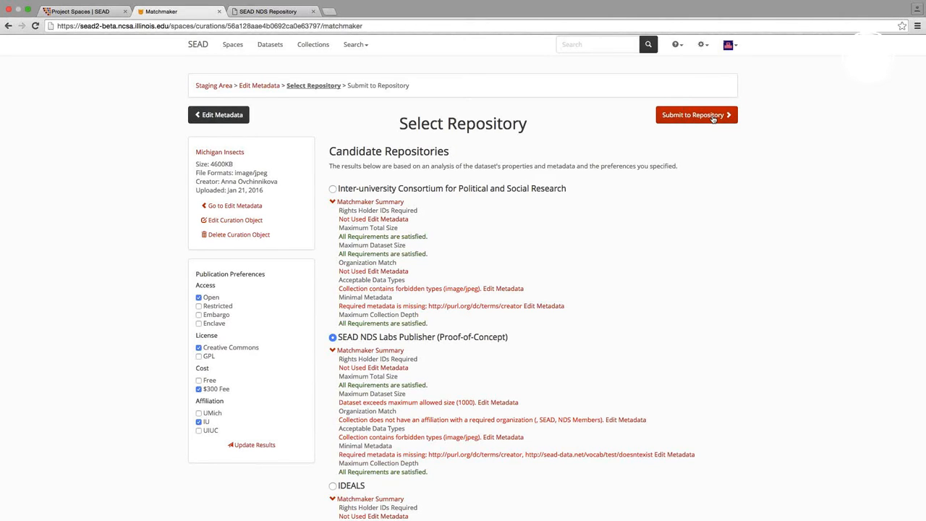
Step: Proceed to Submit to Repository and acknowledge 'Dataset contains confidential info'
click(696, 114)
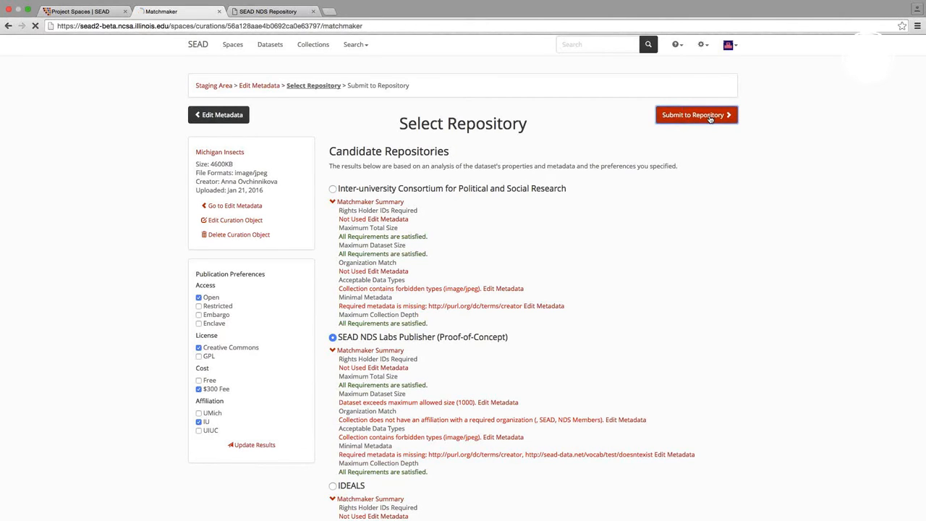
click(695, 114)
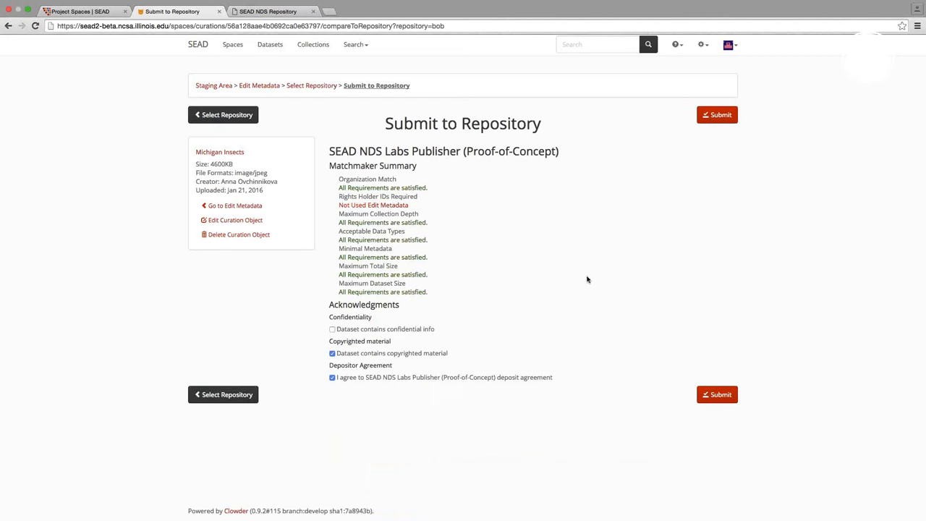
mouse_move(544, 275)
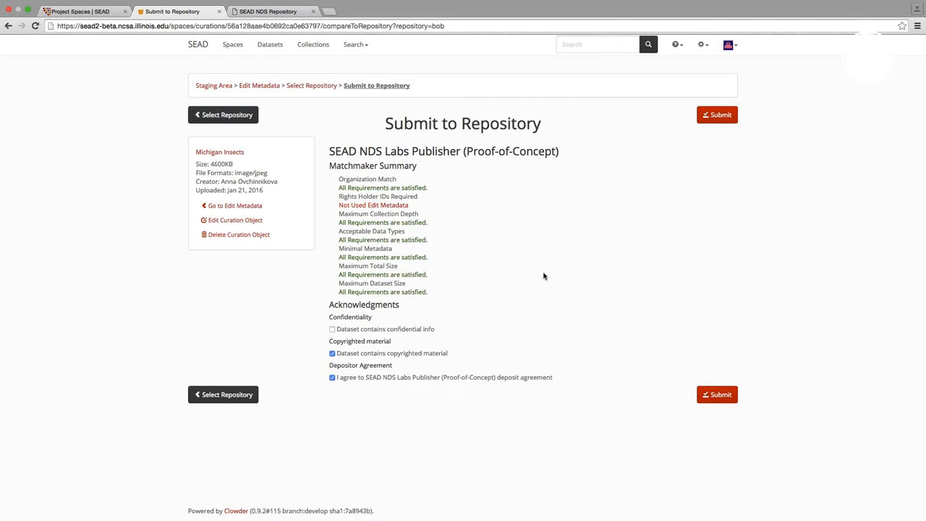
mouse_move(467, 348)
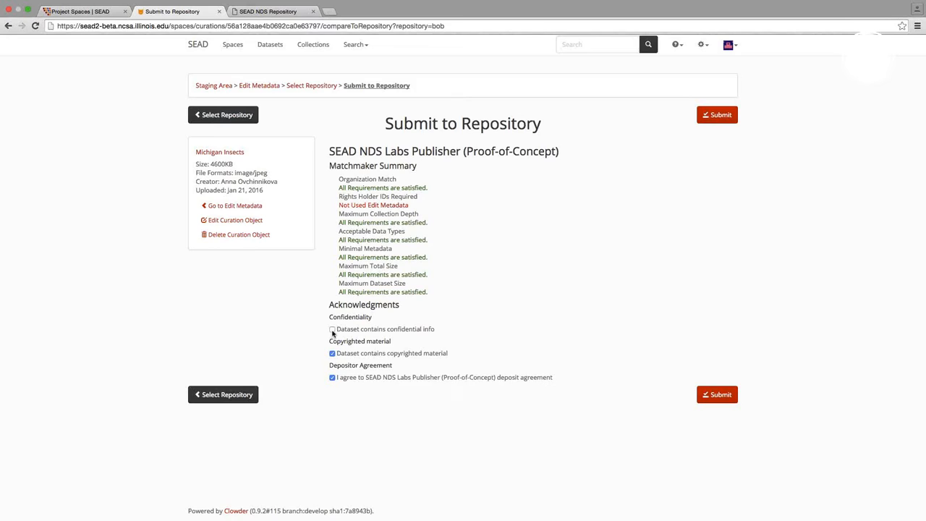
click(333, 328)
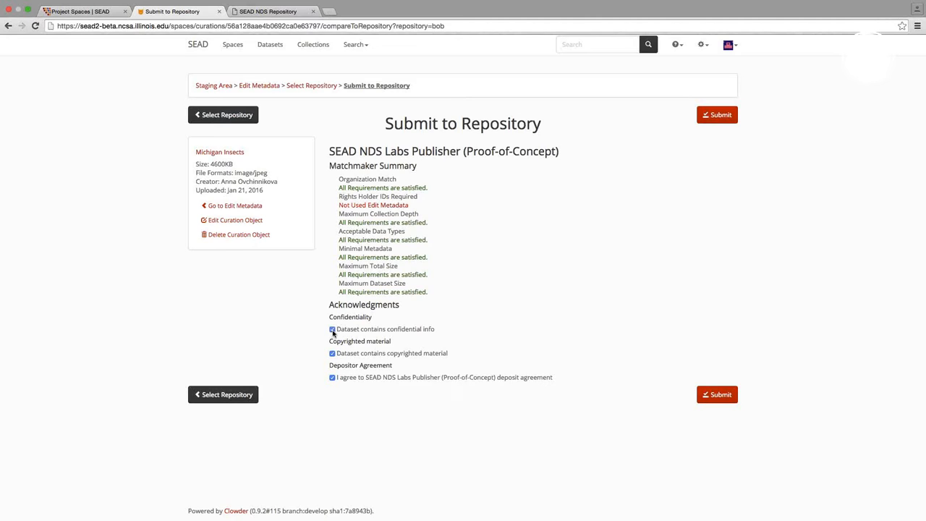
click(332, 329)
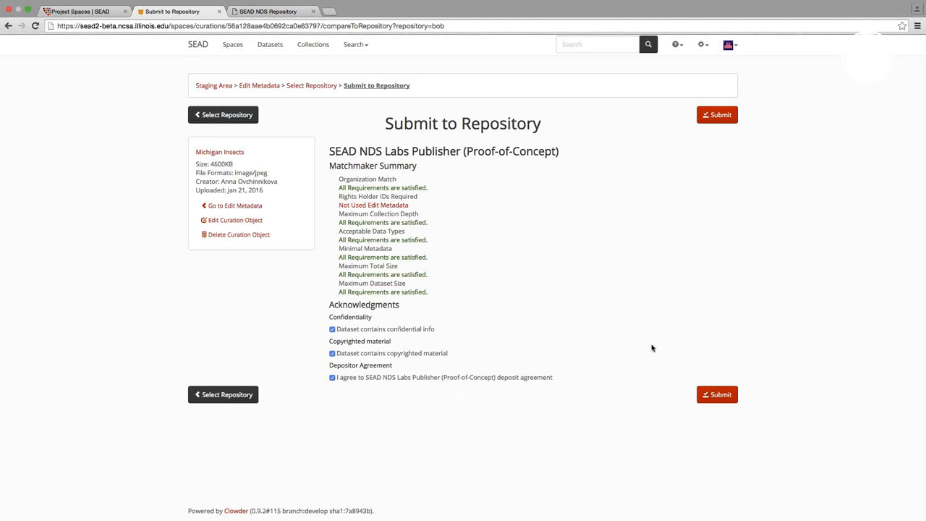
mouse_move(674, 356)
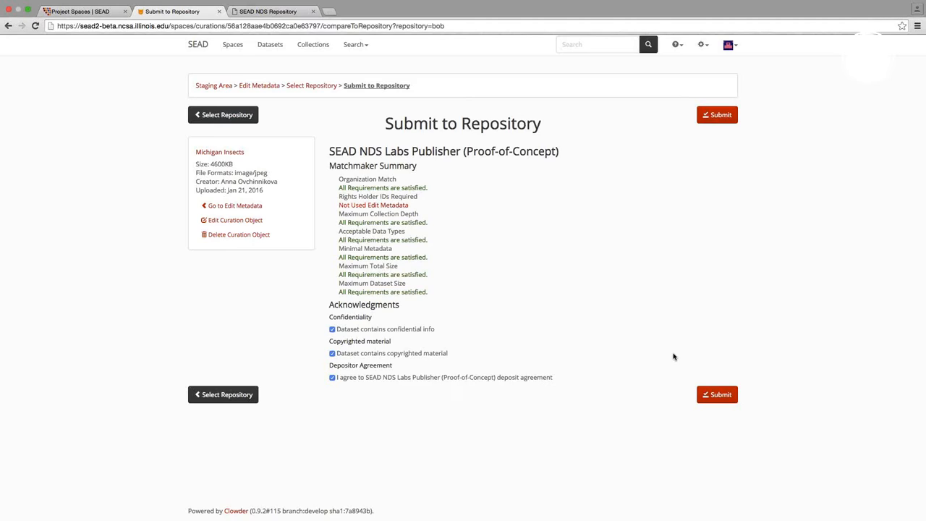
mouse_move(719, 307)
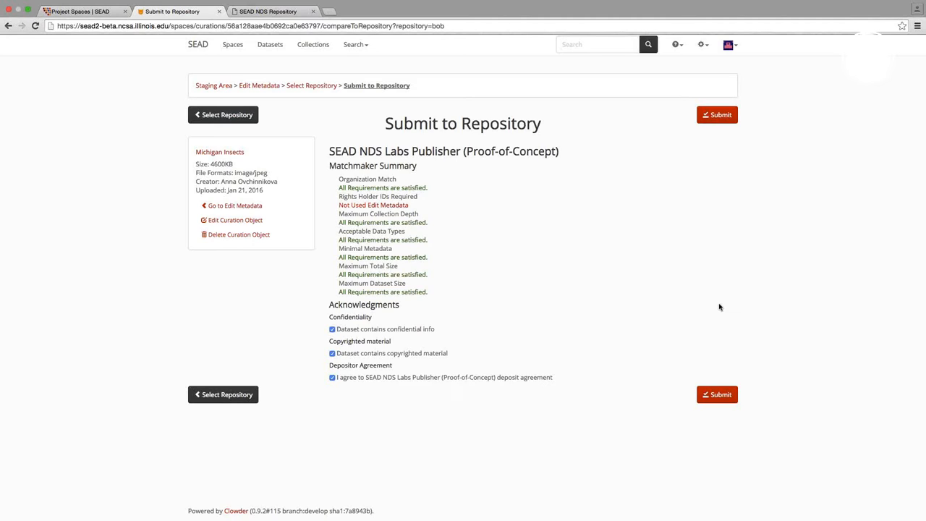
mouse_move(753, 335)
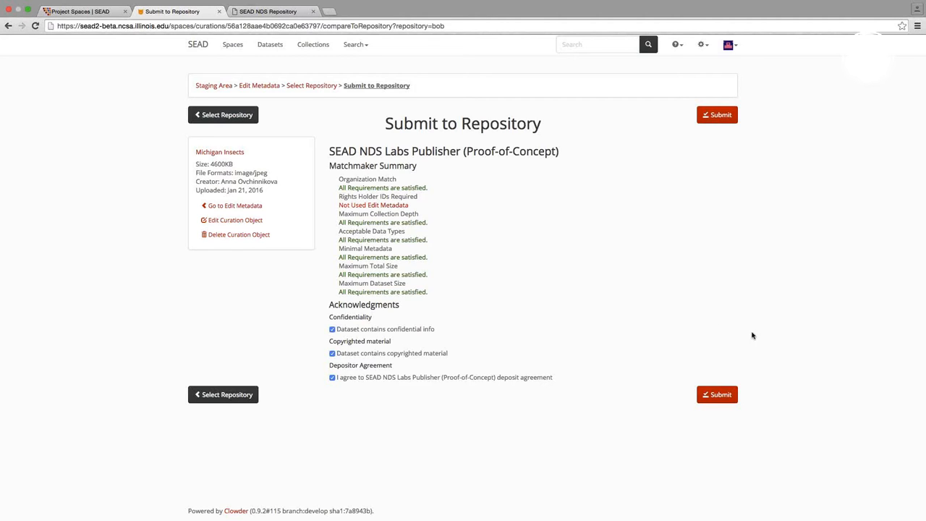
Step: Submit Michigan Insects v.3 to repository bob and reach the Submitted confirmation
click(716, 114)
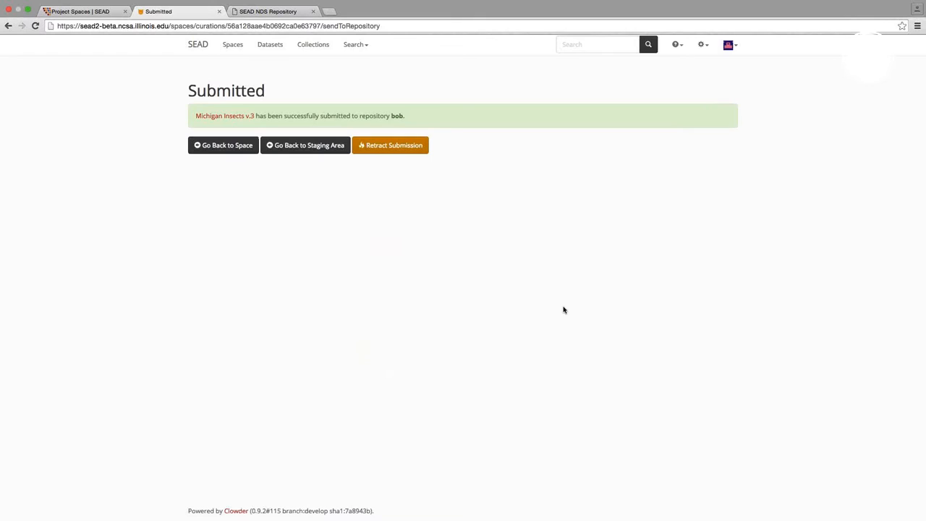
mouse_move(506, 250)
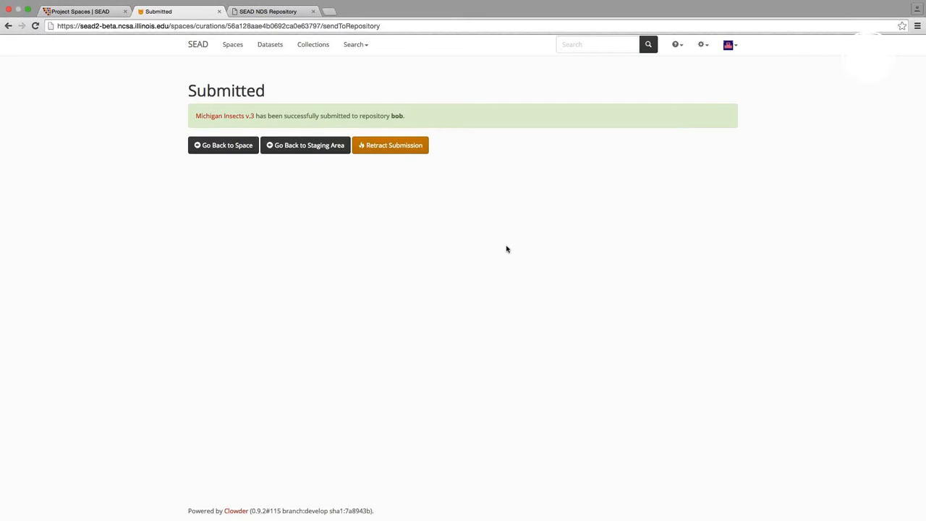
mouse_move(513, 274)
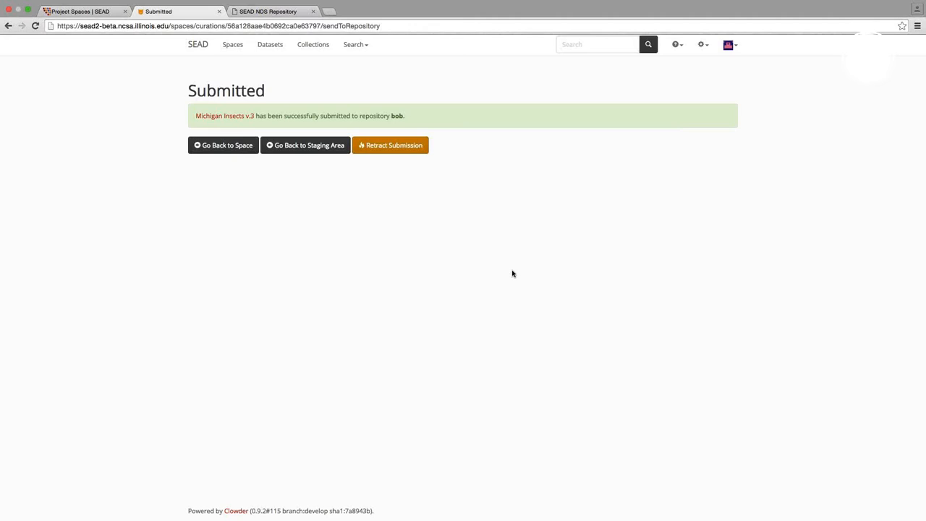
mouse_move(429, 348)
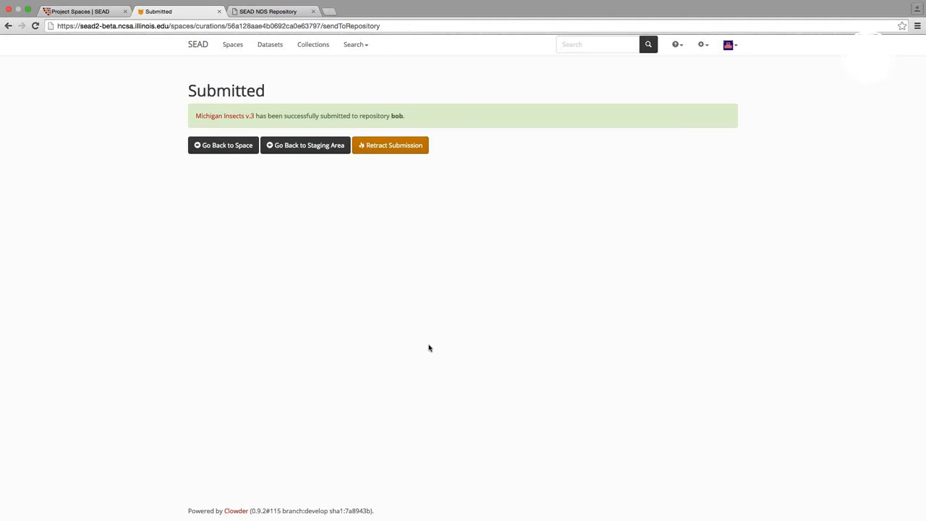
mouse_move(399, 289)
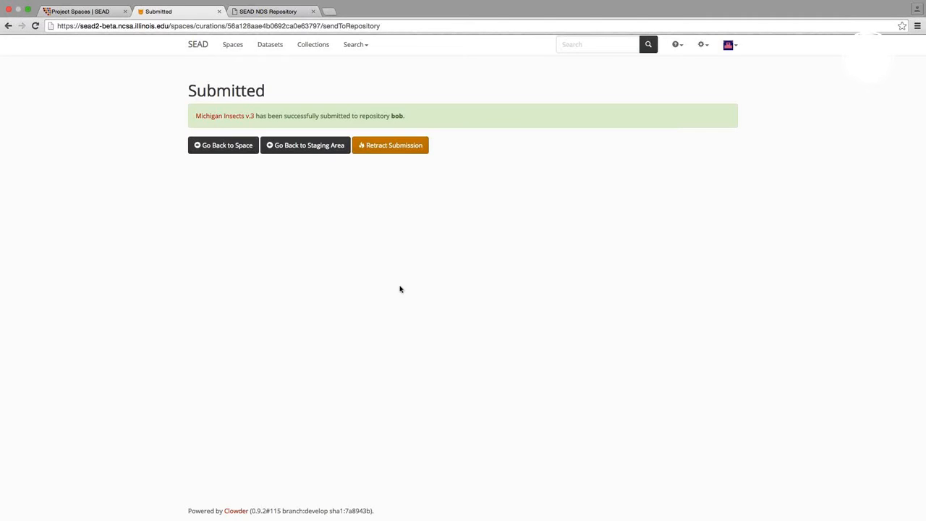
Step: Go back to the Webinar Demo space's Staging Area listing its curation objects
click(306, 145)
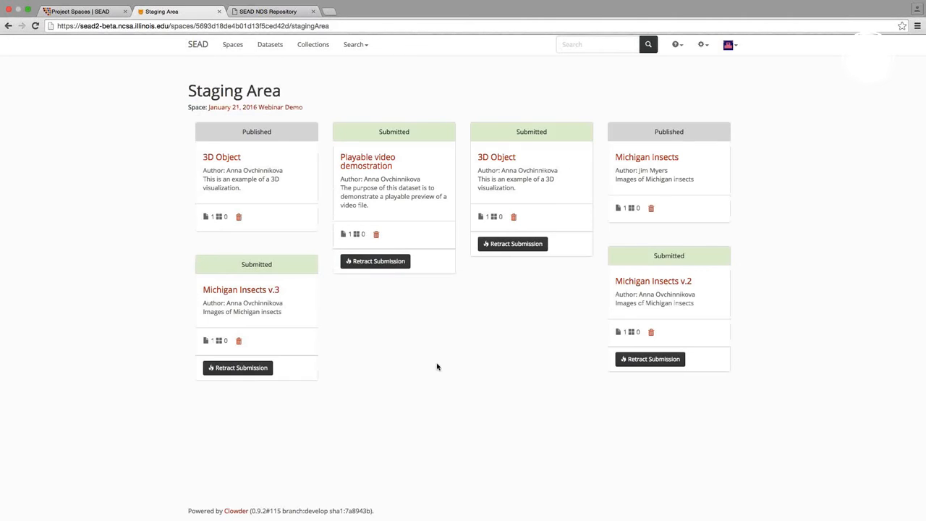
mouse_move(509, 426)
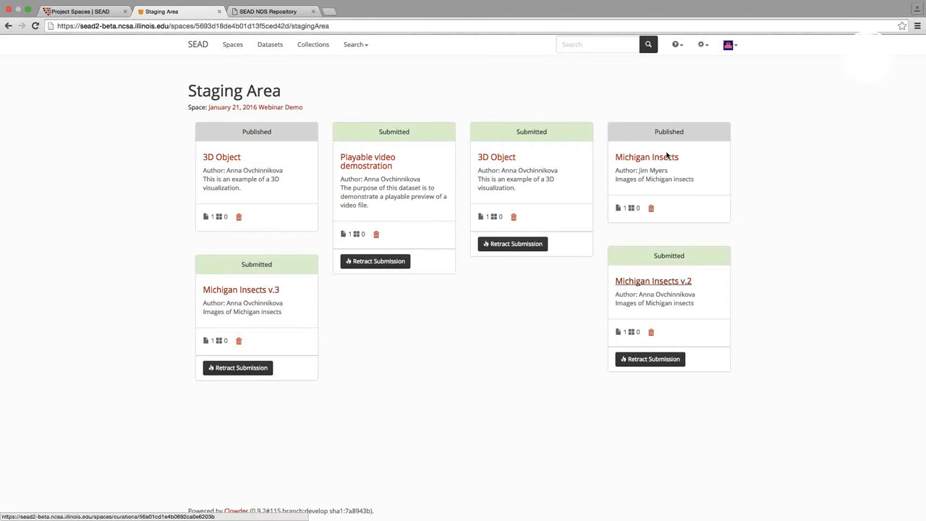
Step: View the published Michigan Insects curation with its Success status log and DOI
click(646, 156)
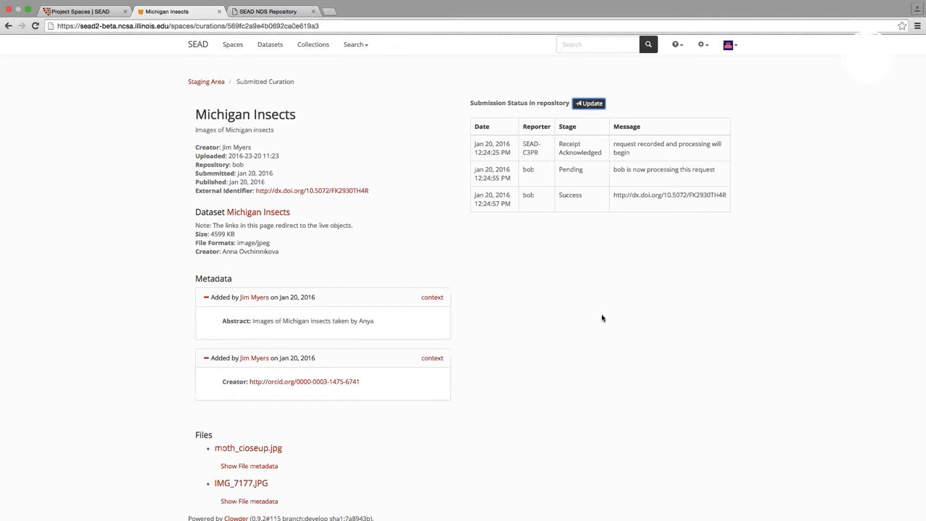
mouse_move(656, 289)
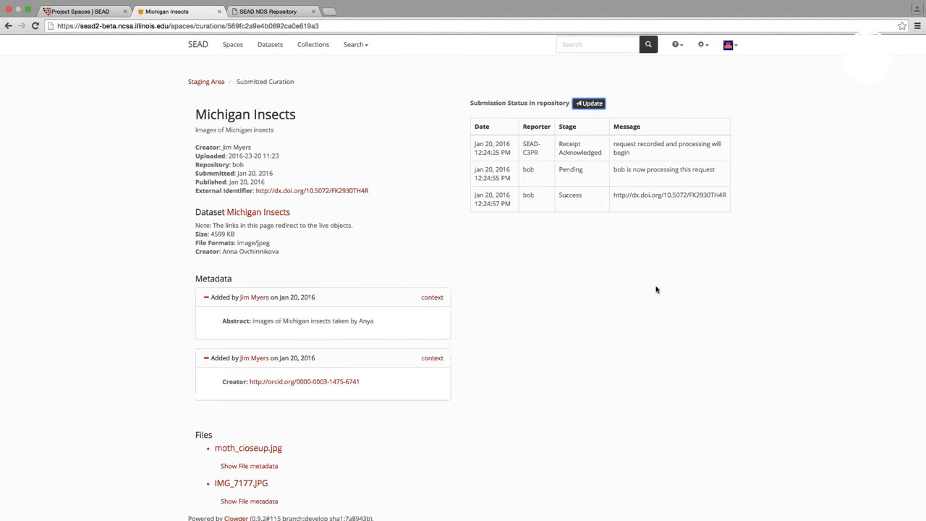
mouse_move(572, 190)
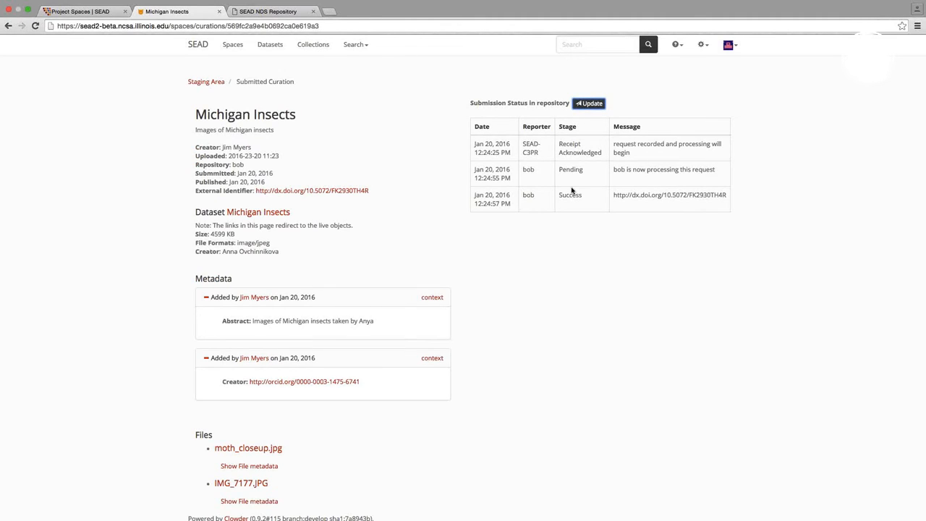
mouse_move(620, 233)
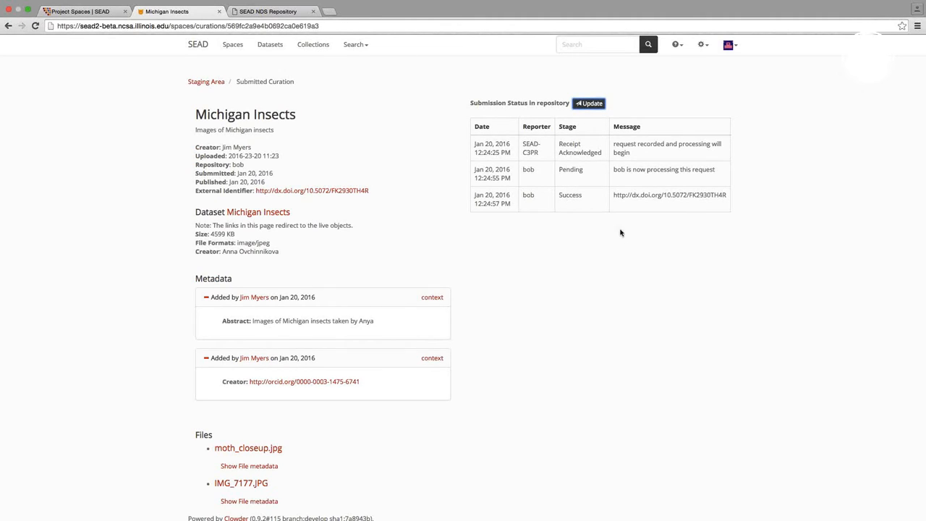
mouse_move(627, 293)
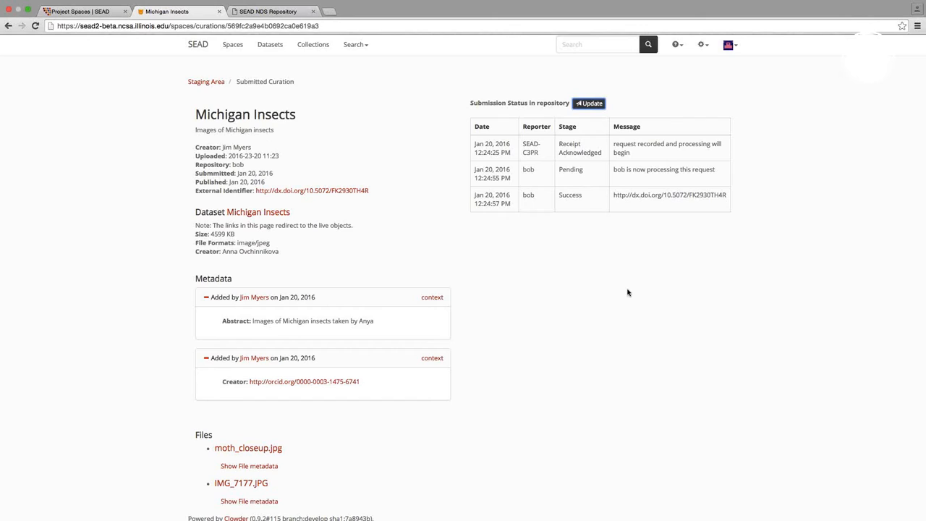
mouse_move(651, 301)
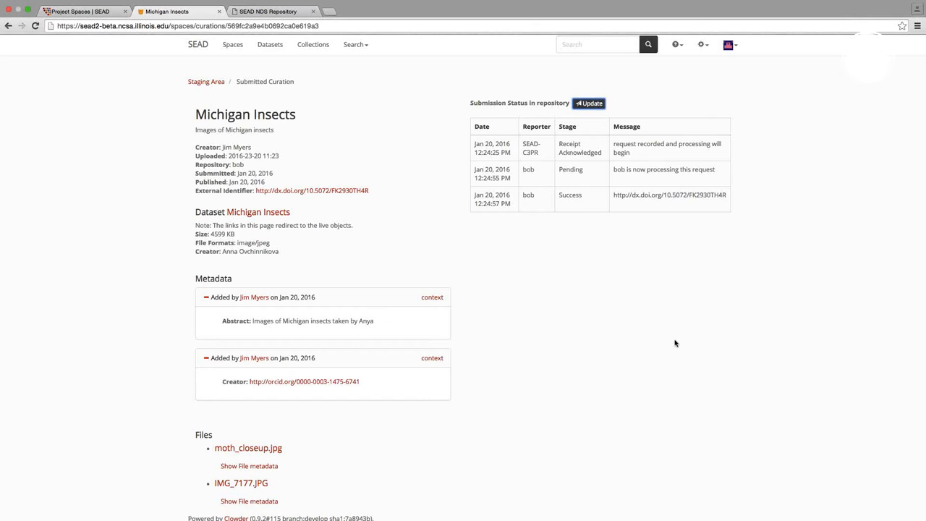
mouse_move(316, 158)
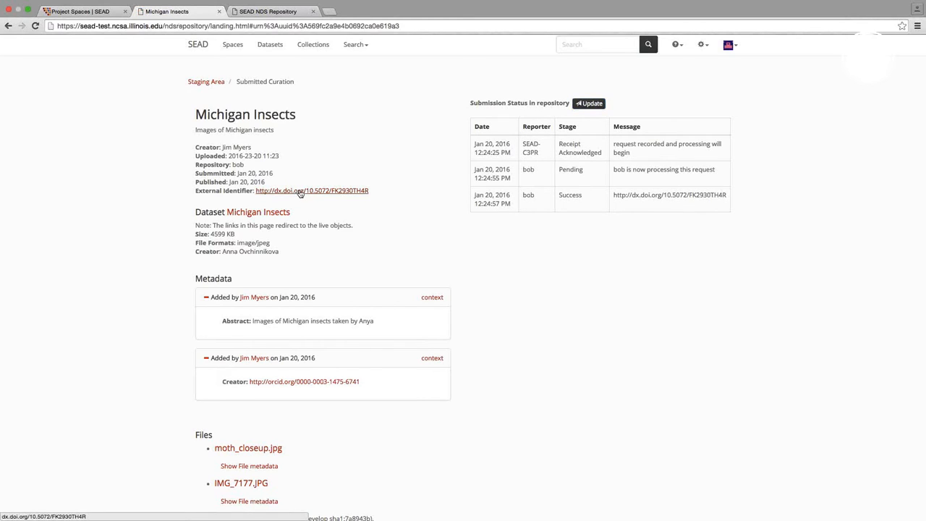
Step: Follow the External Identifier DOI to the SEAD NDS Repository landing page for Michigan Insects
click(311, 190)
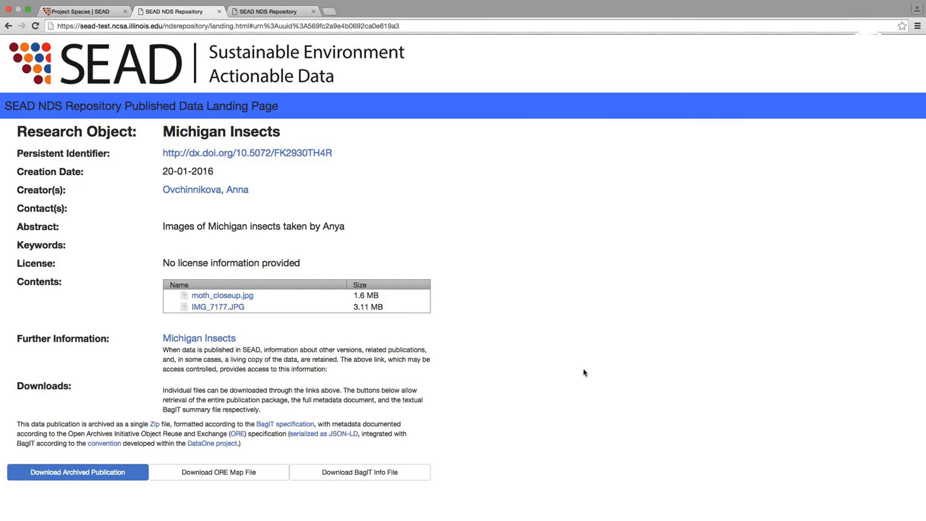
mouse_move(425, 192)
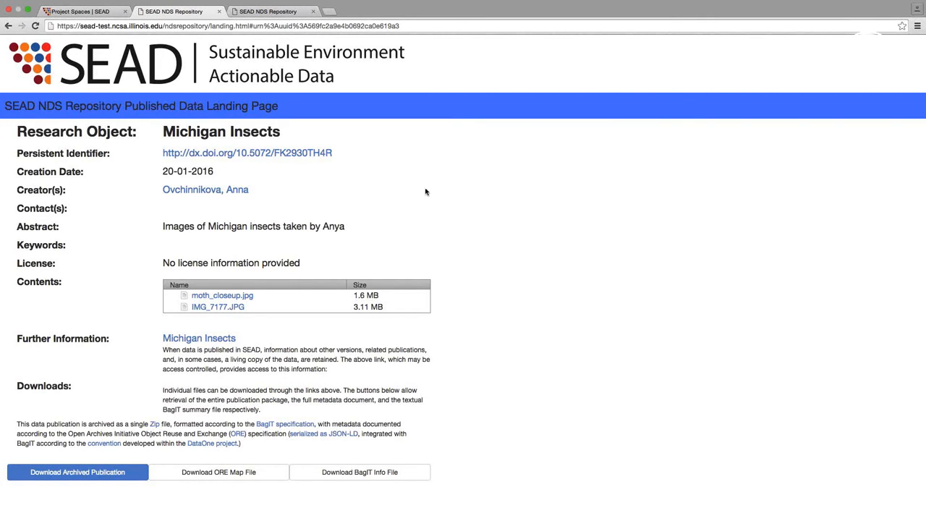
mouse_move(294, 171)
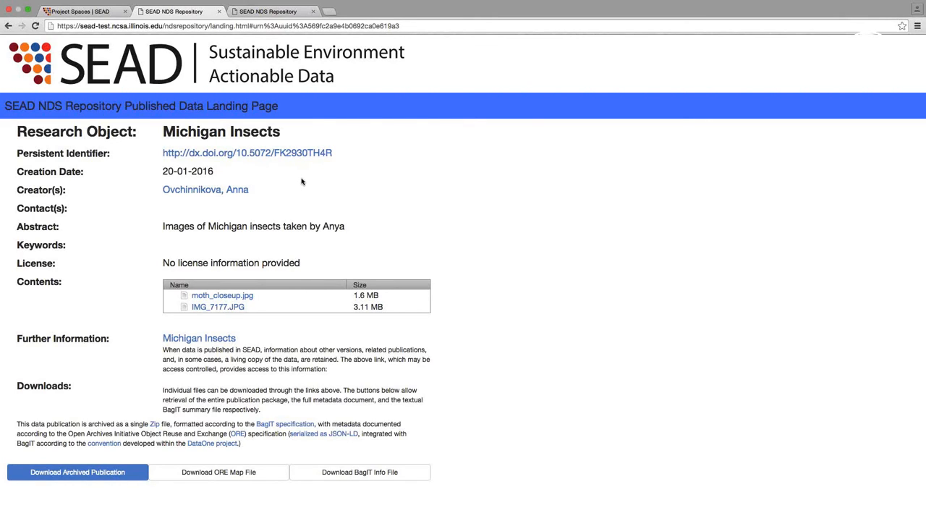
mouse_move(214, 153)
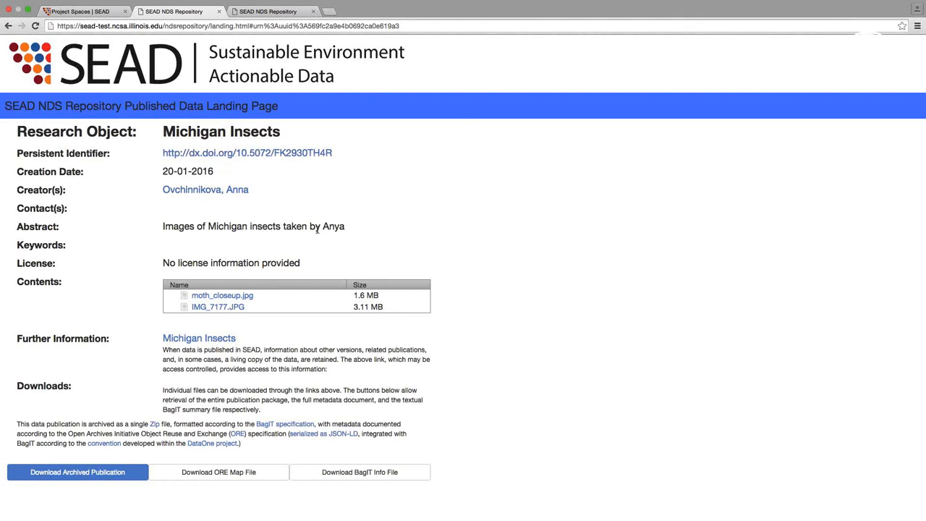
mouse_move(218, 306)
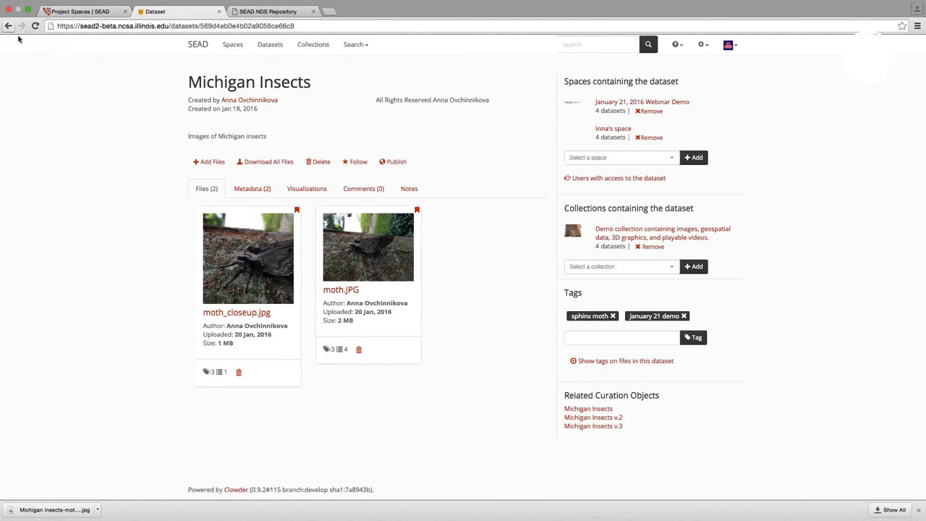
mouse_move(481, 312)
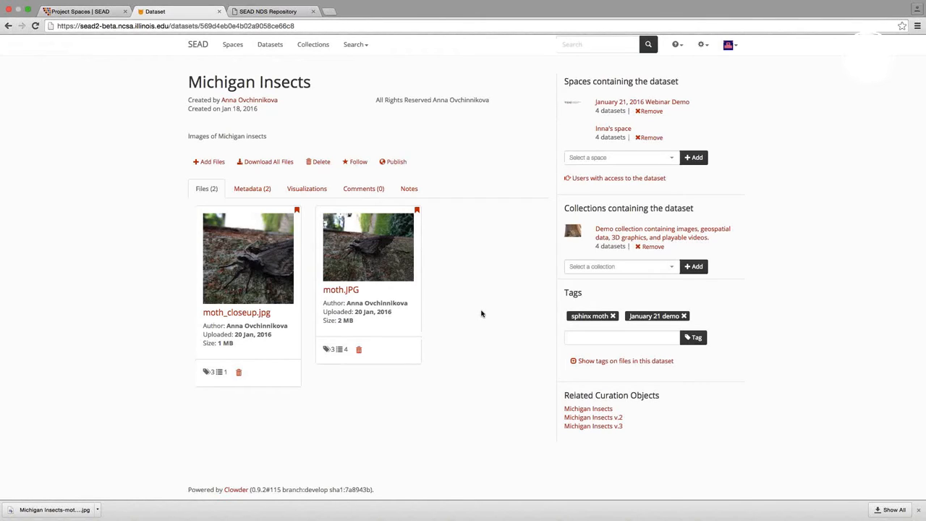
mouse_move(492, 244)
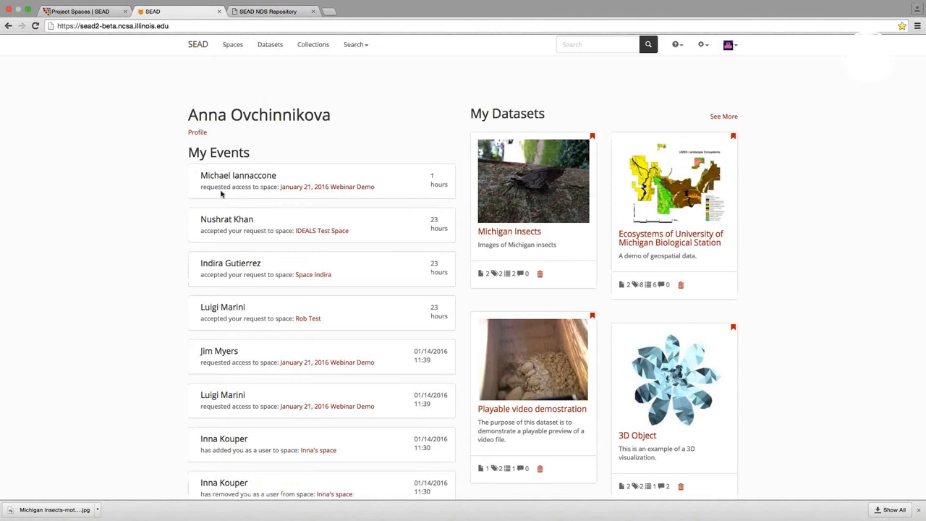
mouse_move(326, 186)
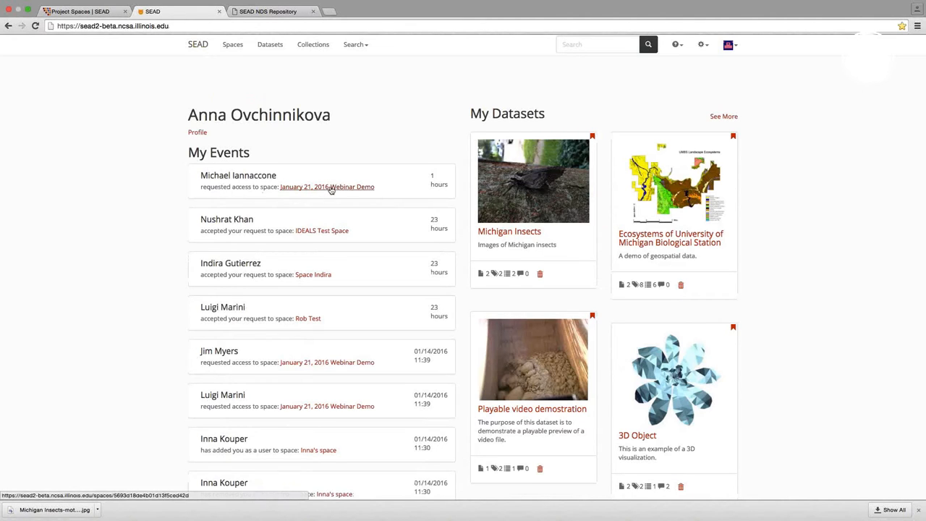
Step: Go to the January 21, 2016 Webinar Demo space from the dashboard's access-request event
click(326, 186)
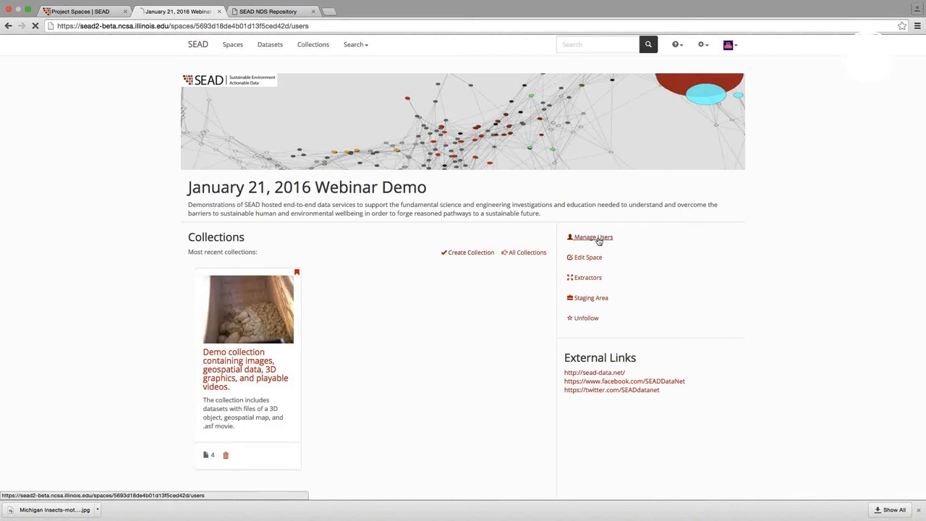
click(594, 236)
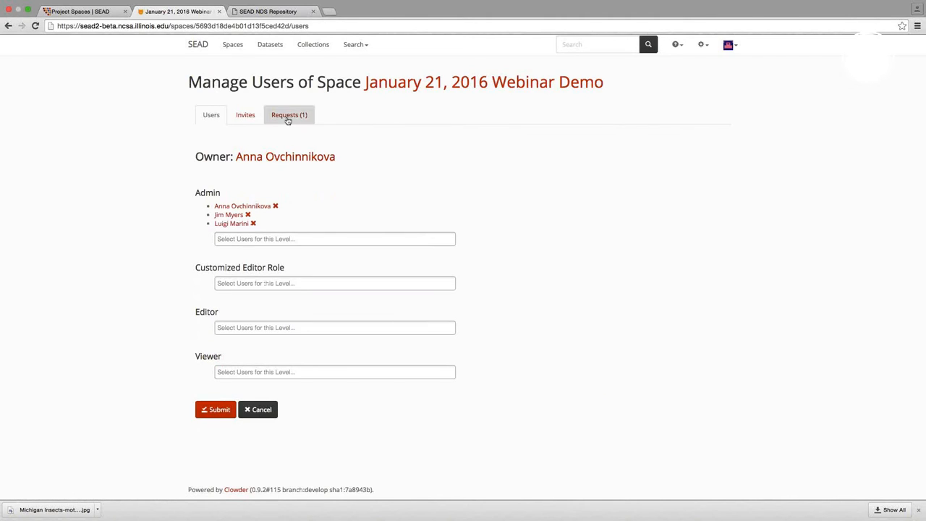
click(289, 114)
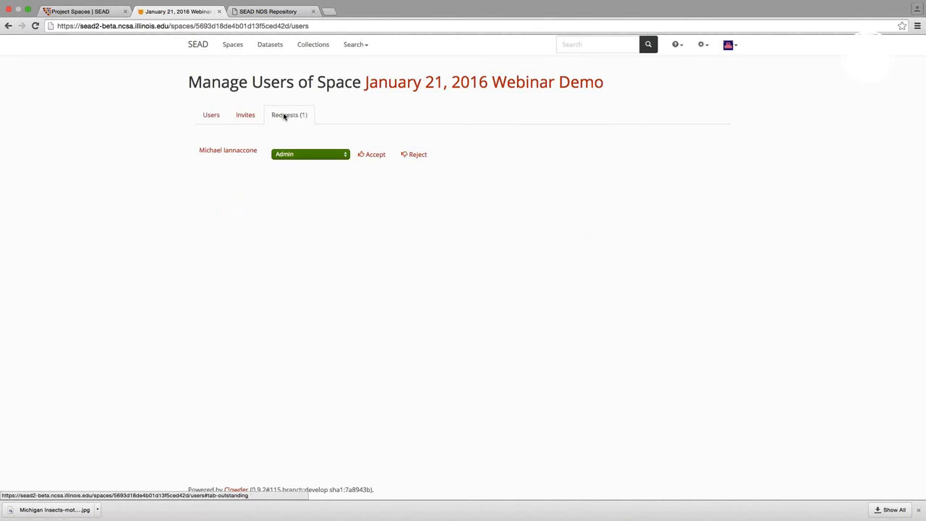
click(310, 154)
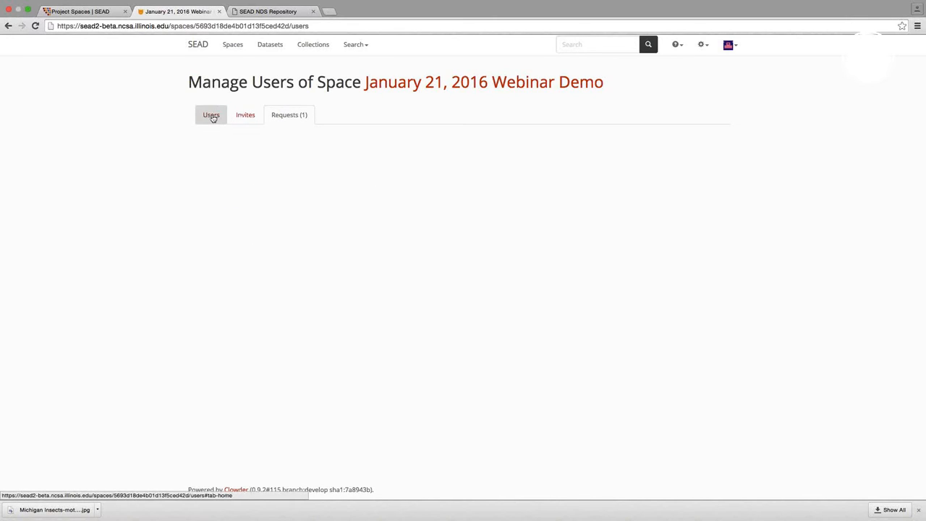
click(210, 114)
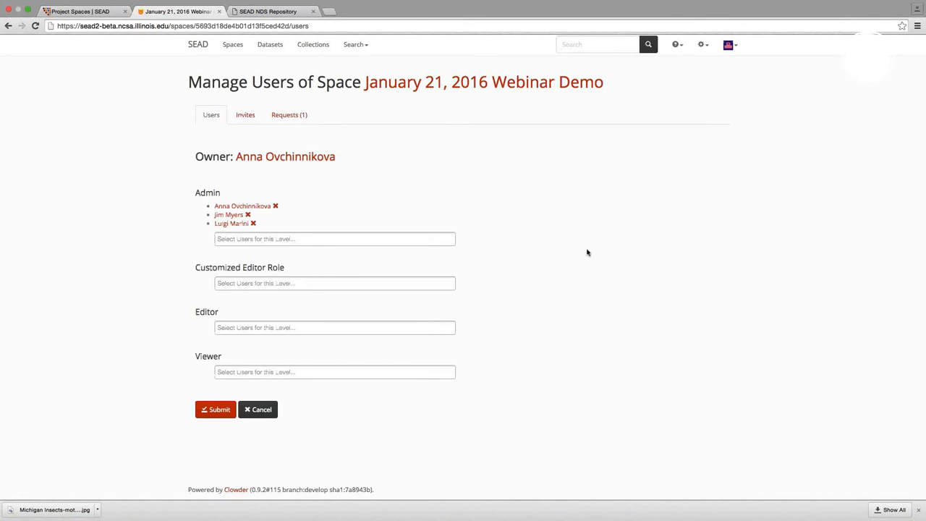
mouse_move(403, 194)
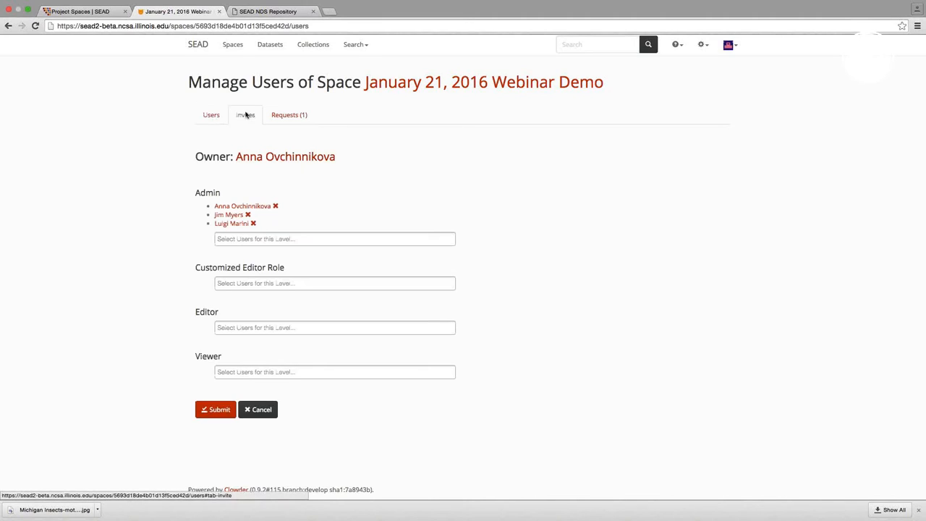
click(245, 115)
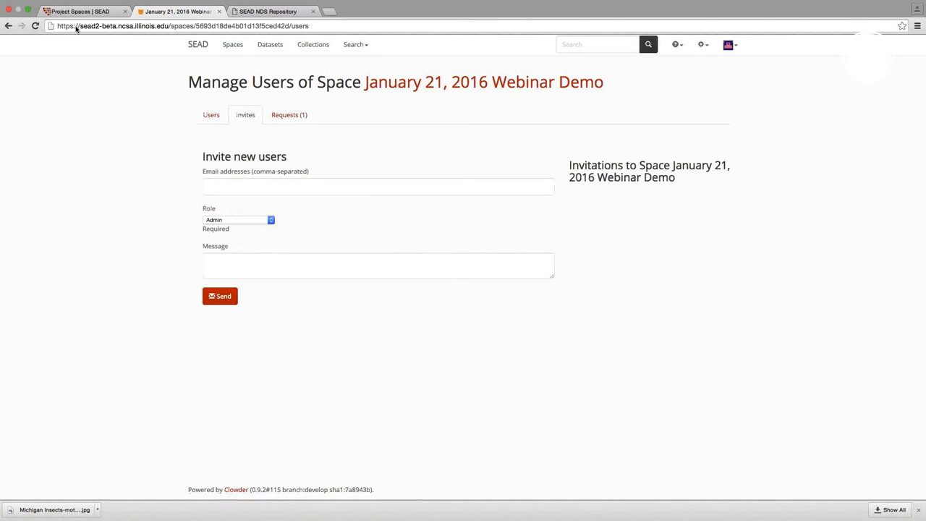
Step: From the Michigan Insects dataset, go to the Webinar Demo space and its Staging Area
click(9, 26)
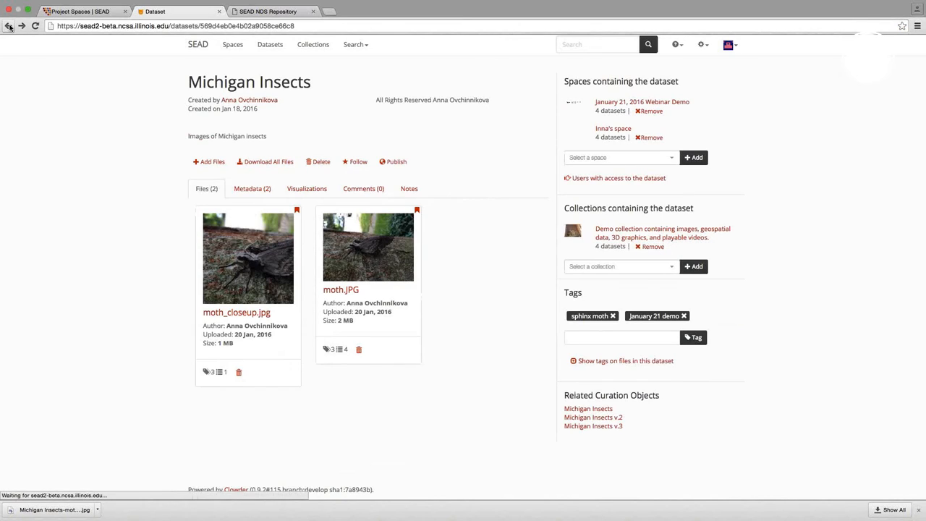
mouse_move(248, 142)
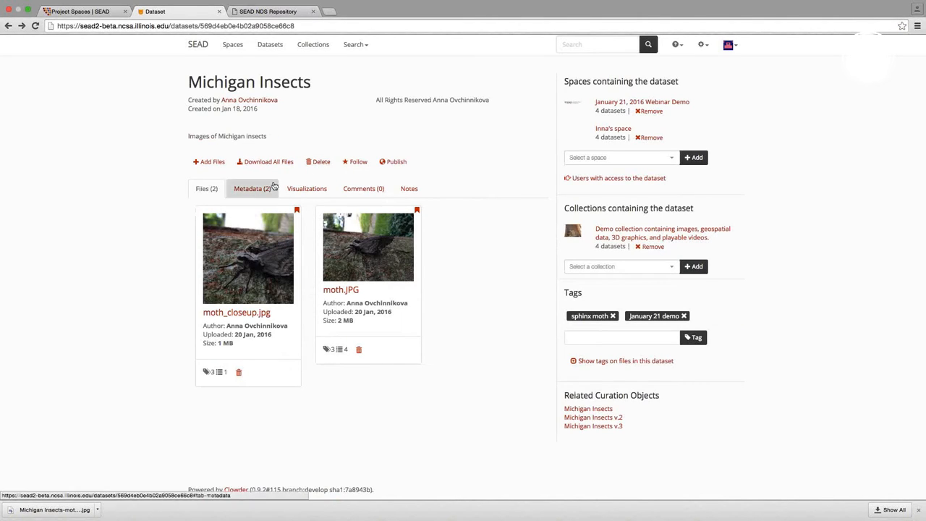
click(641, 101)
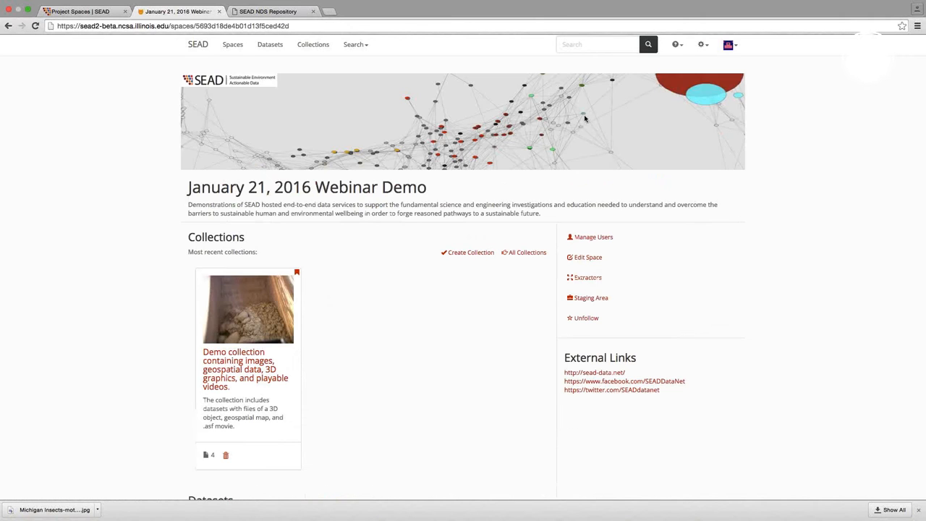
click(591, 297)
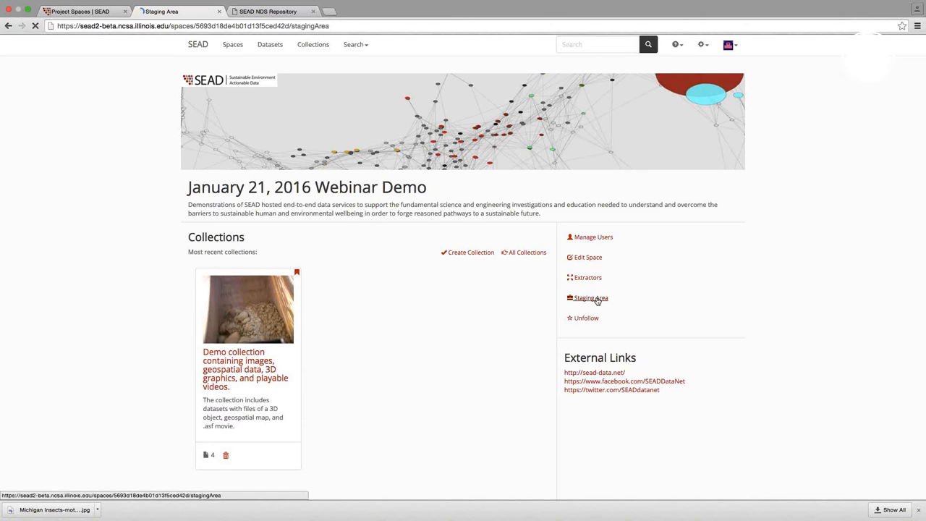
Step: Load the Webinar Demo space's Staging Area listing published and submitted curation objects
click(591, 298)
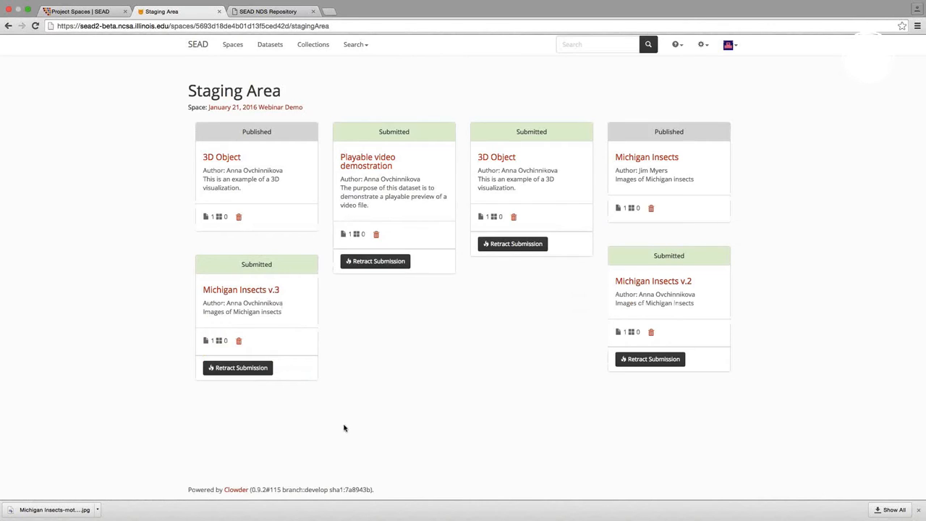
mouse_move(428, 437)
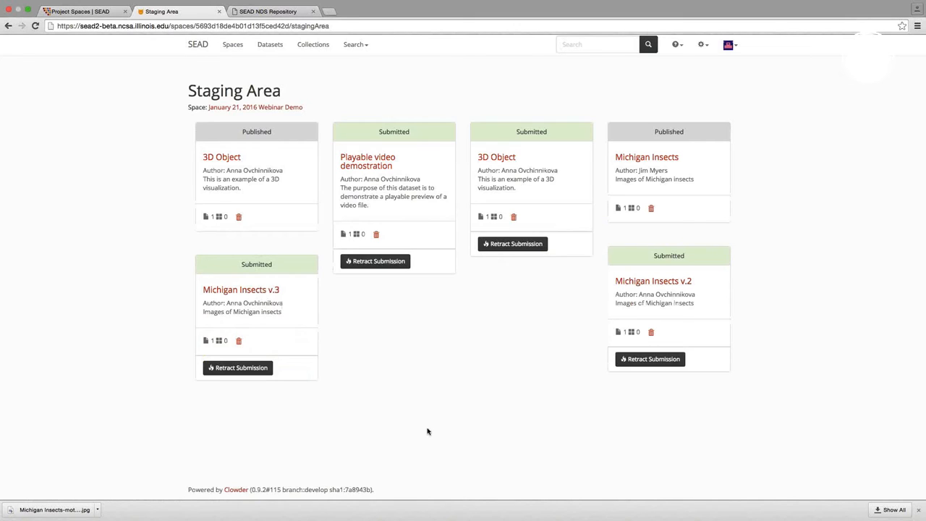
mouse_move(435, 433)
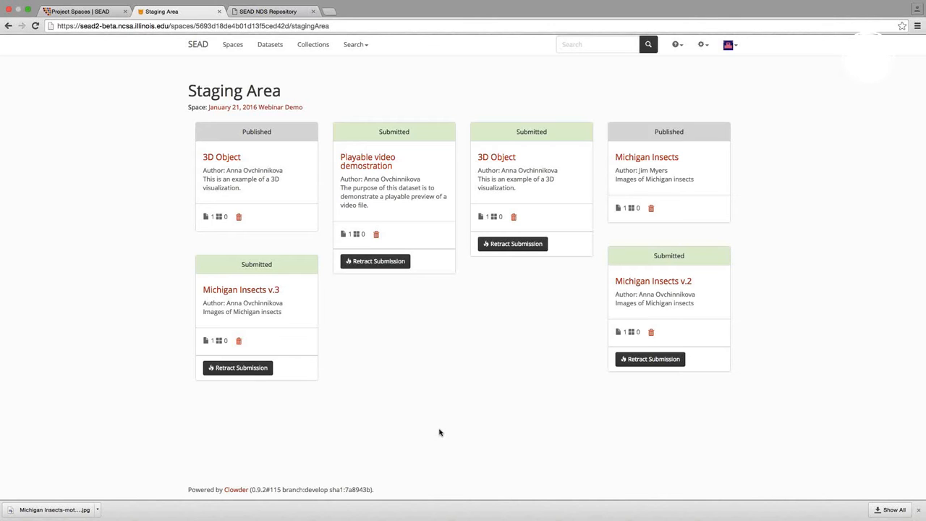
mouse_move(449, 429)
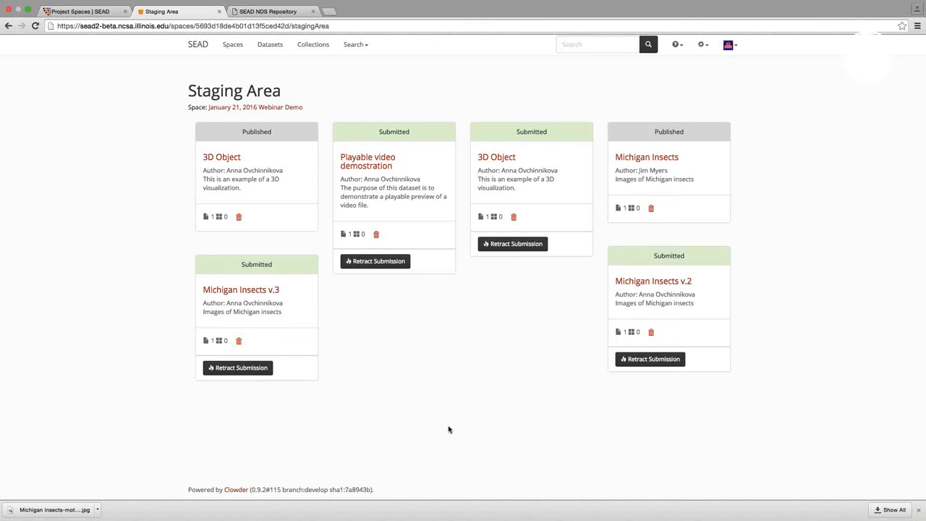
mouse_move(452, 427)
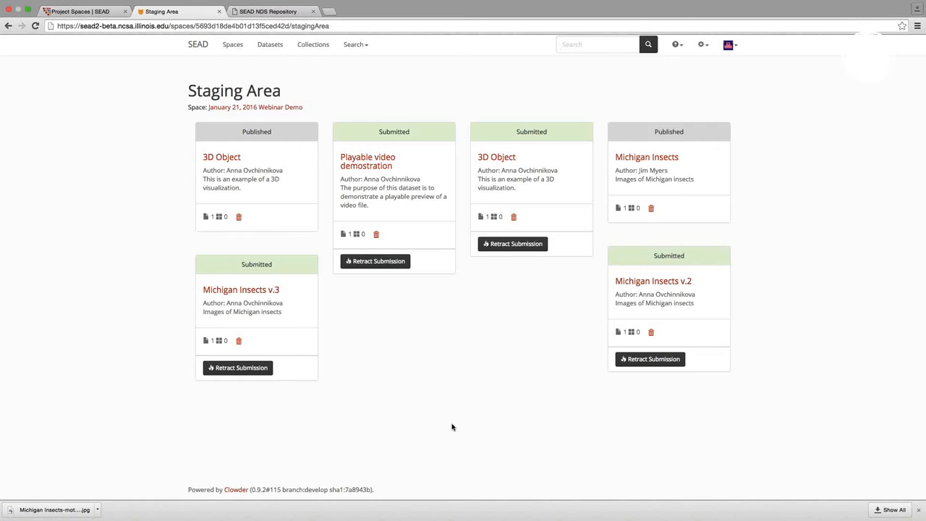
mouse_move(456, 418)
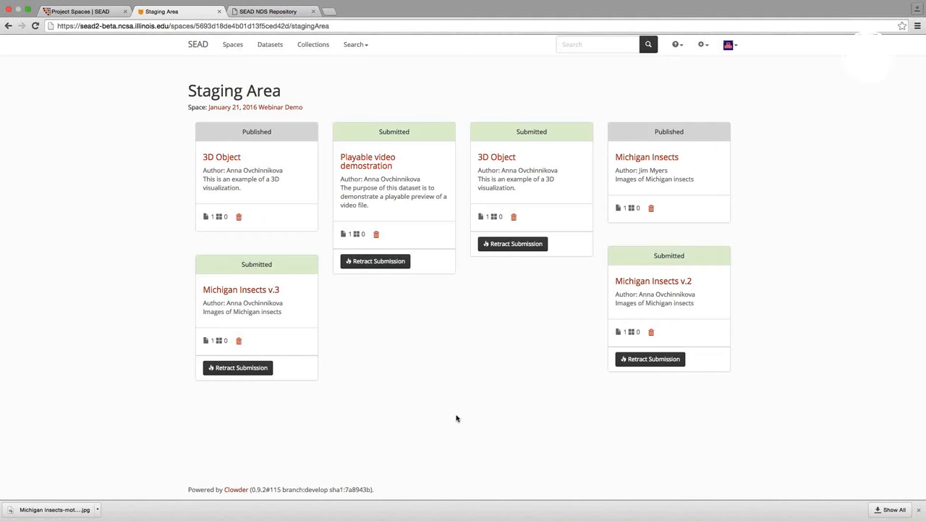
mouse_move(817, 514)
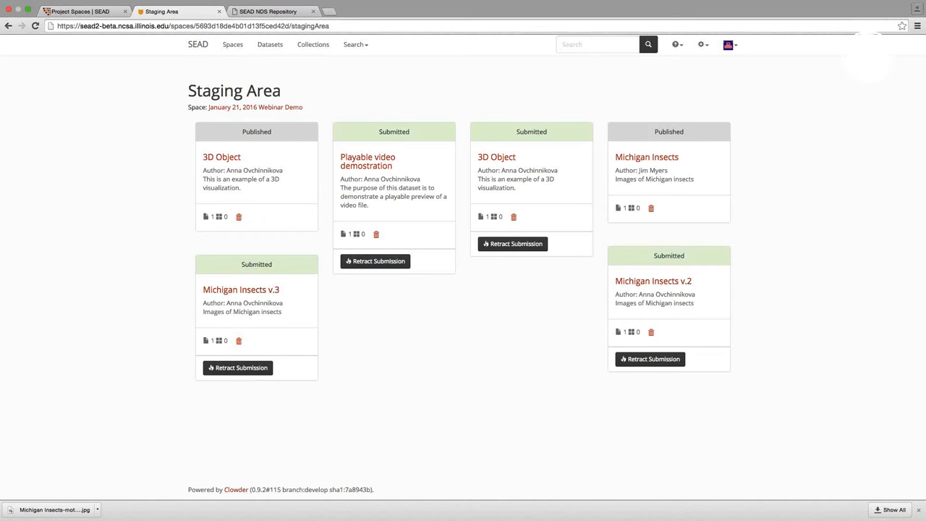
mouse_move(118, 275)
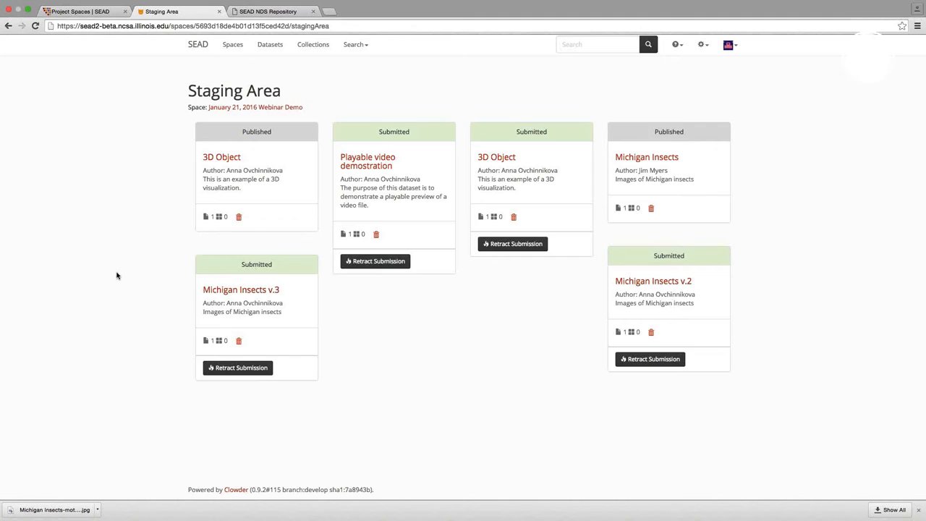
mouse_move(106, 275)
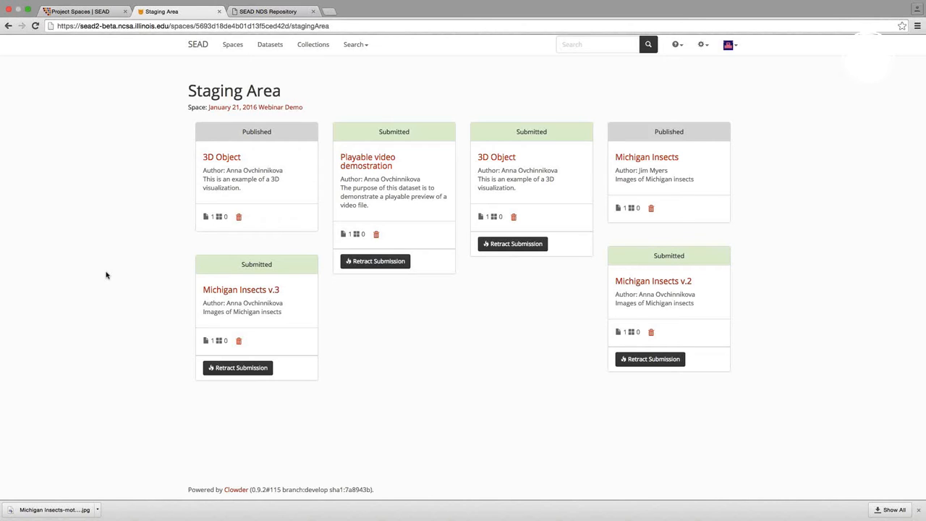
mouse_move(151, 304)
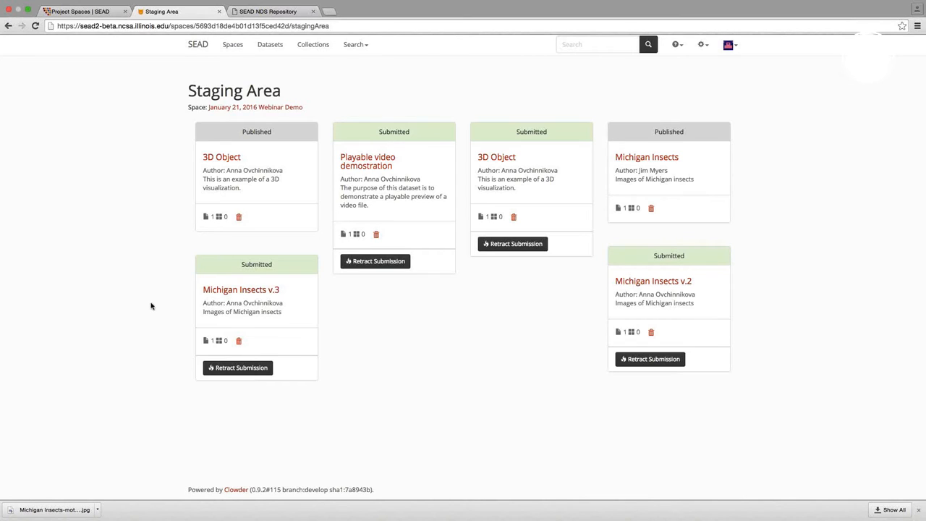
mouse_move(101, 301)
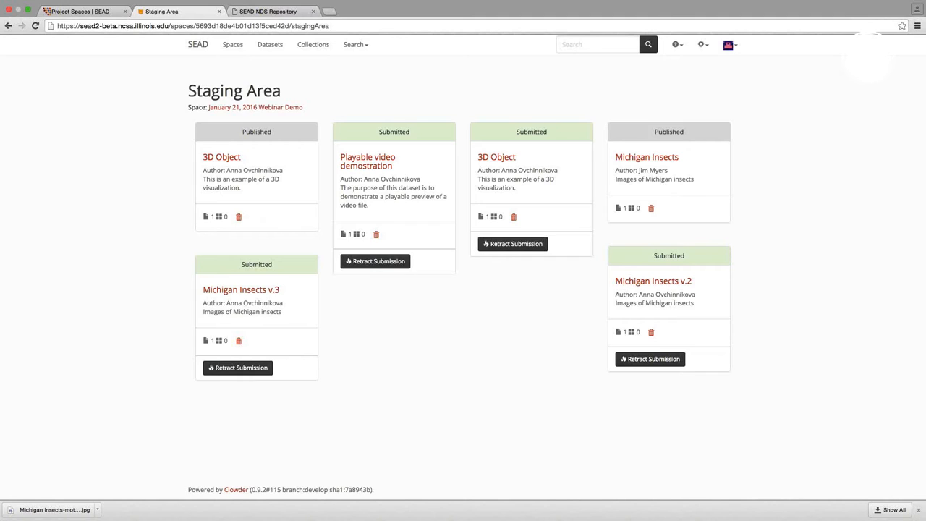
mouse_move(22, 278)
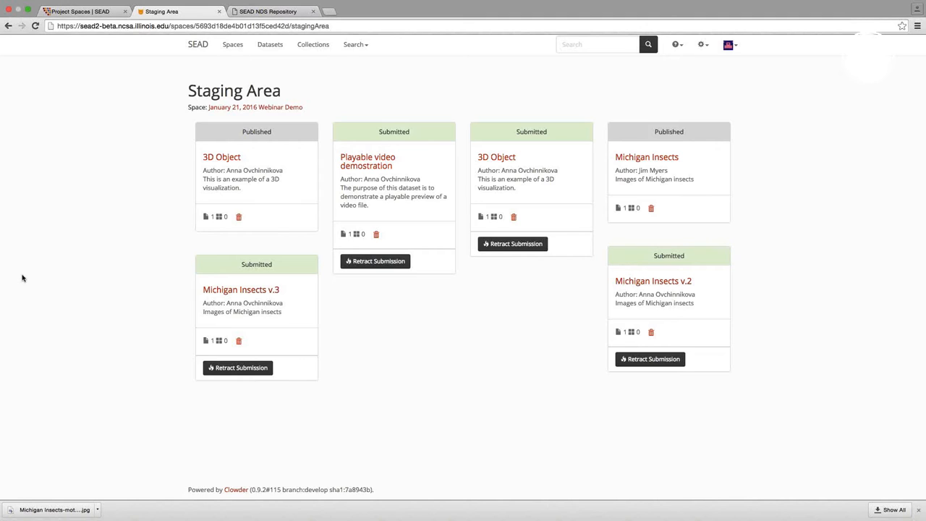
mouse_move(211, 313)
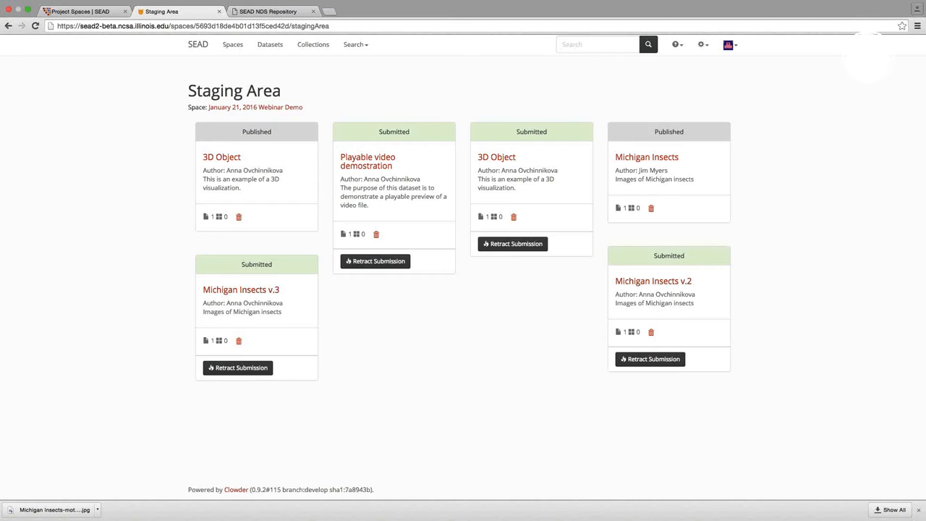
mouse_move(33, 220)
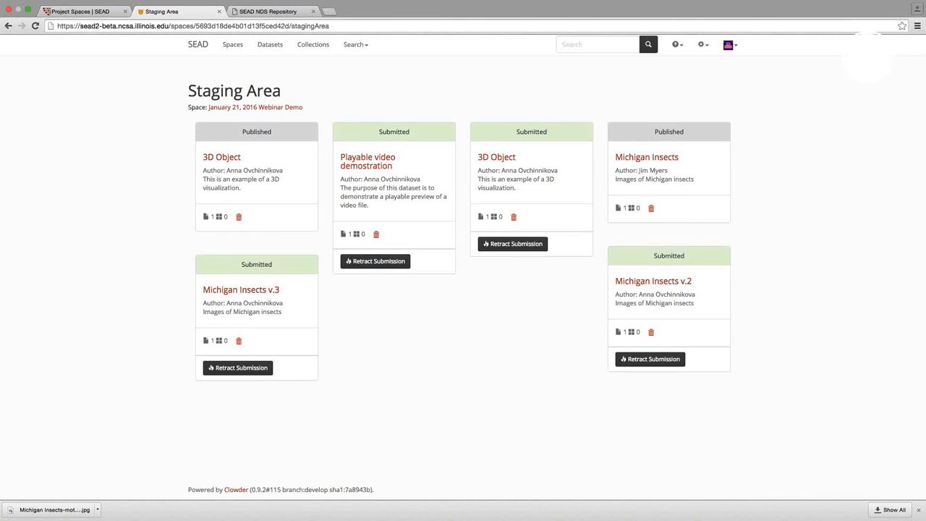
mouse_move(12, 210)
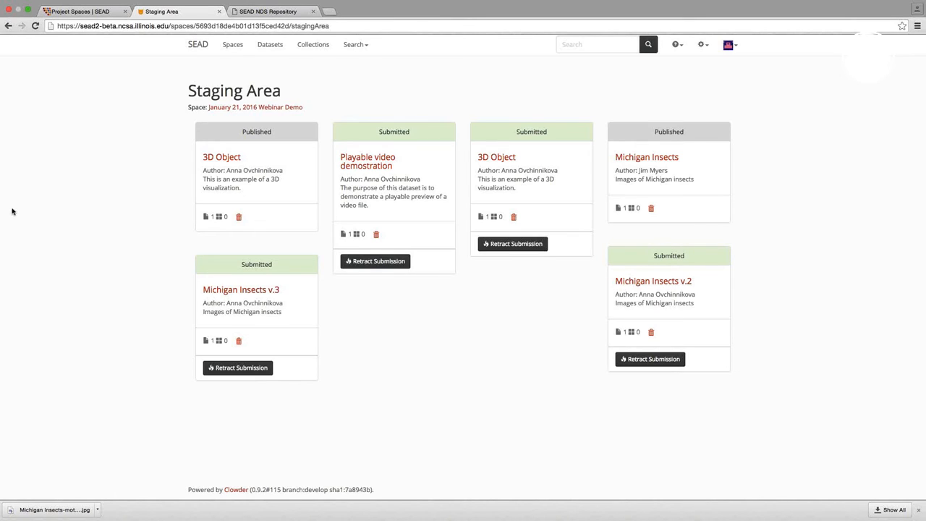
mouse_move(61, 222)
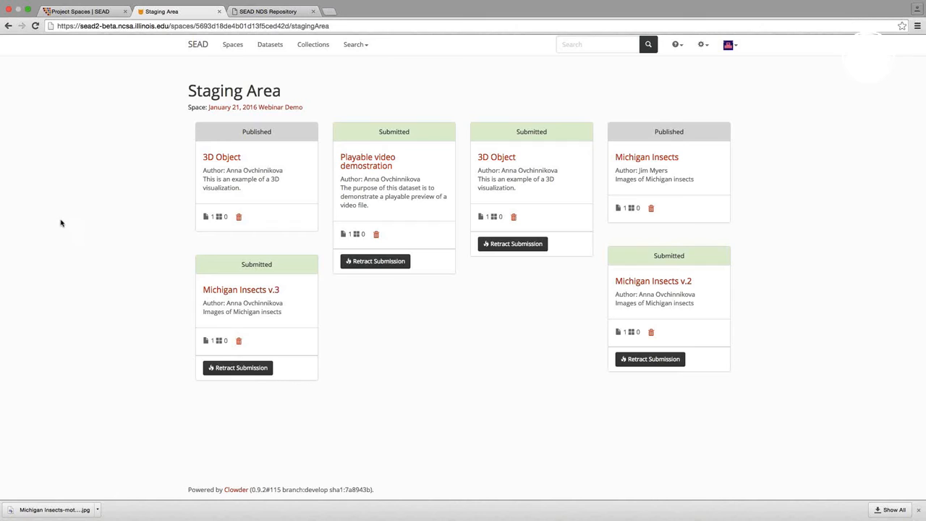
mouse_move(627, 152)
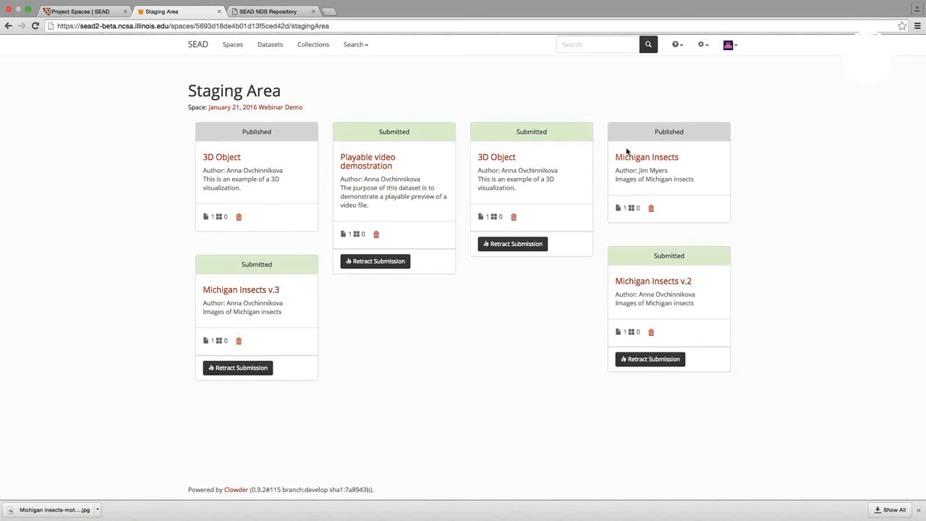
mouse_move(728, 178)
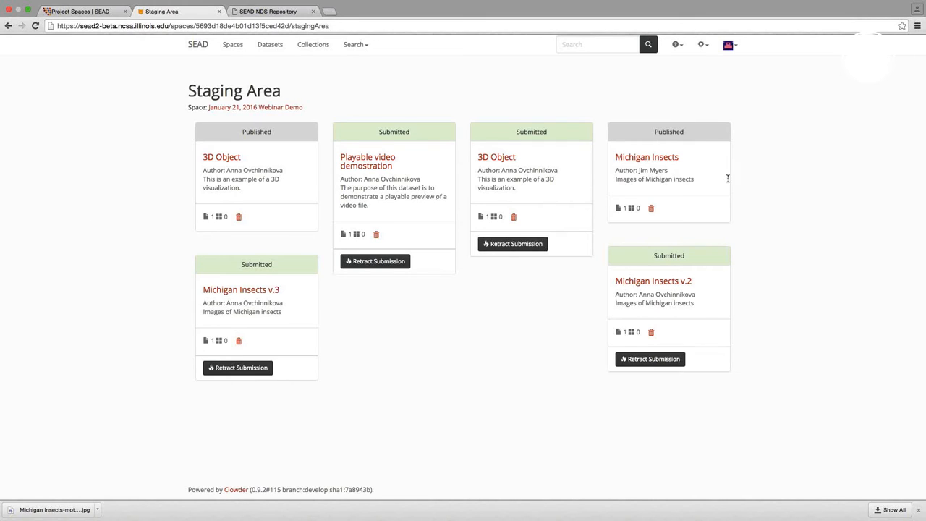
Step: View the Michigan Insects NDS Repository landing page and follow its creator's ORCID link
click(647, 157)
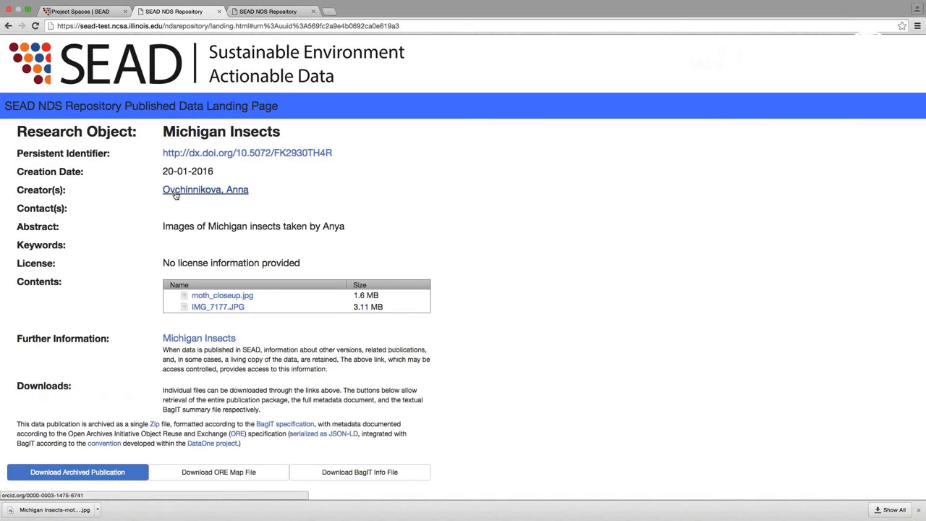
mouse_move(206, 190)
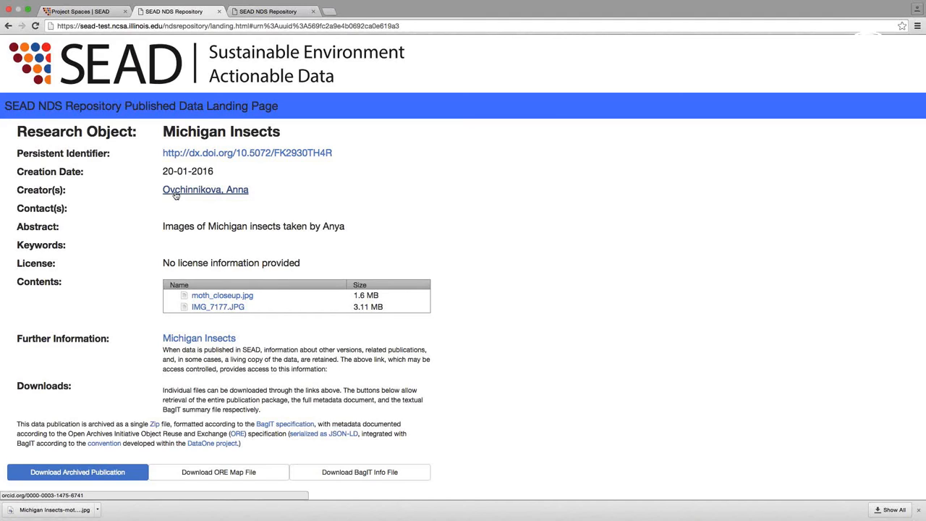
mouse_move(260, 196)
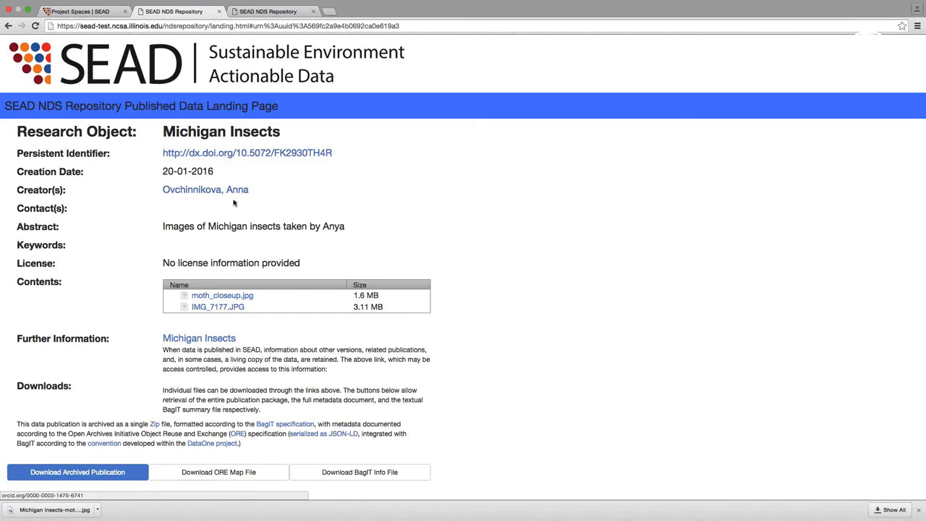
mouse_move(205, 189)
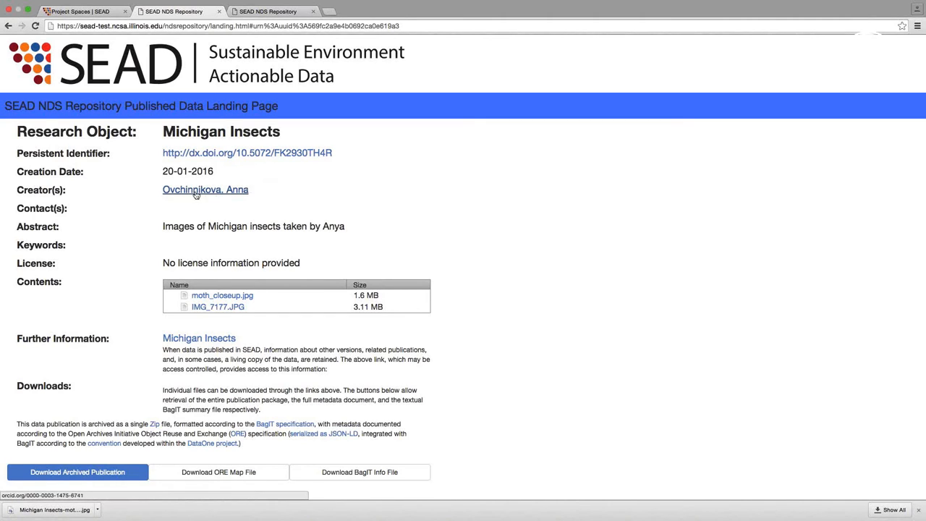
click(205, 189)
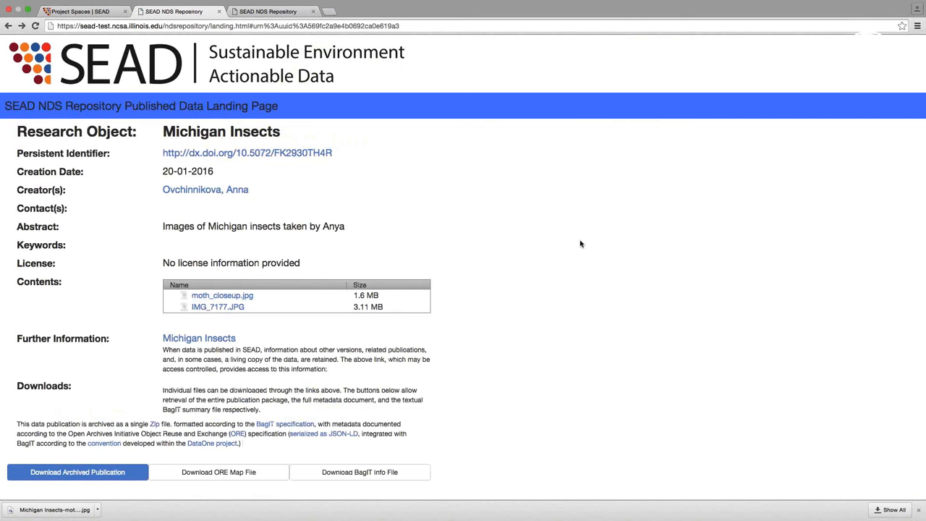
mouse_move(112, 120)
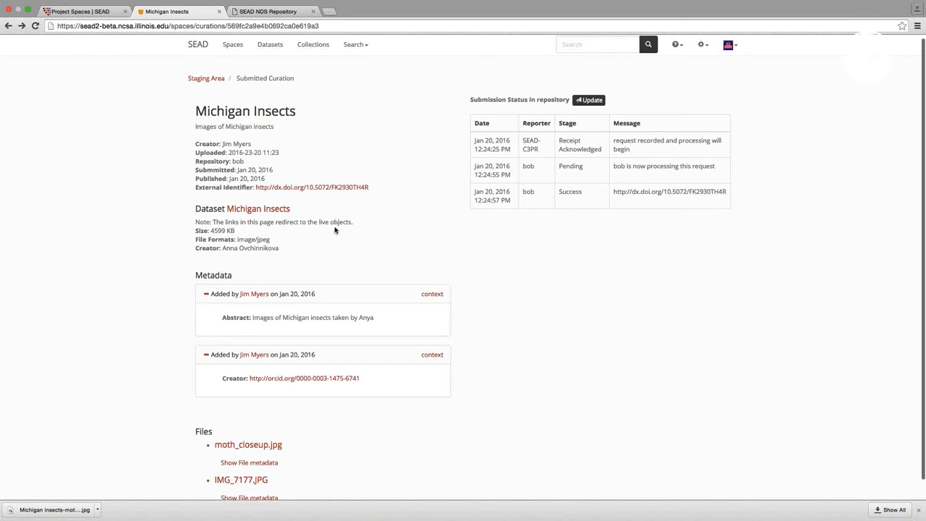
mouse_move(206, 80)
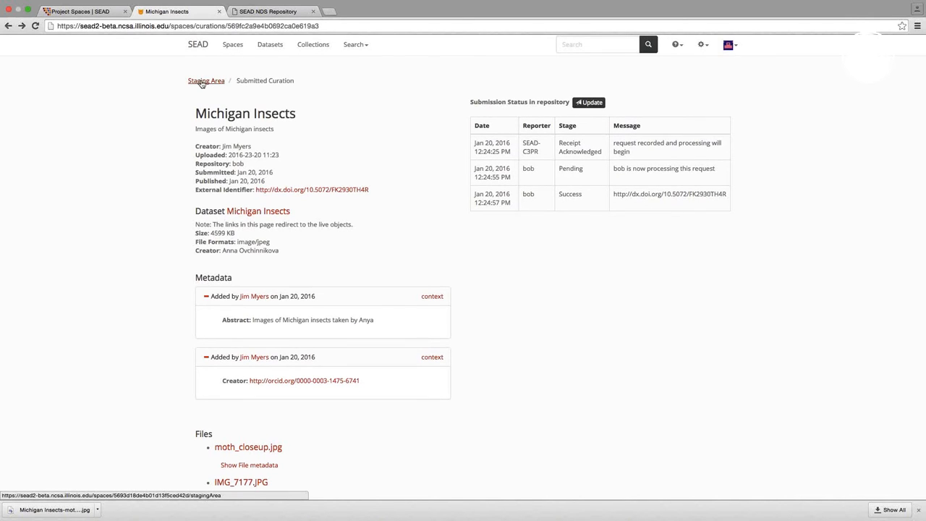
click(206, 80)
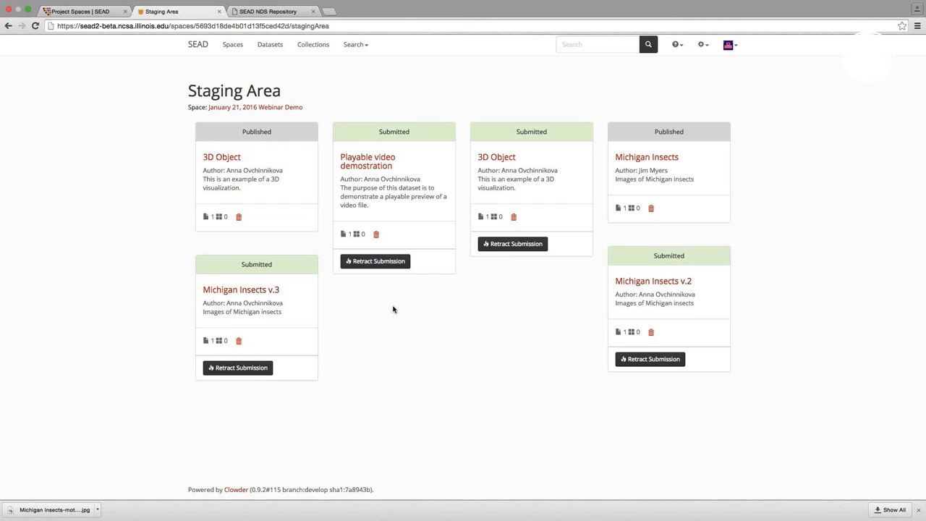
mouse_move(416, 348)
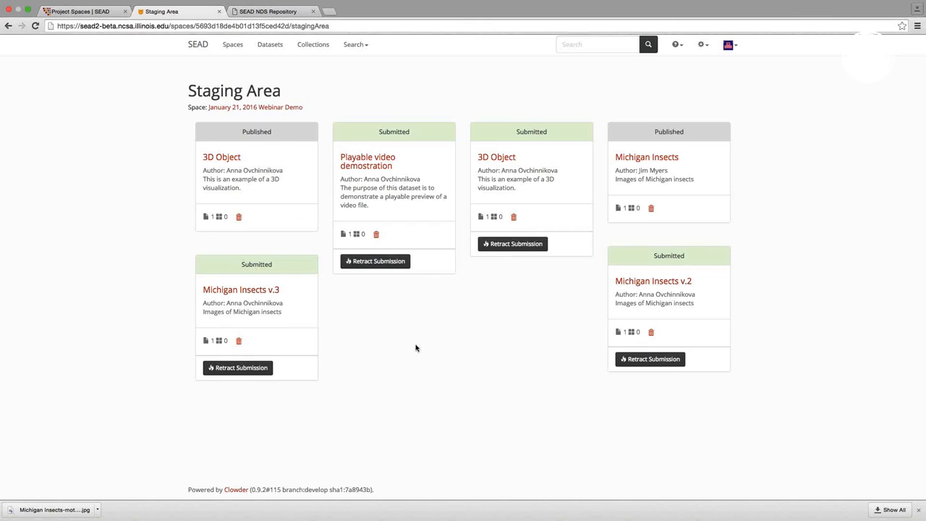
mouse_move(436, 348)
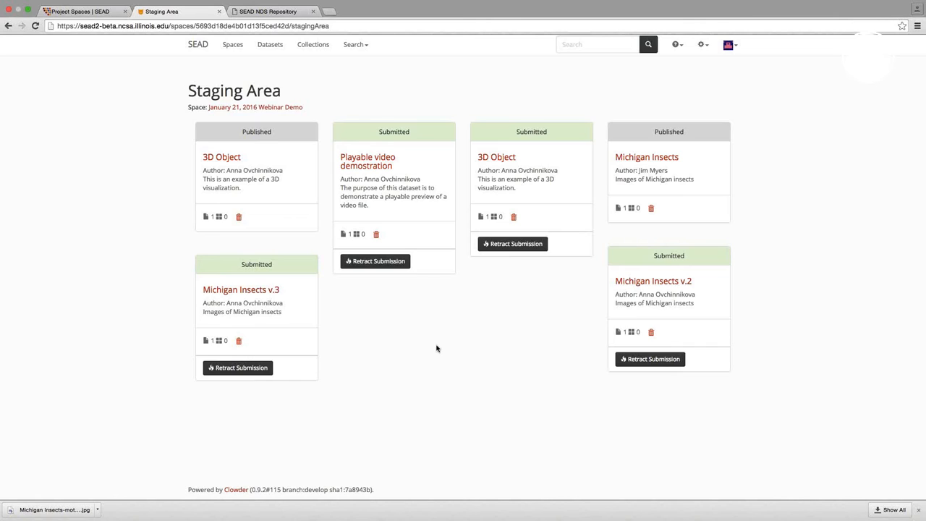
mouse_move(654, 230)
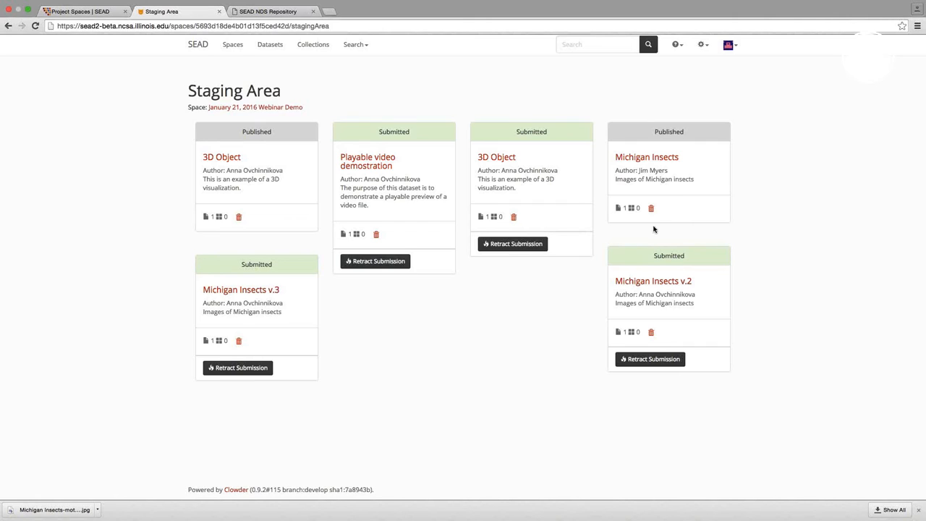
mouse_move(859, 238)
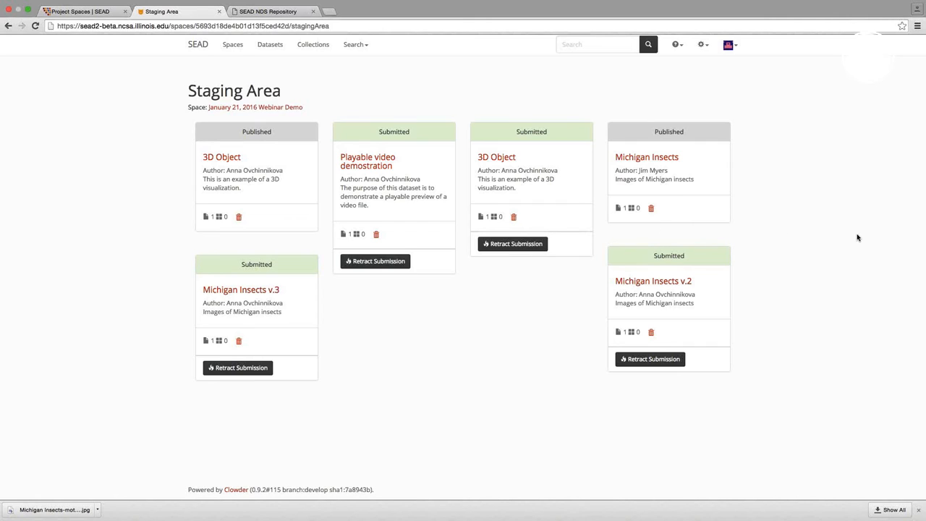
Step: Go from the published Michigan Insects curation to its live Michigan Insects dataset page
click(646, 157)
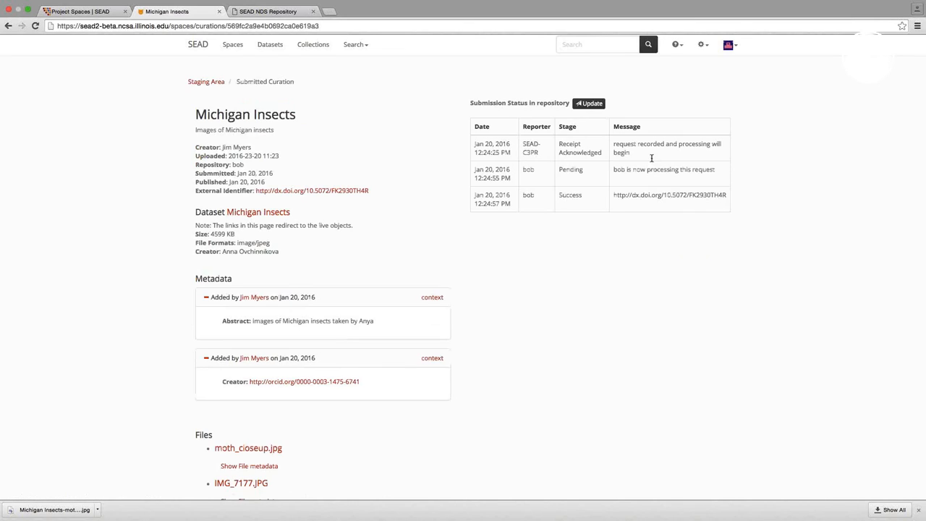
scroll(up, 3)
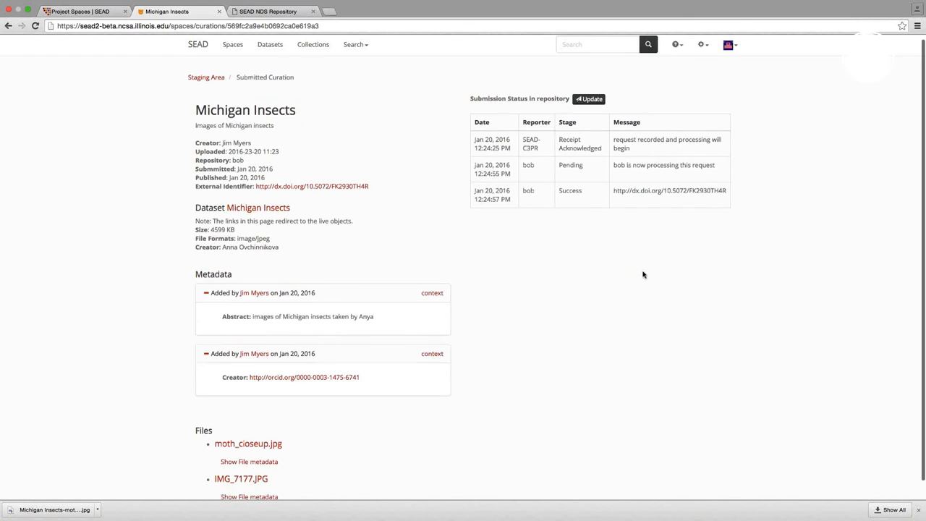
mouse_move(597, 133)
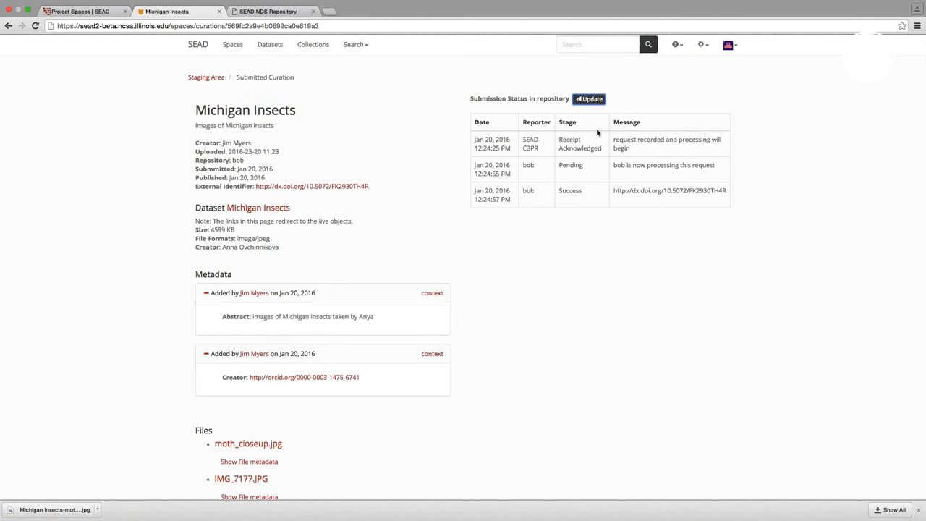
mouse_move(604, 246)
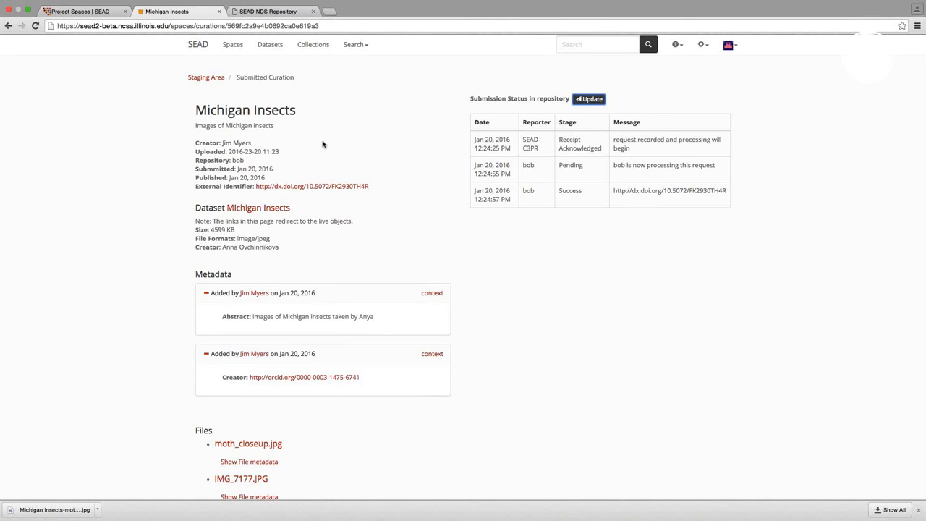
mouse_move(258, 208)
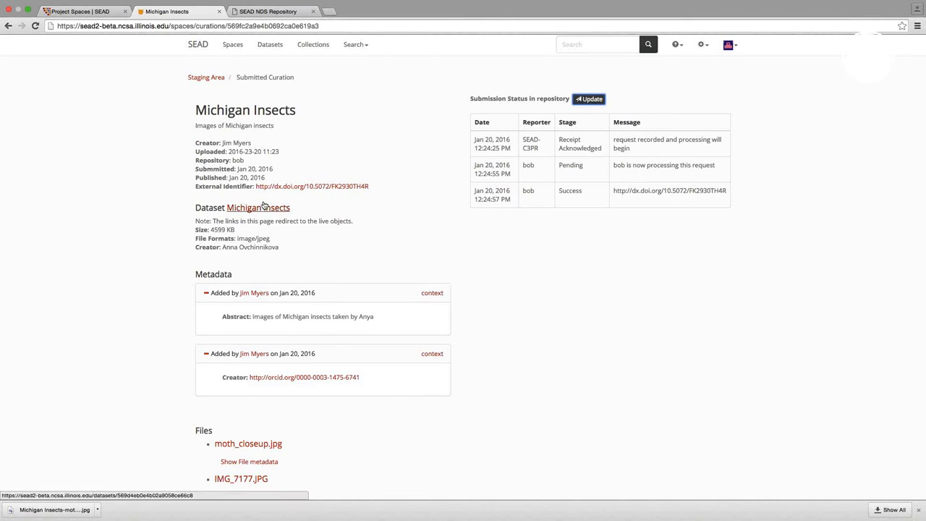
click(258, 207)
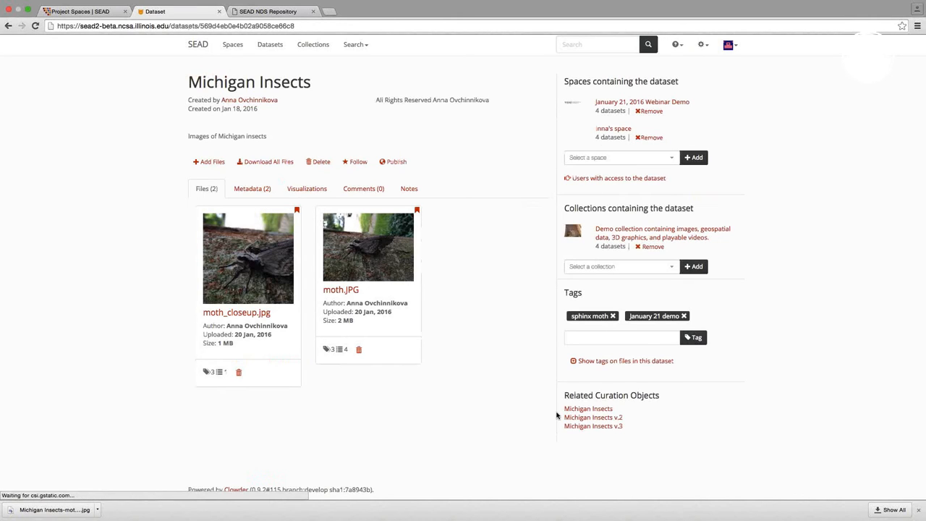
Step: View the Michigan Insects v.3 curation with its receipt-acknowledged, unpublished status
click(592, 425)
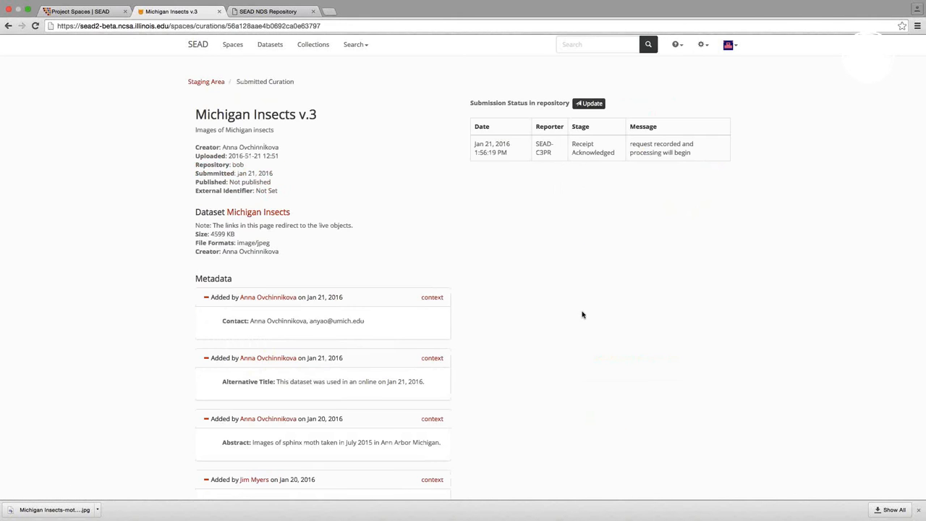
mouse_move(586, 313)
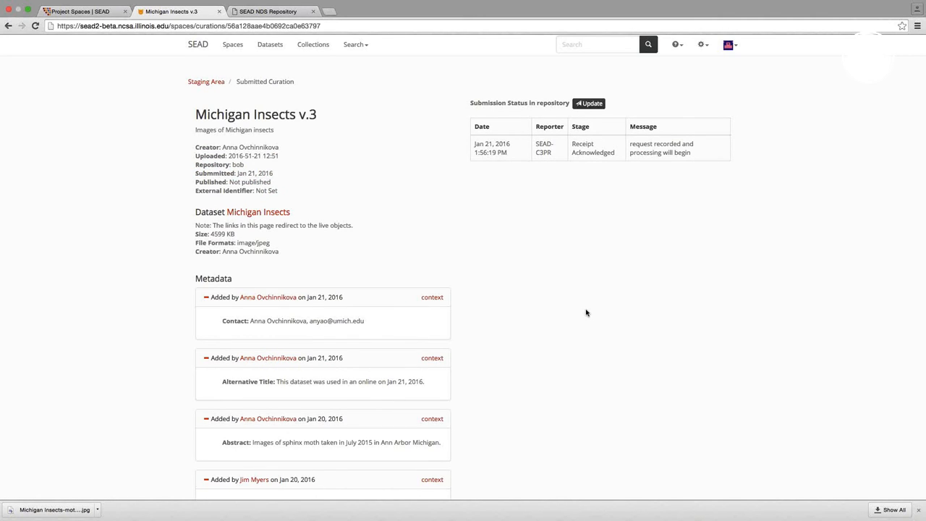
mouse_move(464, 244)
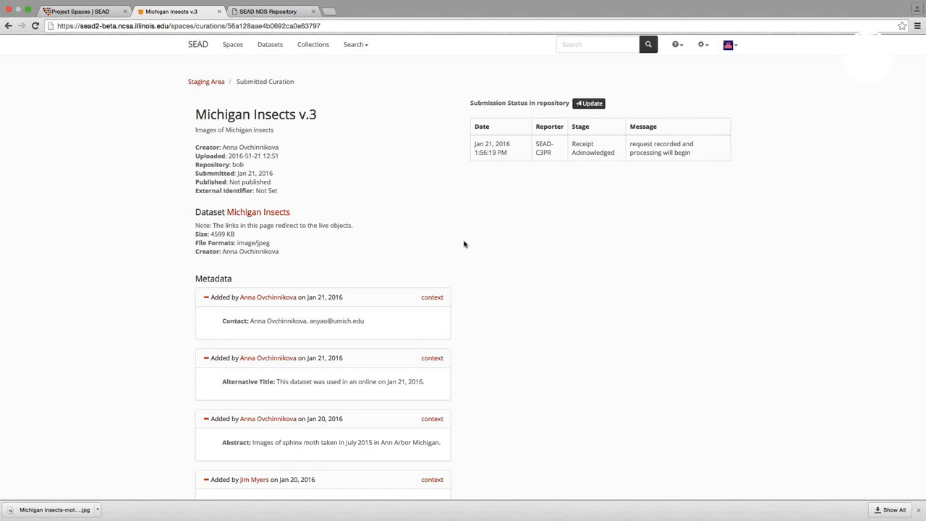
mouse_move(438, 243)
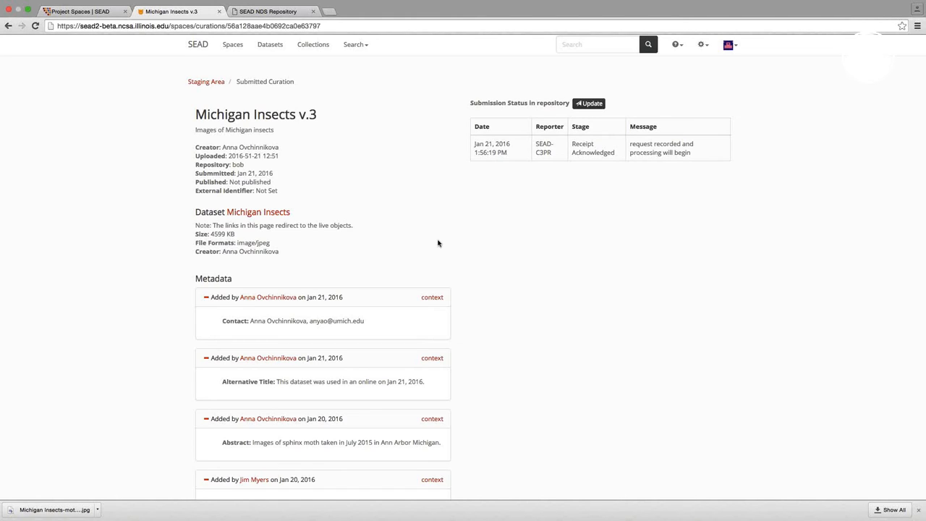
mouse_move(846, 245)
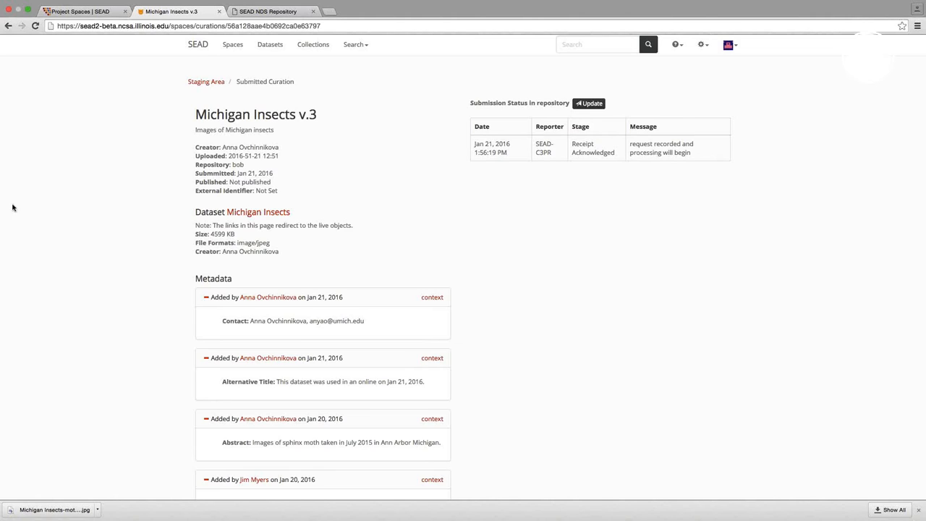
mouse_move(159, 122)
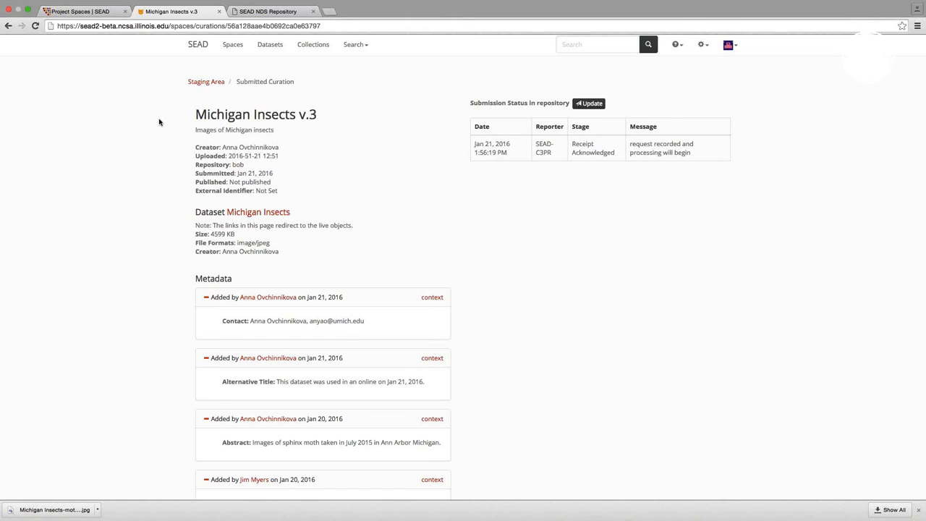
mouse_move(163, 116)
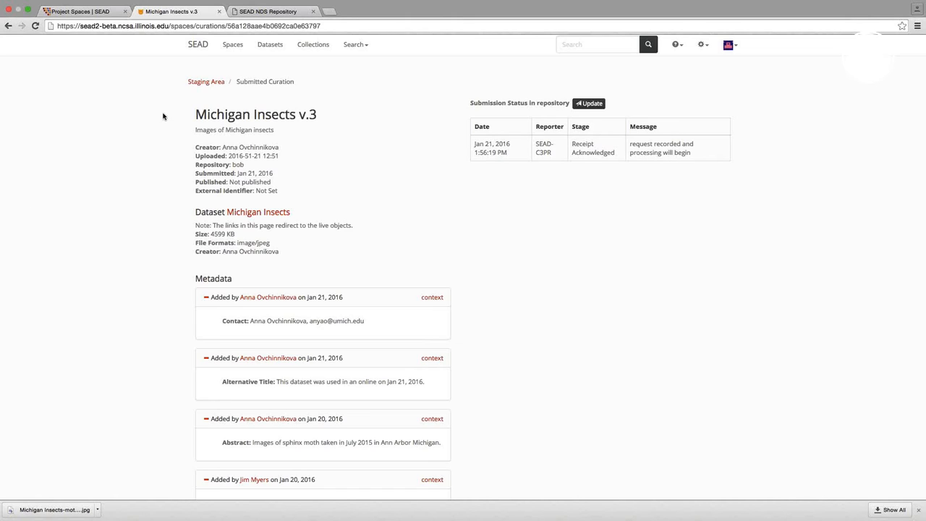
mouse_move(136, 119)
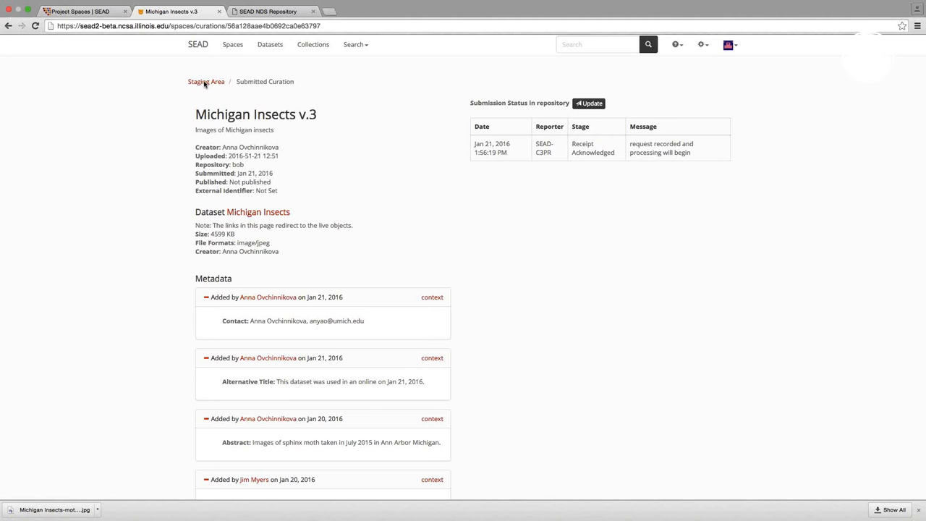
click(206, 81)
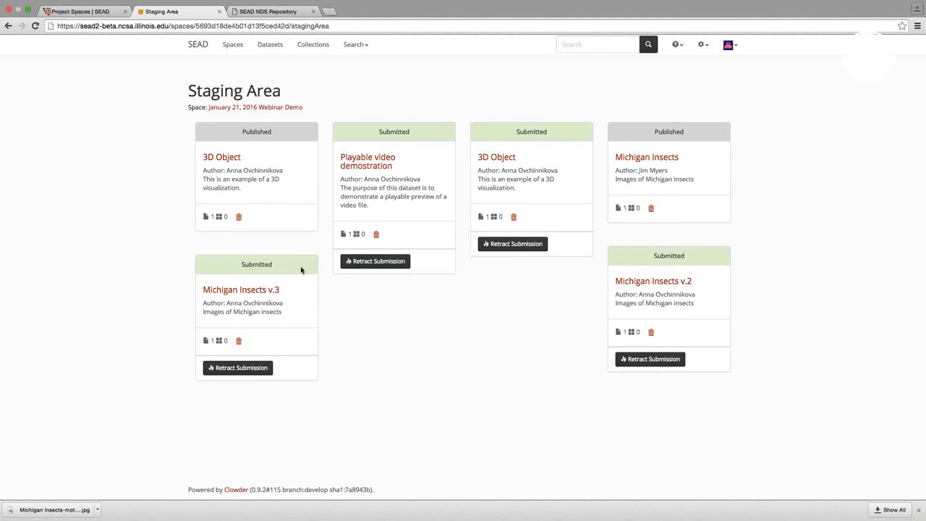
mouse_move(416, 361)
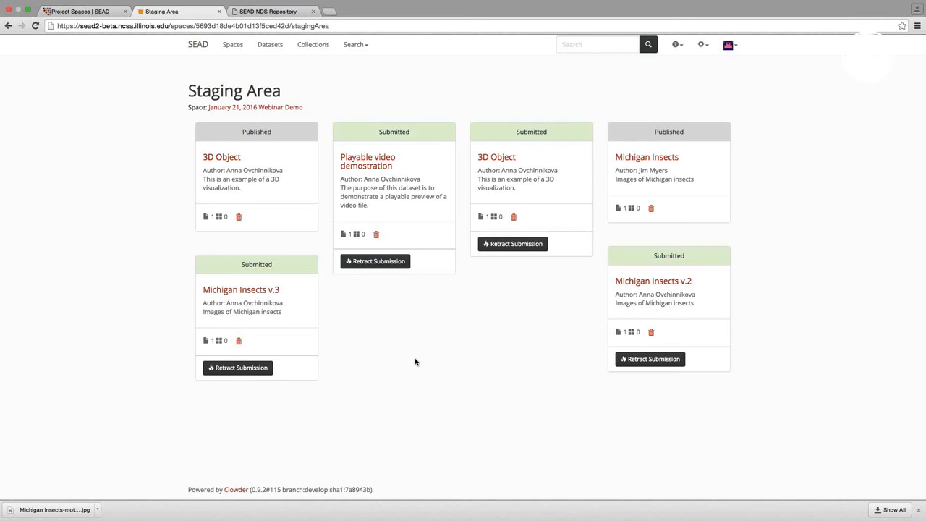
mouse_move(408, 366)
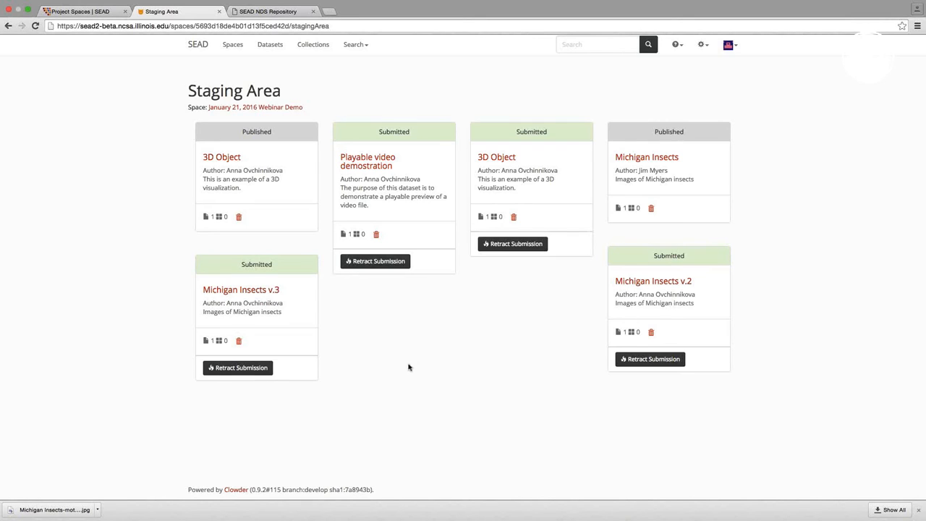
mouse_move(241, 289)
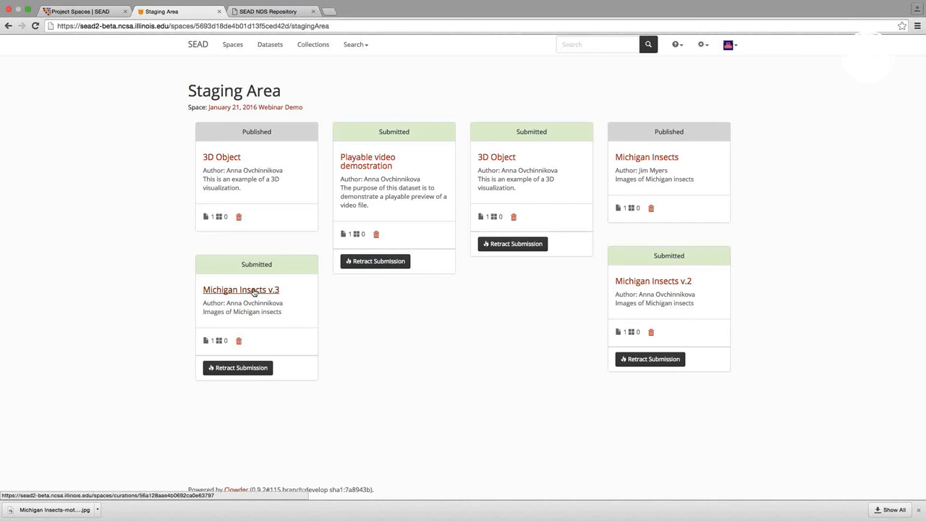
mouse_move(253, 294)
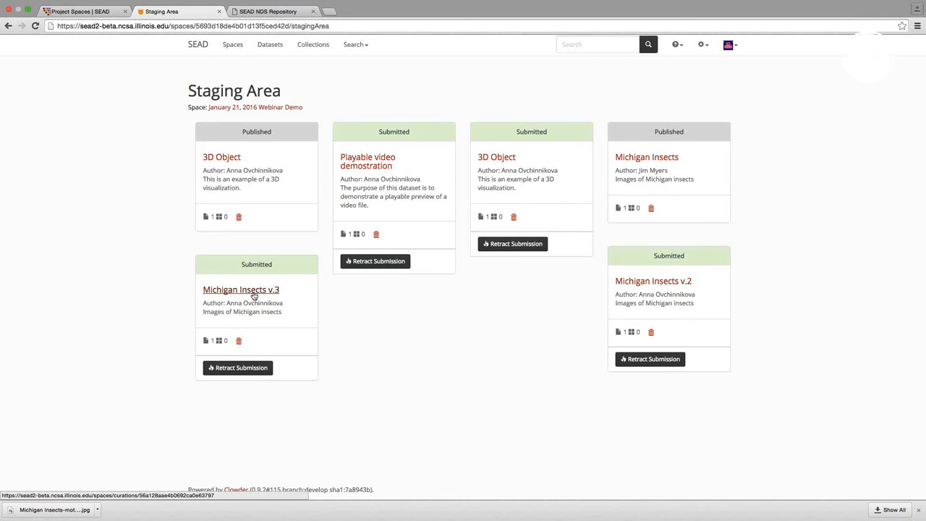
mouse_move(403, 393)
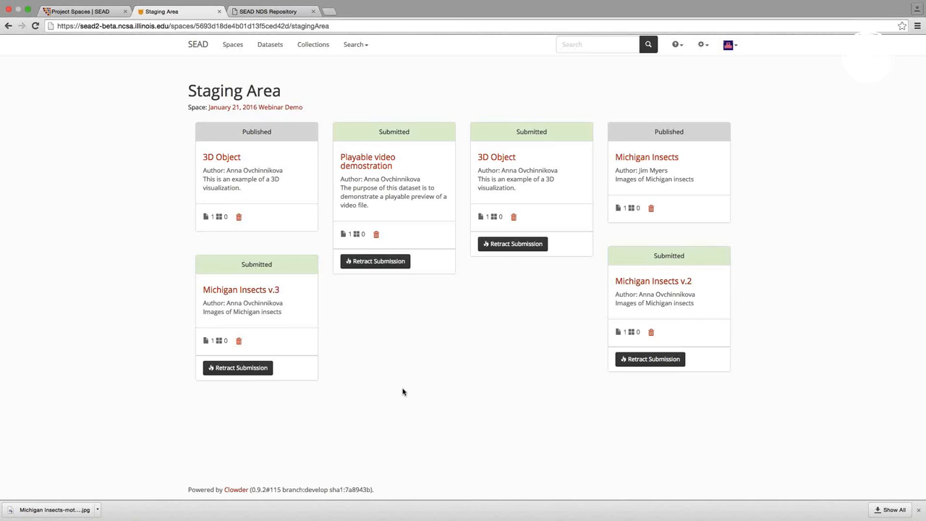
mouse_move(416, 400)
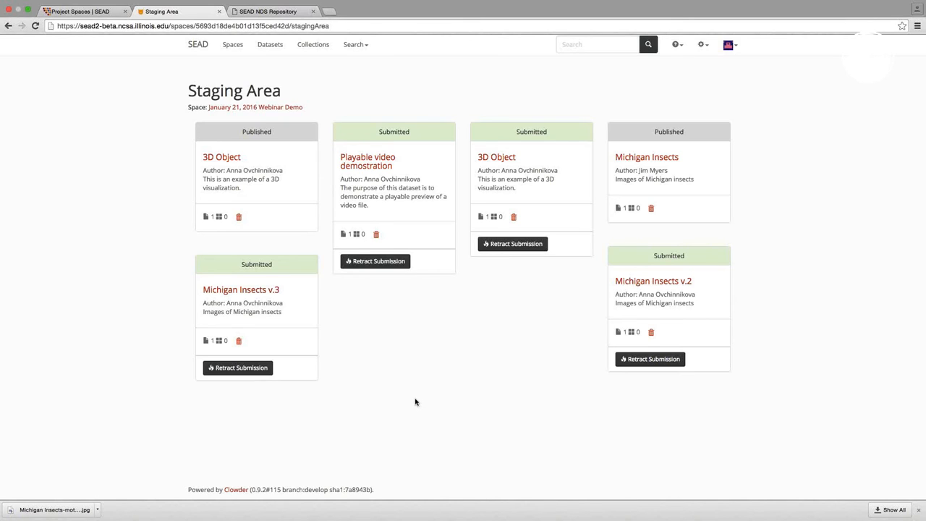
mouse_move(413, 405)
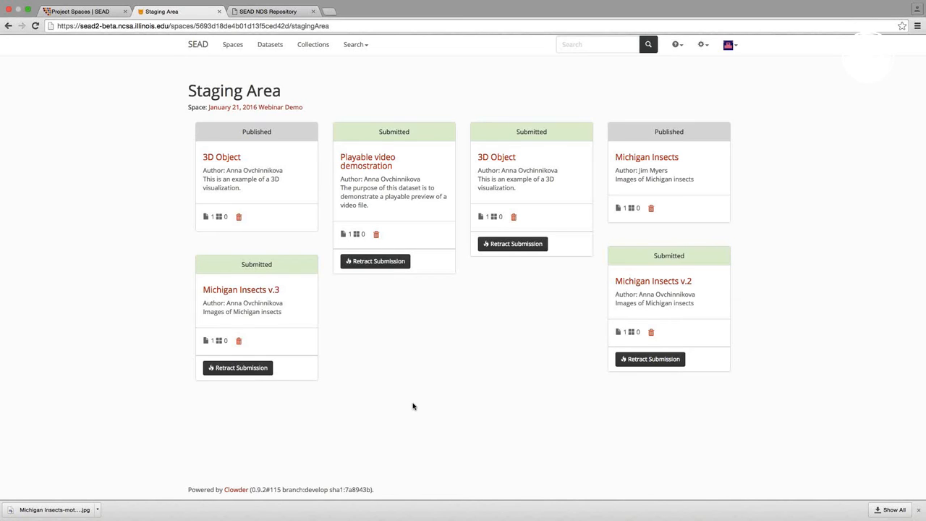
mouse_move(408, 395)
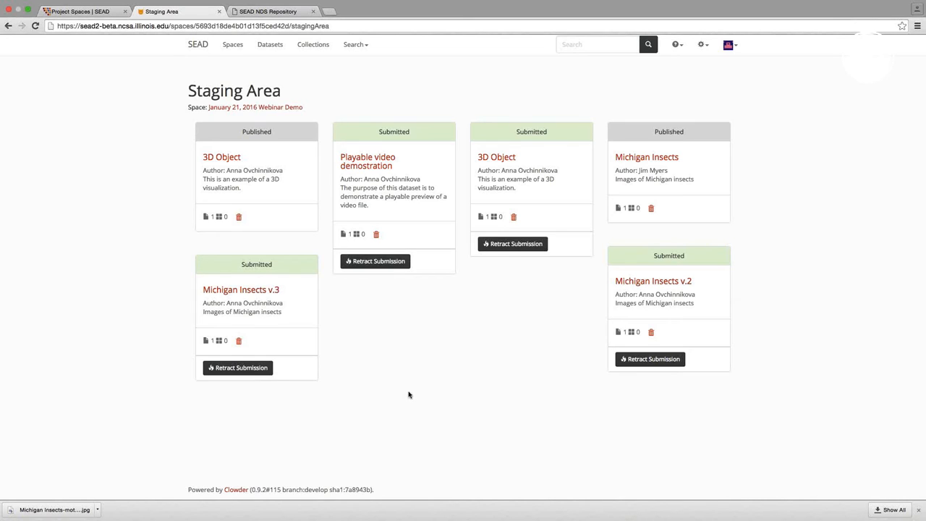
mouse_move(375, 375)
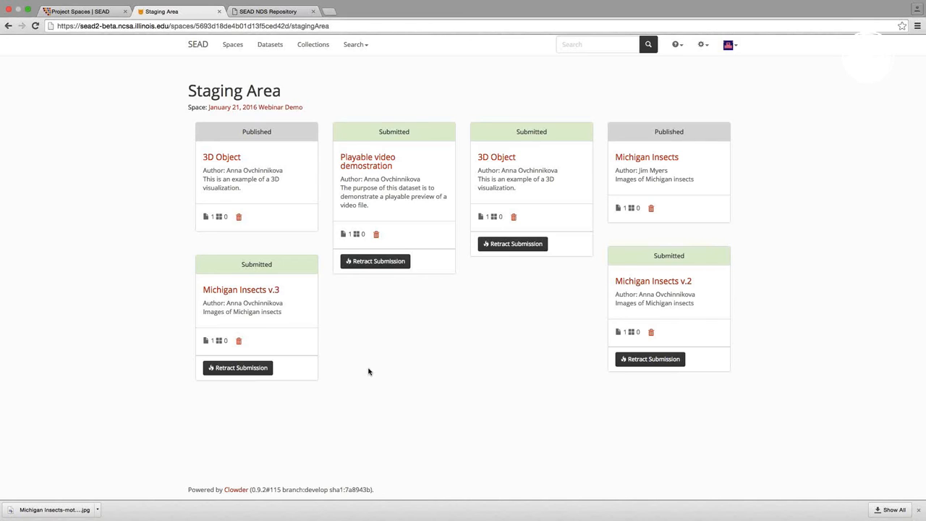
mouse_move(374, 373)
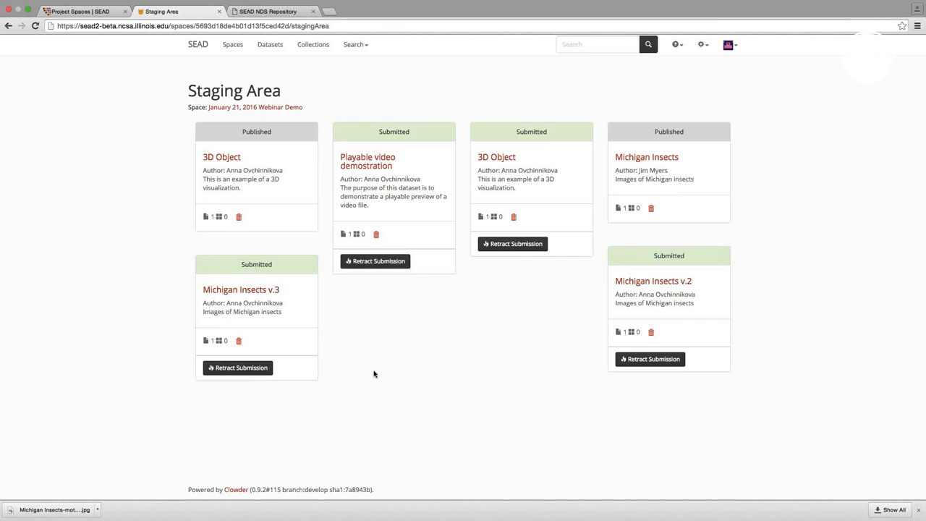
mouse_move(379, 372)
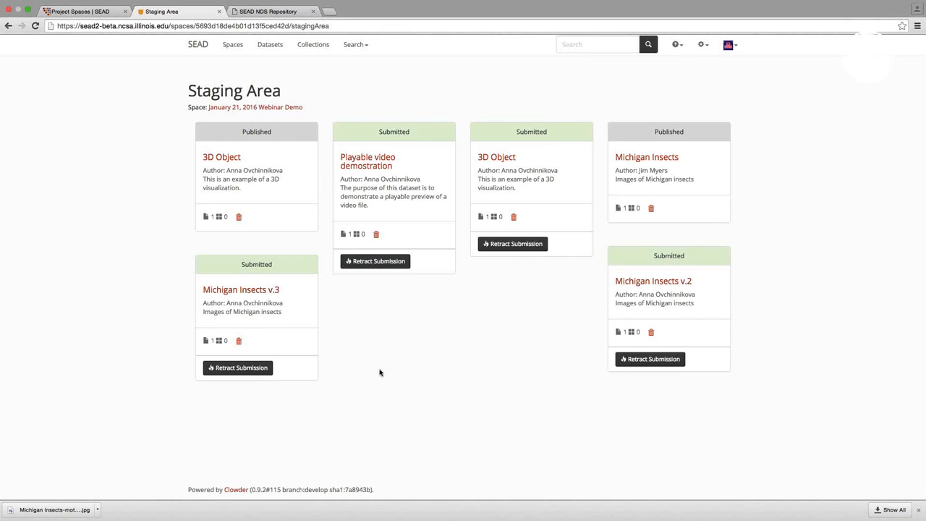
mouse_move(391, 369)
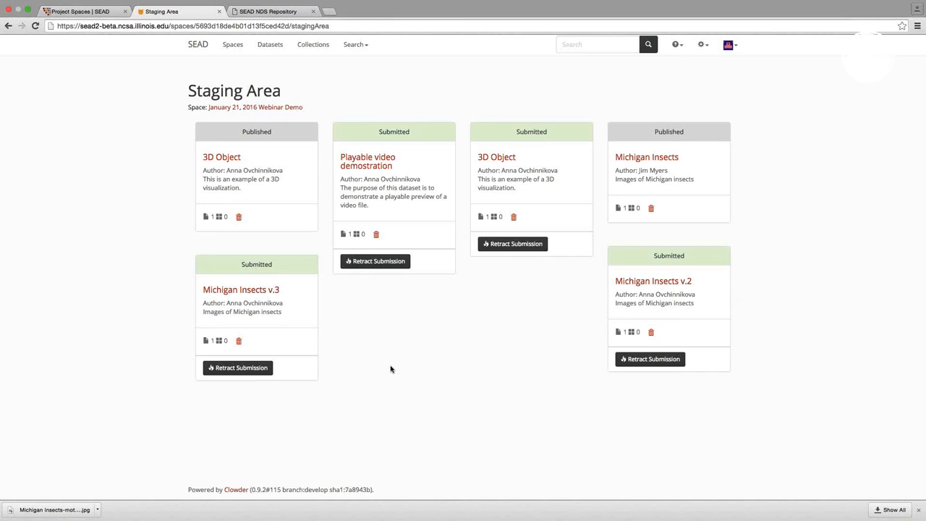
mouse_move(275, 209)
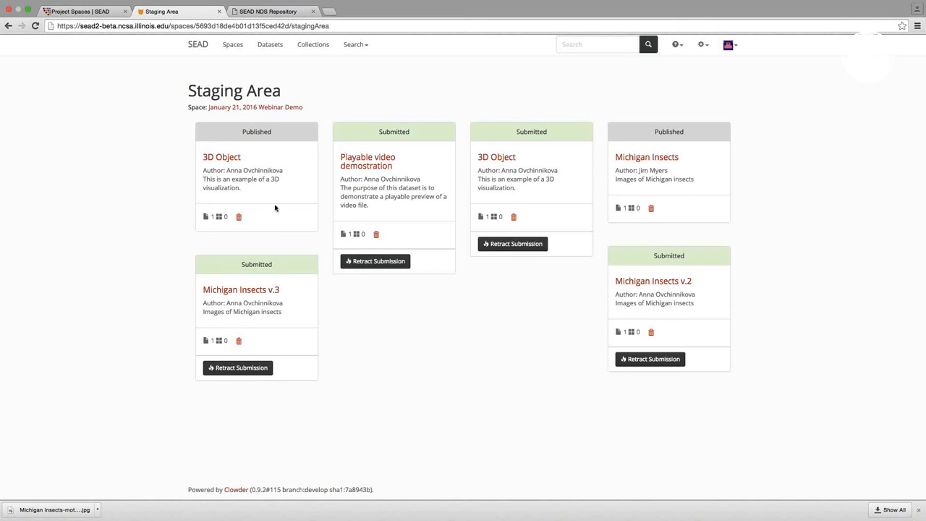
mouse_move(255, 107)
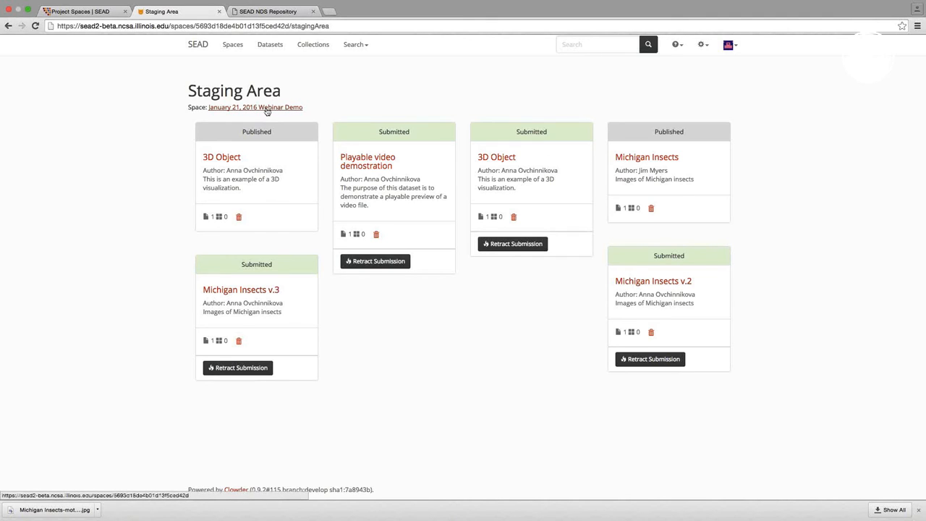
mouse_move(331, 101)
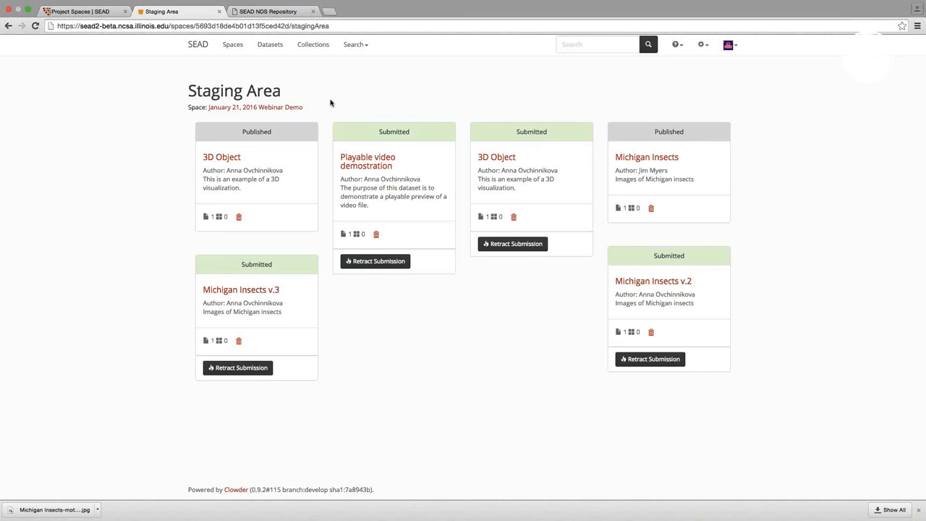
mouse_move(348, 413)
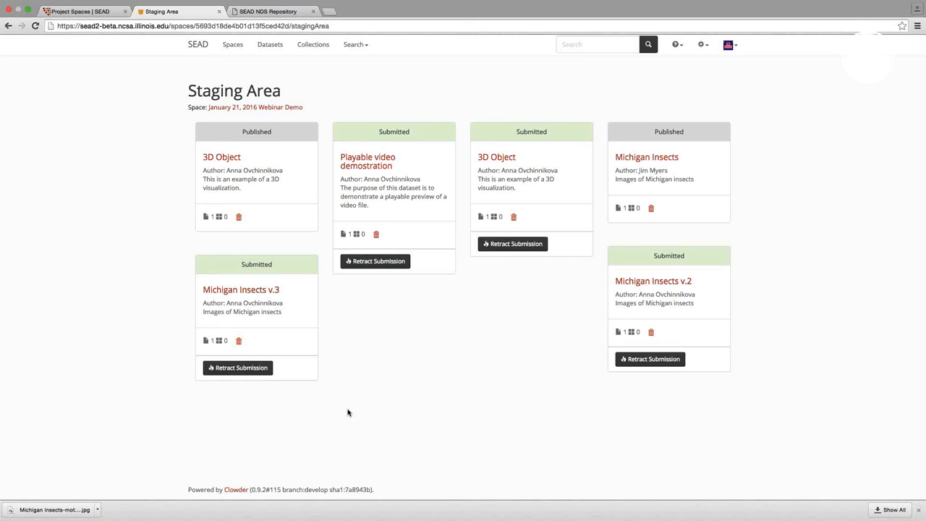
mouse_move(409, 392)
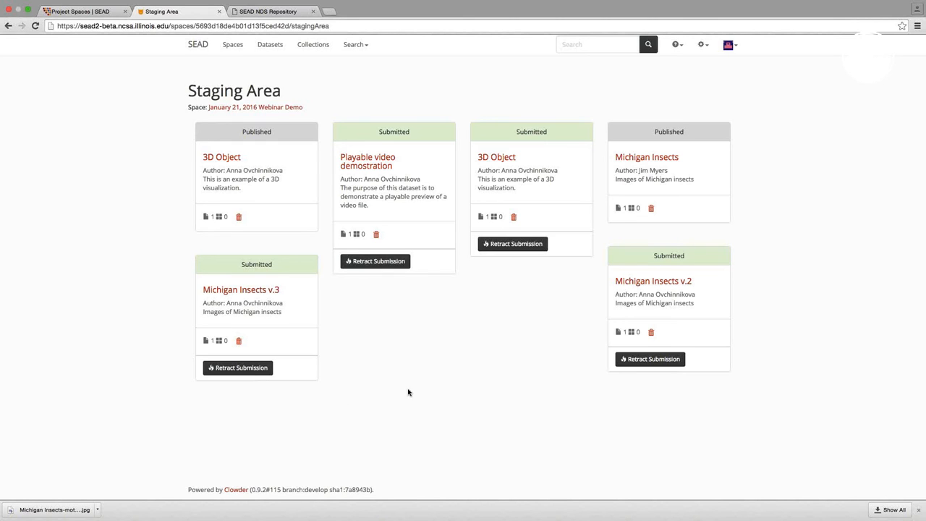
Step: Reach the Michigan Insects dataset through the January 21, 2016 Webinar Demo space's Datasets list
click(255, 107)
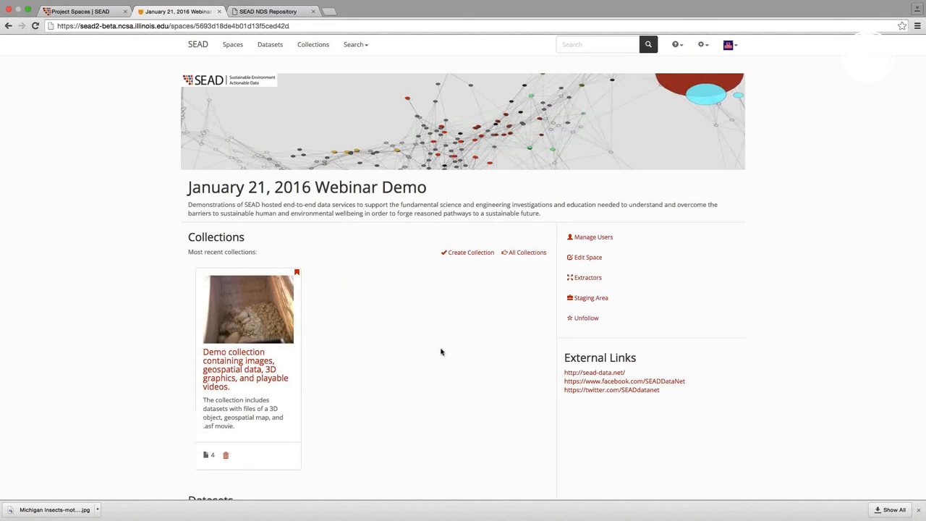
scroll(down, 3)
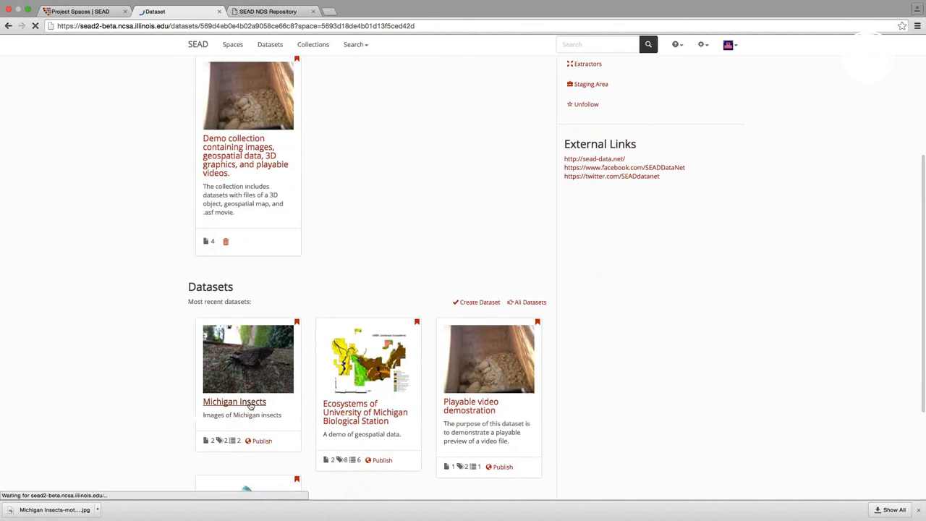
click(234, 402)
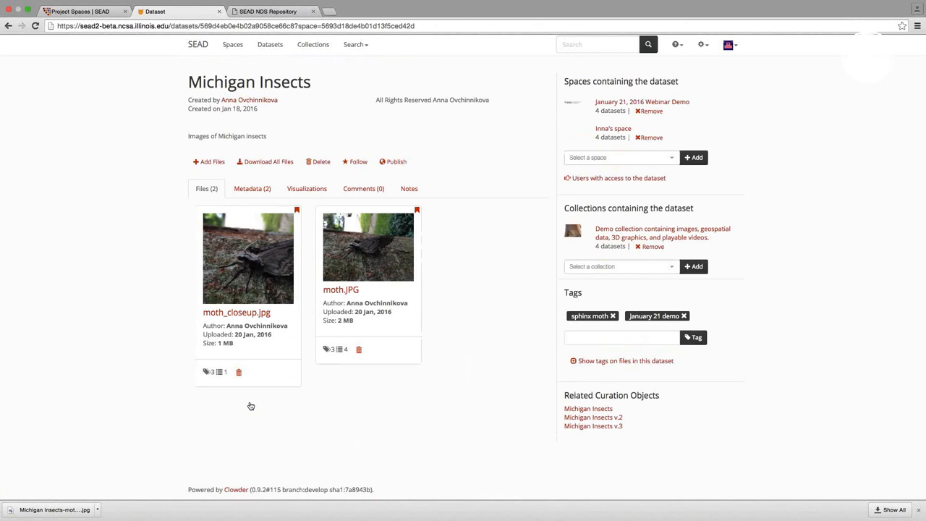
mouse_move(345, 308)
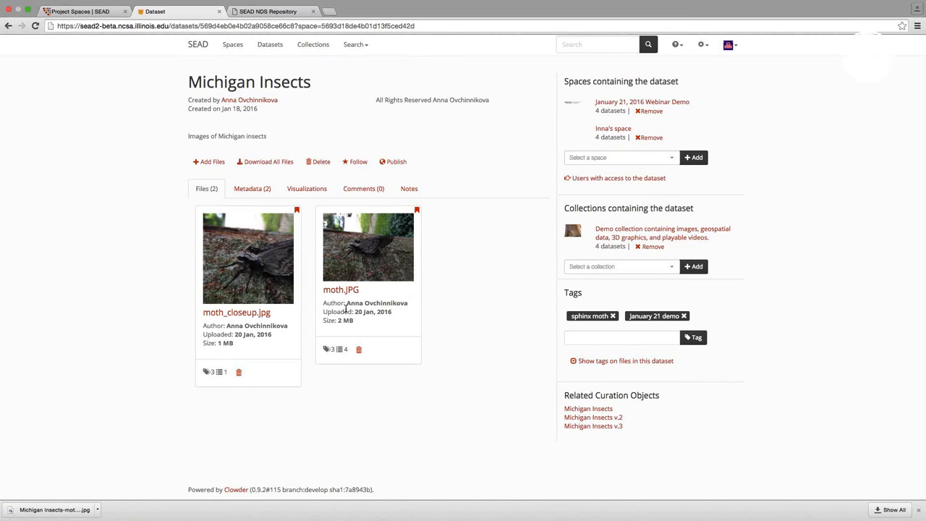
Step: Review the Metadata Definitions admin list down to the Unit row with its external definitions URL
click(367, 247)
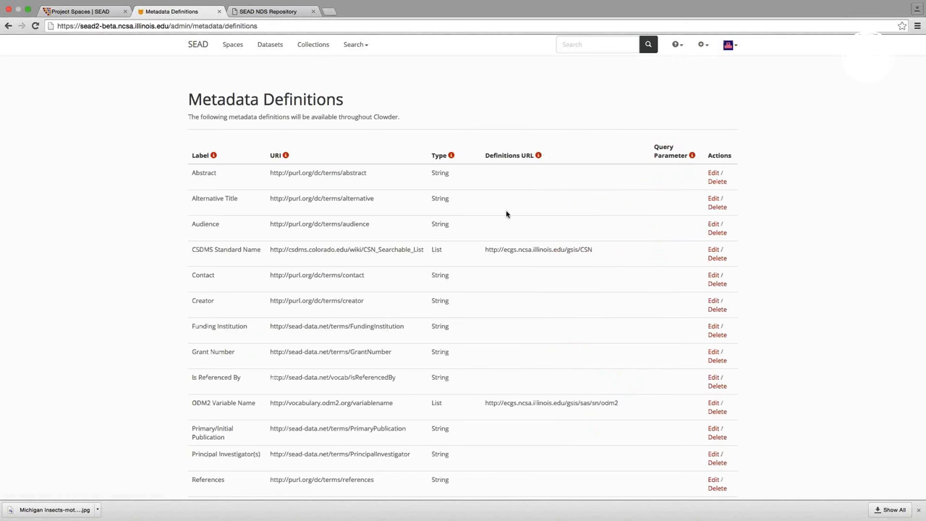
scroll(down, 3)
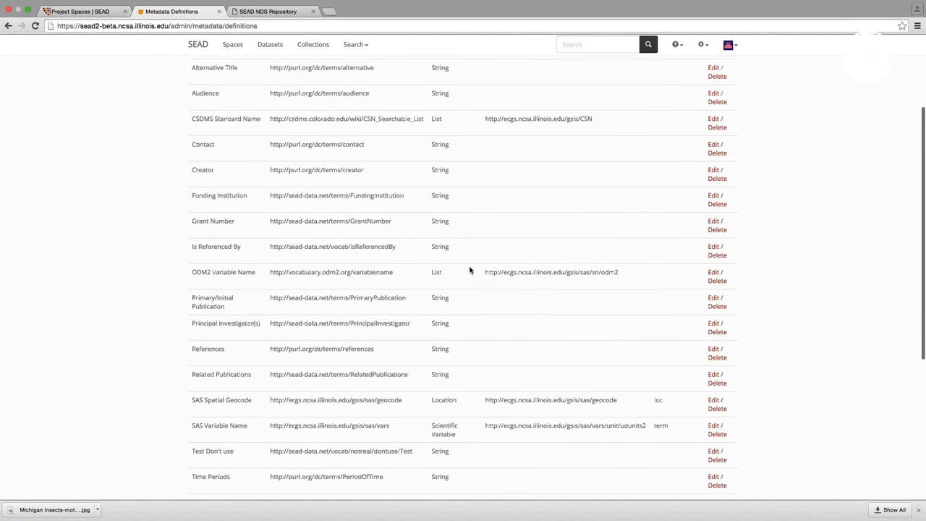
scroll(down, 3)
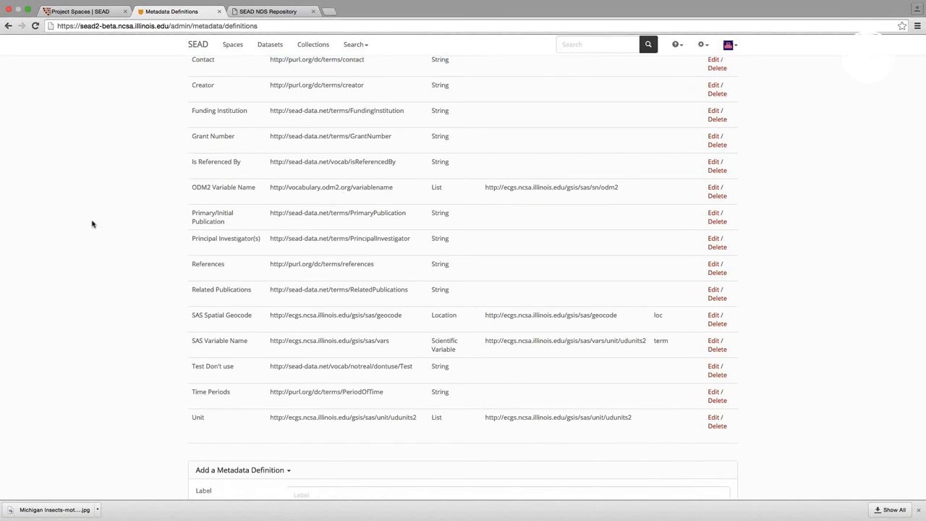
mouse_move(167, 384)
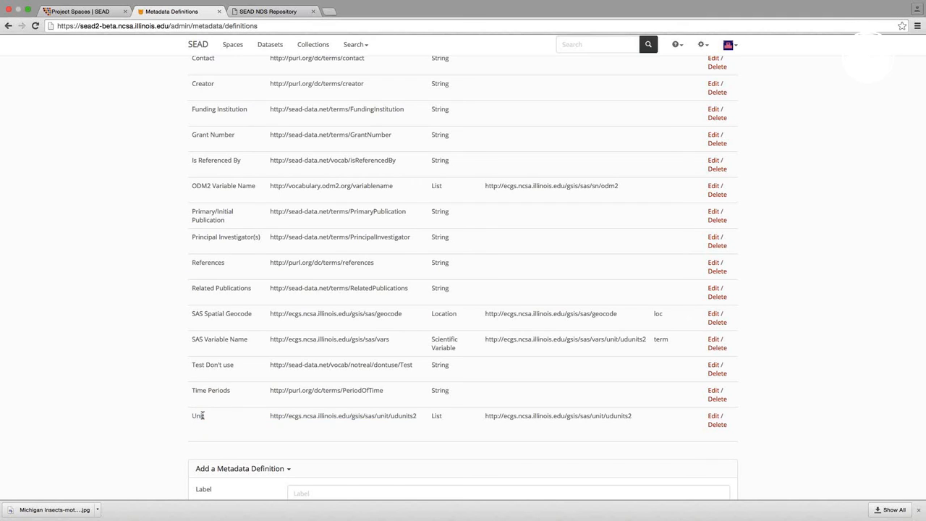
scroll(up, 3)
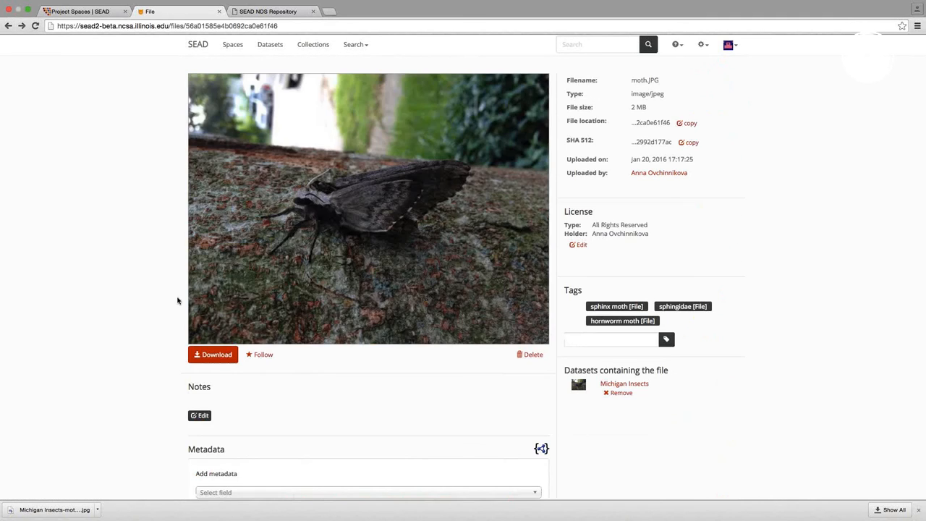
Step: Choose Unit as the metadata field to add on moth.JPG and browse its unit values without picking one
scroll(down, 3)
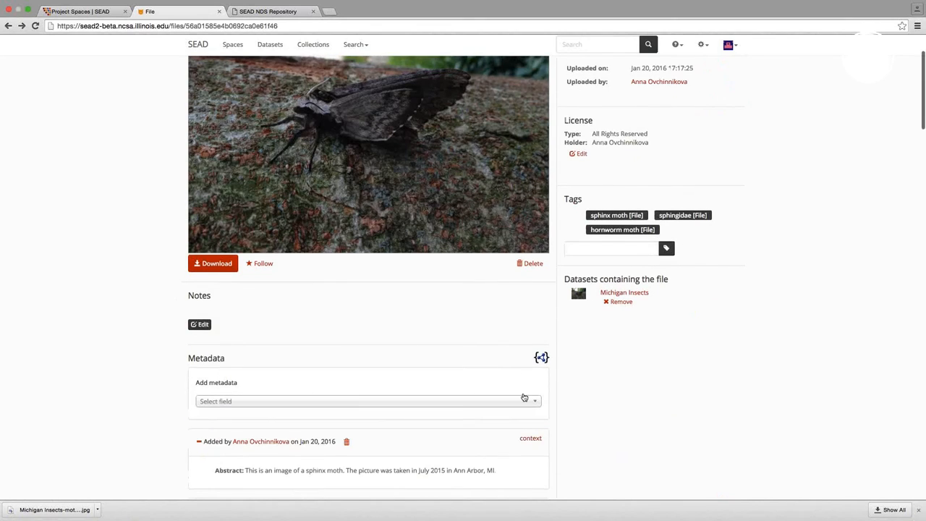
click(367, 401)
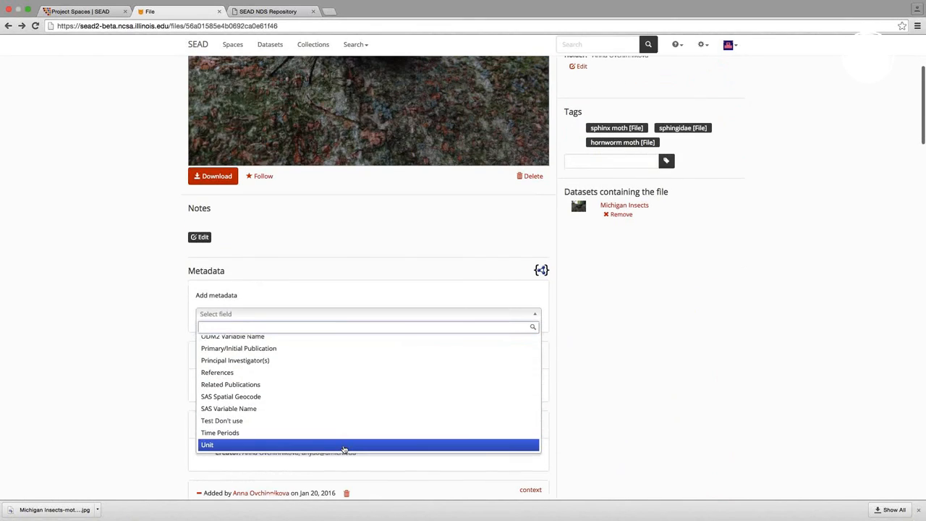
click(207, 444)
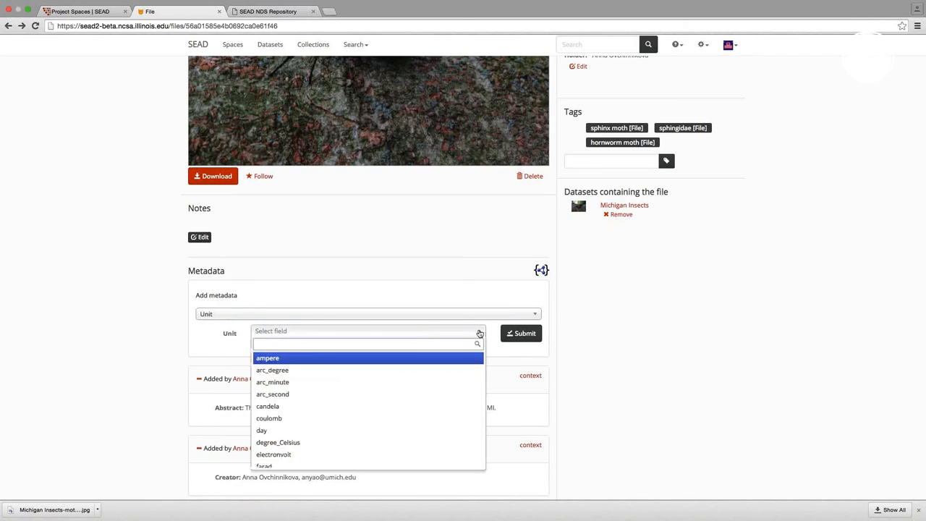
scroll(down, 3)
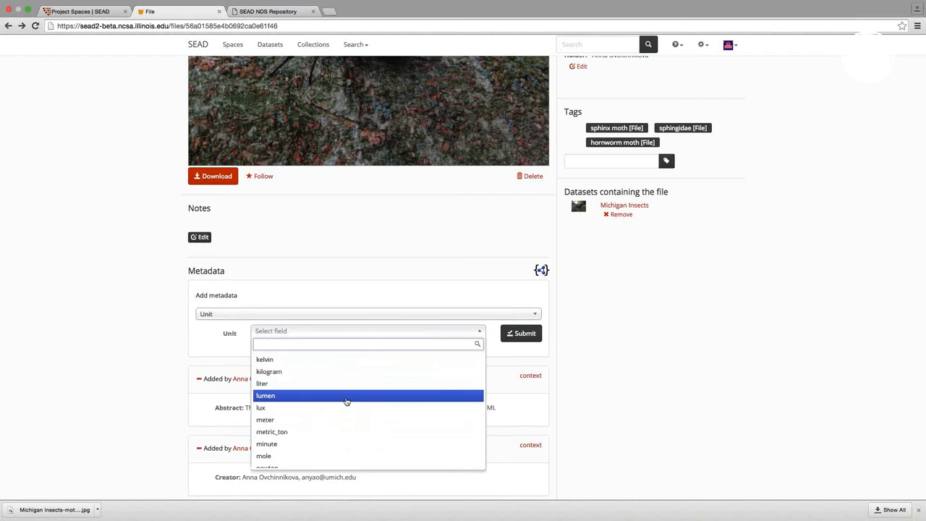
scroll(down, 3)
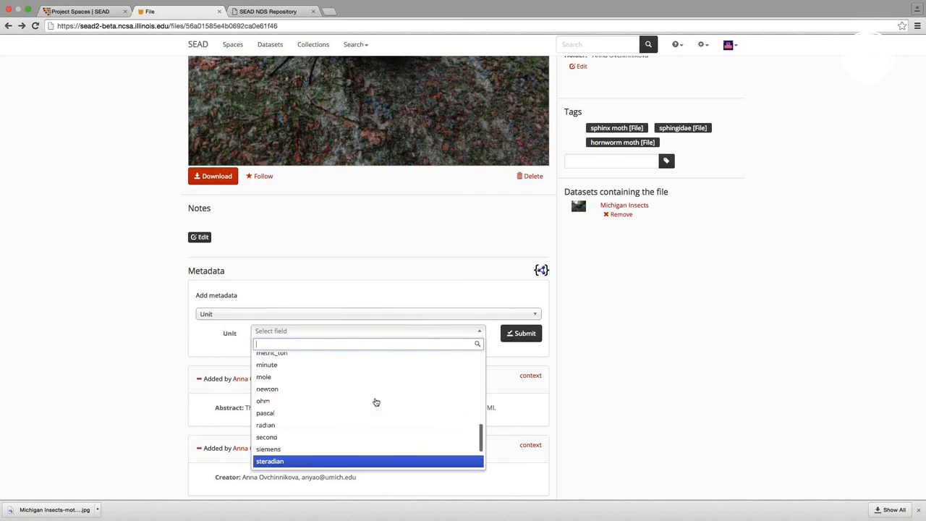
click(637, 334)
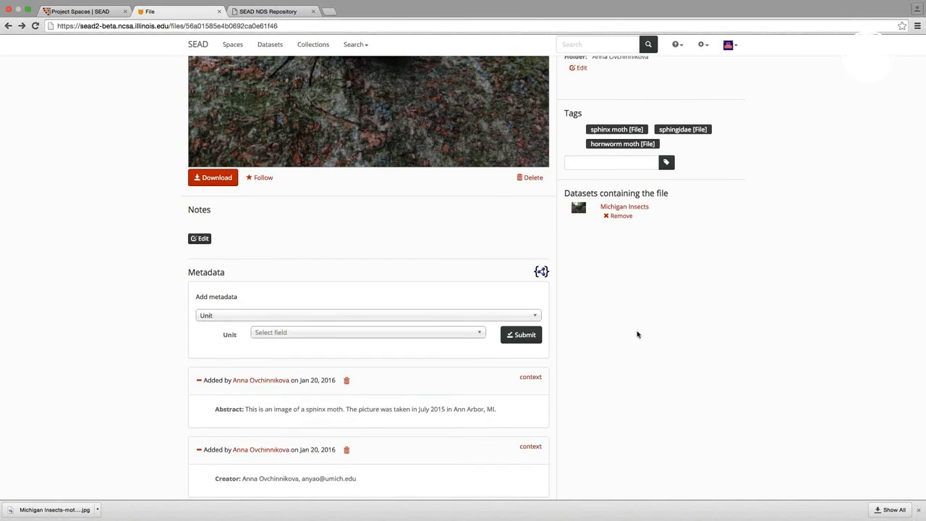
scroll(up, 3)
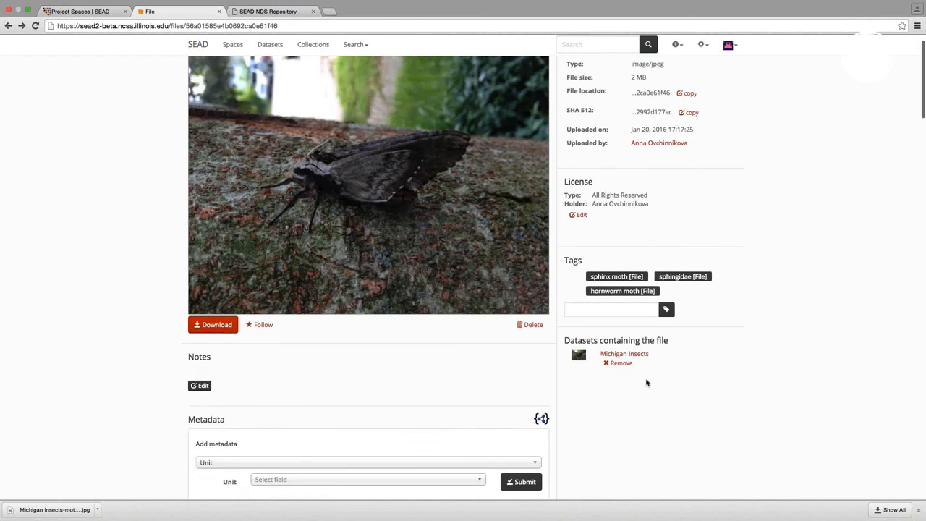
scroll(up, 3)
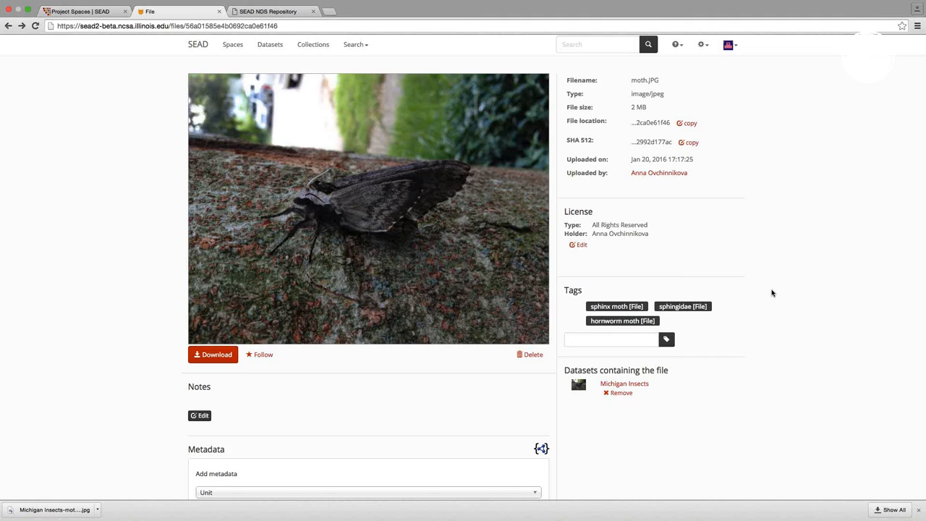
mouse_move(775, 355)
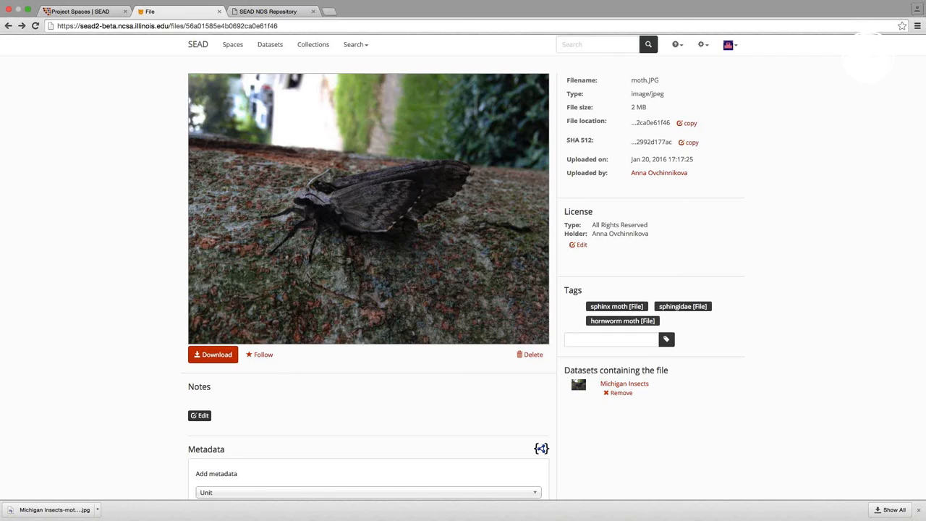
mouse_move(76, 251)
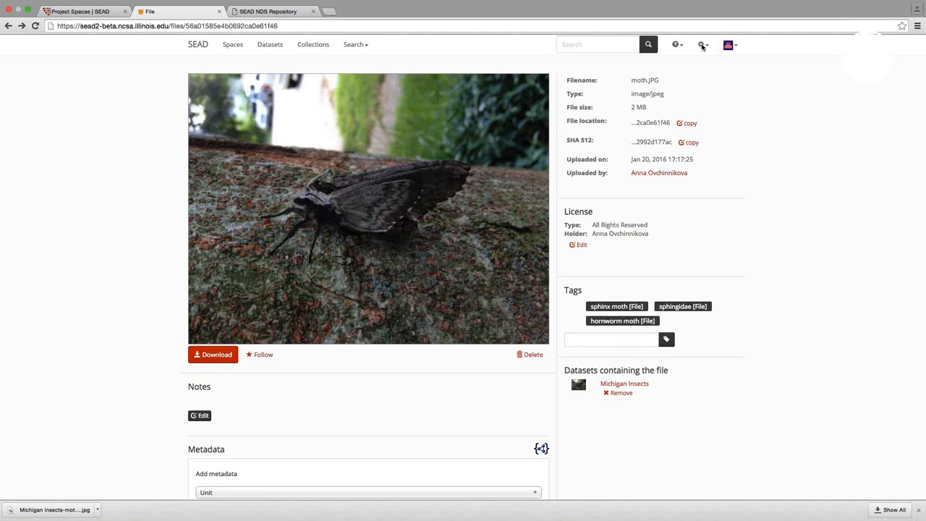
mouse_move(701, 45)
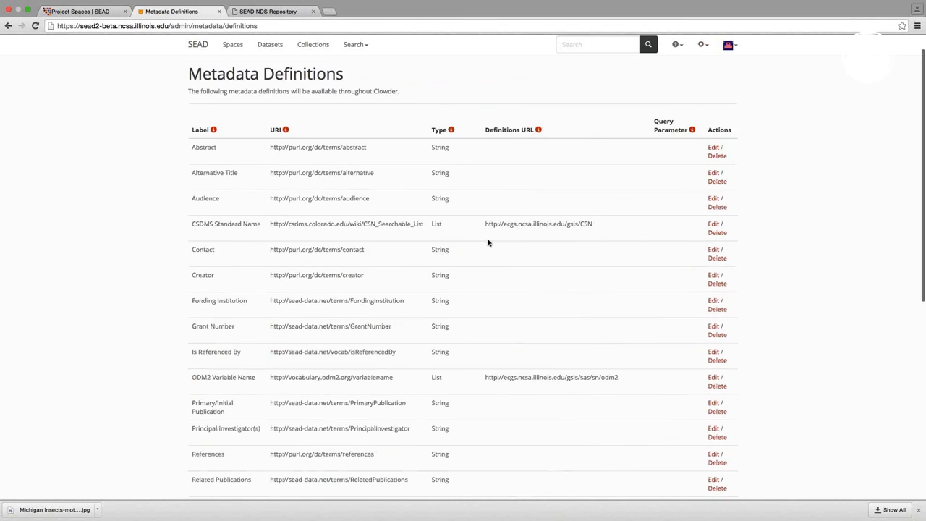
Step: Scroll the Metadata Definitions table from Audience to the Unit row and its udunits2 URL
scroll(down, 3)
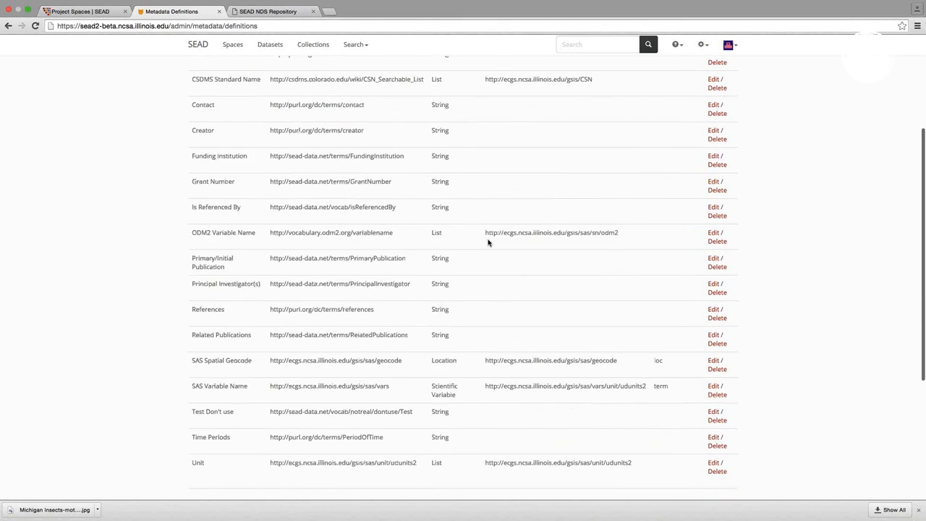
scroll(down, 3)
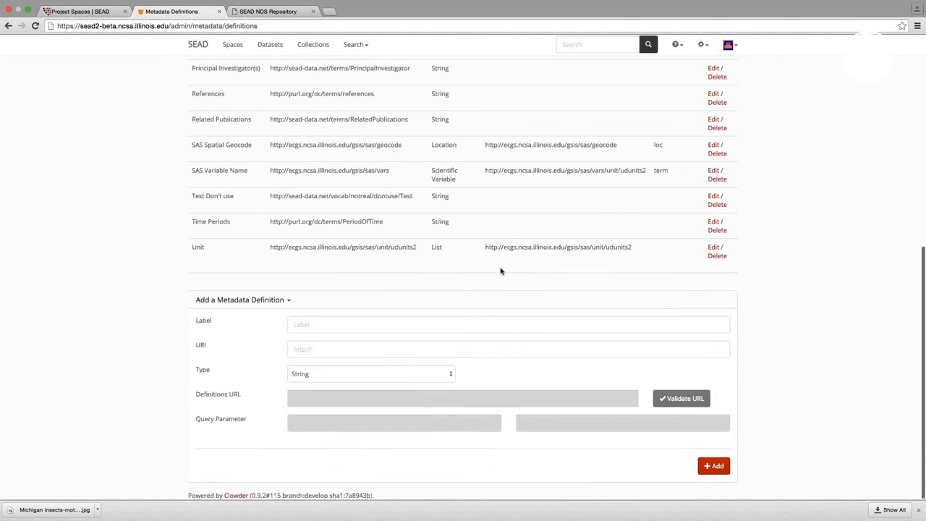
mouse_move(456, 278)
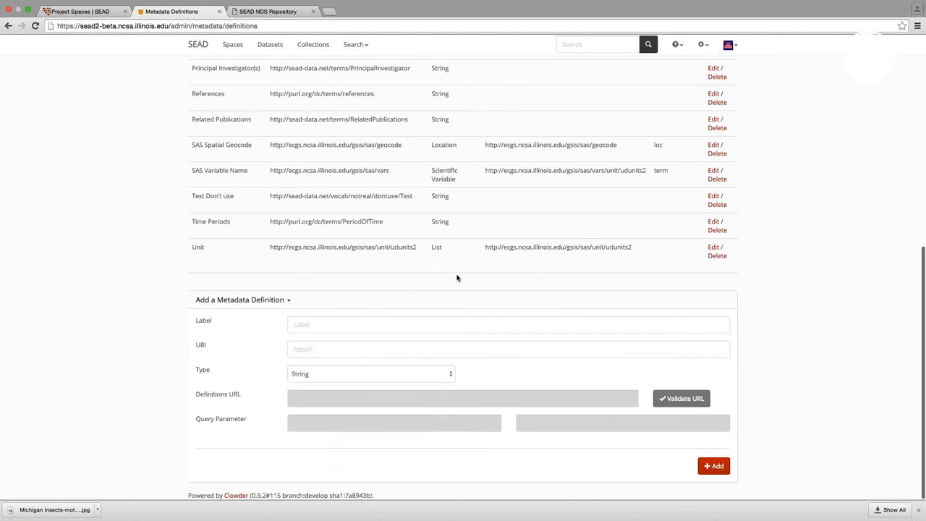
scroll(up, 3)
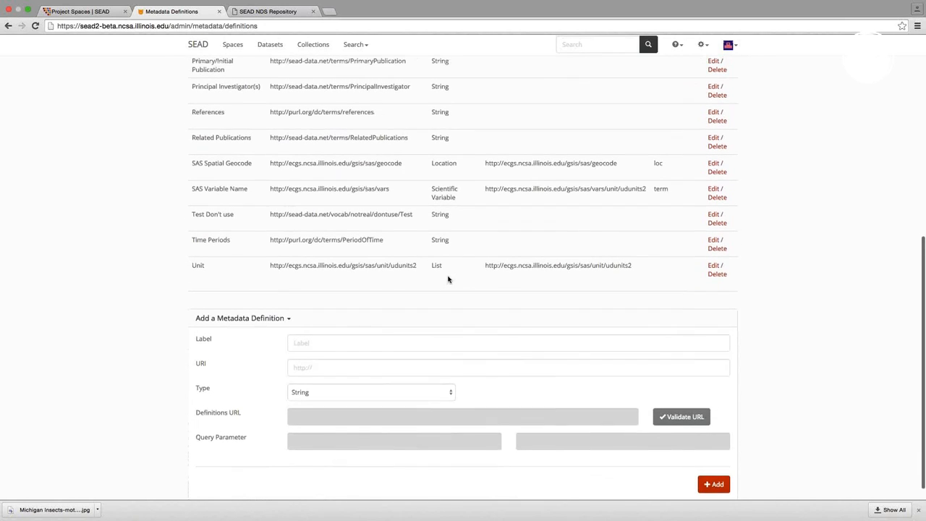
scroll(down, 3)
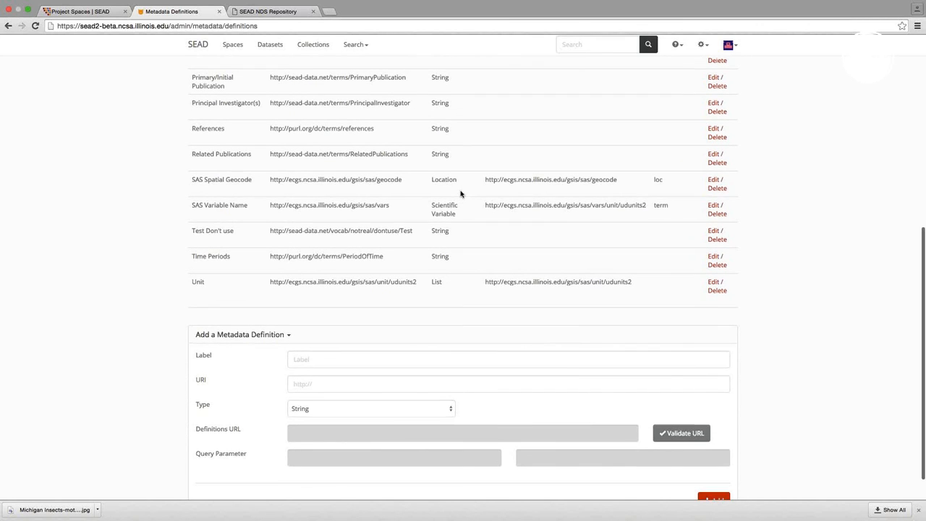
scroll(up, 3)
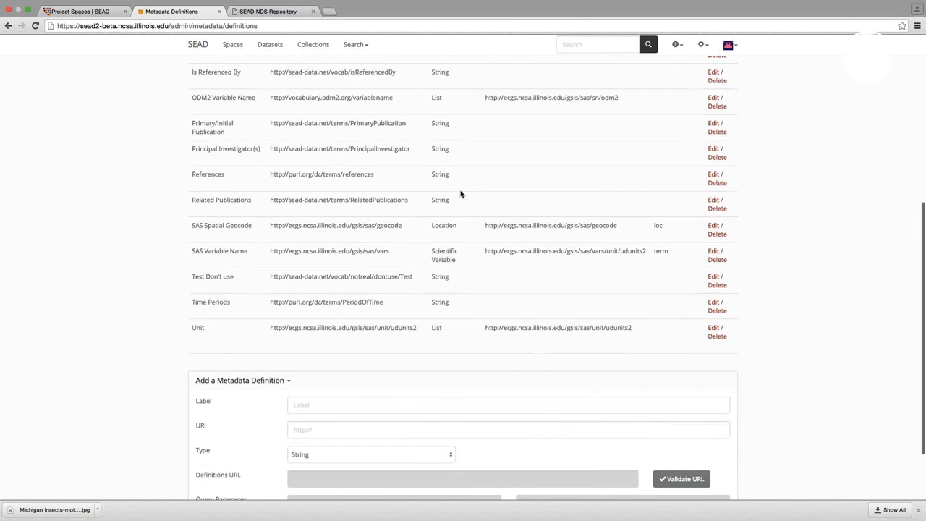
scroll(up, 3)
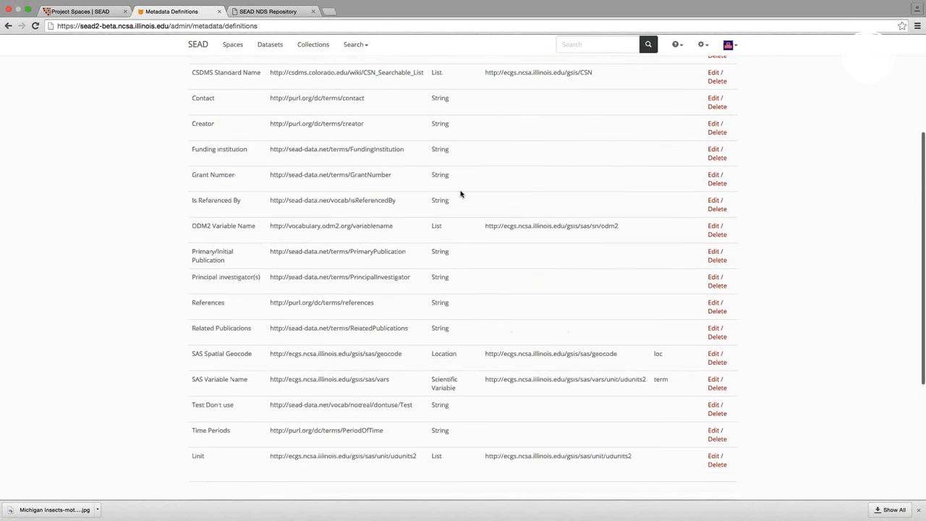
scroll(up, 3)
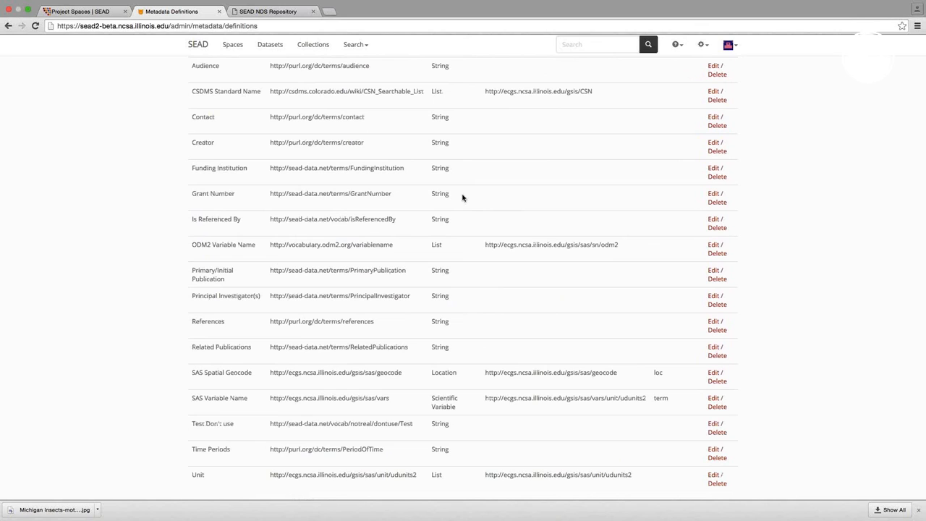
scroll(down, 3)
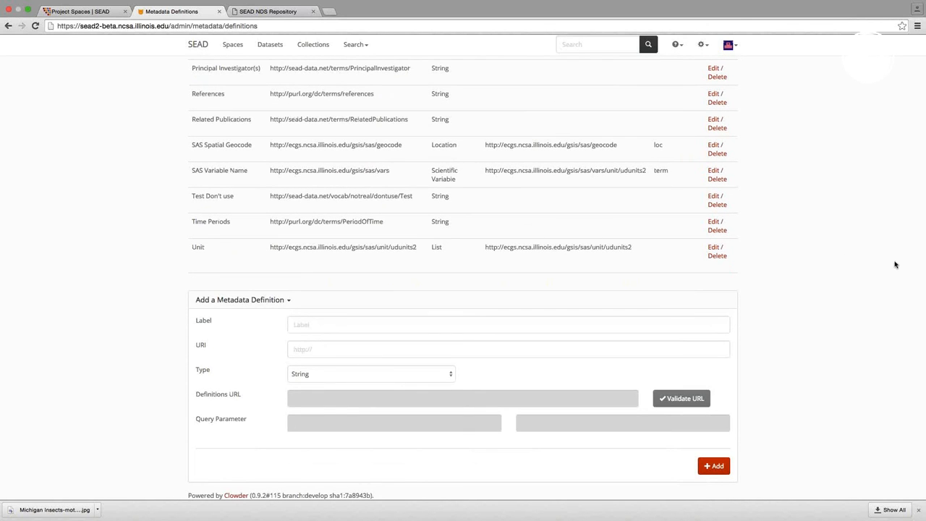
mouse_move(770, 355)
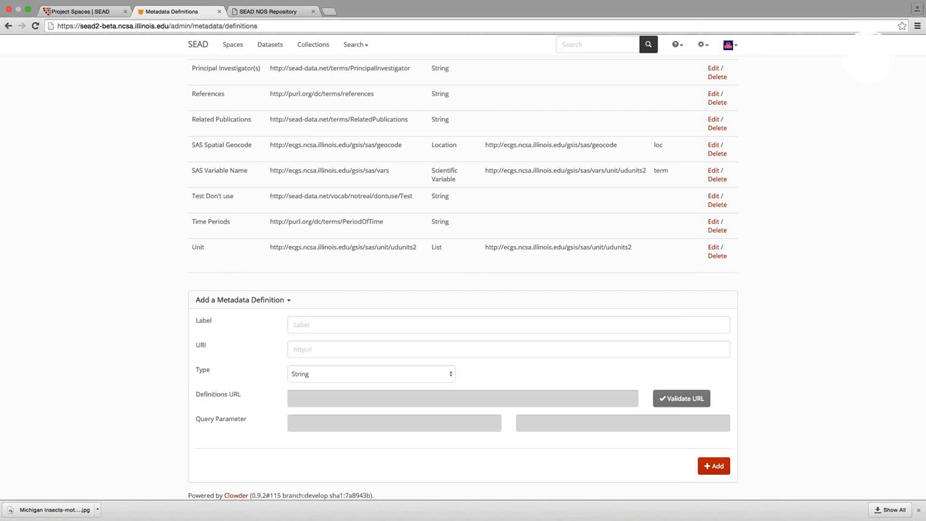
mouse_move(414, 255)
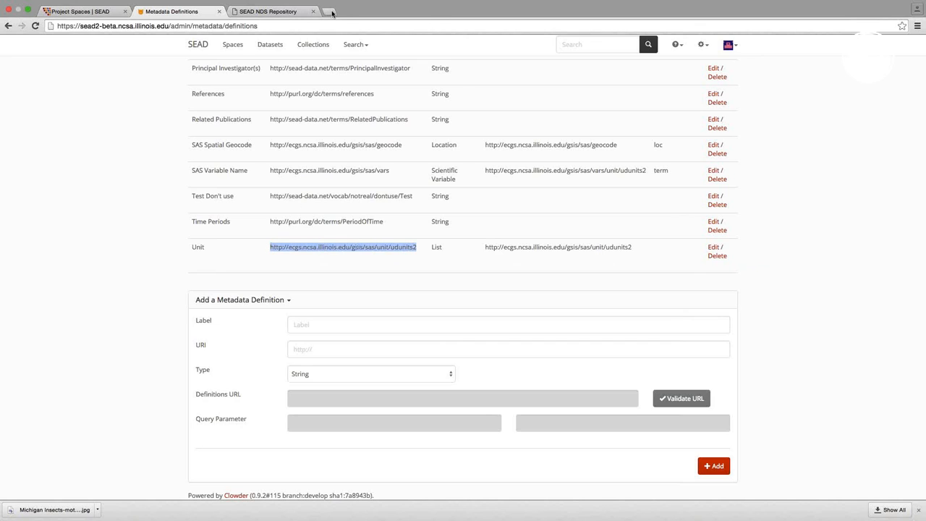
click(330, 13)
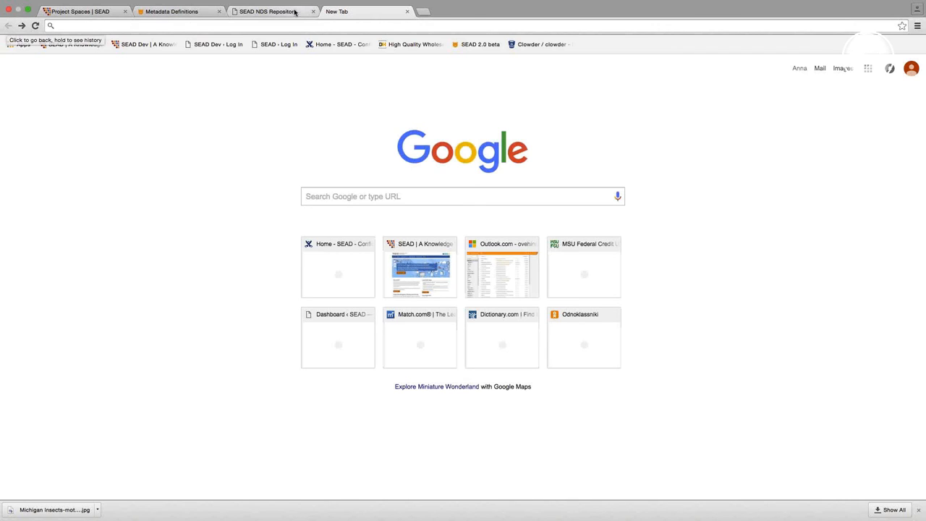
click(171, 11)
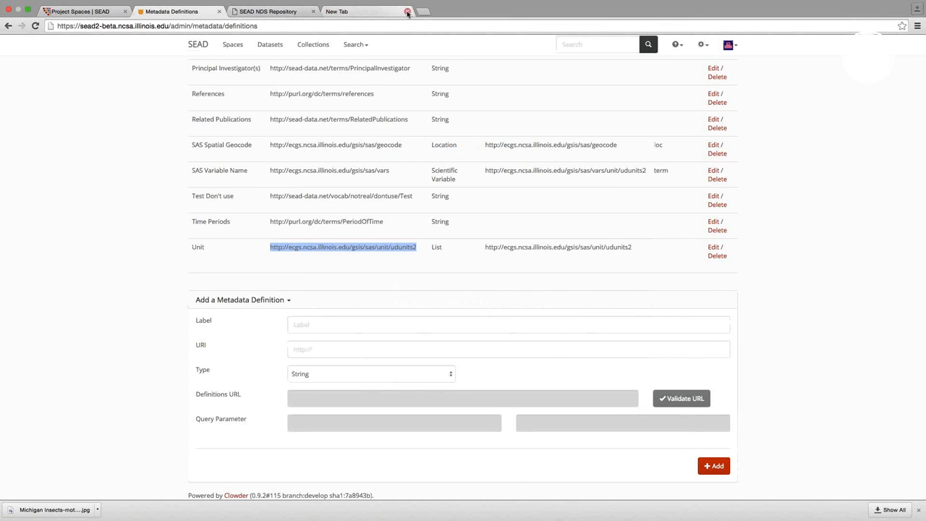
click(408, 11)
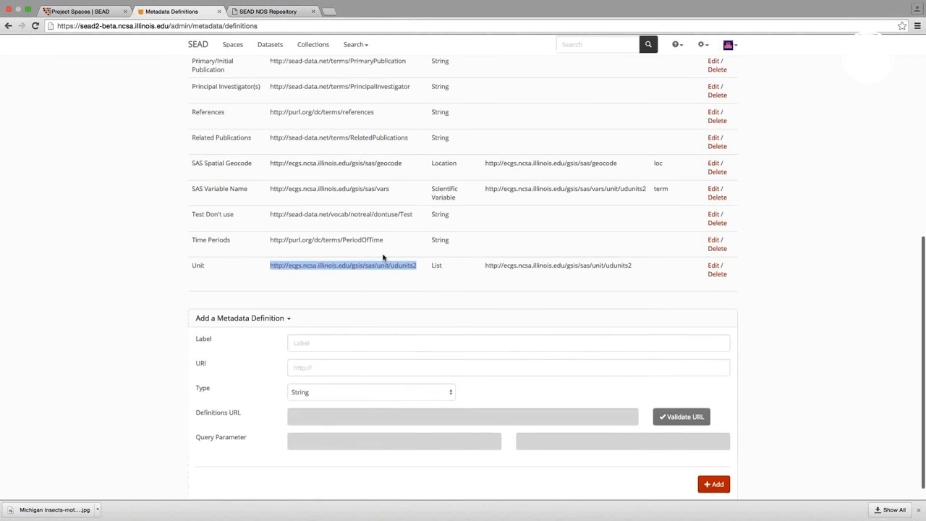
scroll(up, 3)
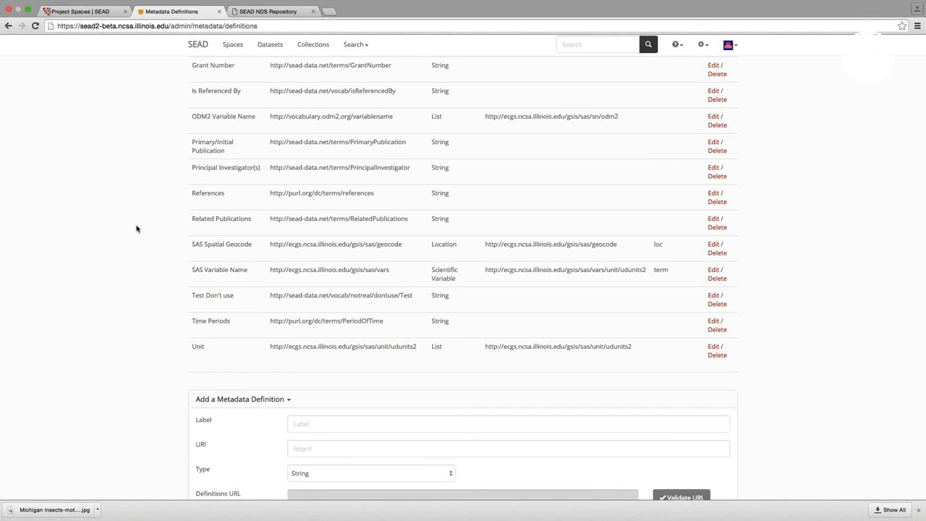
mouse_move(134, 221)
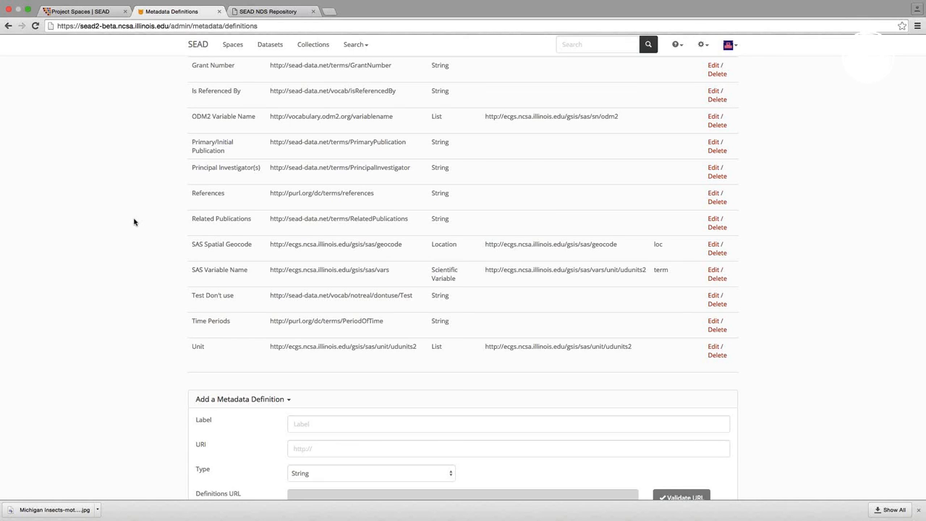
scroll(down, 3)
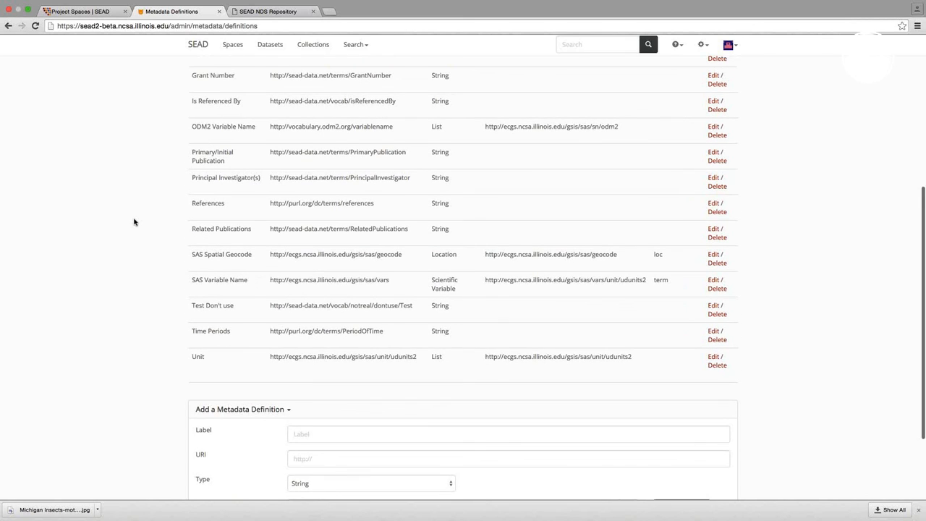
scroll(up, 3)
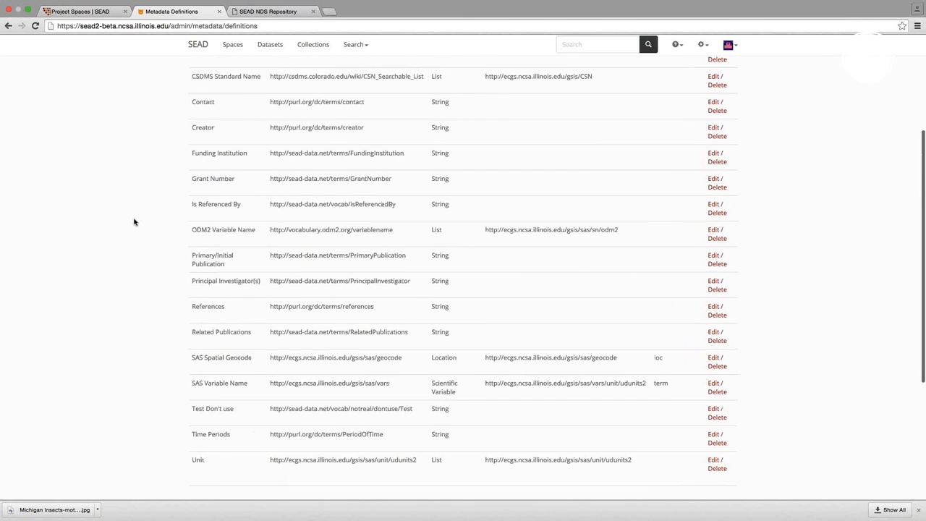
scroll(up, 3)
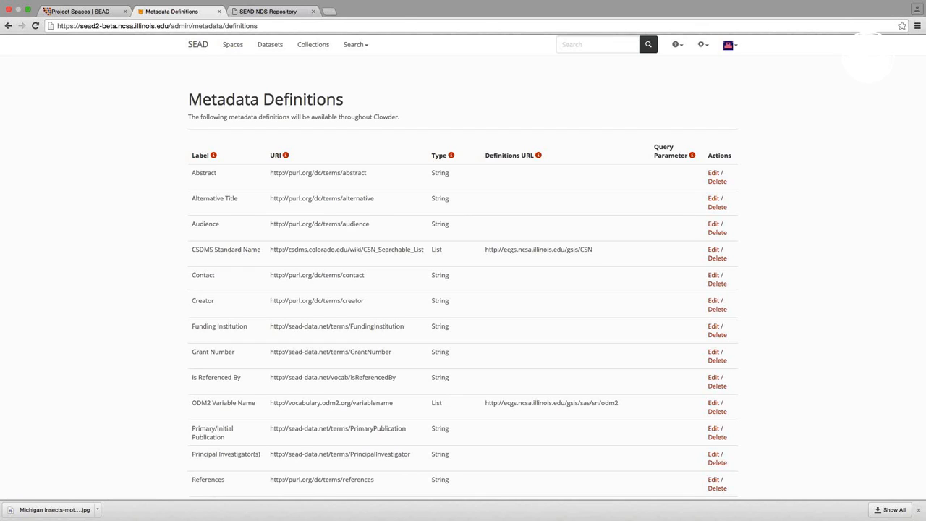
mouse_move(119, 211)
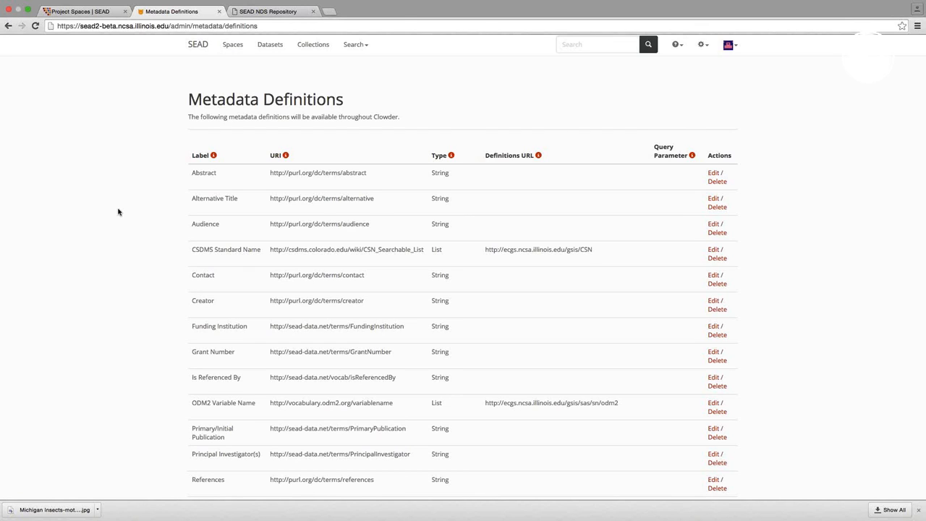
mouse_move(217, 44)
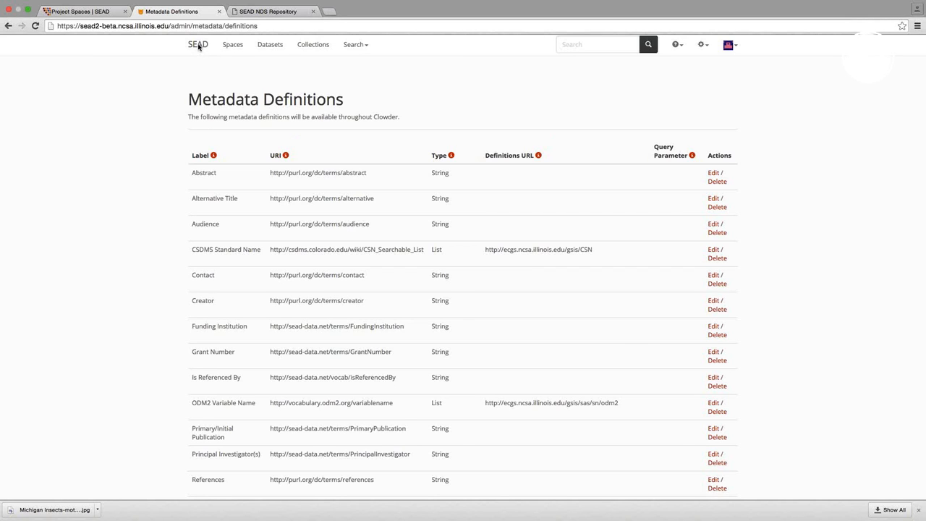
Step: Return to Anna Ovchinnikova's dashboard with recent events and her datasets via the SEAD logo
click(198, 44)
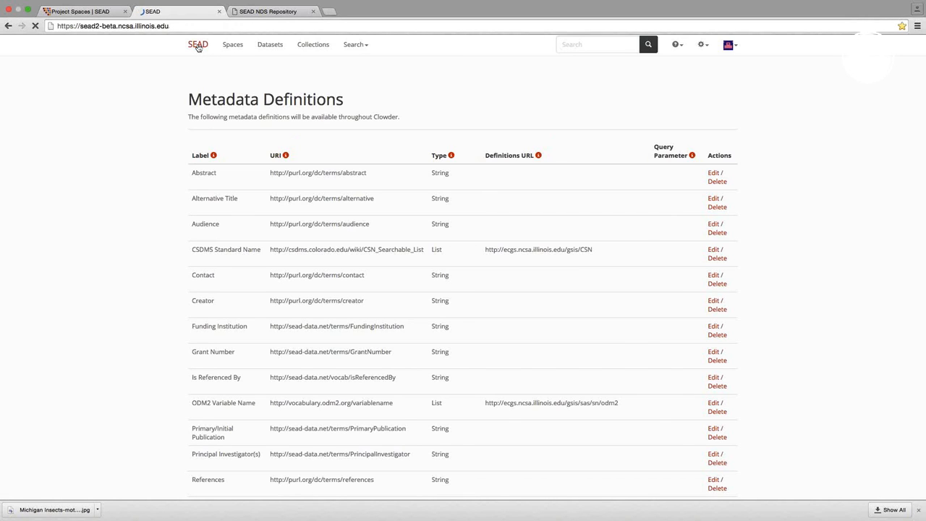
click(198, 44)
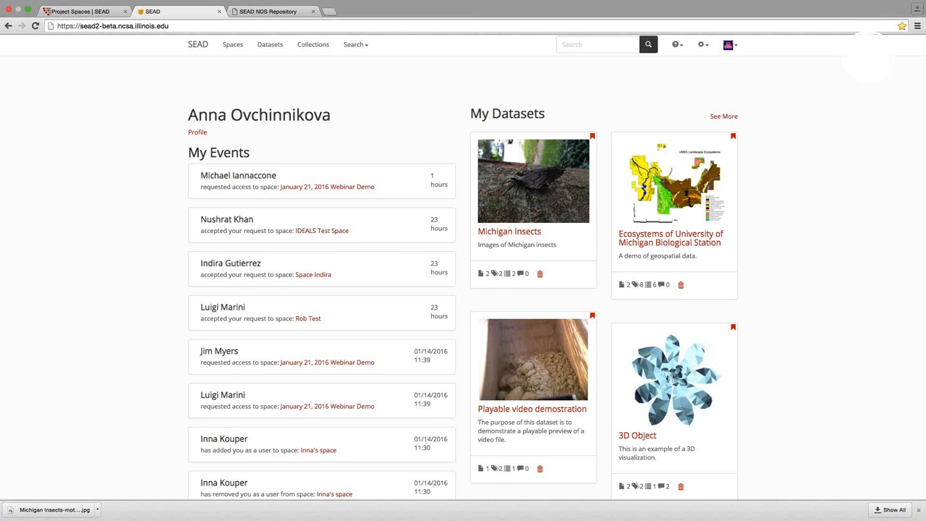
mouse_move(182, 234)
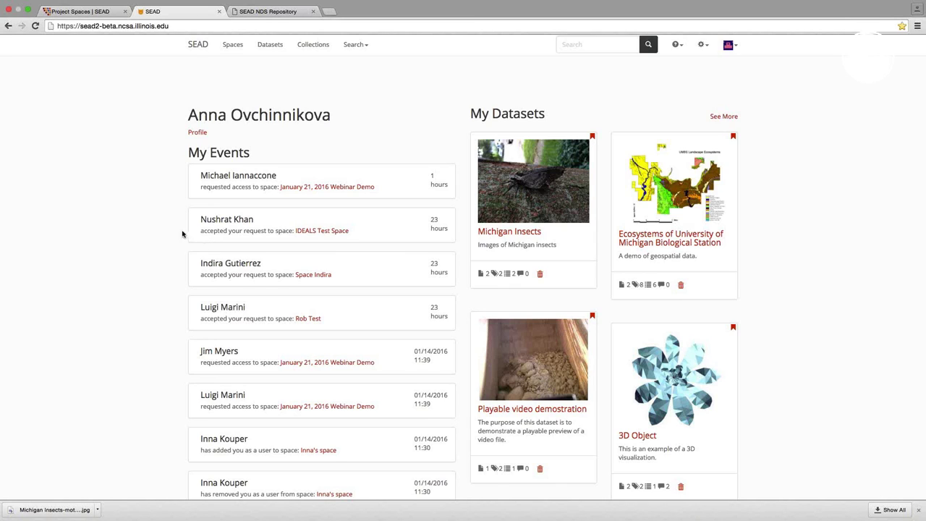
mouse_move(46, 223)
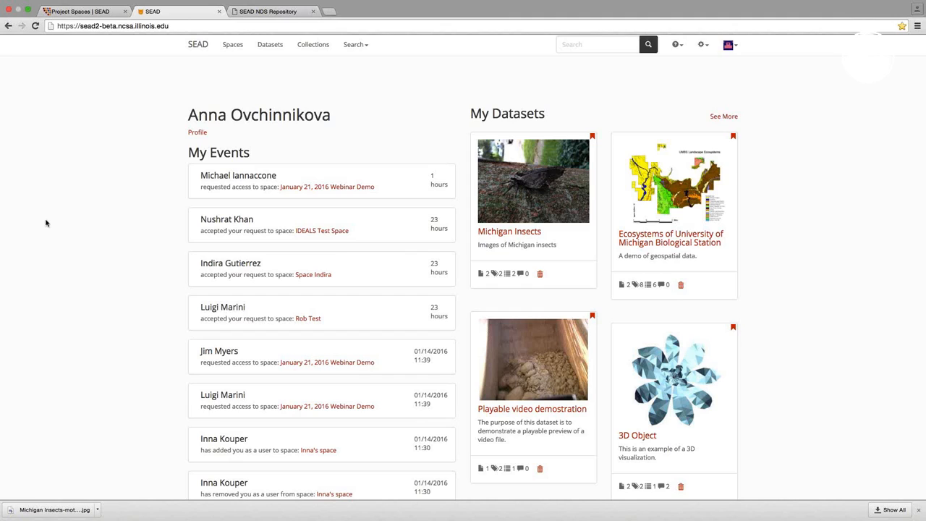